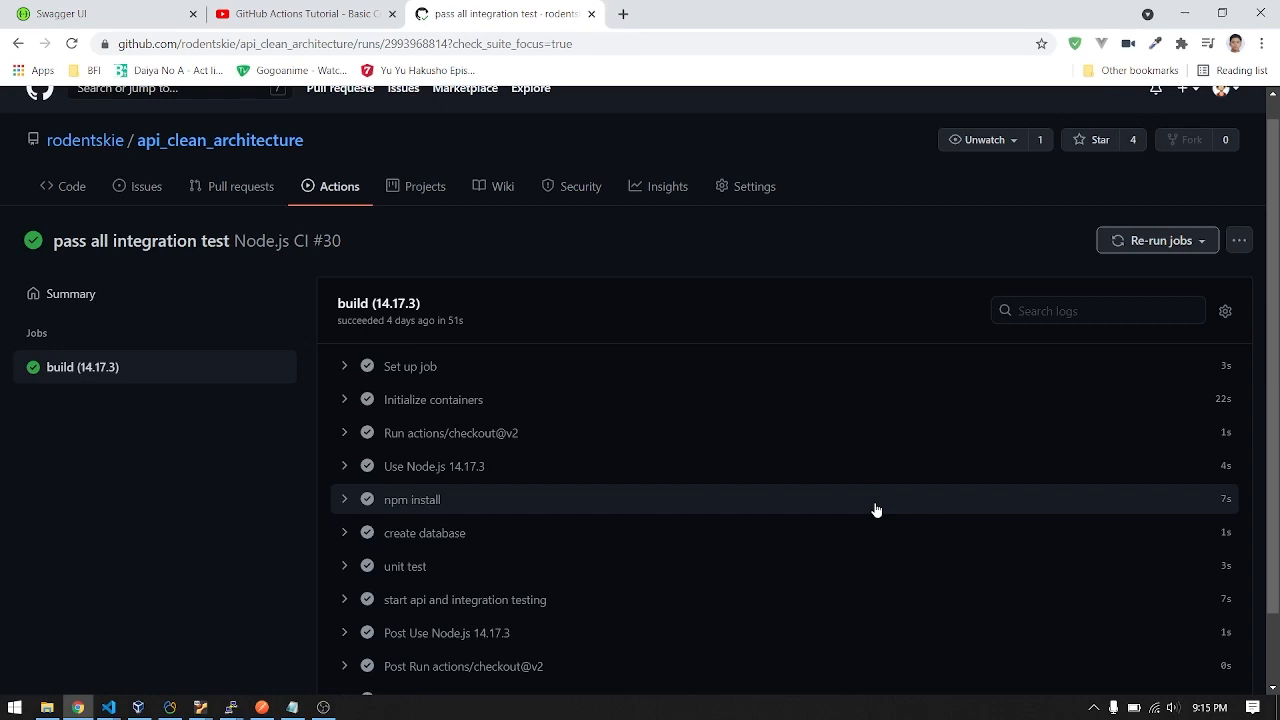
mouse_move(296, 401)
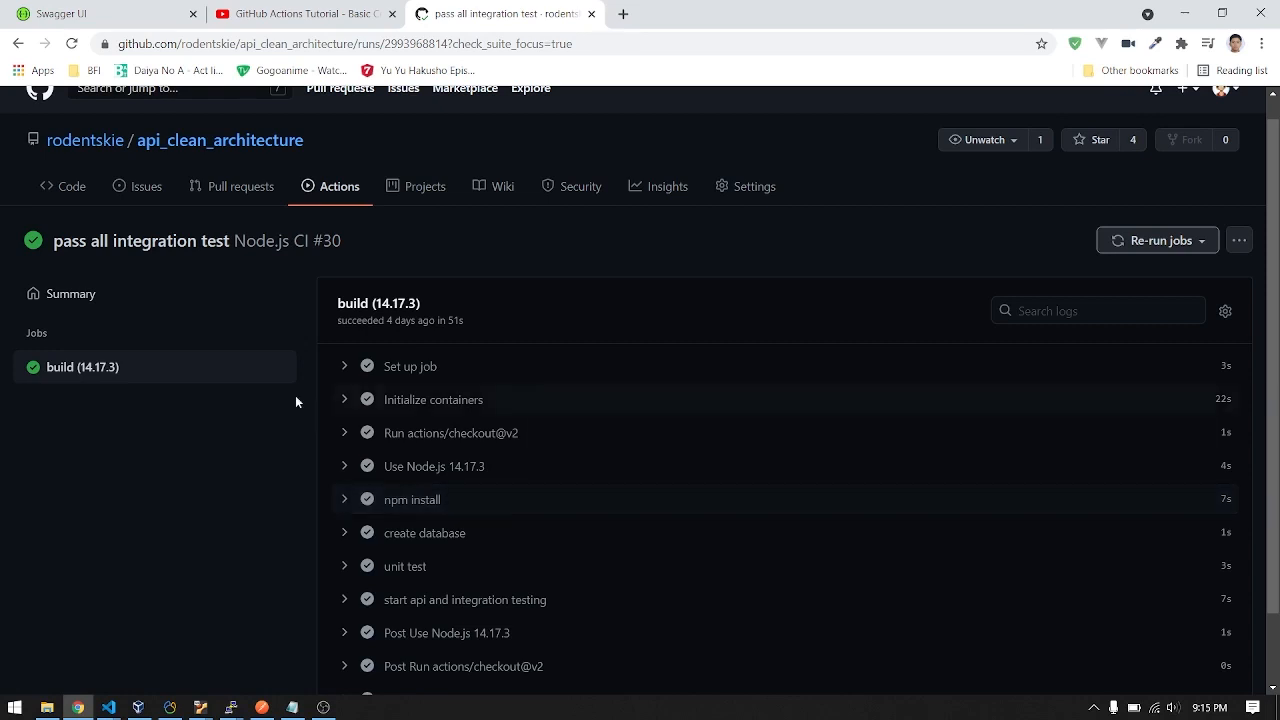
Open the api_ts_men repository from the profile's Repositories list in its own tab
scroll("down", 3)
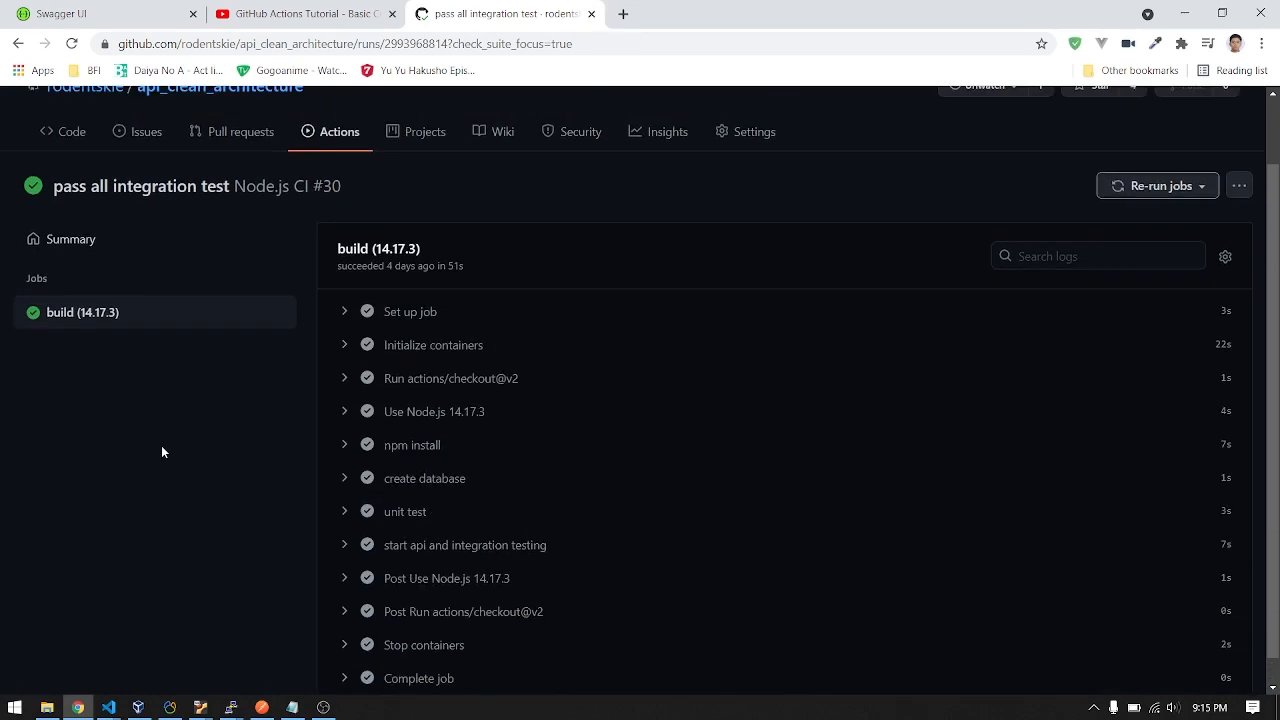
scroll("up", 3)
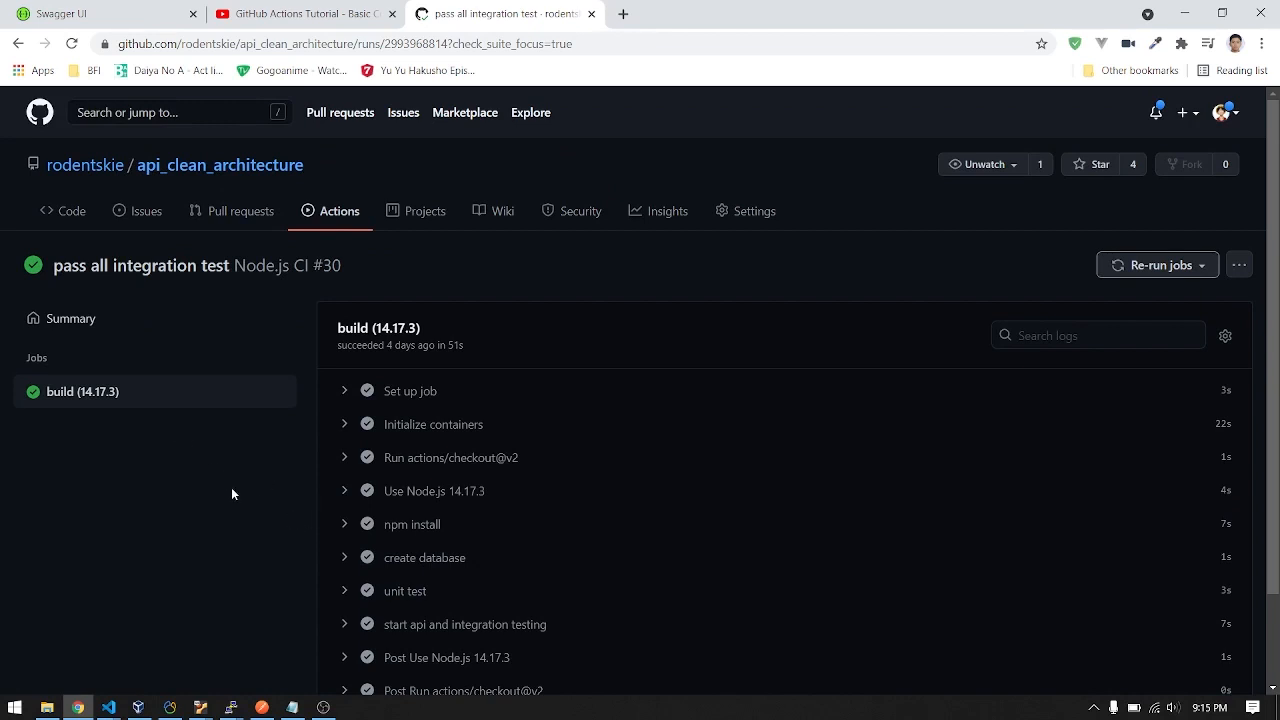
mouse_move(223, 492)
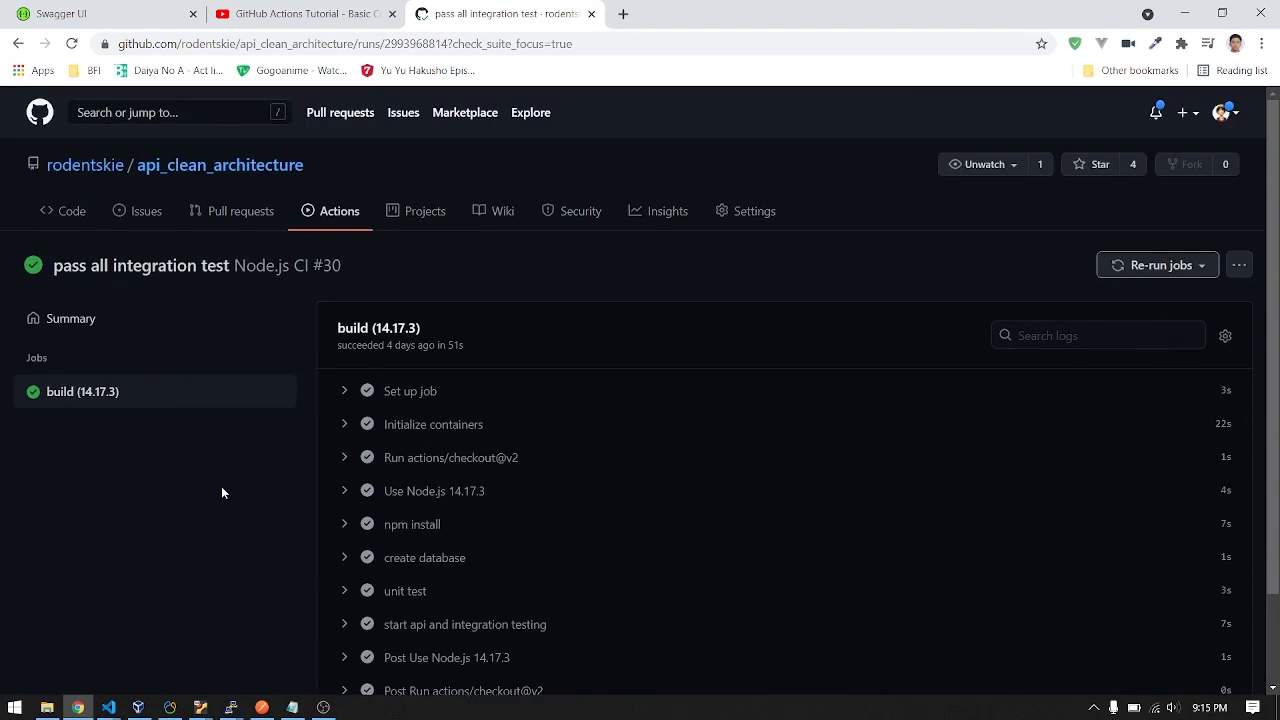
scroll("down", 3)
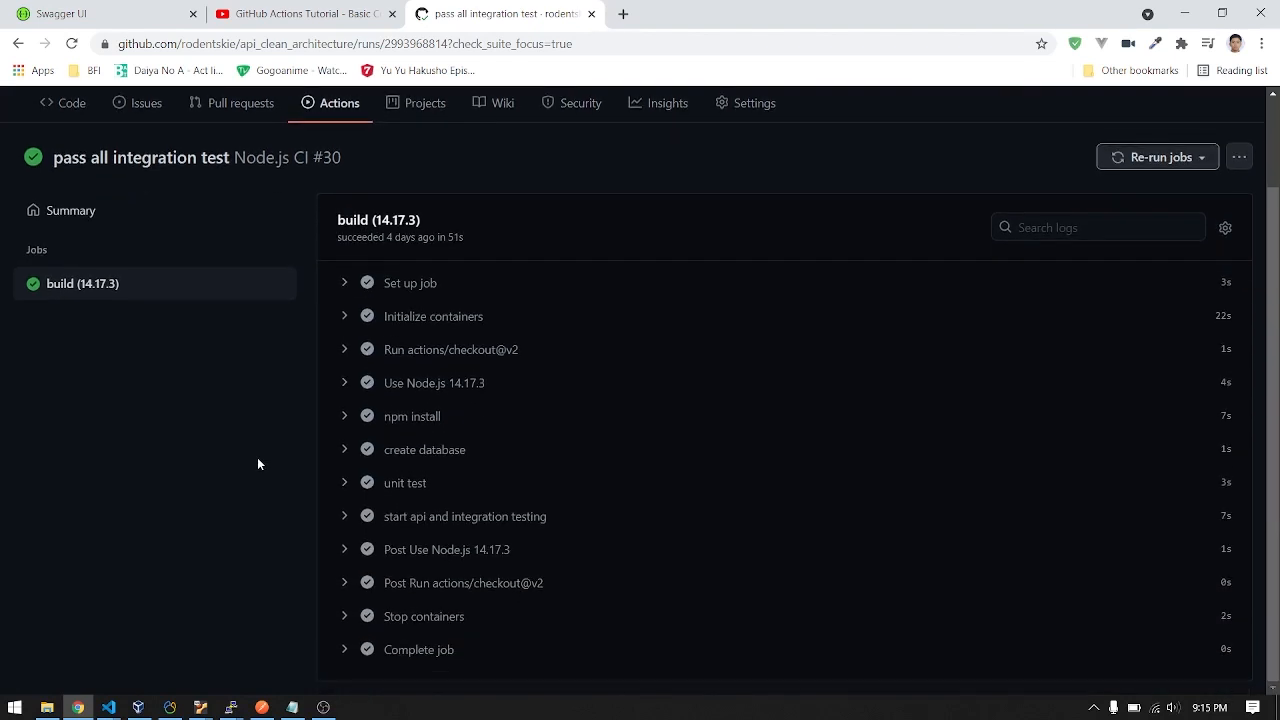
mouse_move(269, 465)
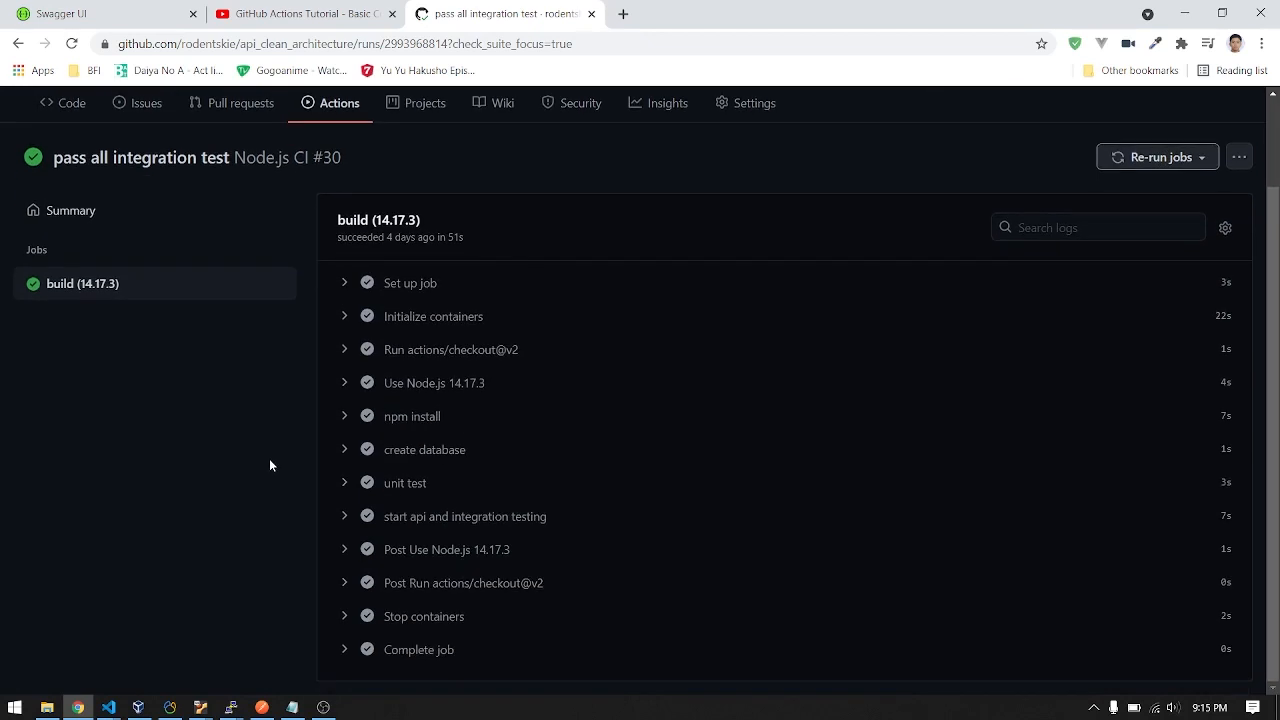
mouse_move(133, 501)
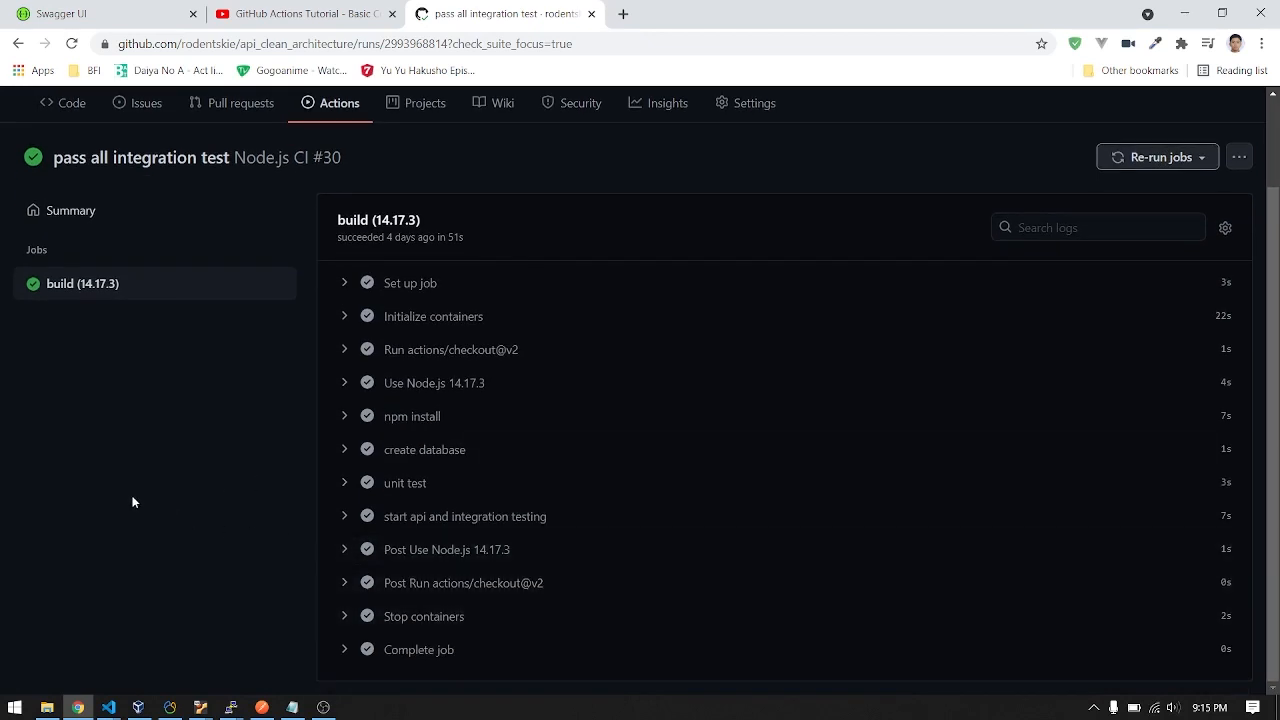
mouse_move(168, 596)
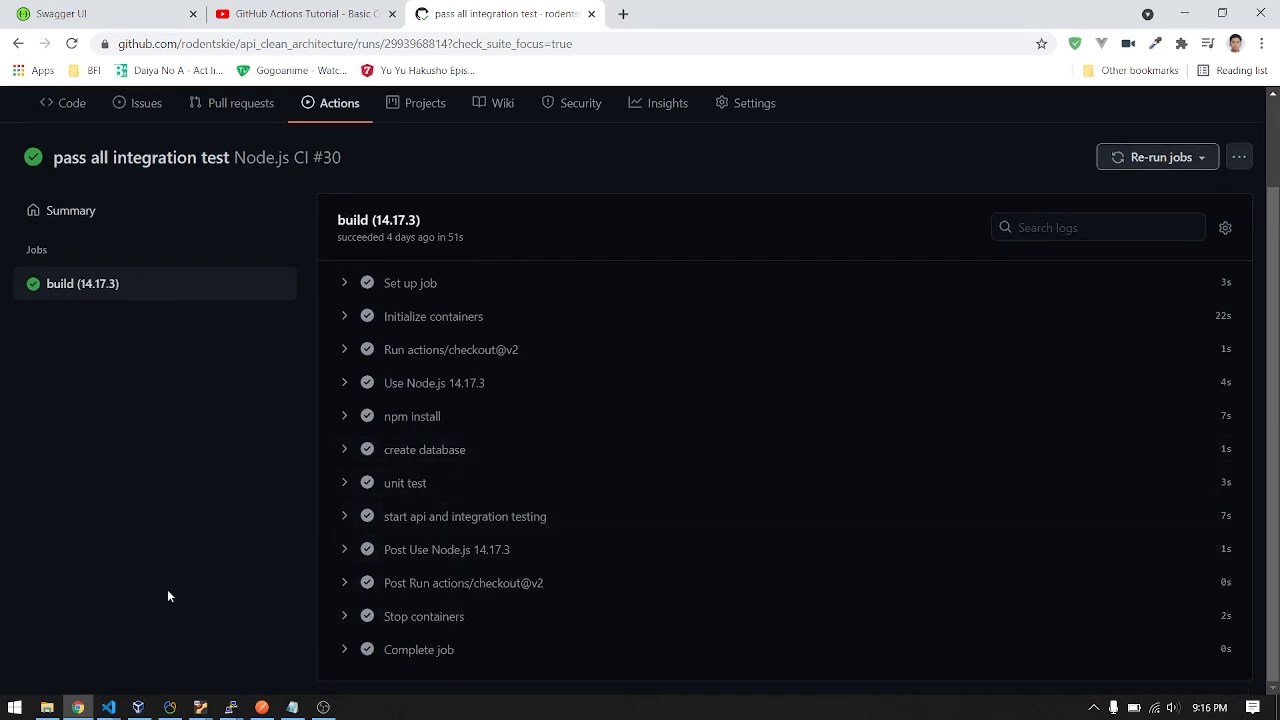
mouse_move(530, 582)
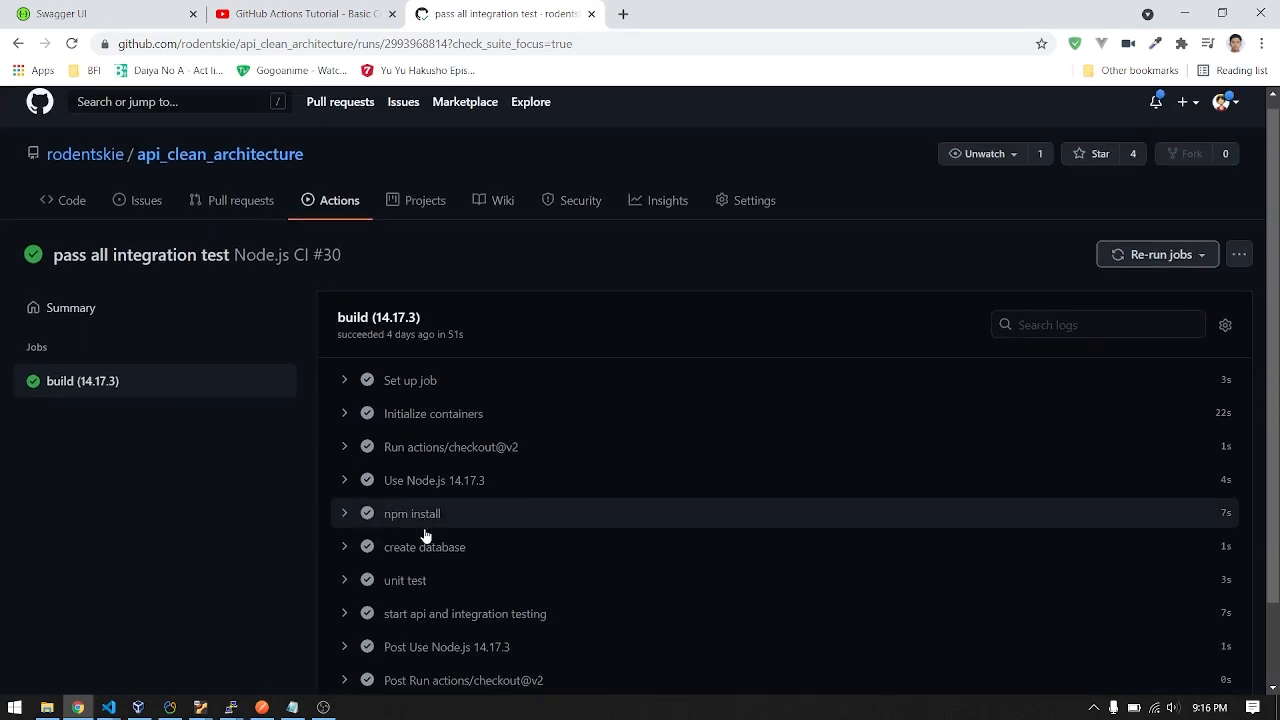
scroll("down", 3)
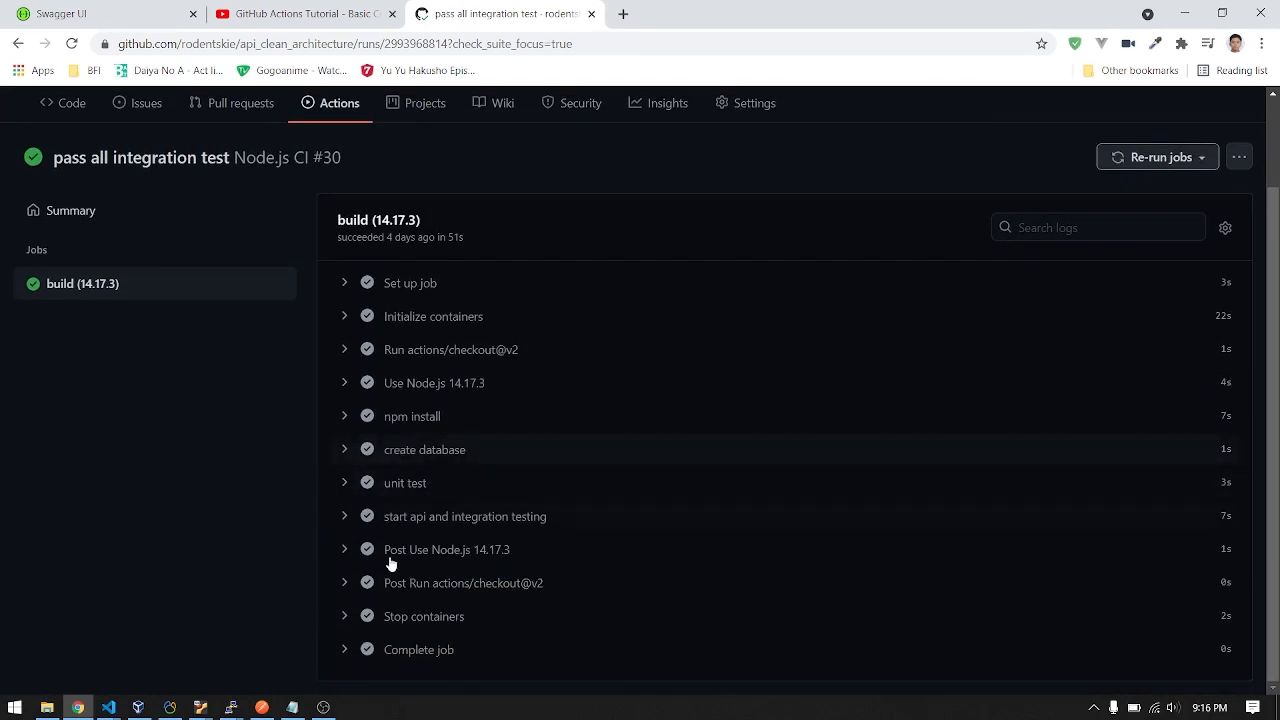
mouse_move(584, 378)
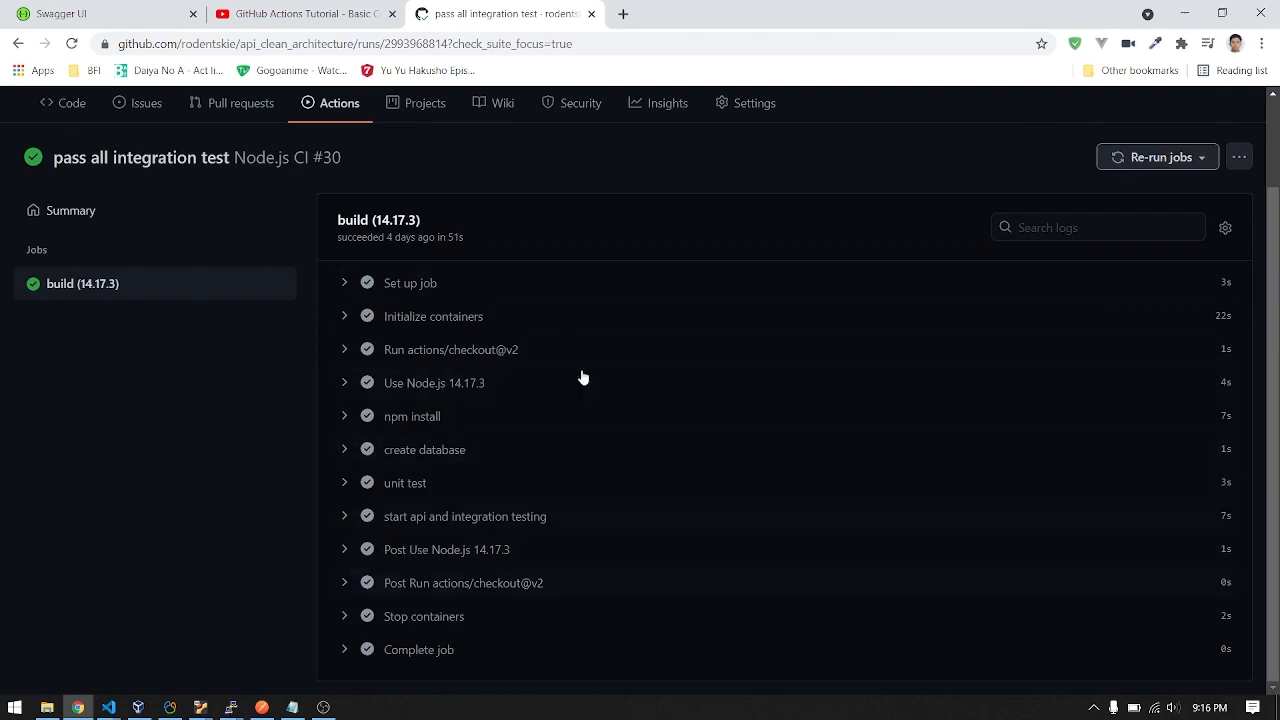
scroll("down", 3)
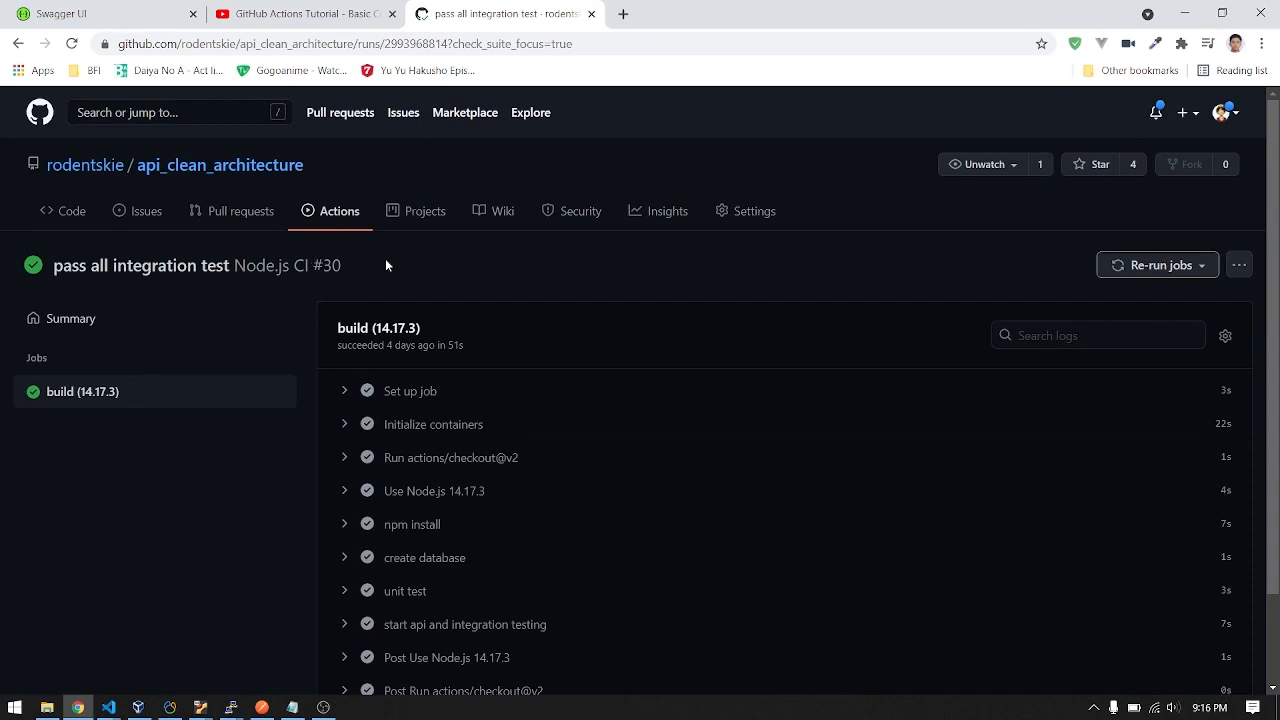
mouse_move(224, 345)
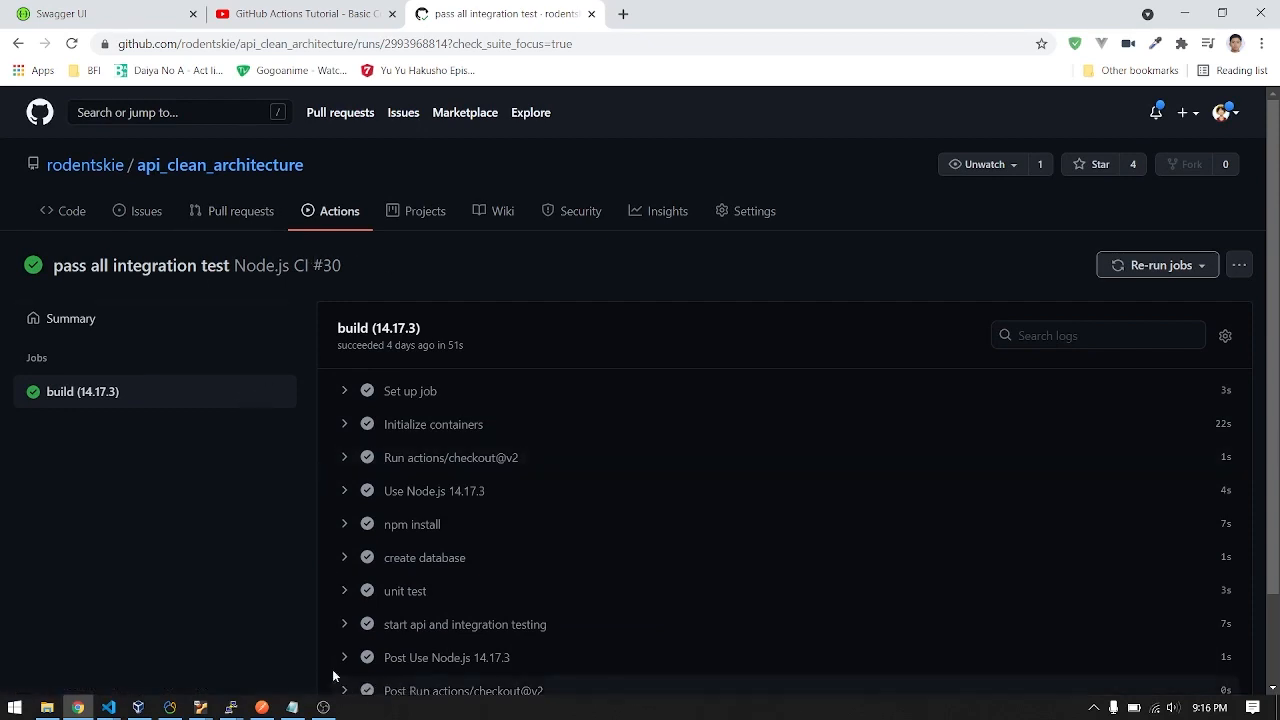
mouse_move(85, 165)
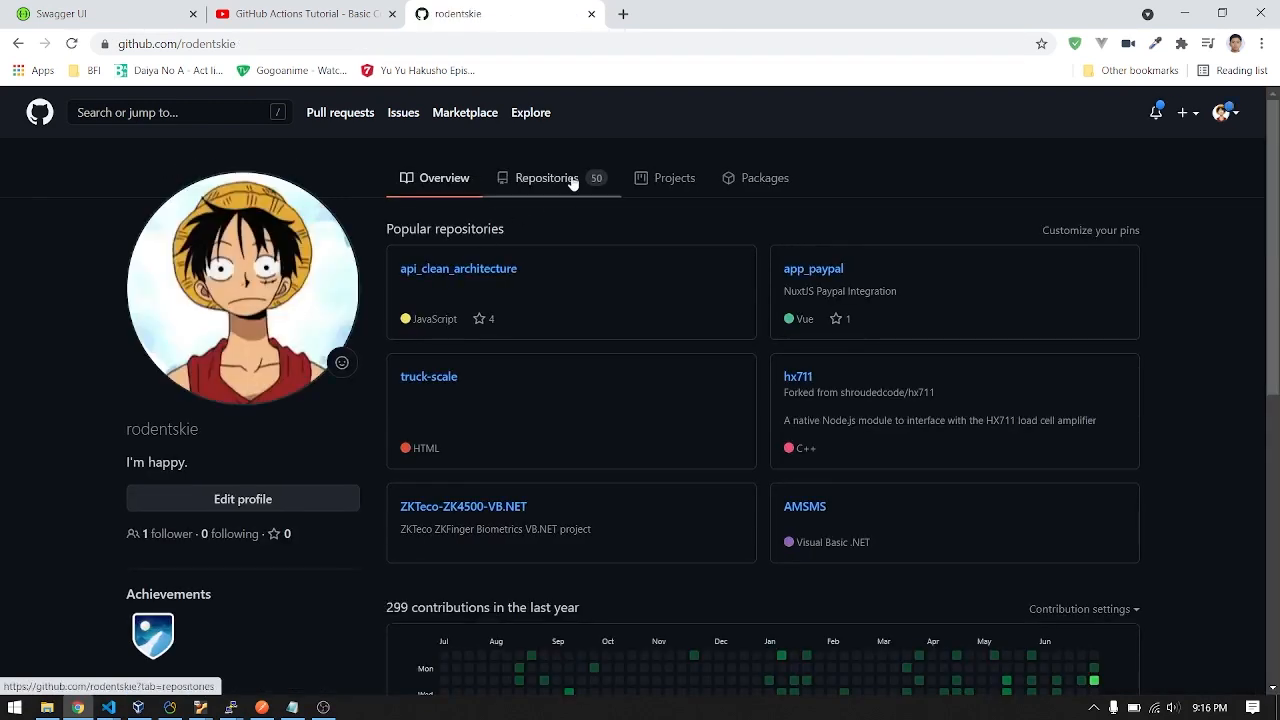
mouse_move(557, 180)
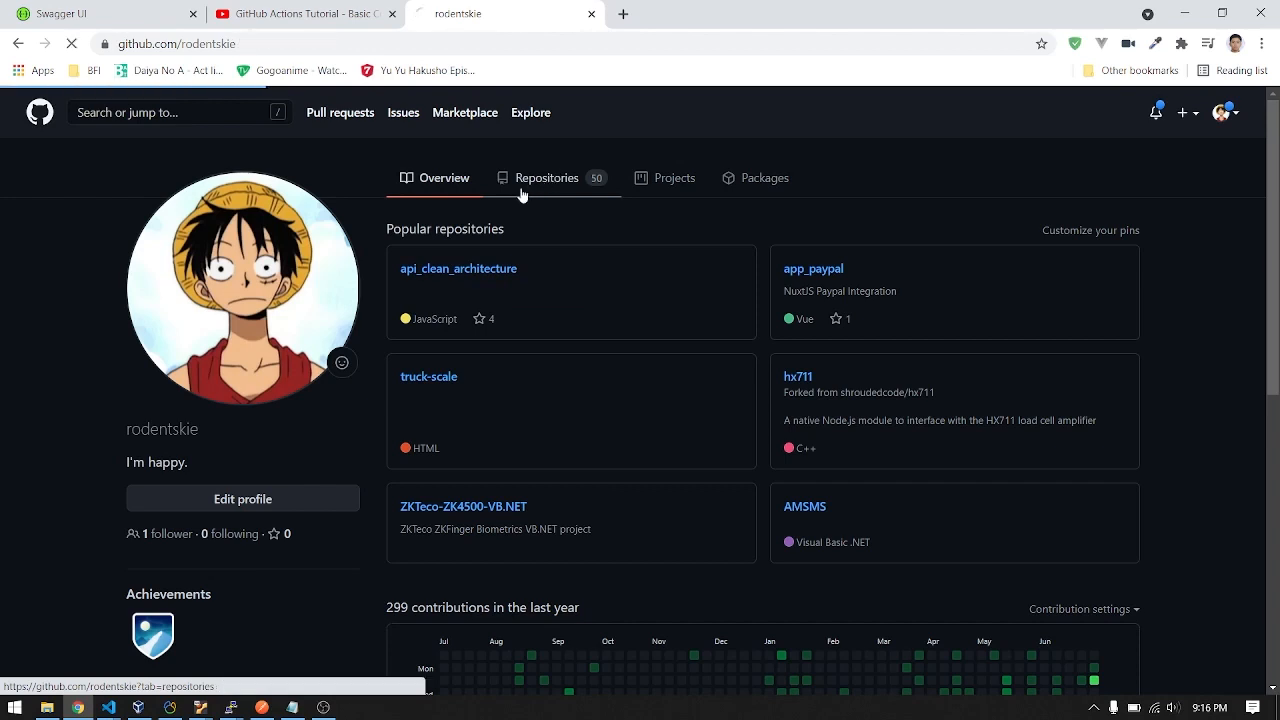
left_click(547, 177)
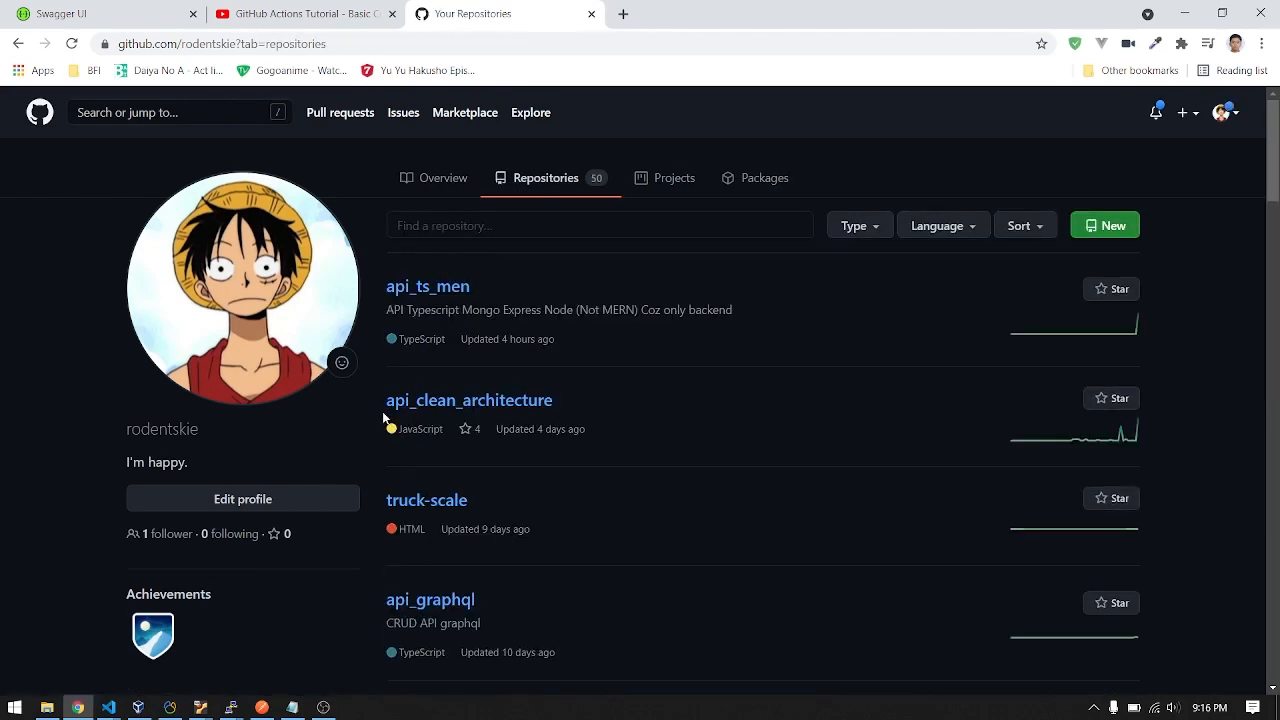
mouse_move(468, 400)
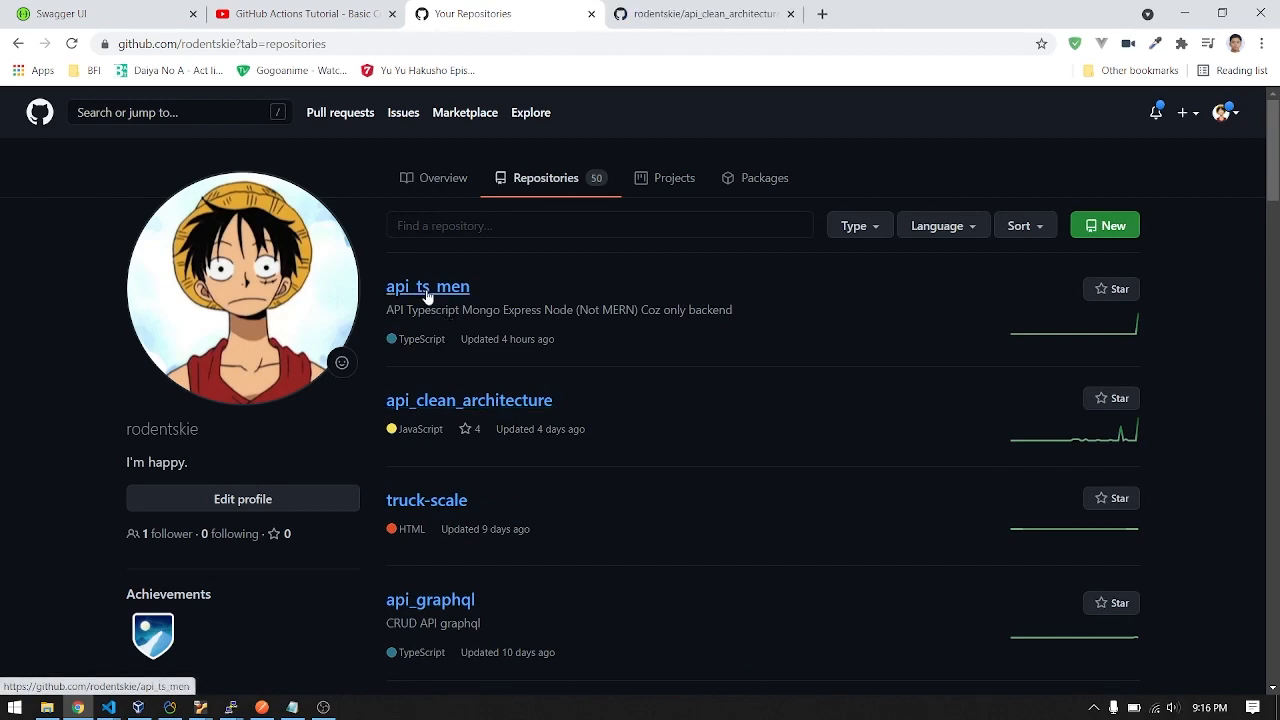
left_click(427, 286)
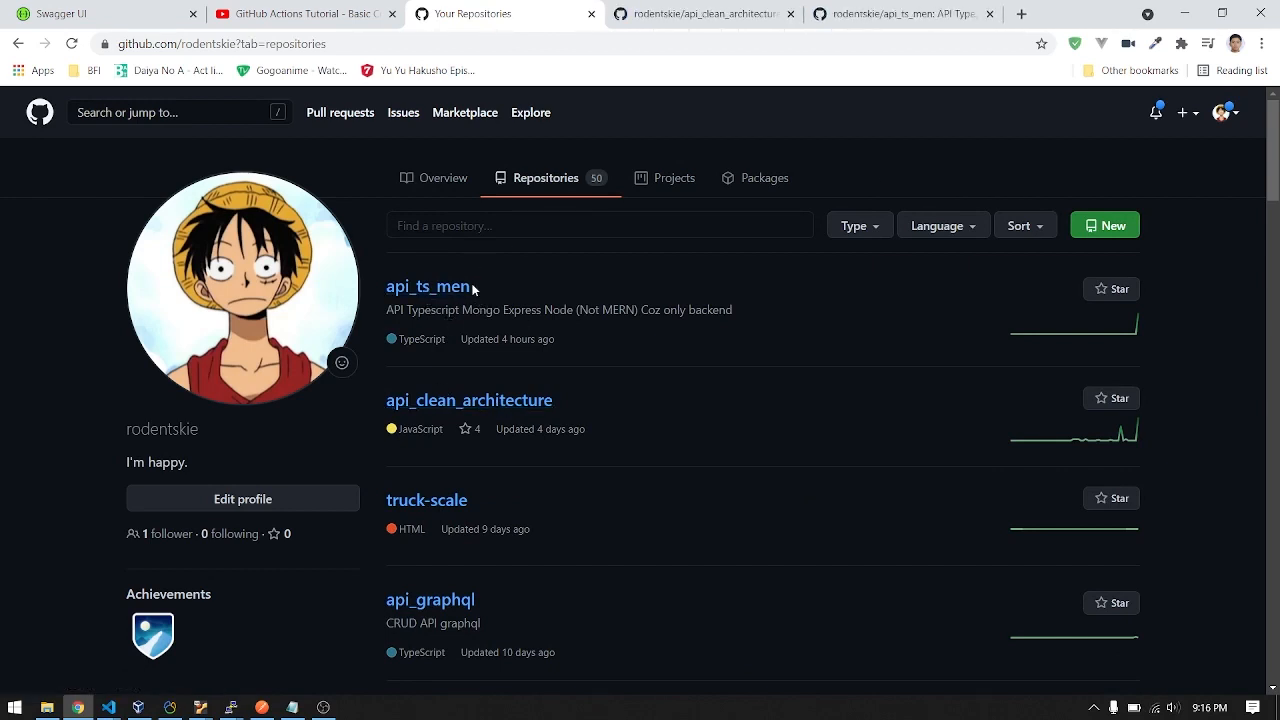
left_click(427, 286)
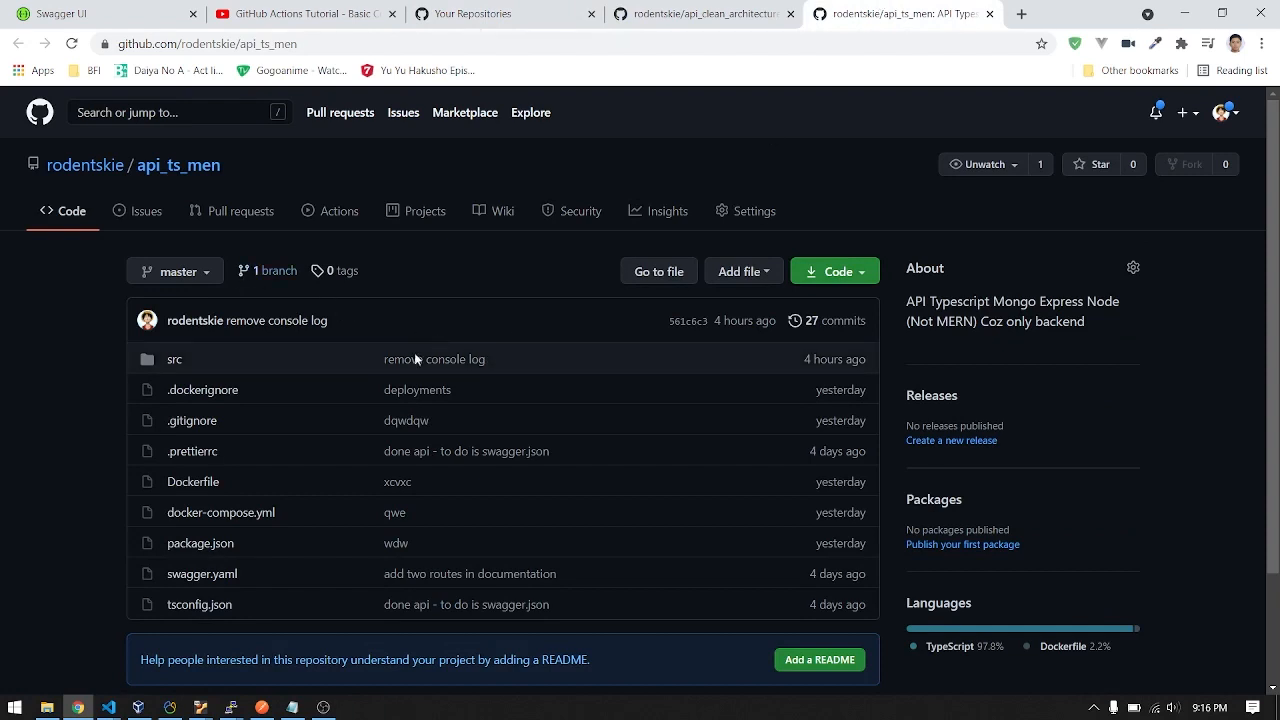
mouse_move(338, 211)
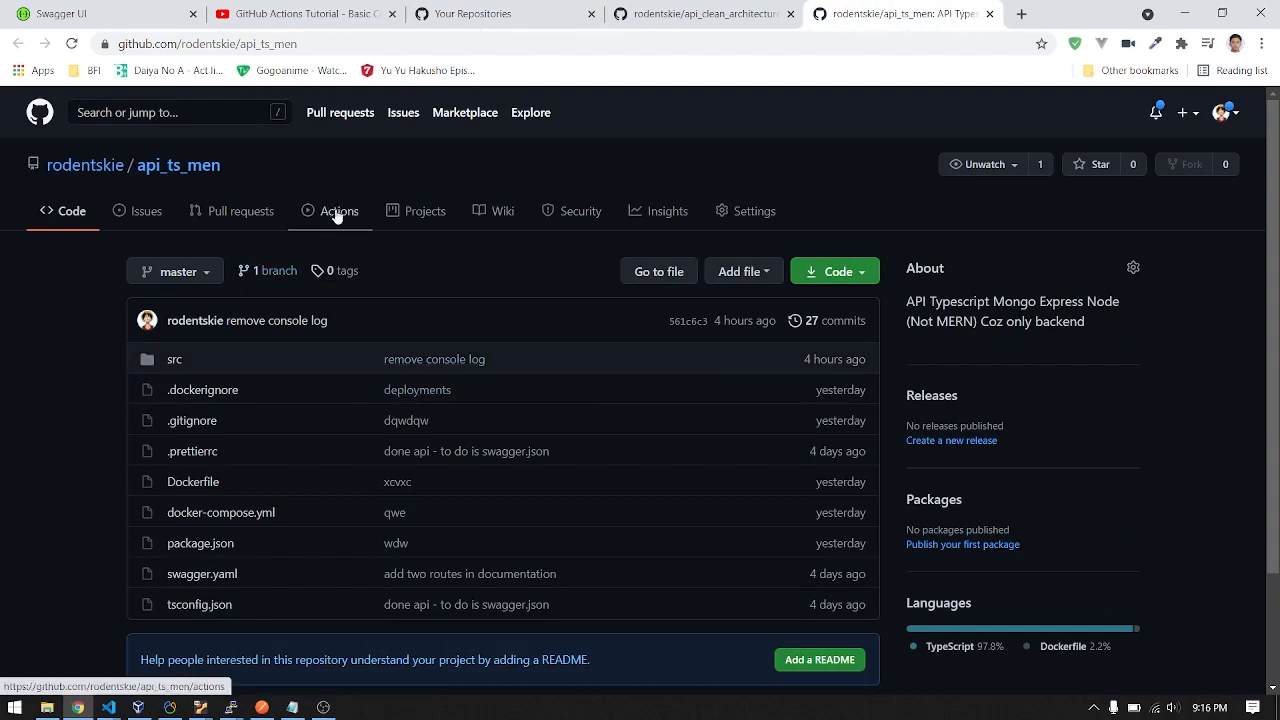
Browse api_ts_men's Actions page of starter workflow templates
left_click(339, 211)
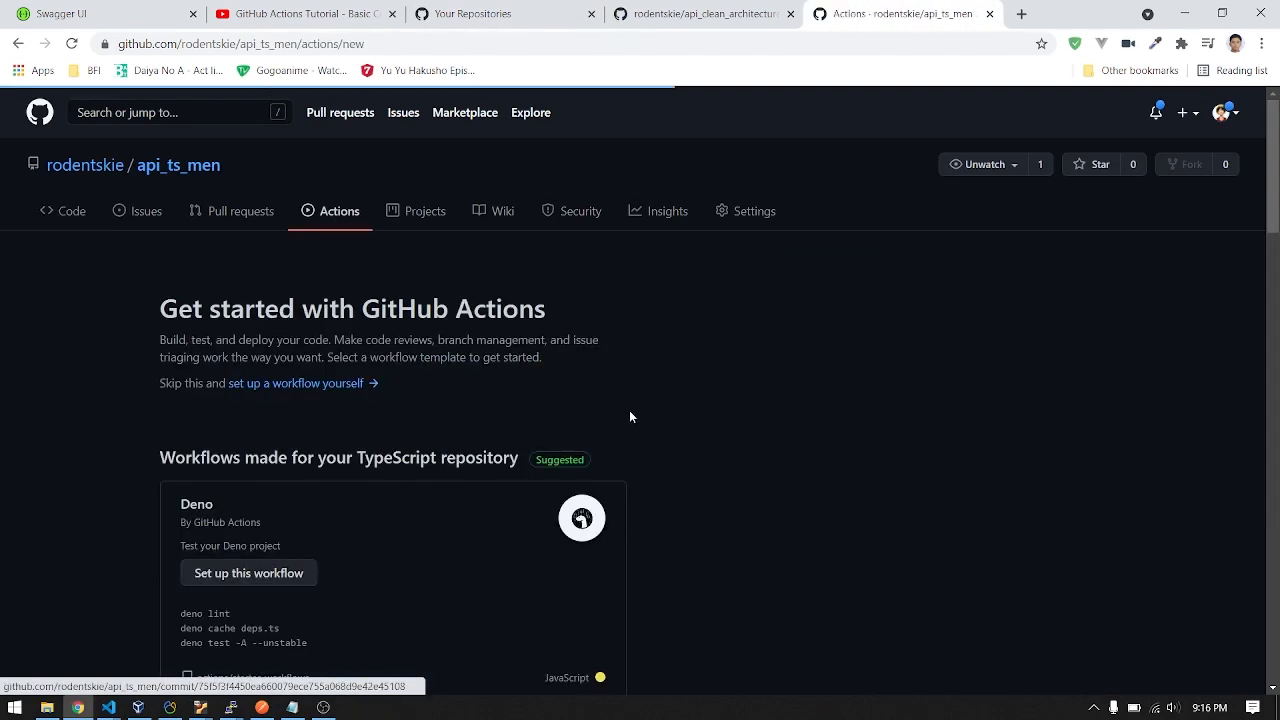
scroll("down", 3)
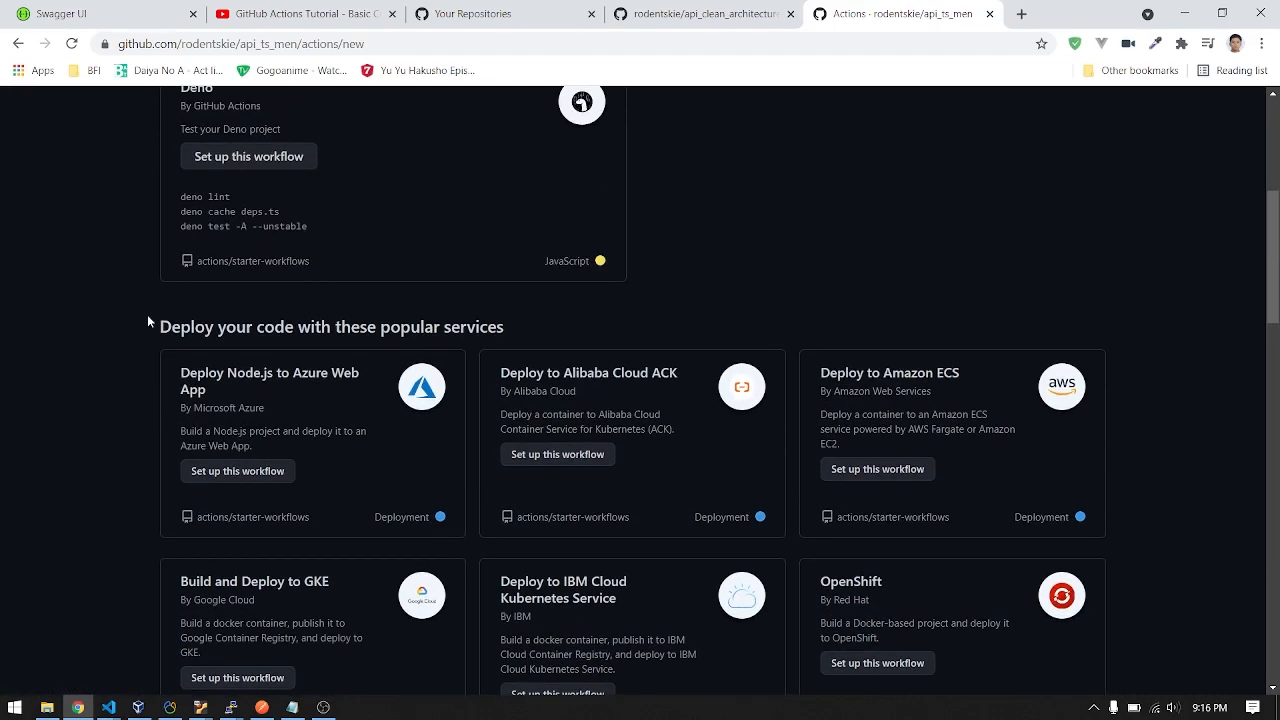
scroll("down", 3)
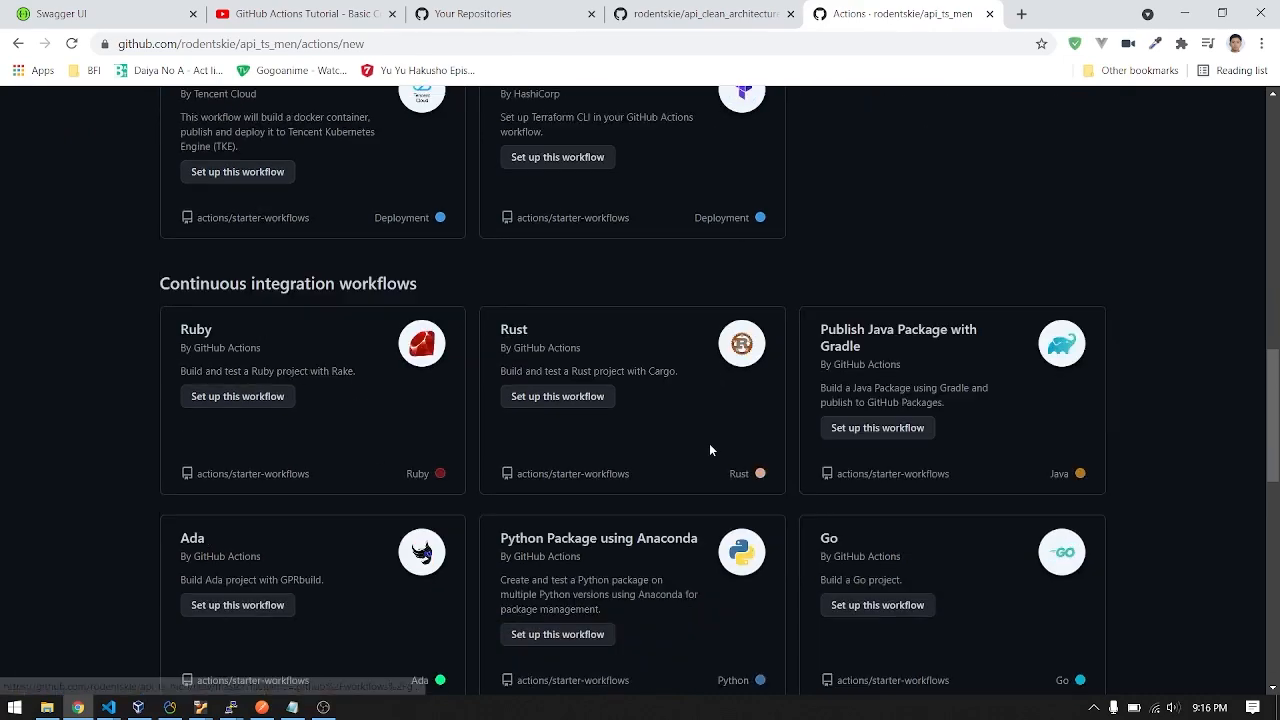
scroll("down", 3)
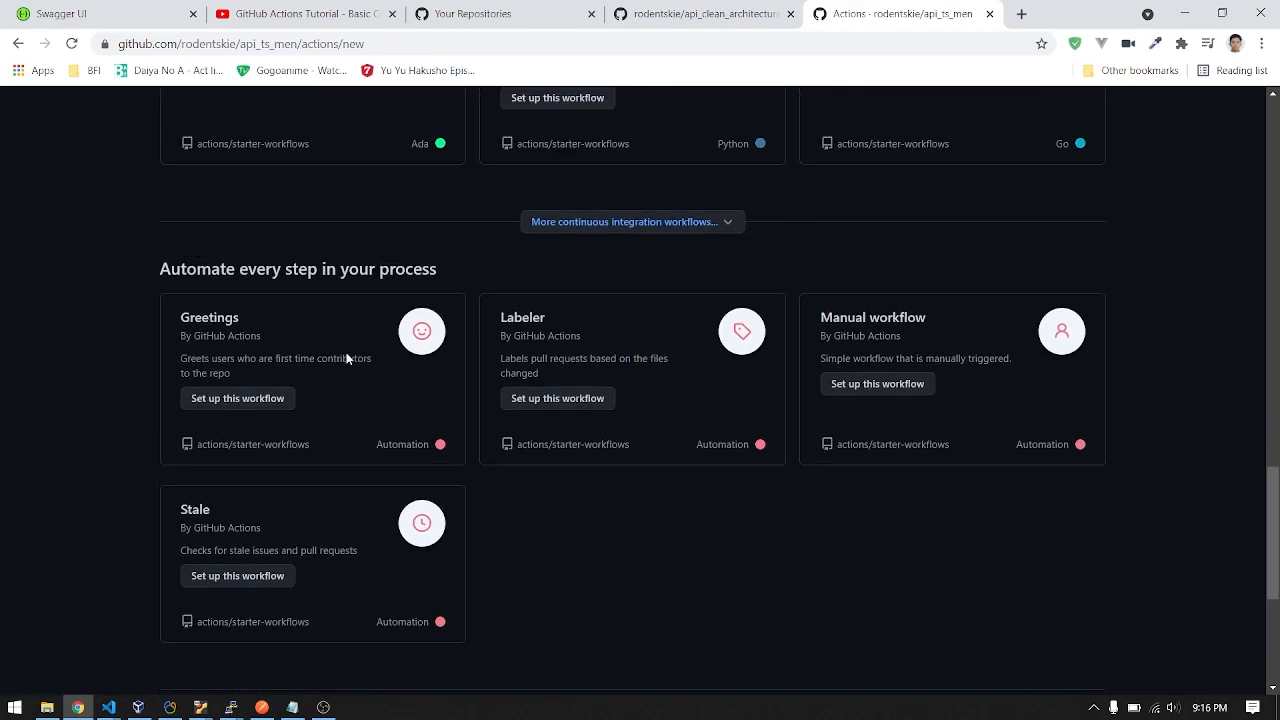
scroll("down", 3)
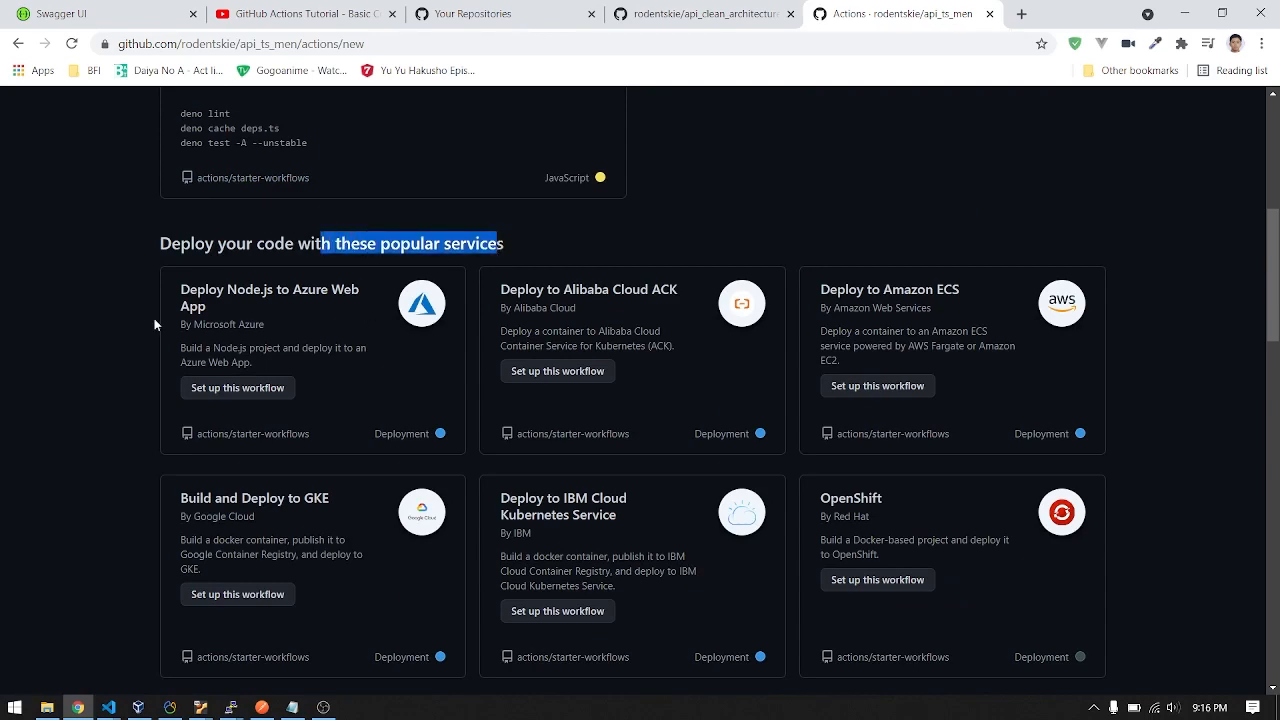
scroll("down", 3)
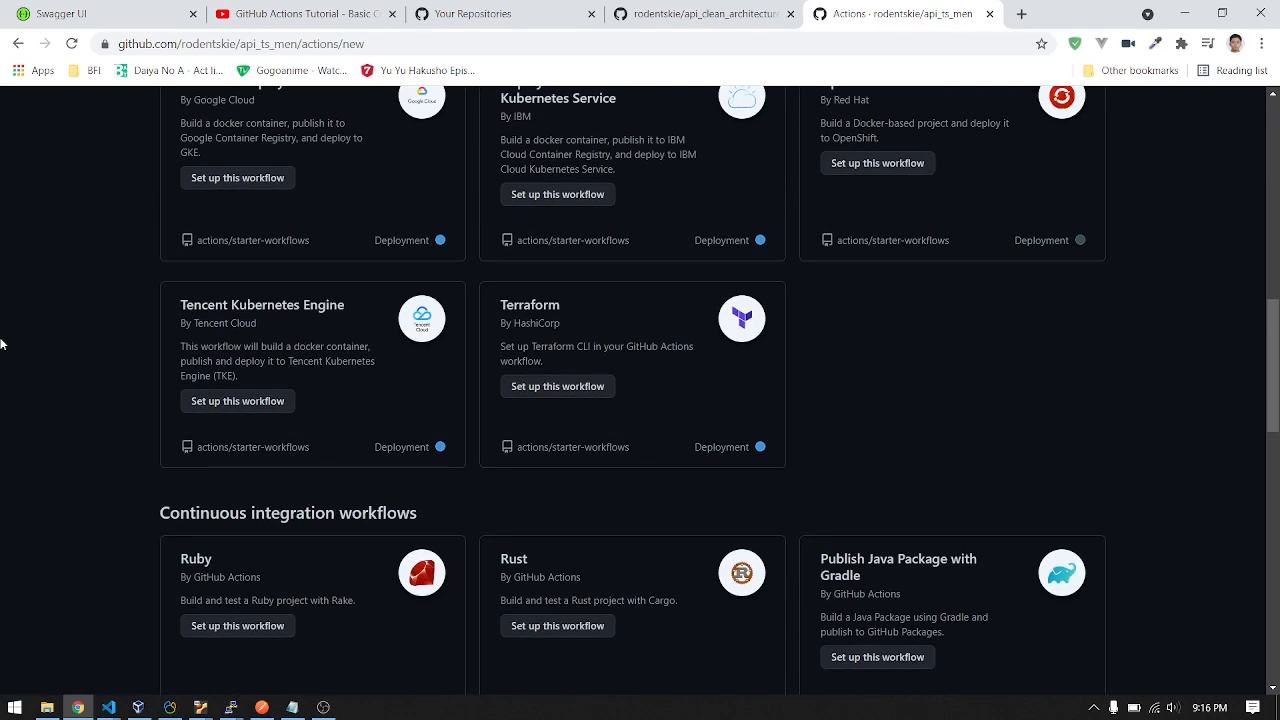
scroll("down", 3)
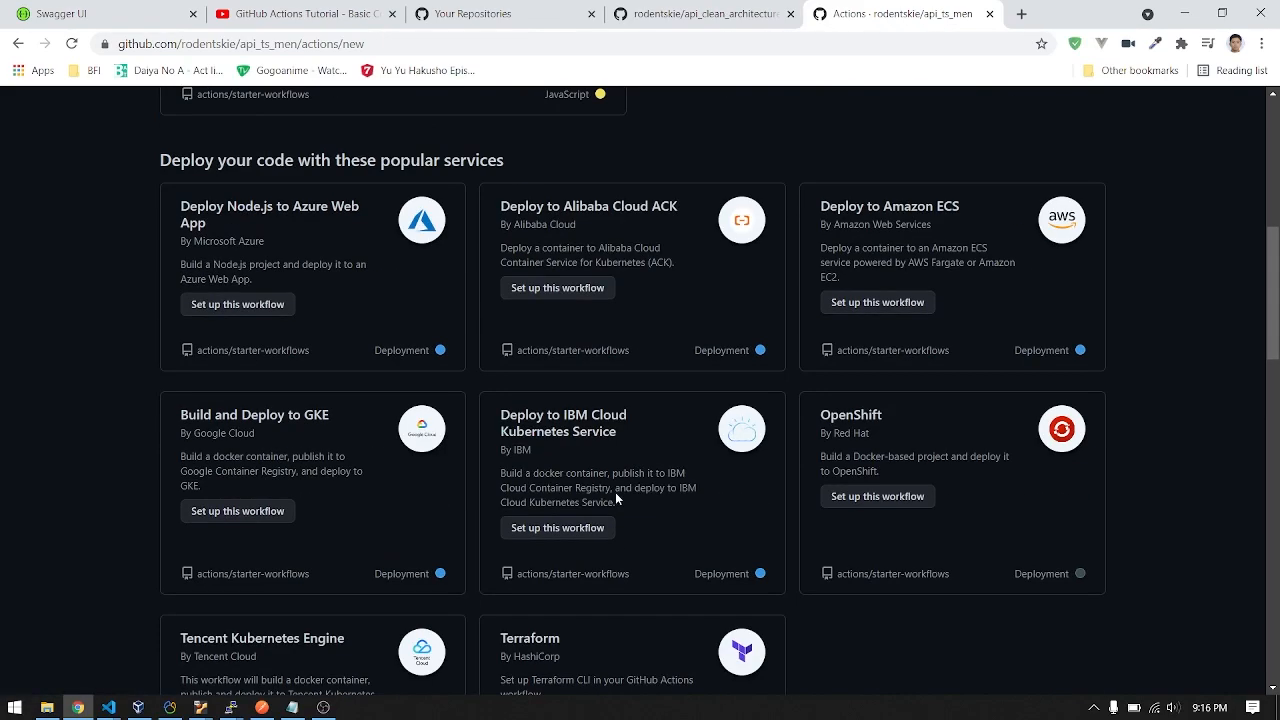
scroll("down", 3)
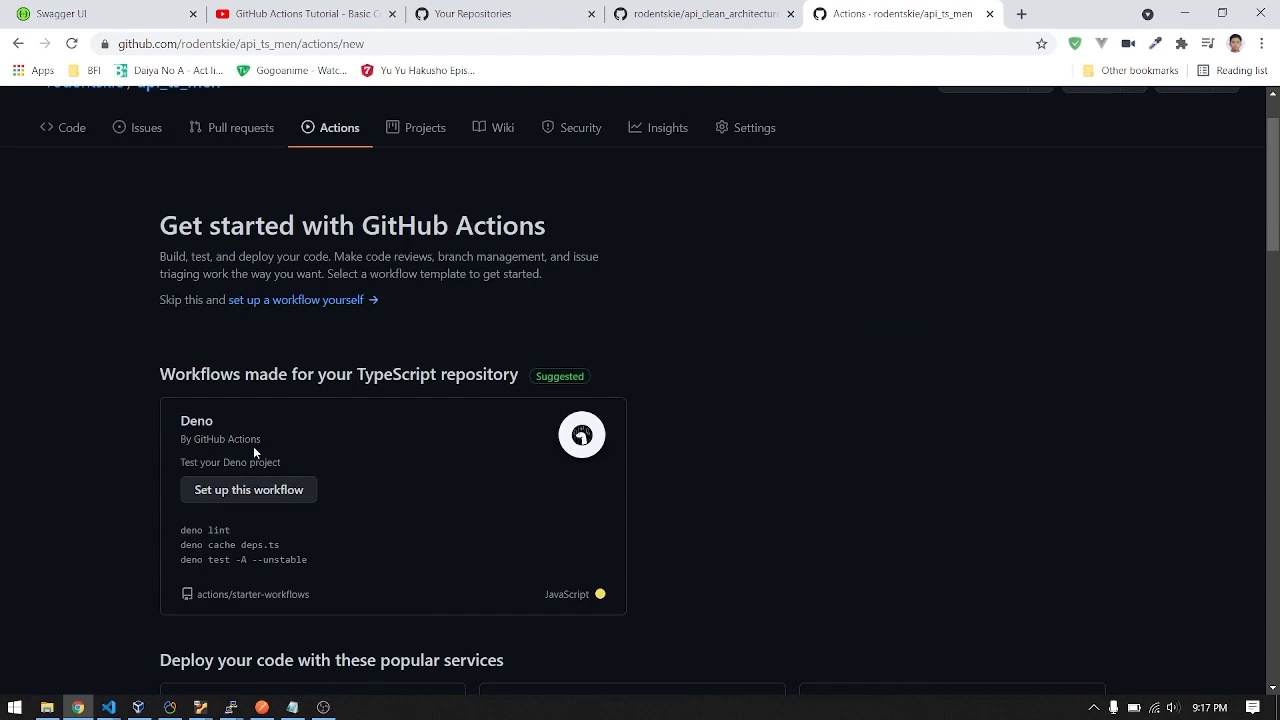
scroll("down", 3)
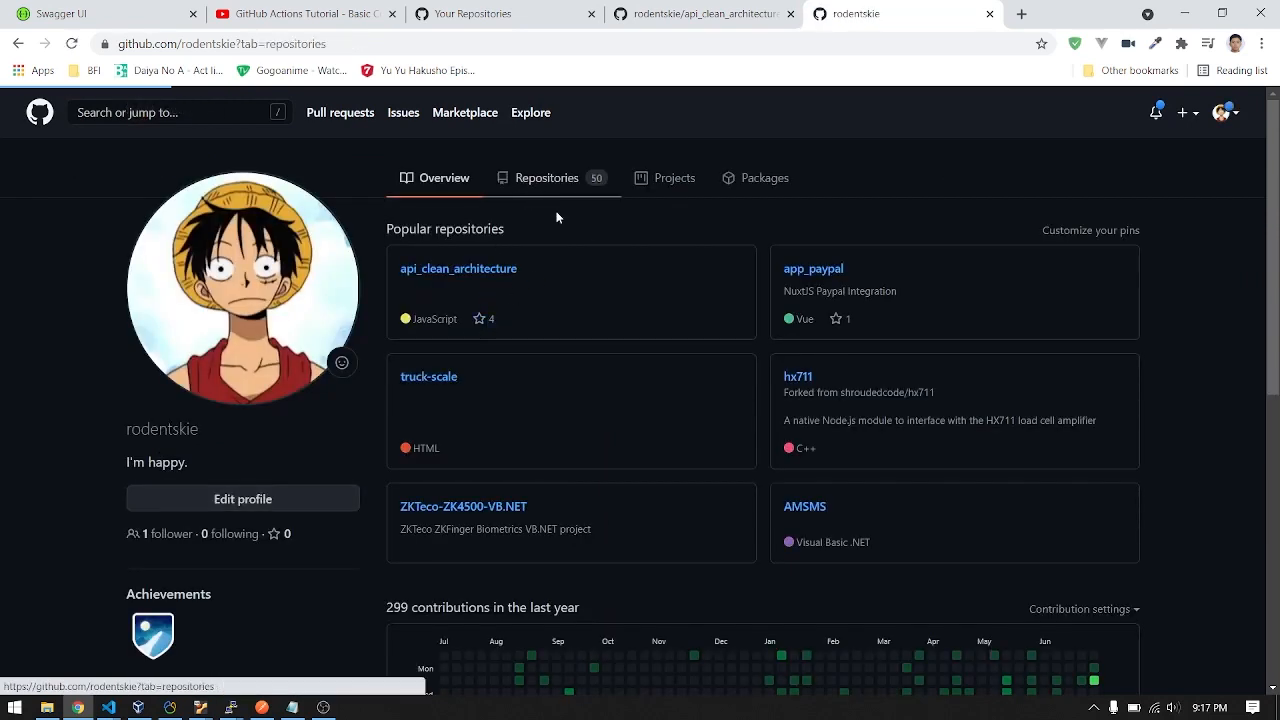
Open api_queueing from Repositories and set up its Node.js starter workflow under Actions
left_click(547, 177)
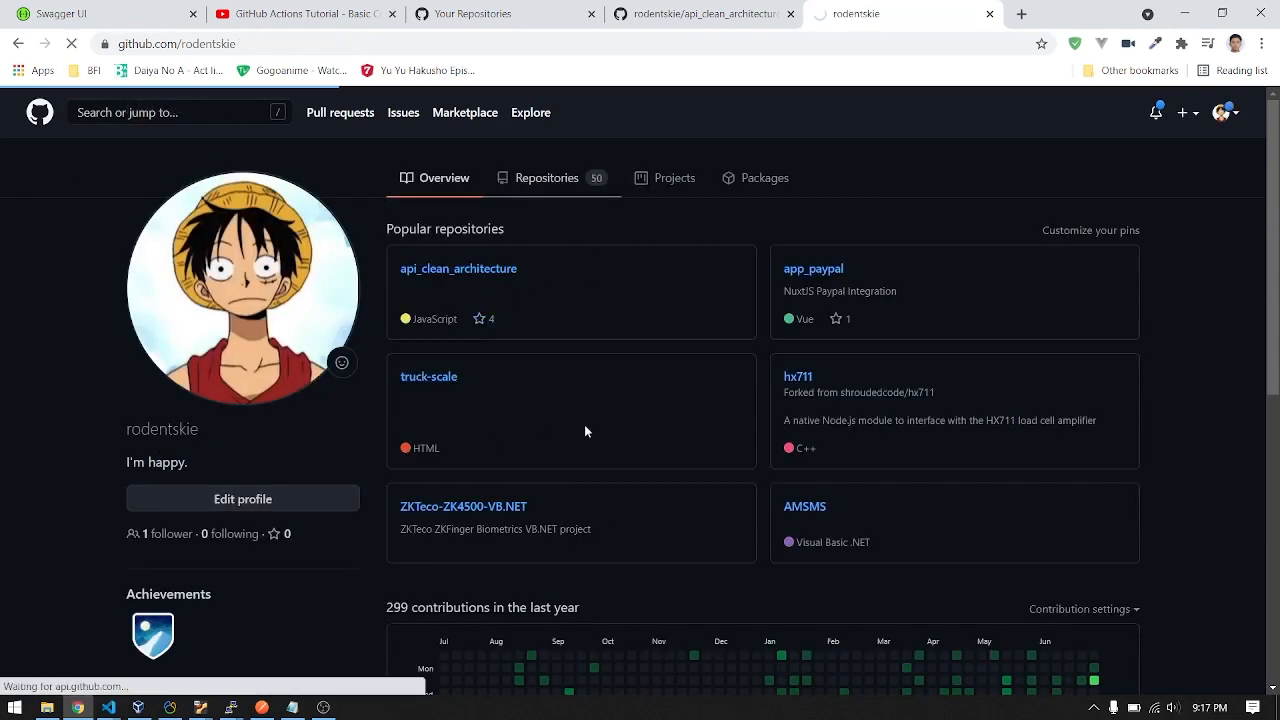
left_click(546, 177)
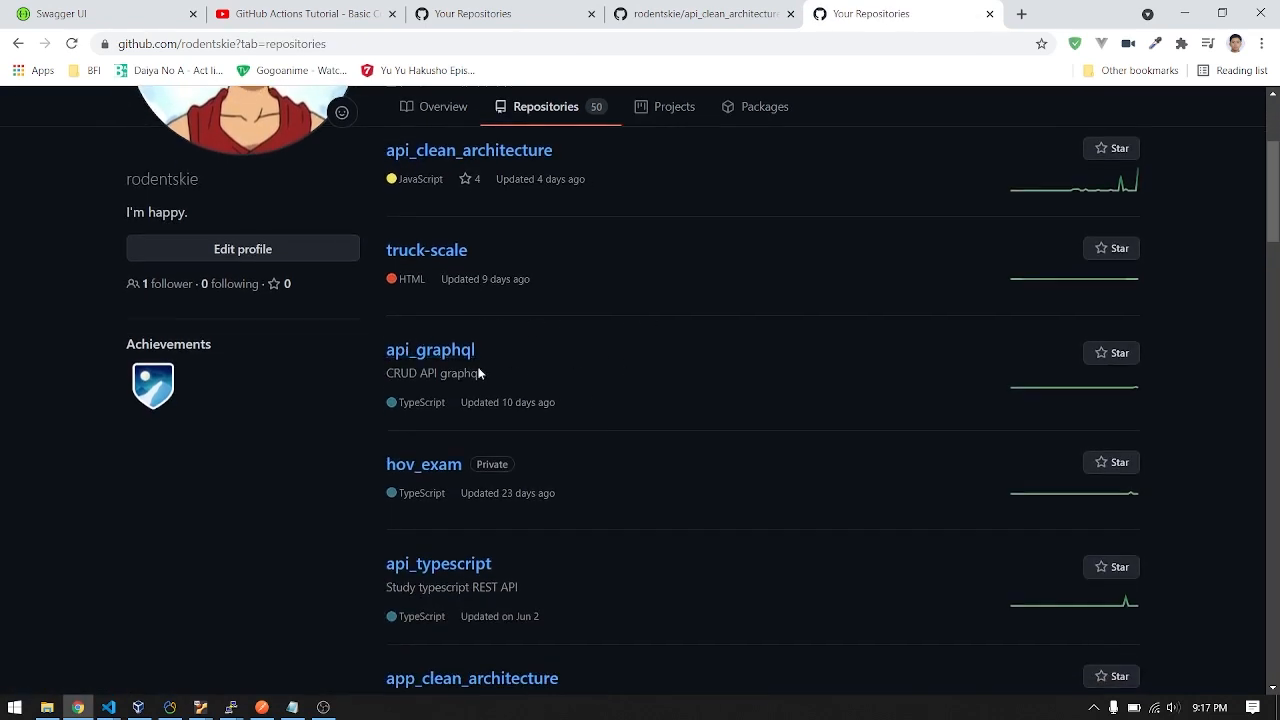
scroll("down", 3)
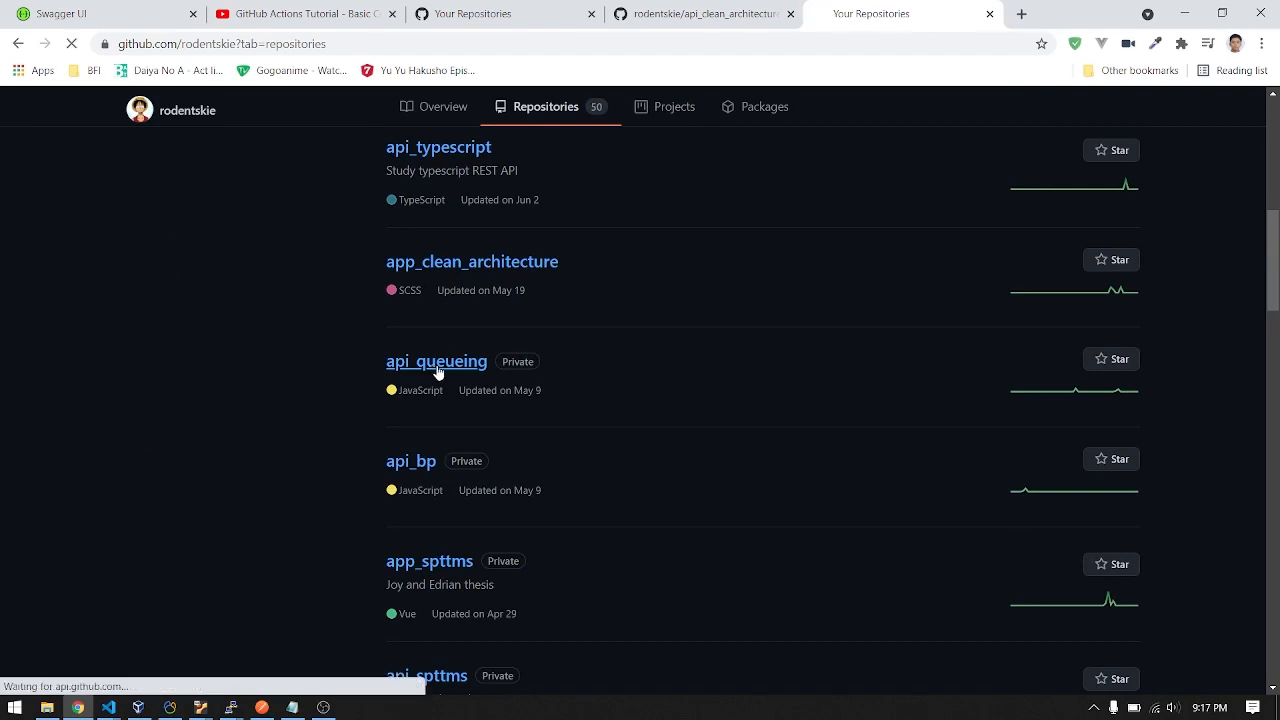
left_click(436, 361)
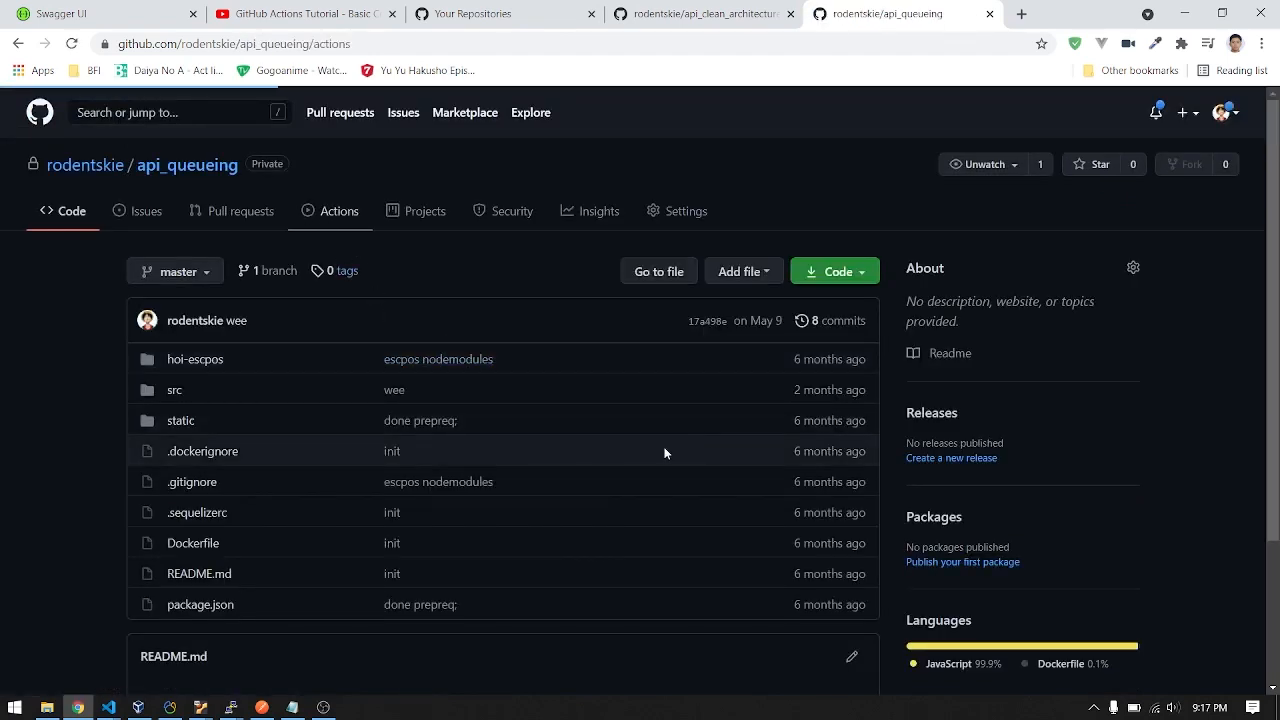
left_click(339, 211)
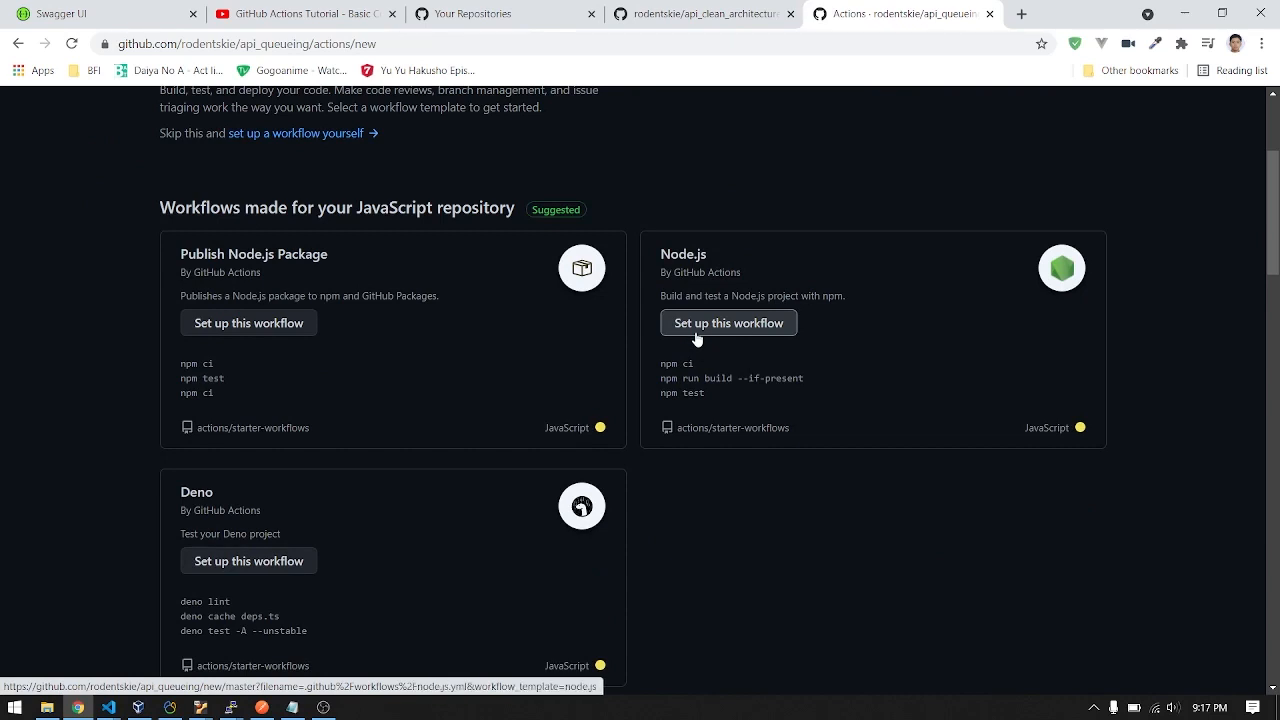
left_click(728, 322)
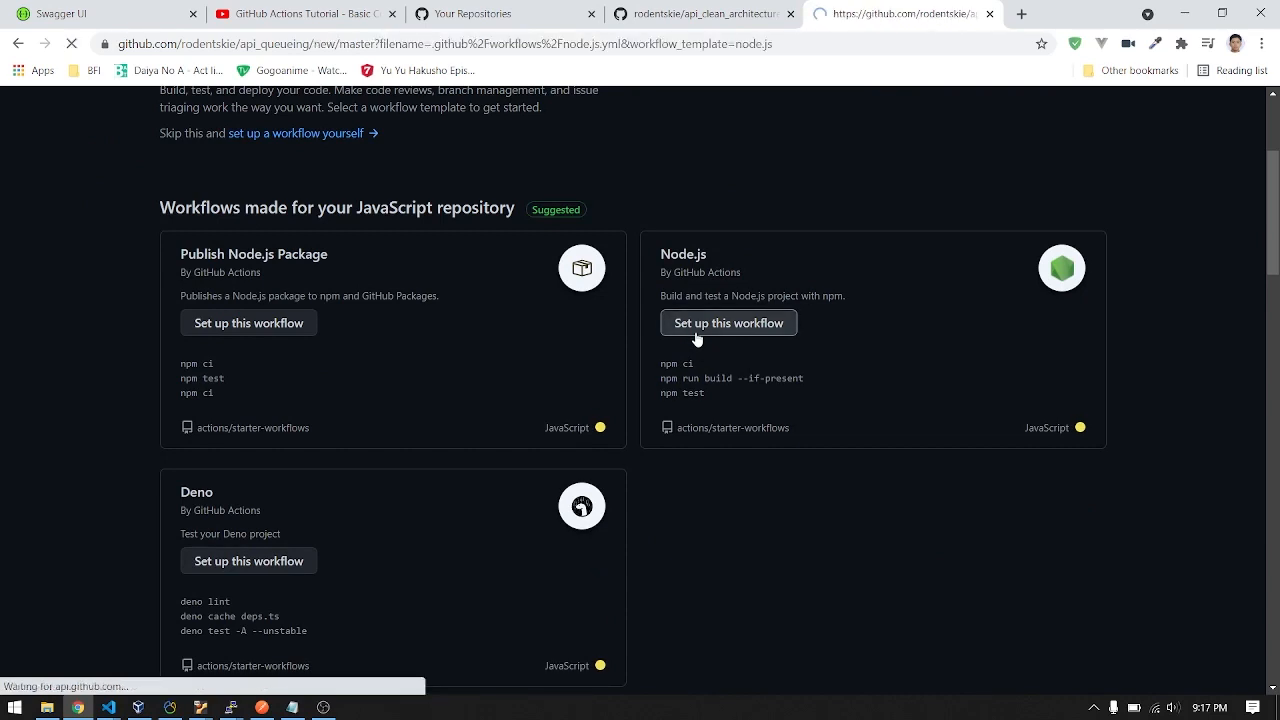
Review the generated node.js.yml template steps, including npm ci and npm test
left_click(728, 322)
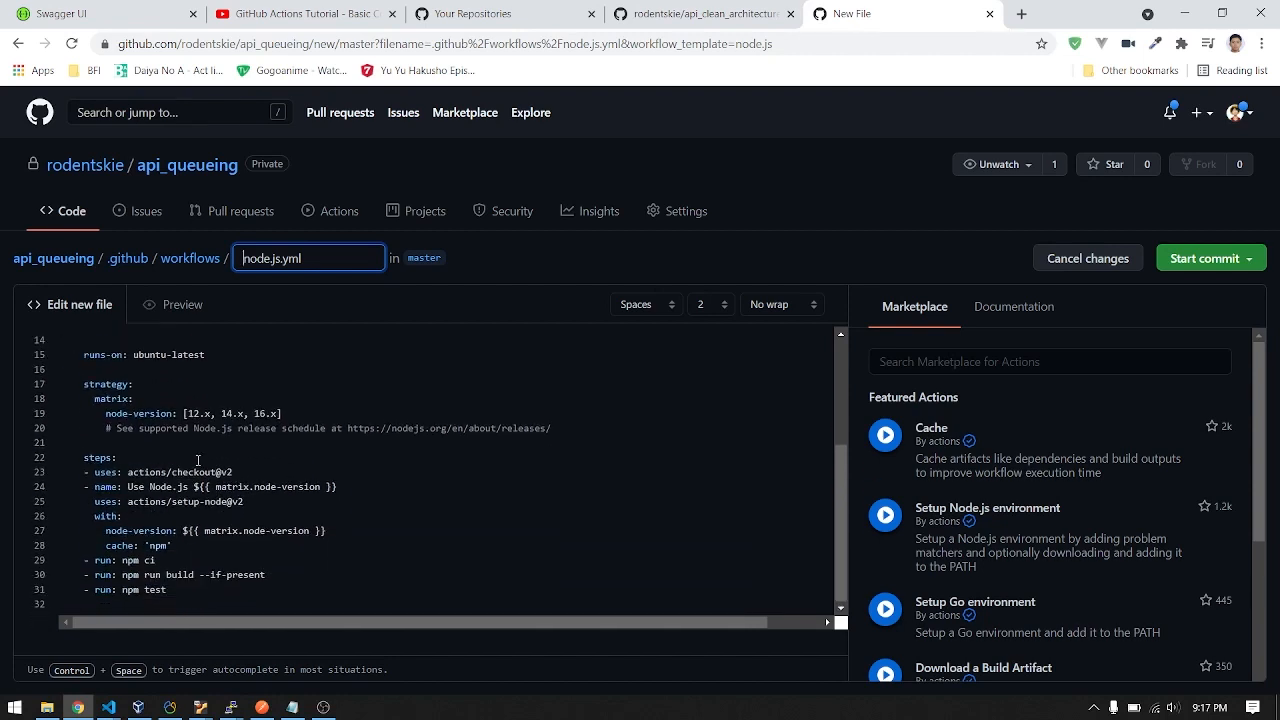
mouse_move(312, 468)
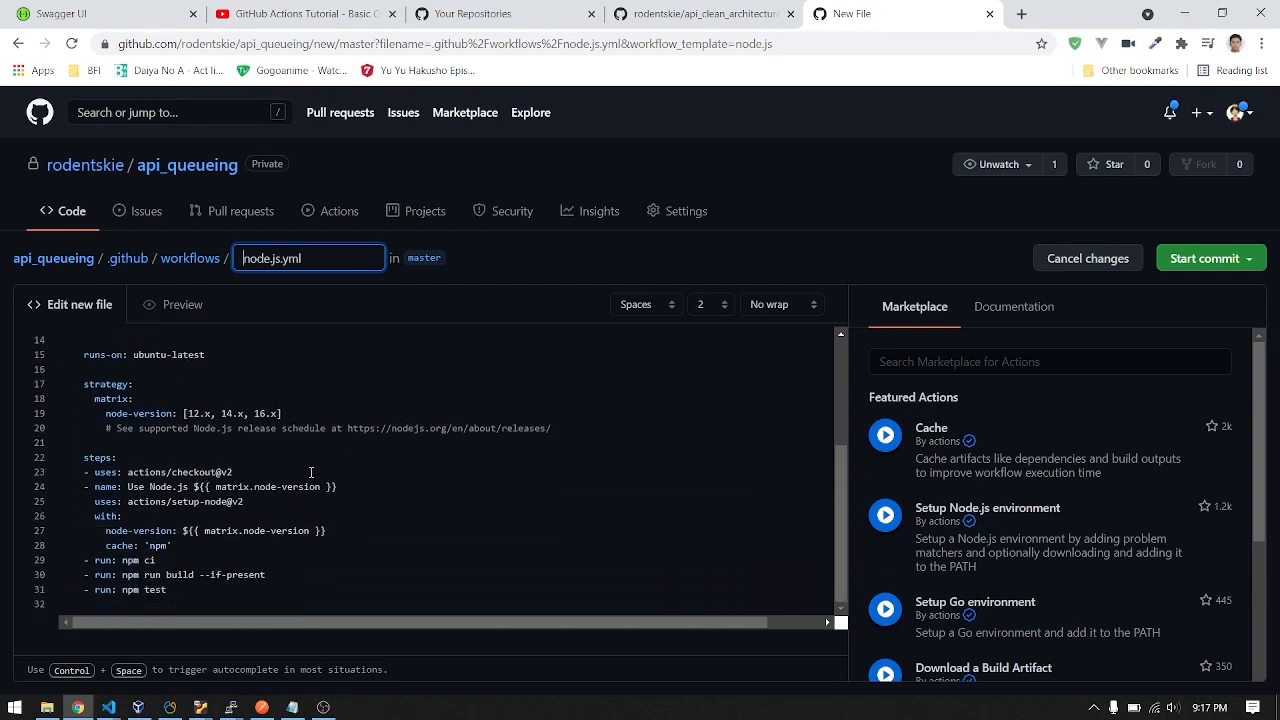
scroll("up", 3)
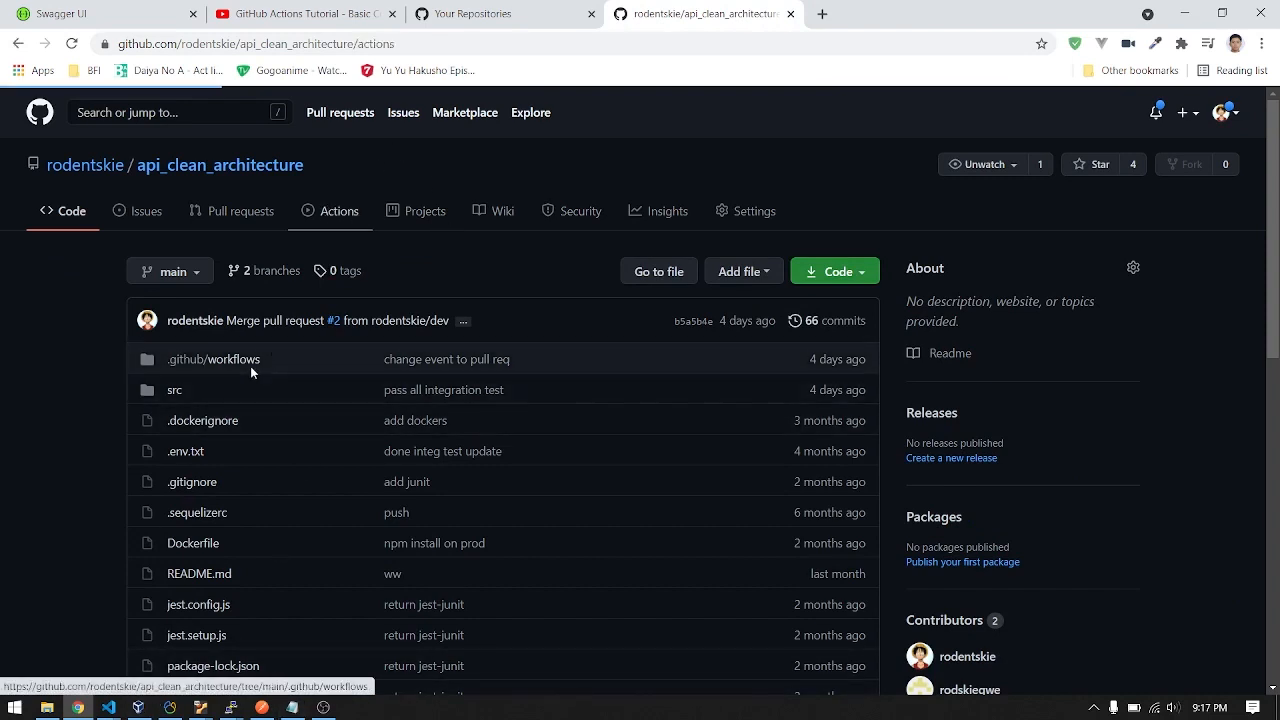
Open api_clean_architecture's Actions tab to list its nine Node.js CI runs
left_click(339, 211)
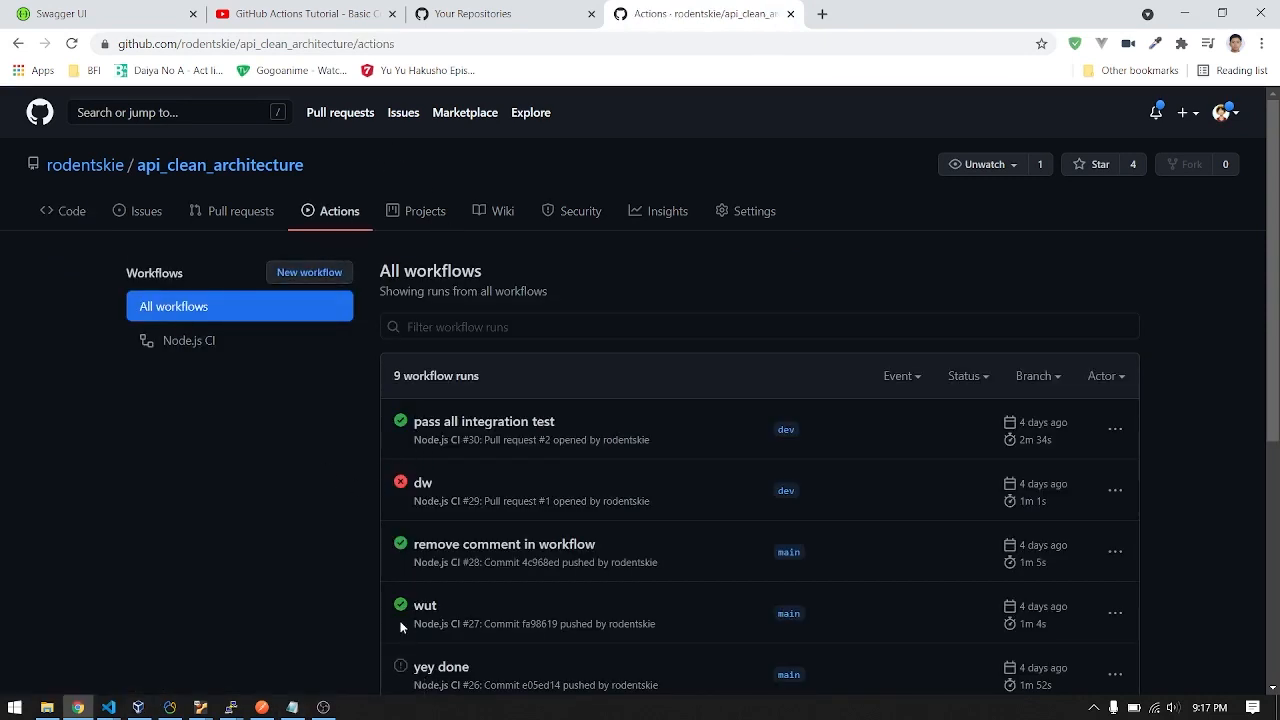
mouse_move(210, 597)
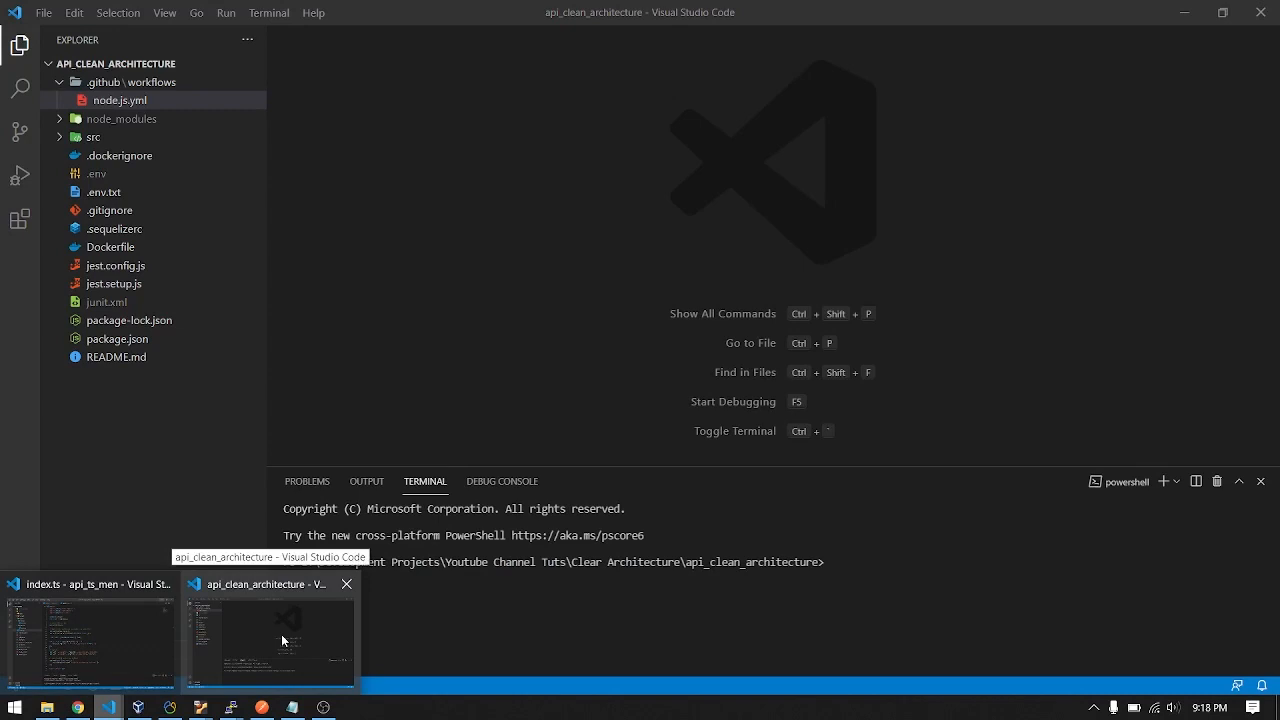
In VS Code's node.js.yml, highlight the pull_request trigger and its branches: [ main ] filter
left_click(119, 100)
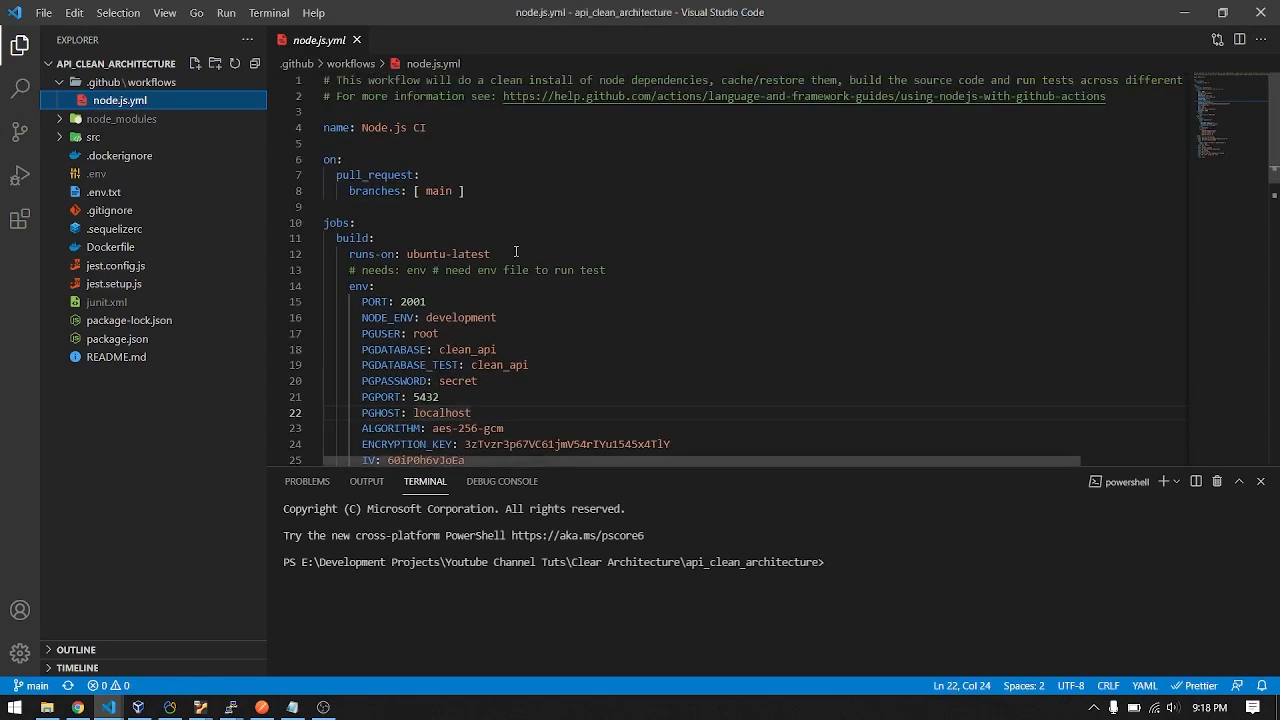
triple_click(375, 127)
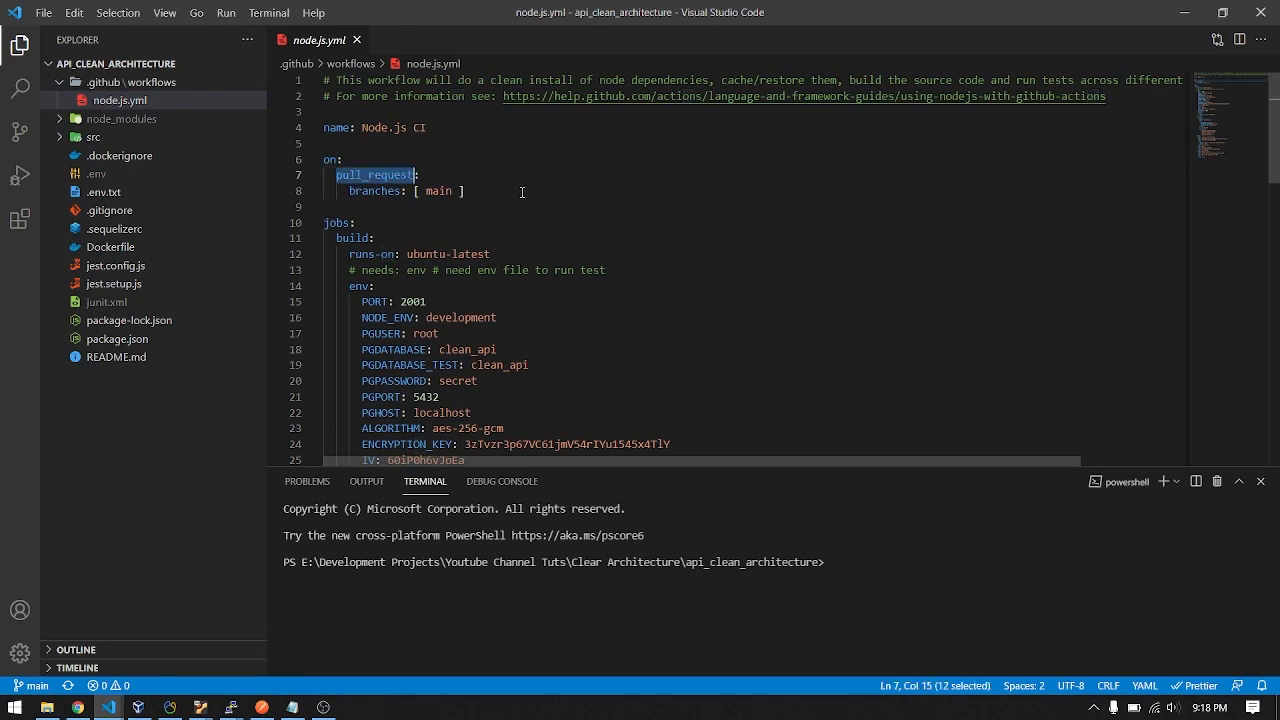
left_click(363, 160)
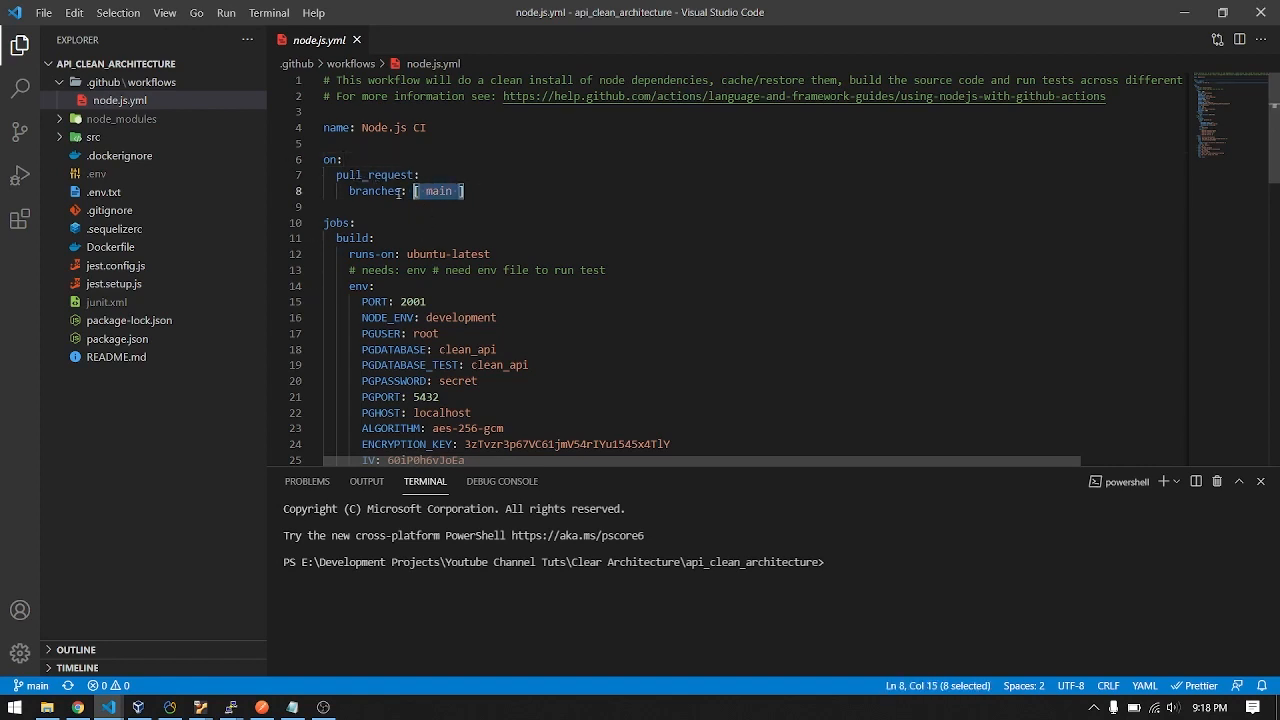
left_click(345, 174)
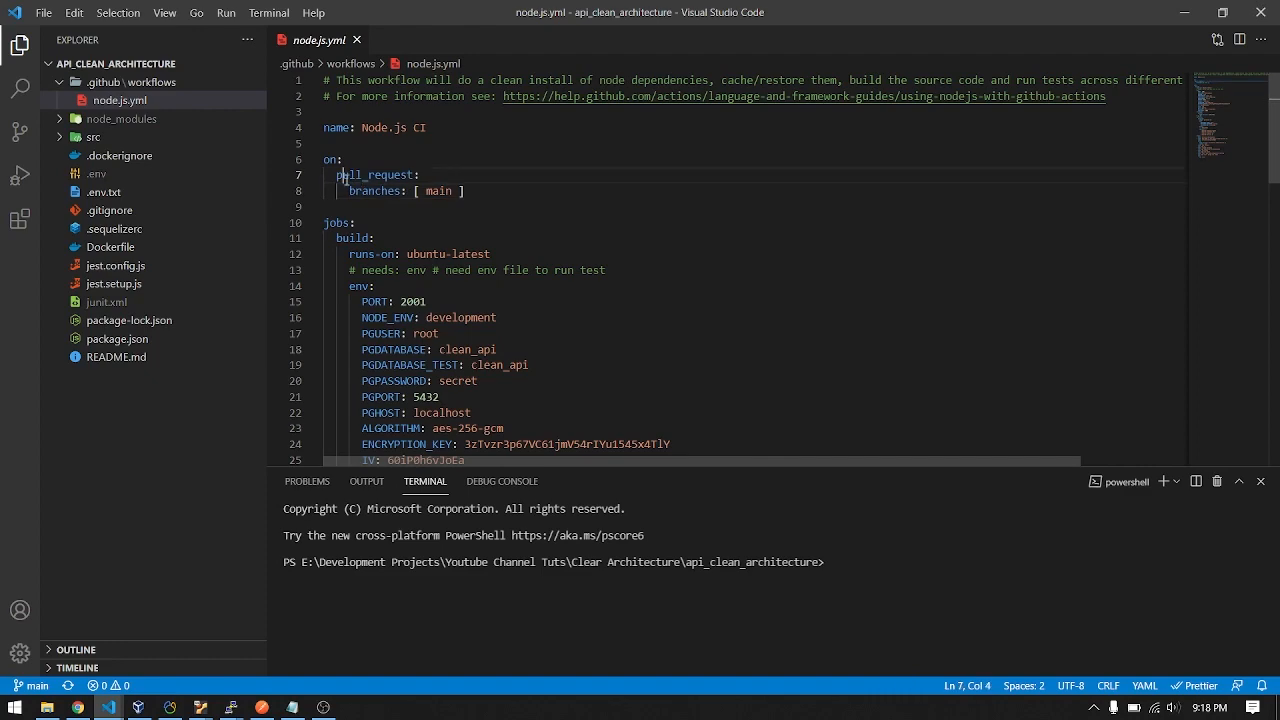
double_click(438, 191)
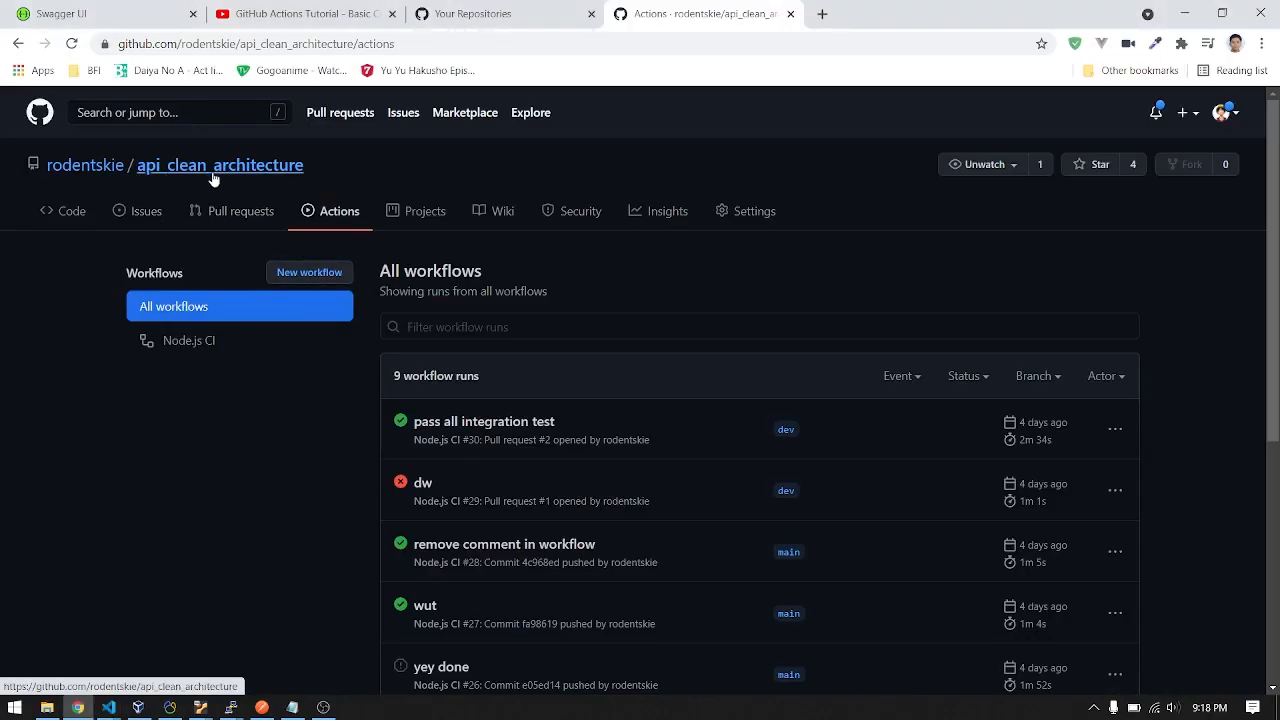
Return to api_clean_architecture's code page on main and open the branch dropdown
left_click(62, 211)
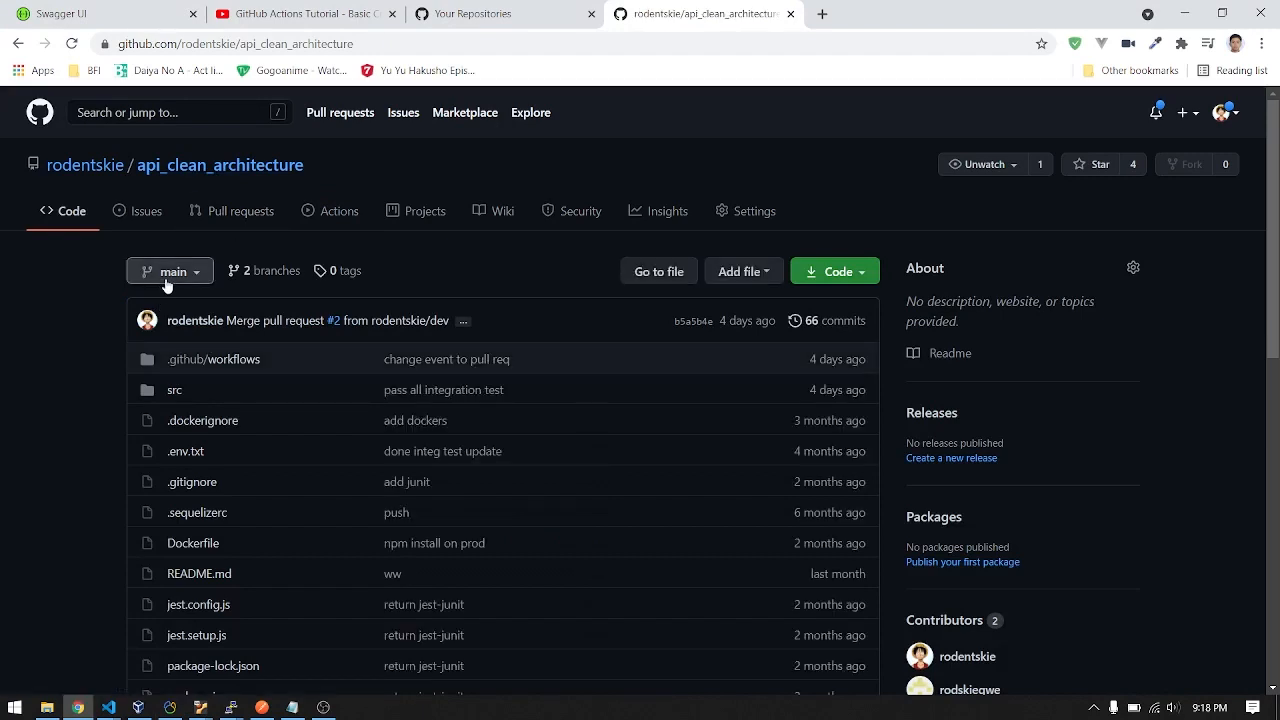
left_click(170, 271)
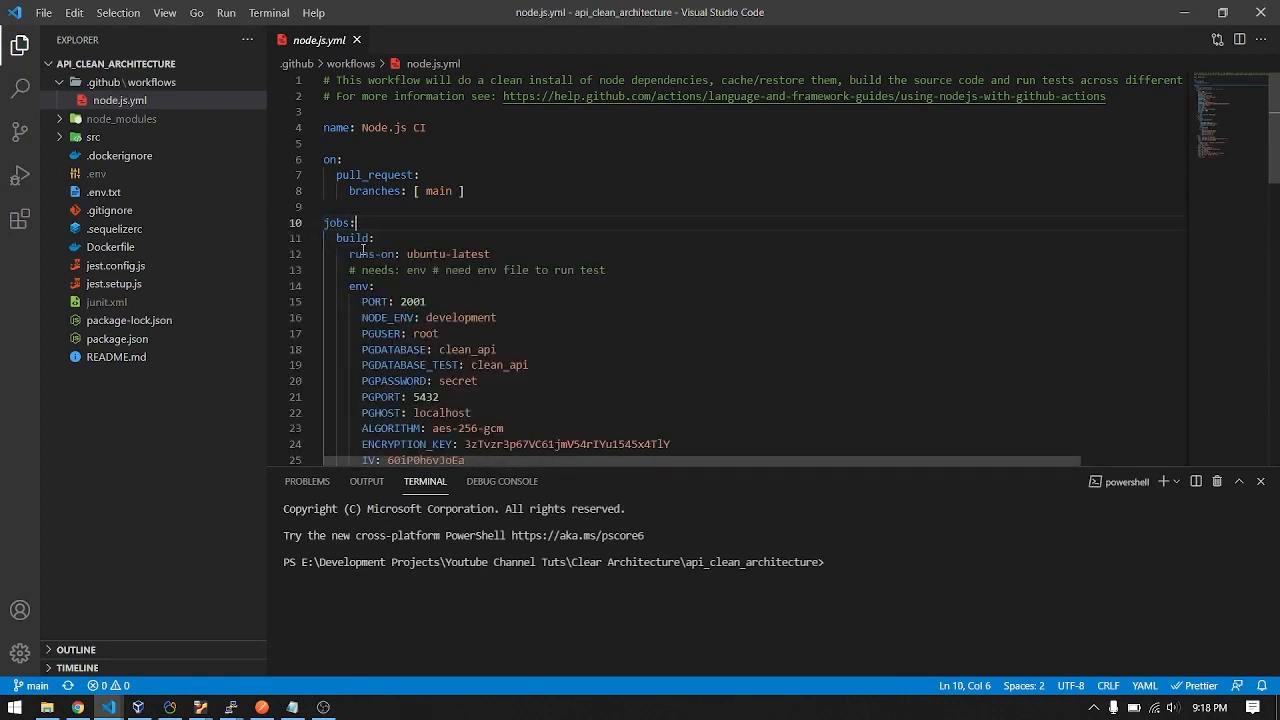
Inspect node.js.yml's build job, ubuntu-latest runner and env variables by selecting them
double_click(353, 238)
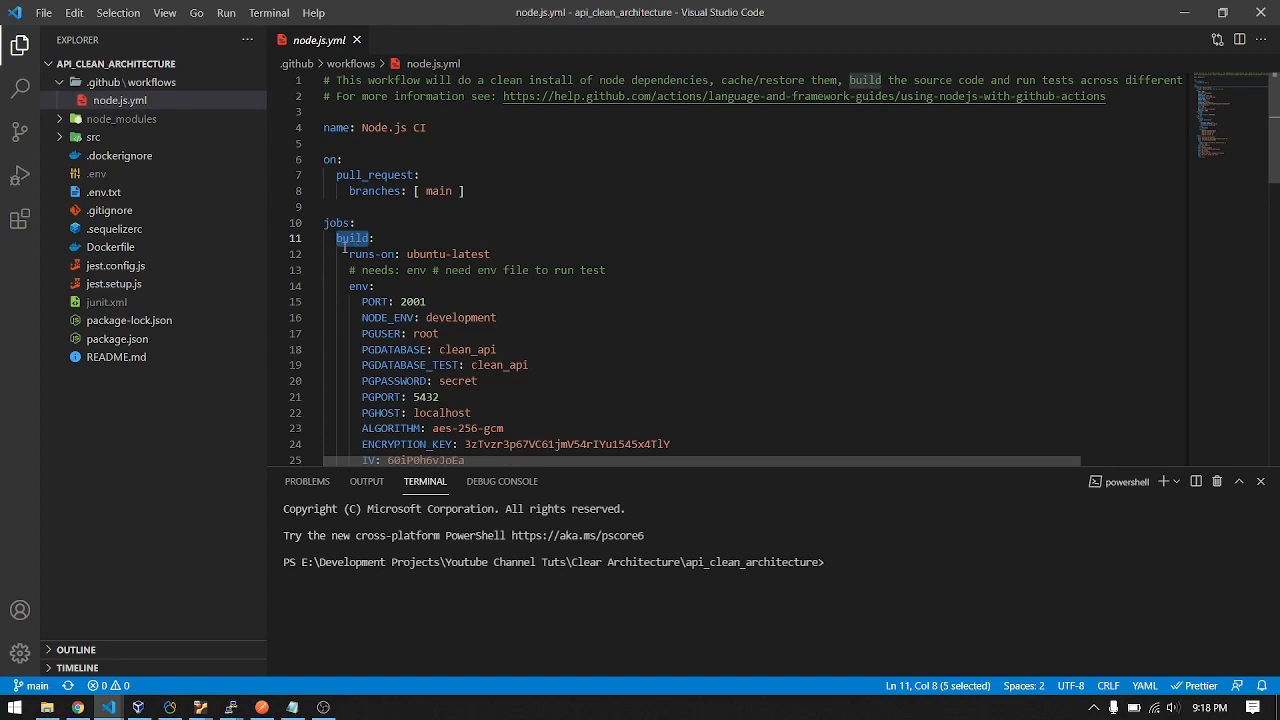
type("hjghj")
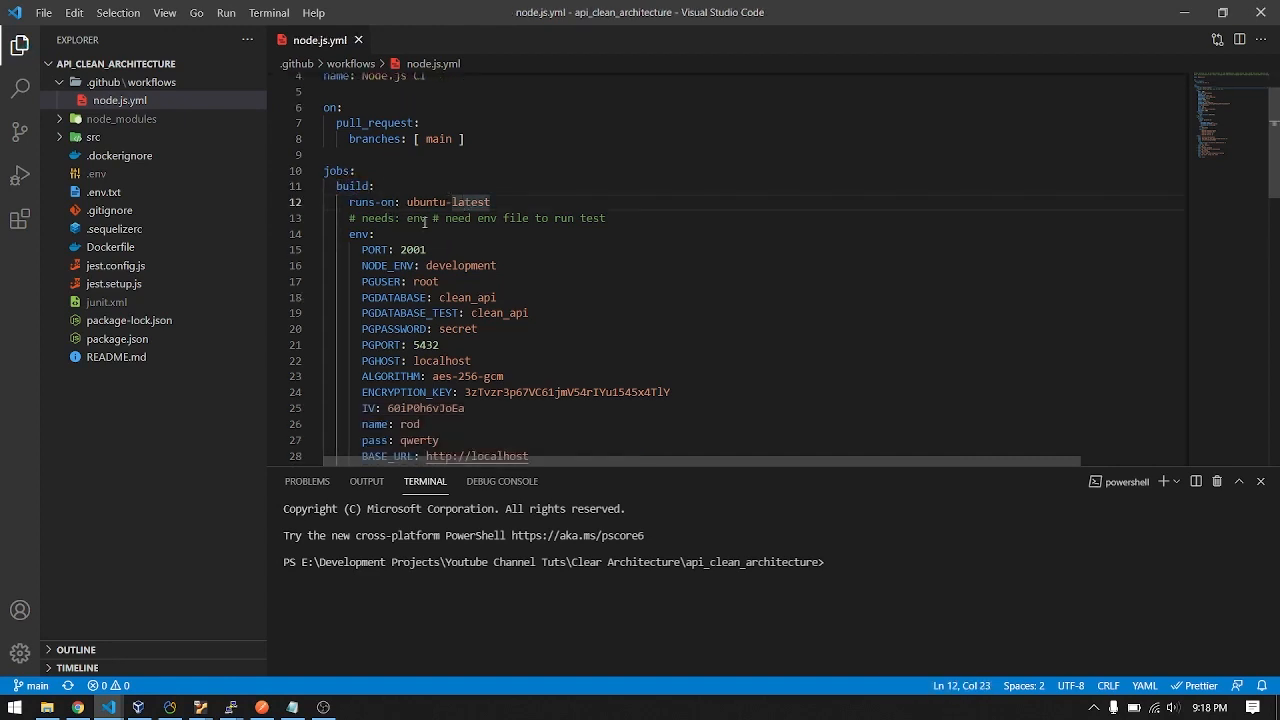
double_click(446, 202)
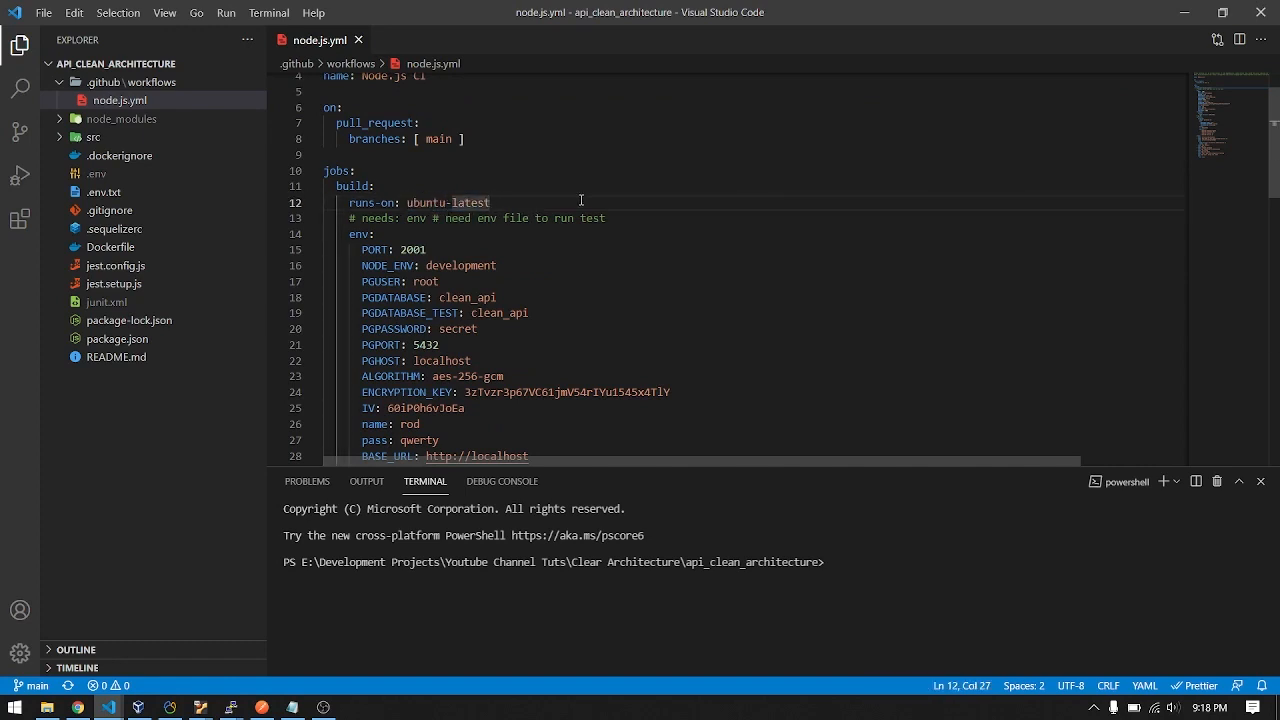
mouse_move(440, 220)
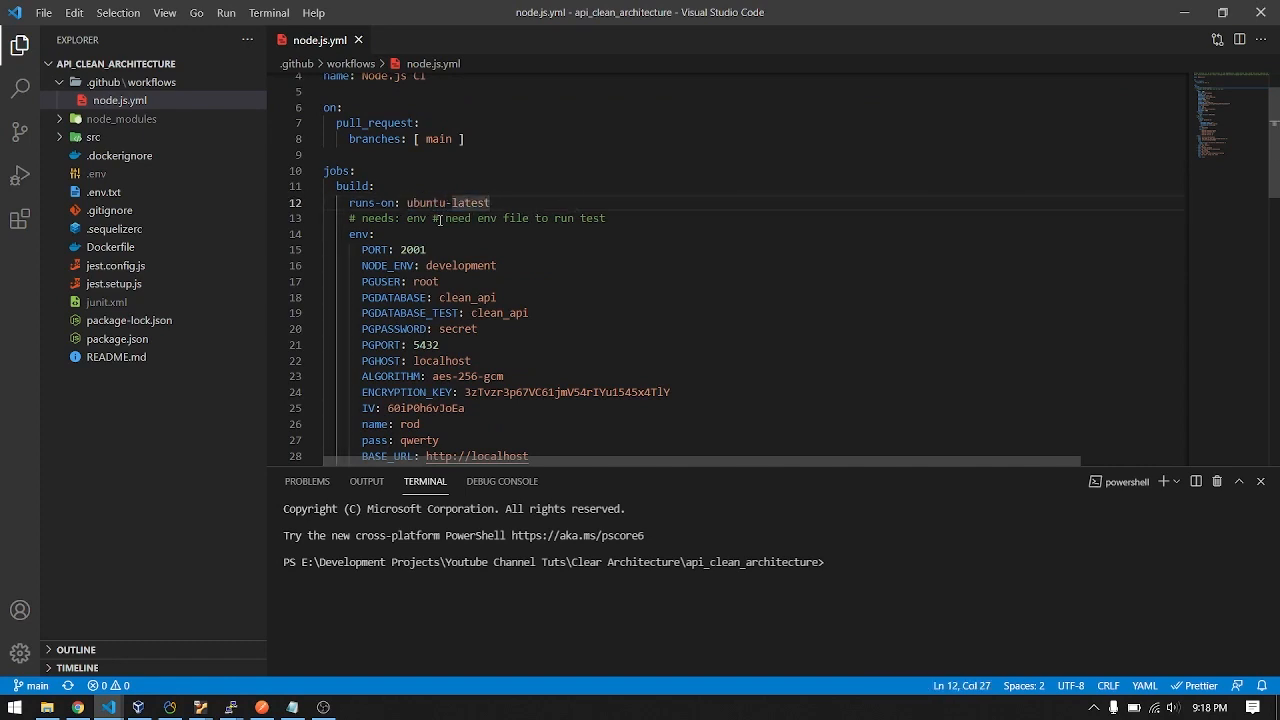
double_click(464, 202)
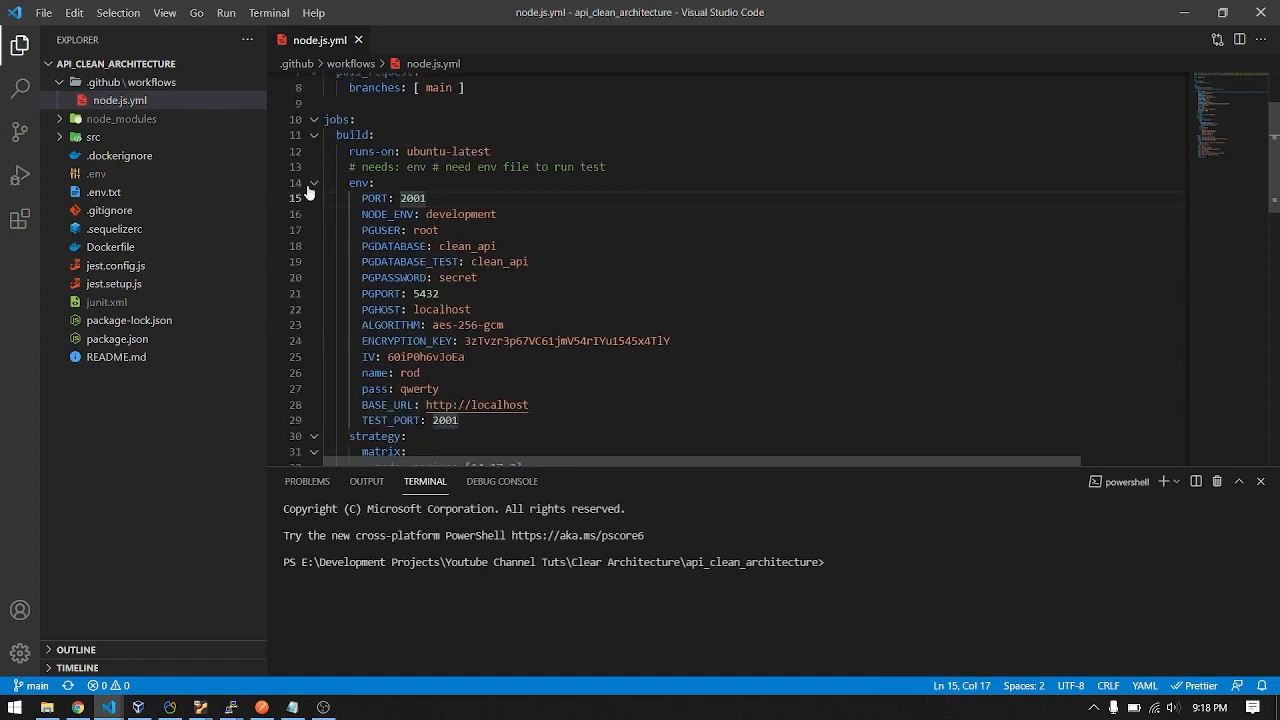
left_click(378, 183)
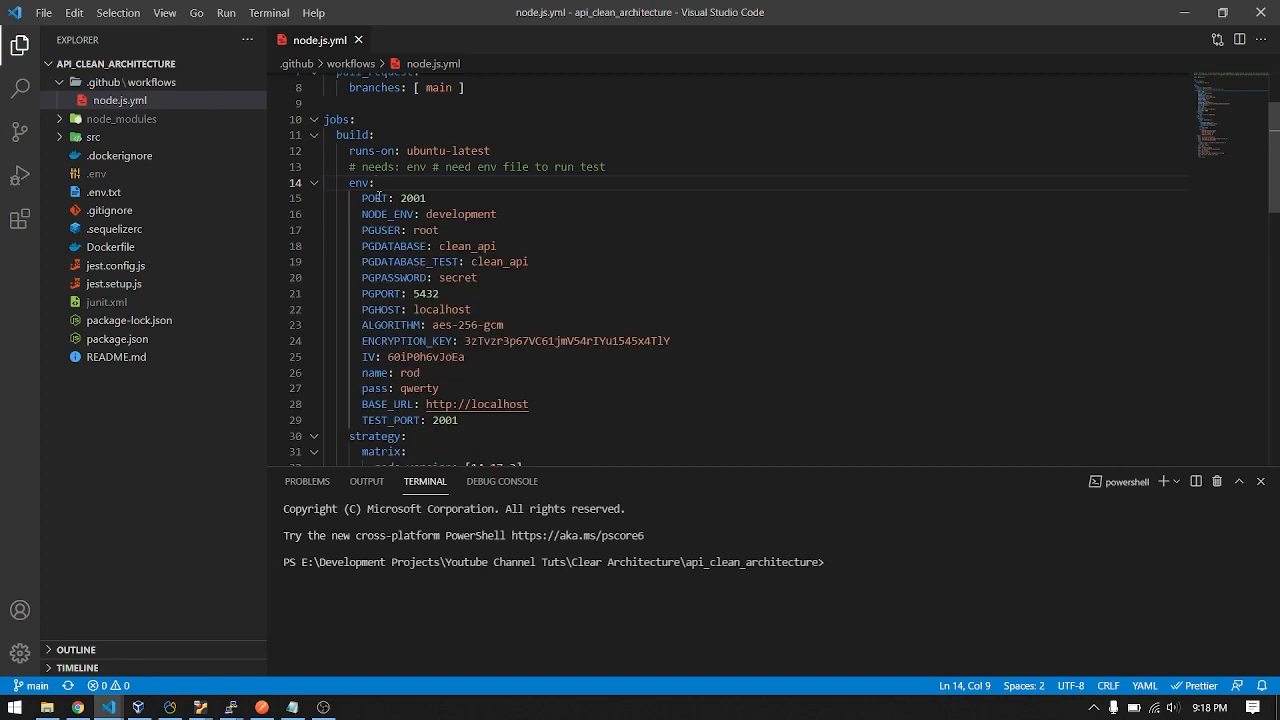
left_click_drag(362, 229, 459, 420)
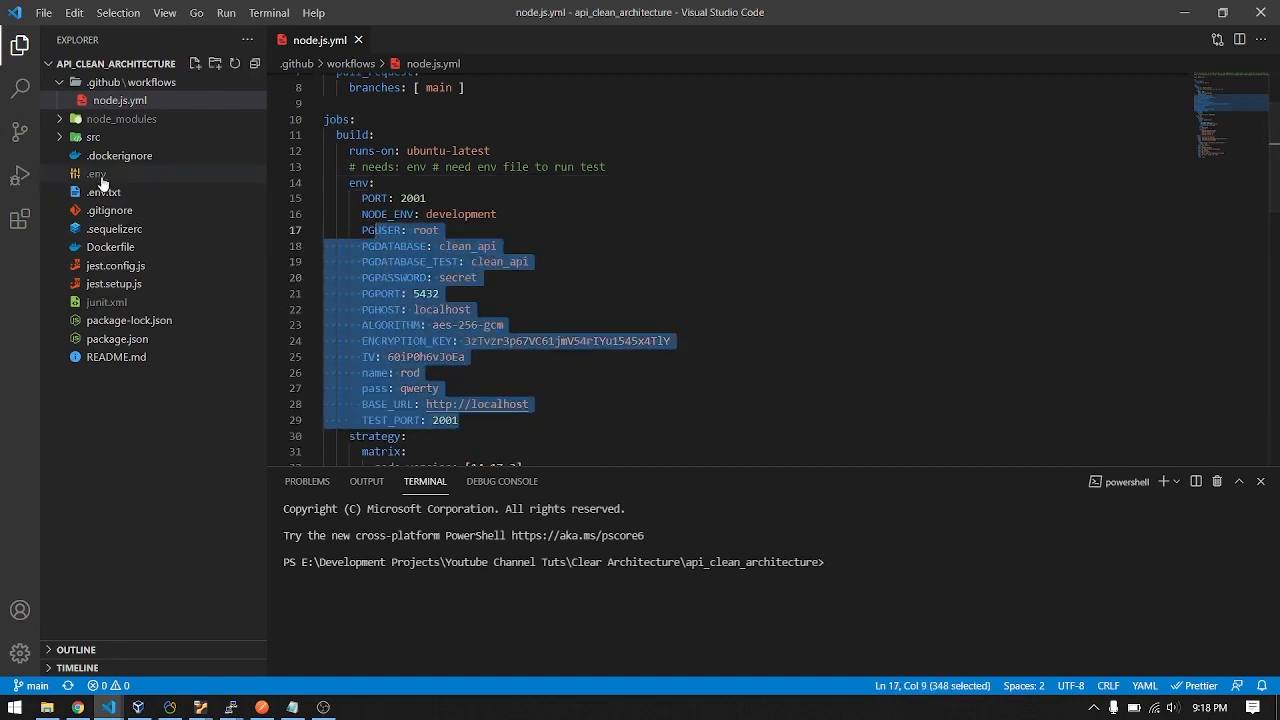
Check the project's .env file and highlight localhost in BASE_URL and PGHOST
left_click(97, 173)
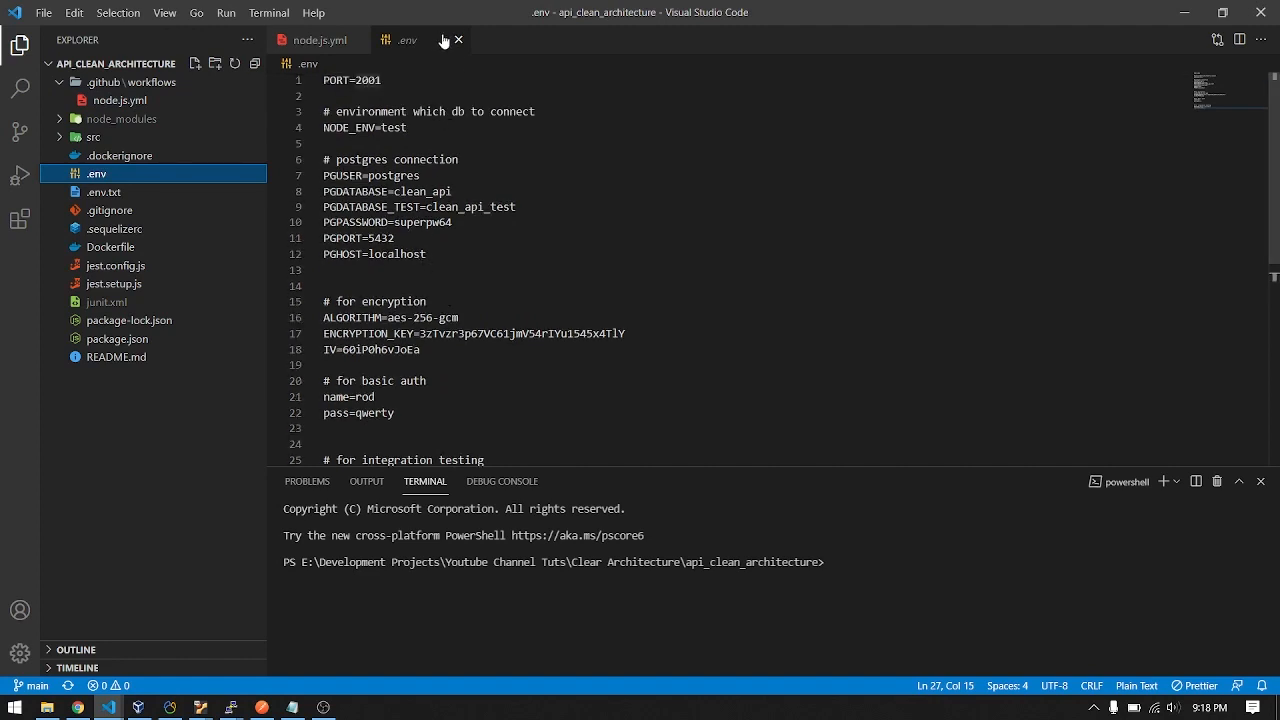
left_click(458, 40)
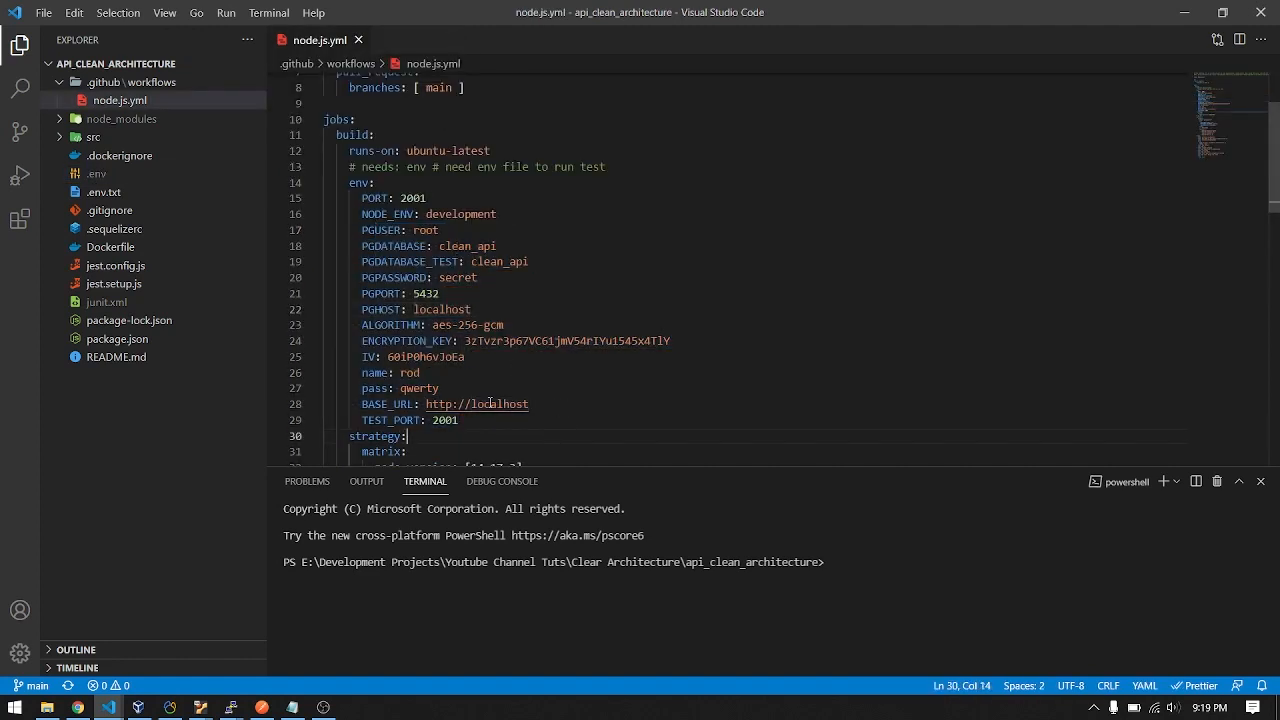
double_click(500, 404)
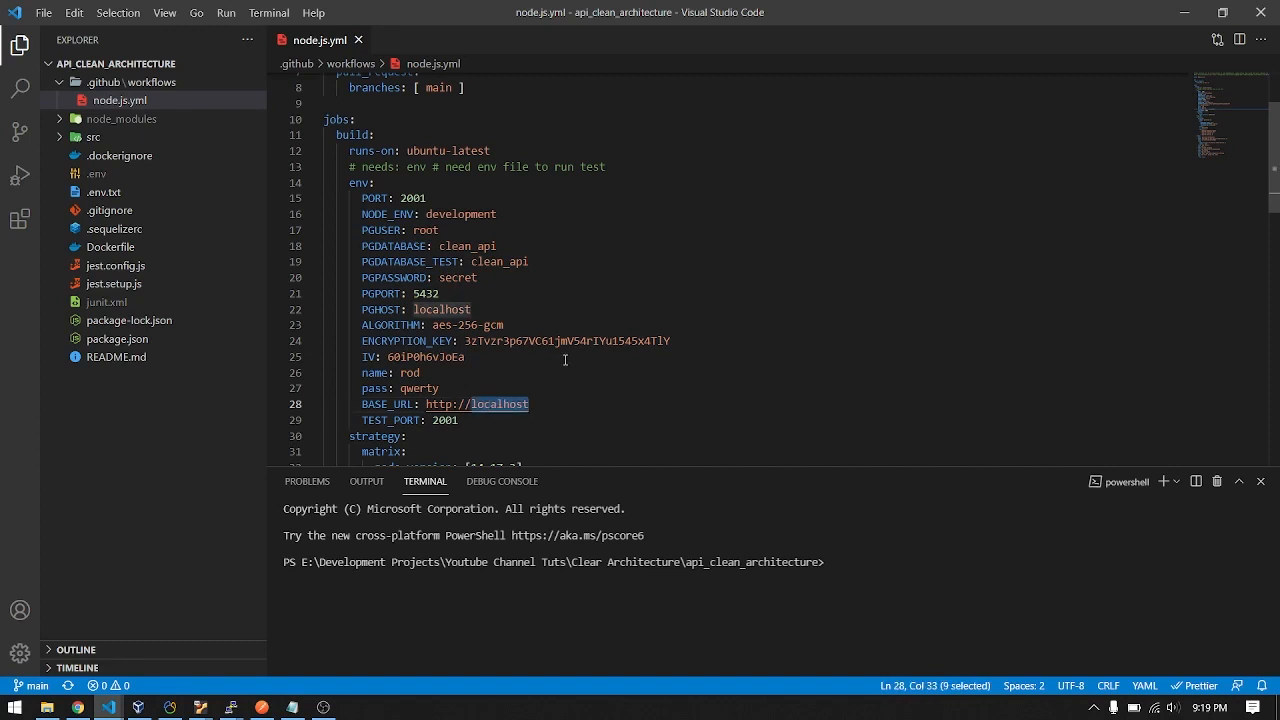
left_click(493, 404)
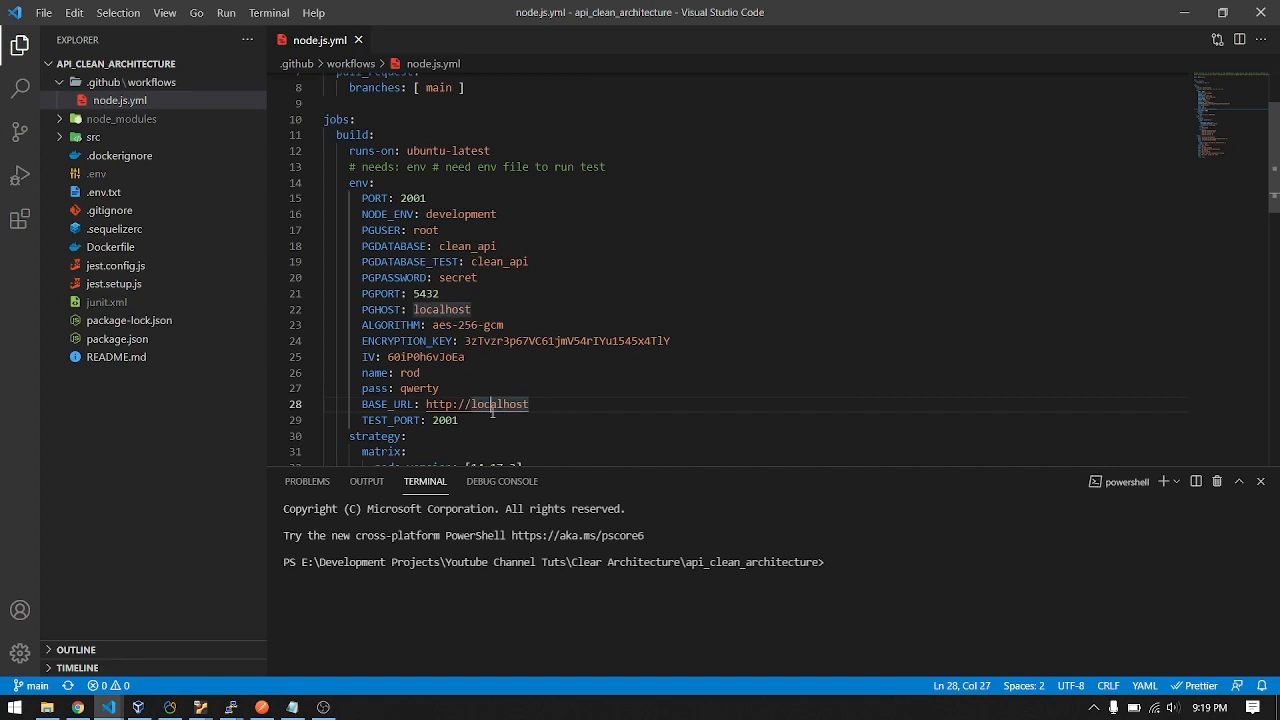
double_click(441, 309)
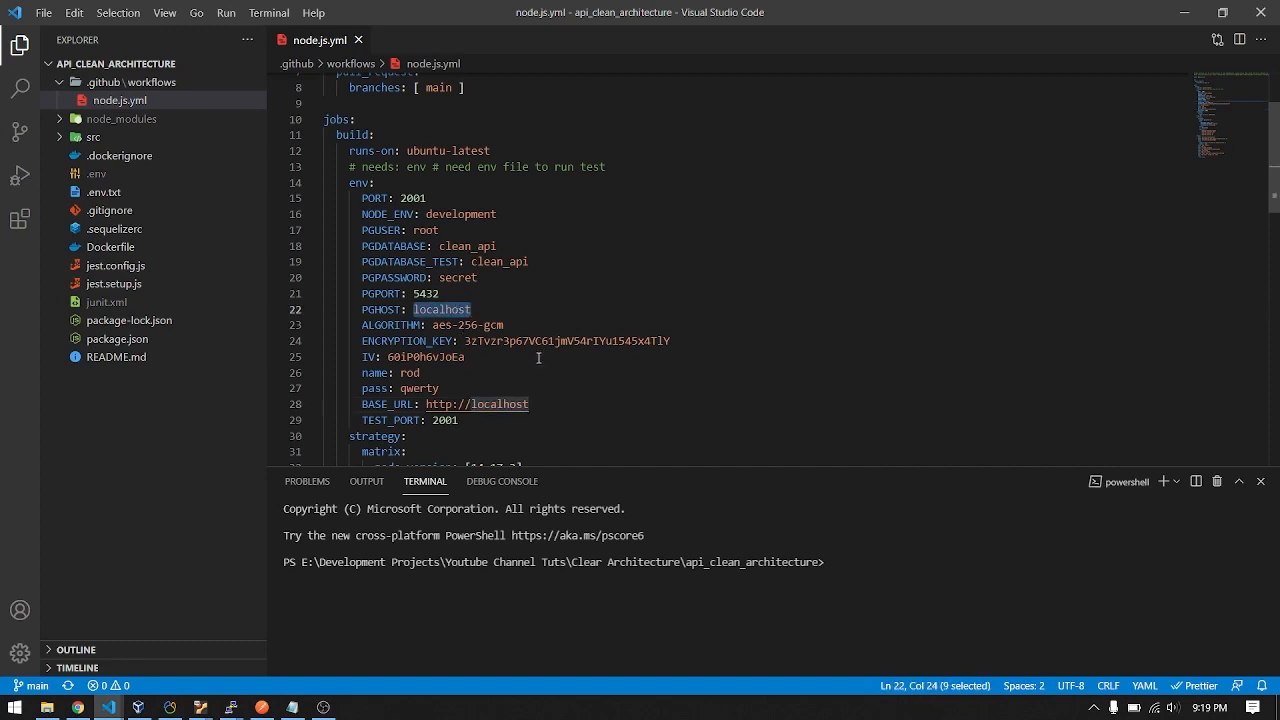
Fold and unfold the services block and highlight the postgres service settings
scroll("down", 3)
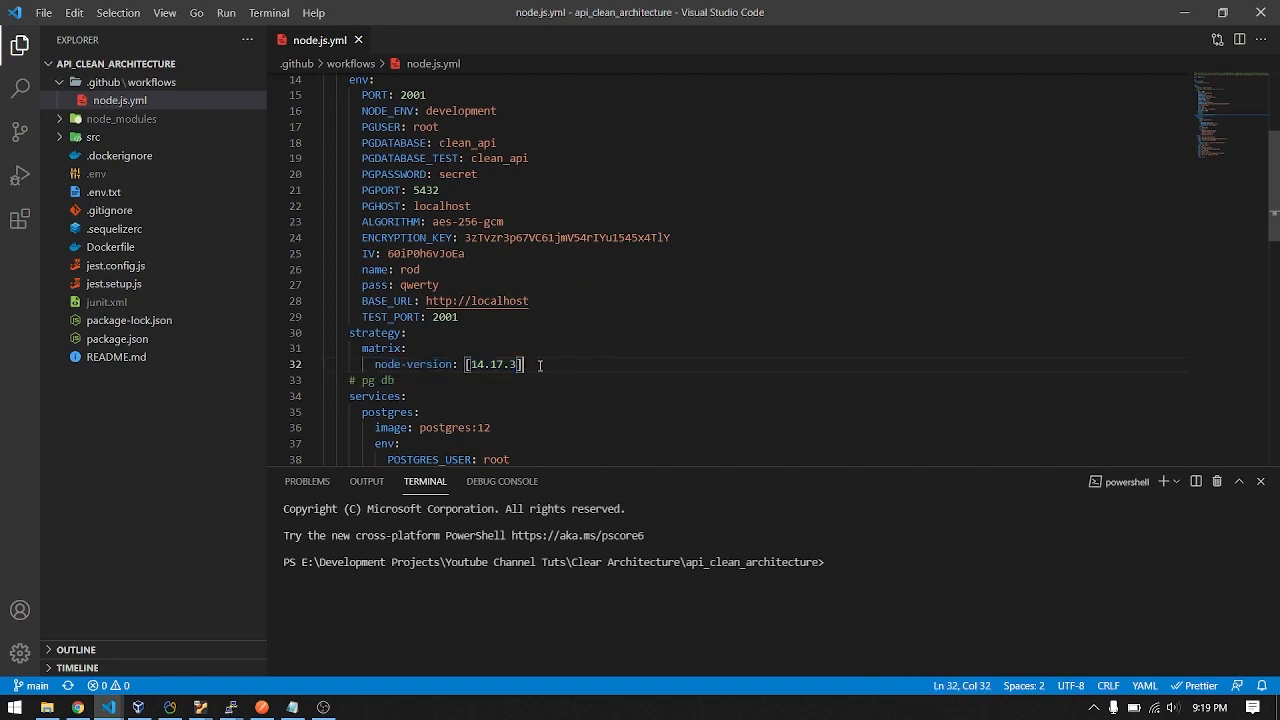
scroll("down", 3)
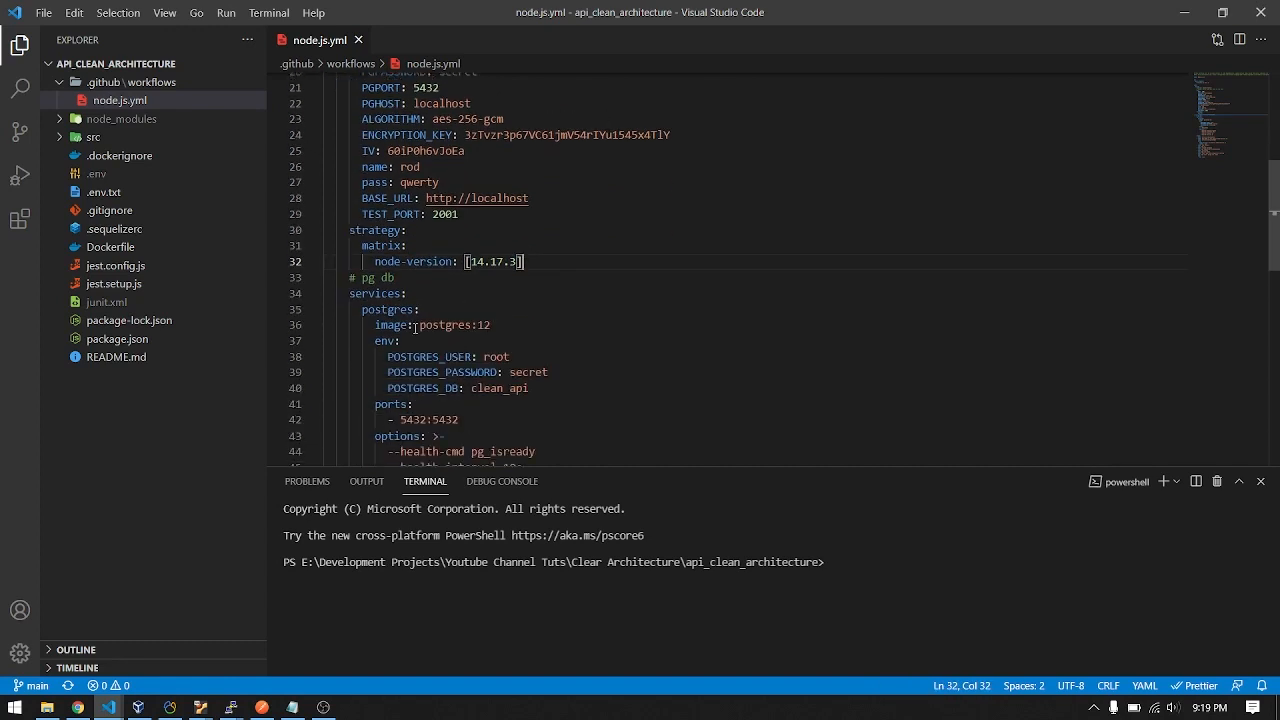
left_click(314, 294)
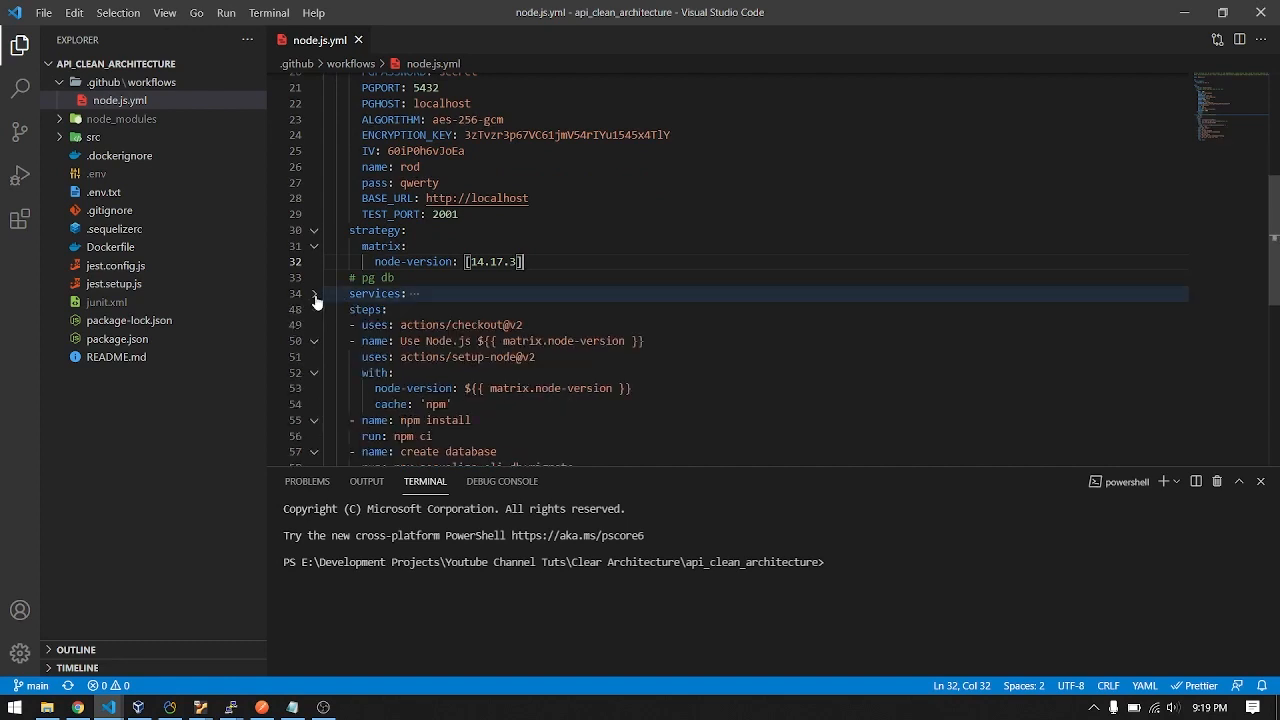
left_click(314, 293)
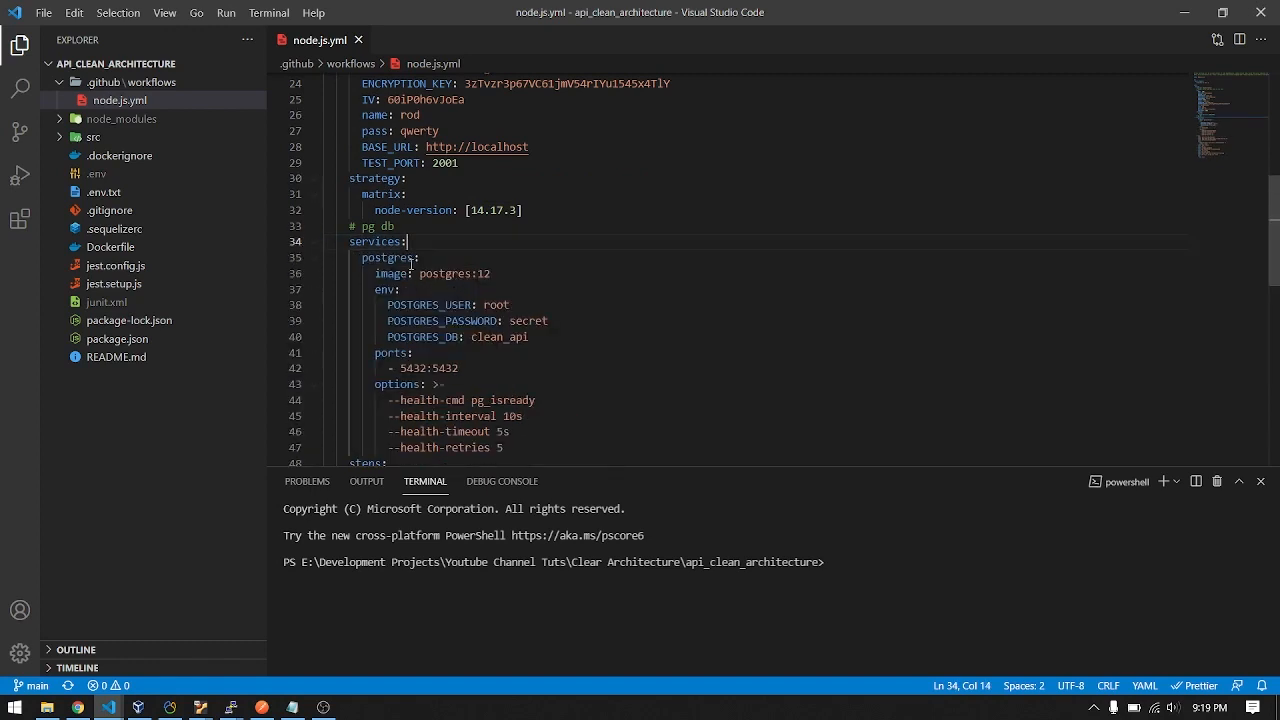
left_click_drag(355, 257, 503, 396)
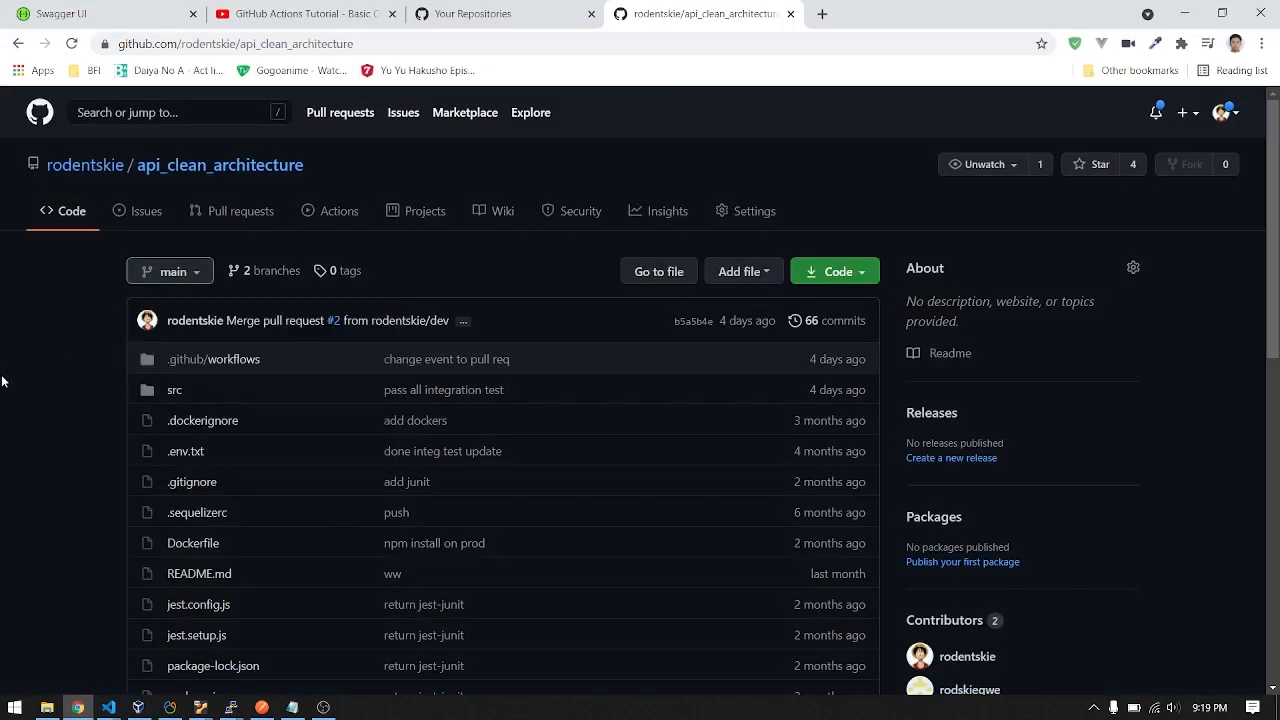
Search for GitHub Actions postgres and open the GitHub Docs PostgreSQL service containers guide
type("github actions postgres")
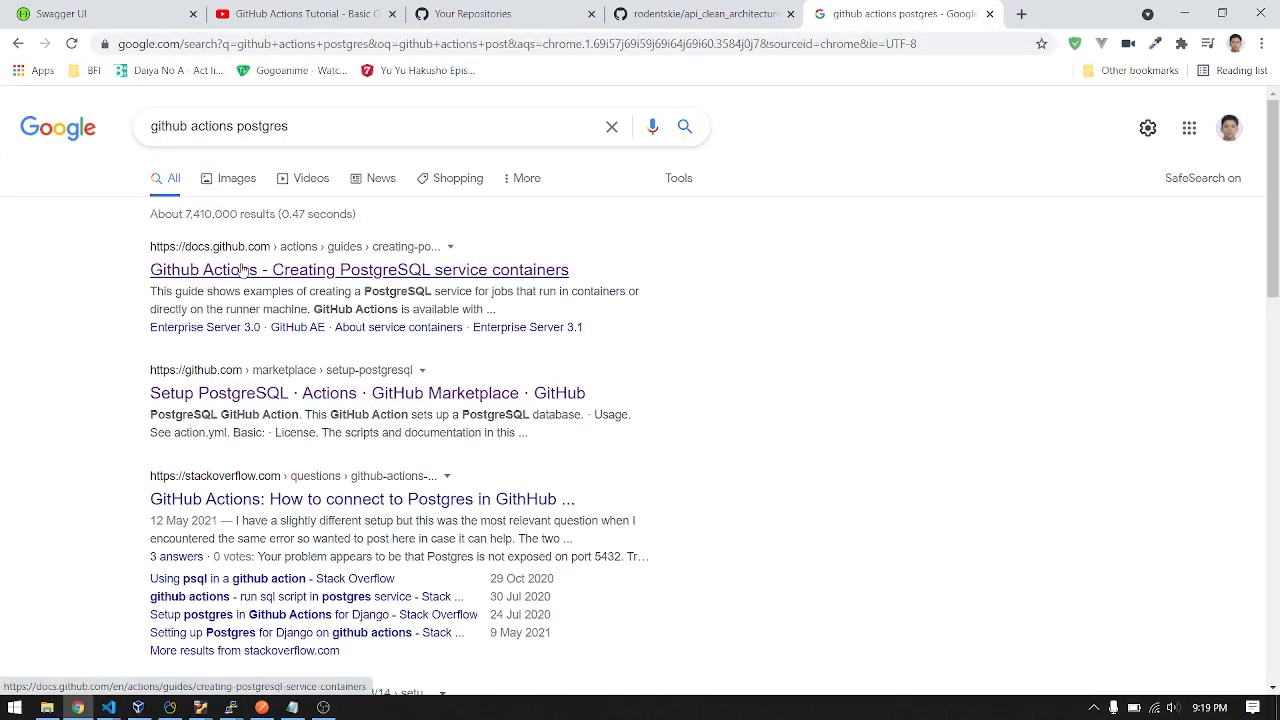
left_click(359, 269)
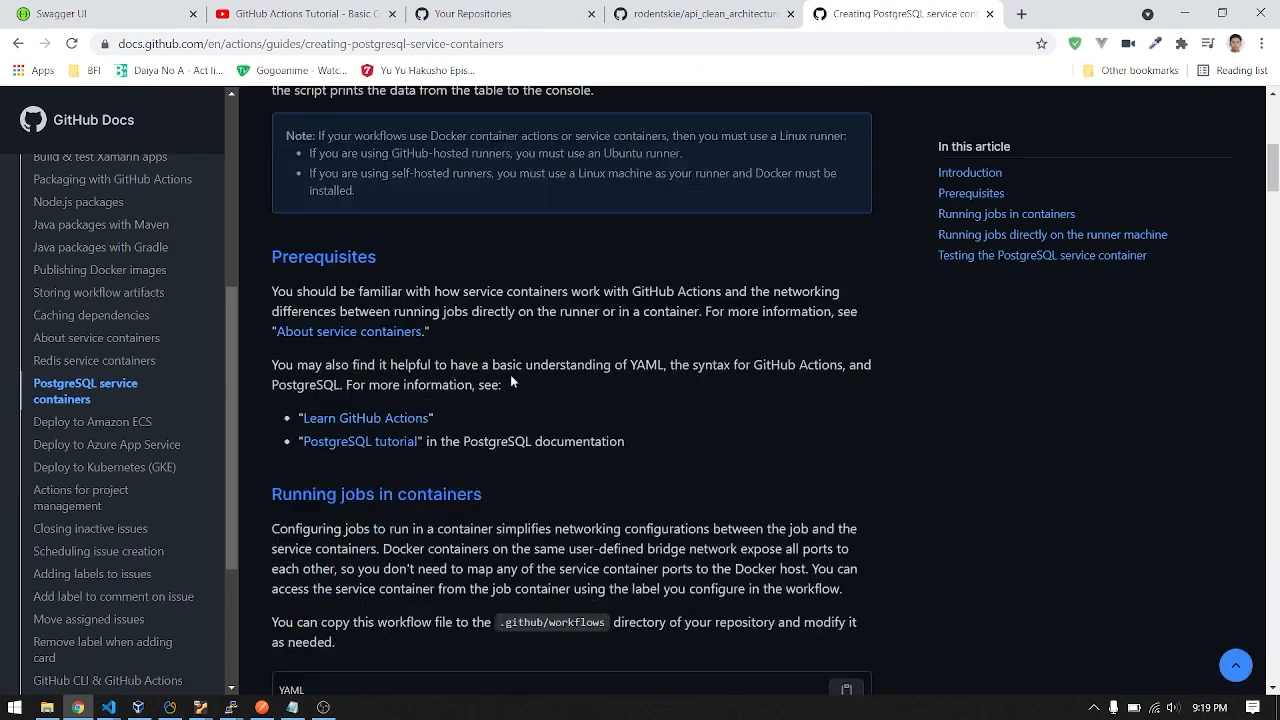
scroll("down", 3)
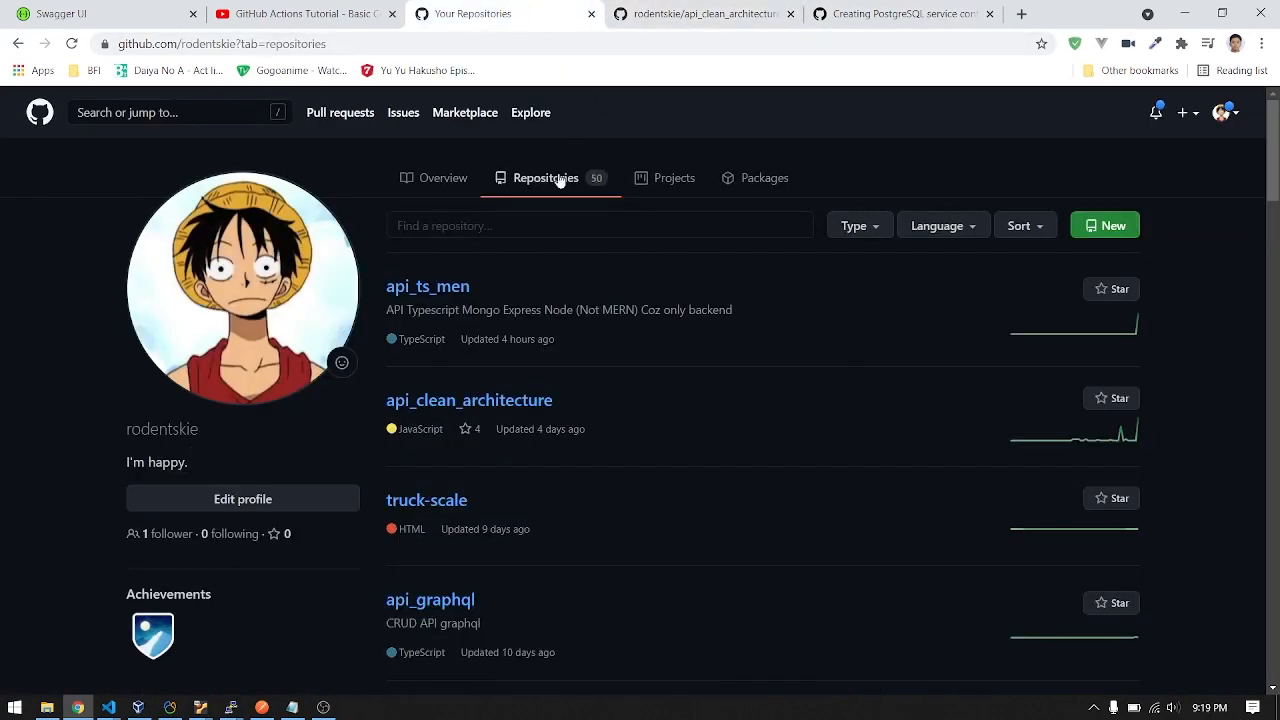
Open api_clean_architecture's 'pass all integration test' run and view its build (14.17.3) job
left_click(468, 399)
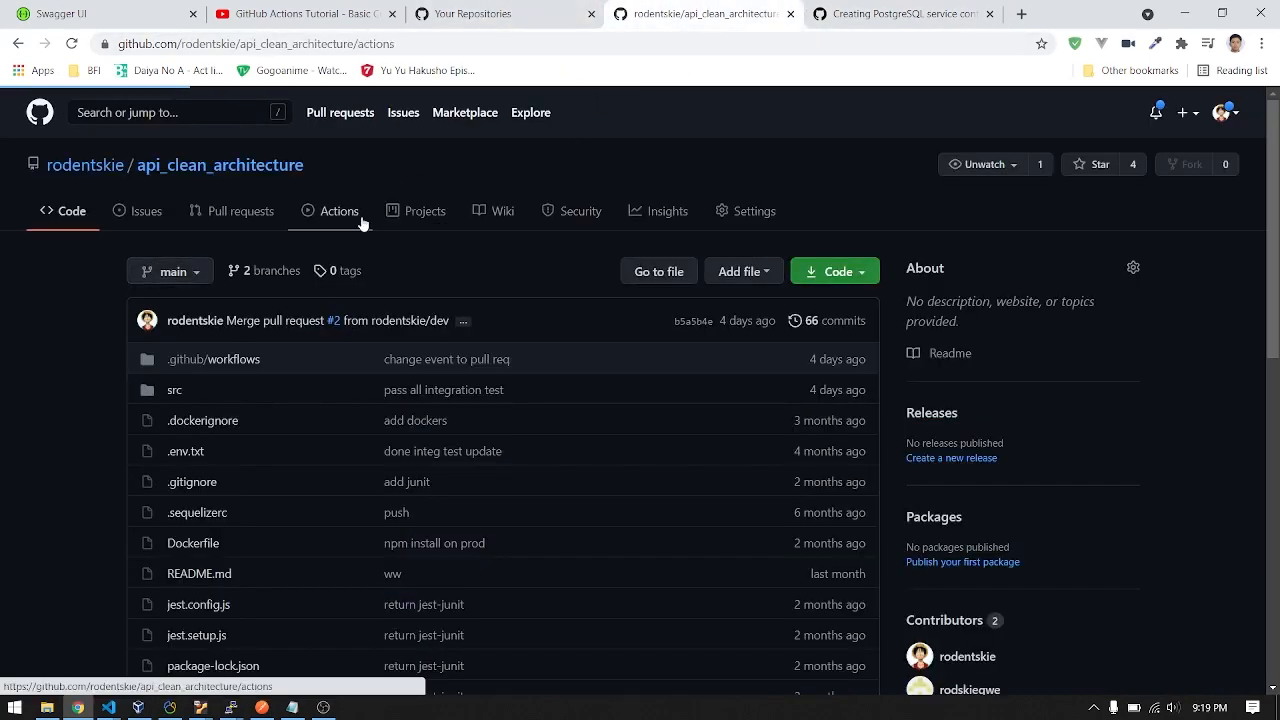
left_click(339, 211)
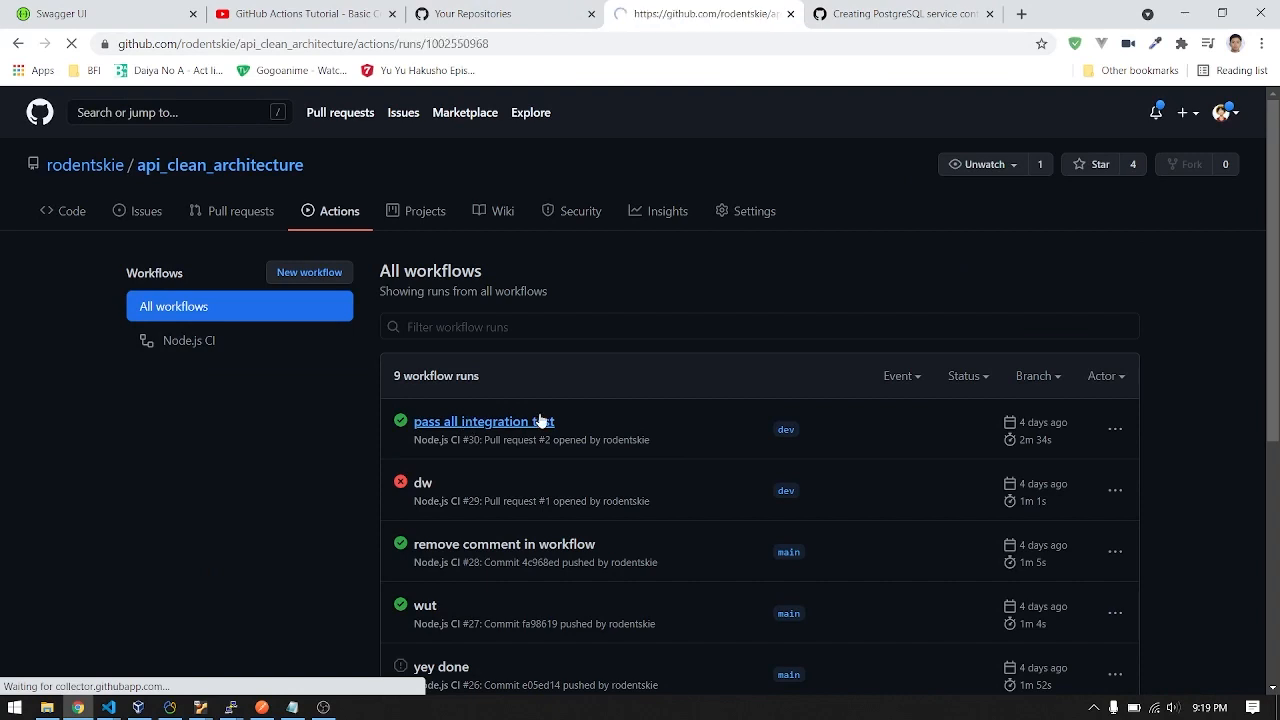
left_click(483, 420)
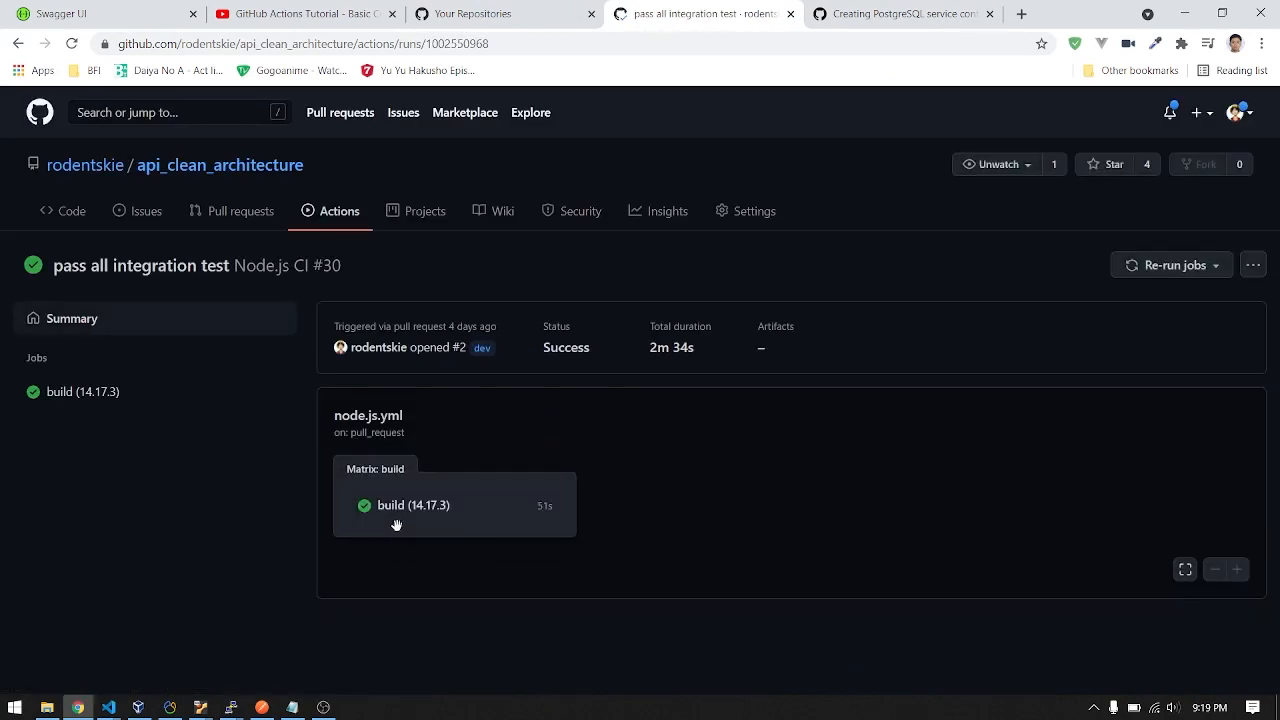
left_click(413, 505)
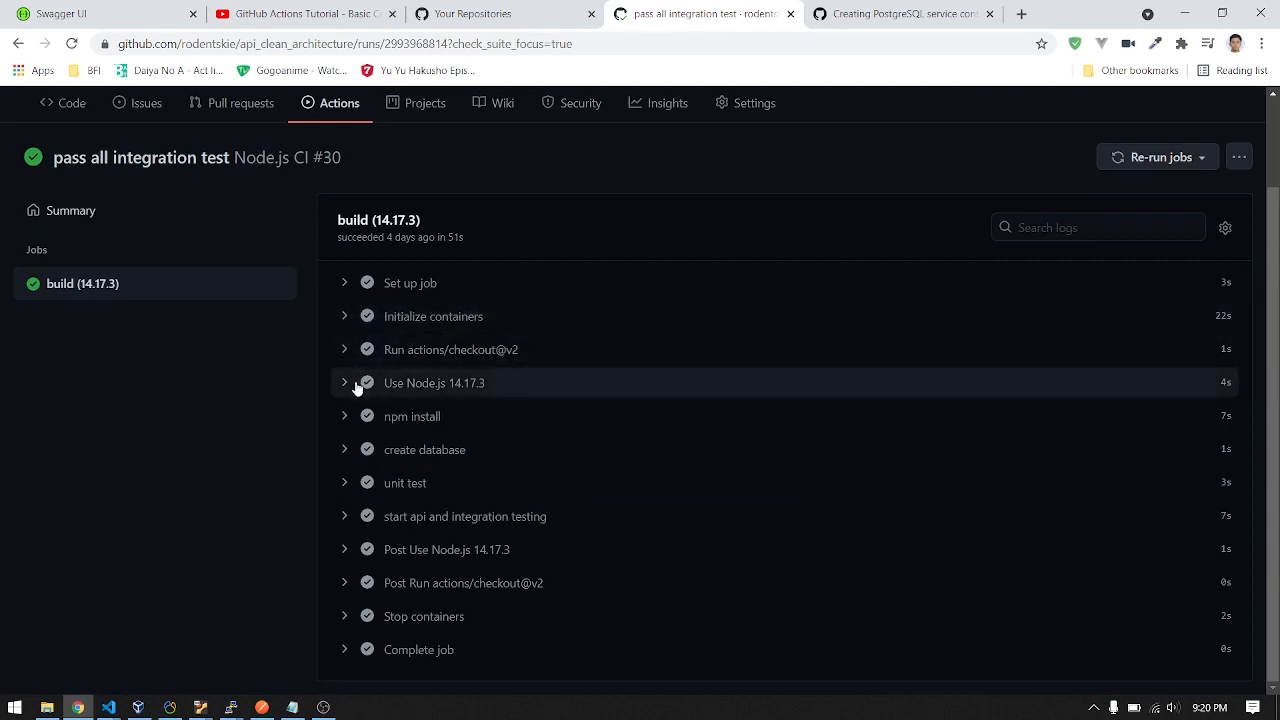
mouse_move(420, 537)
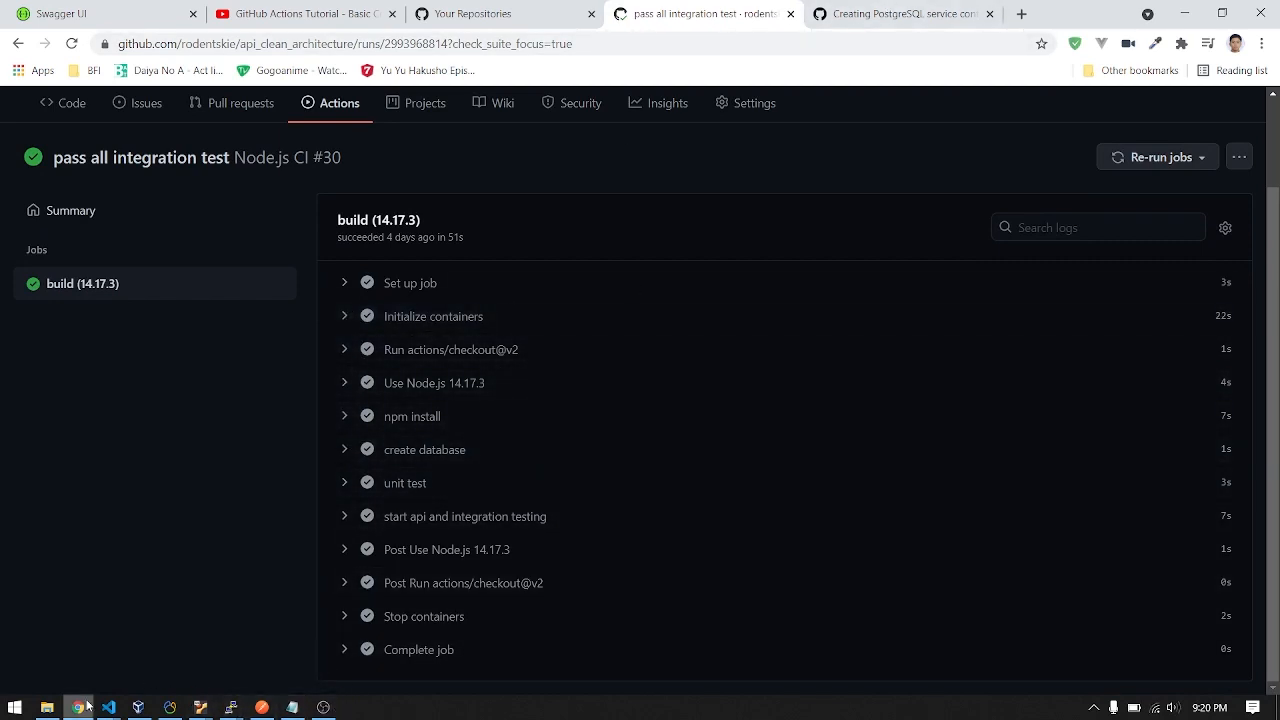
left_click(107, 707)
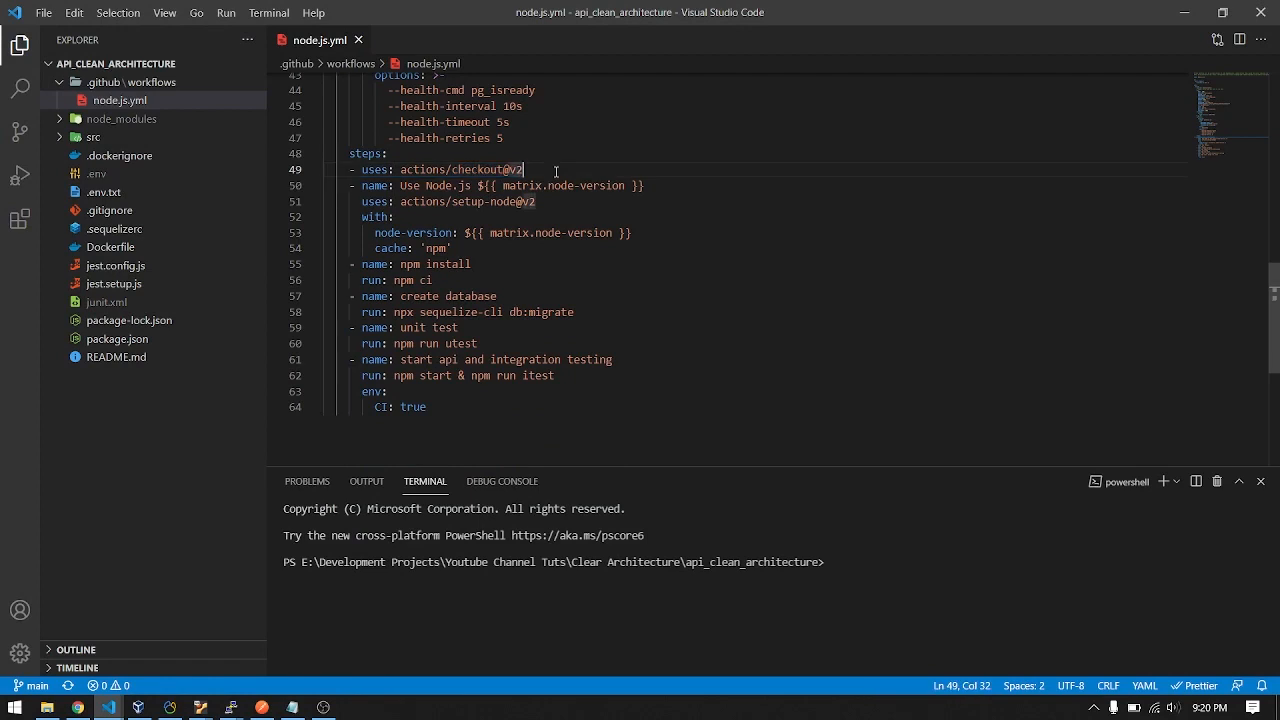
left_click_drag(523, 169, 413, 169)
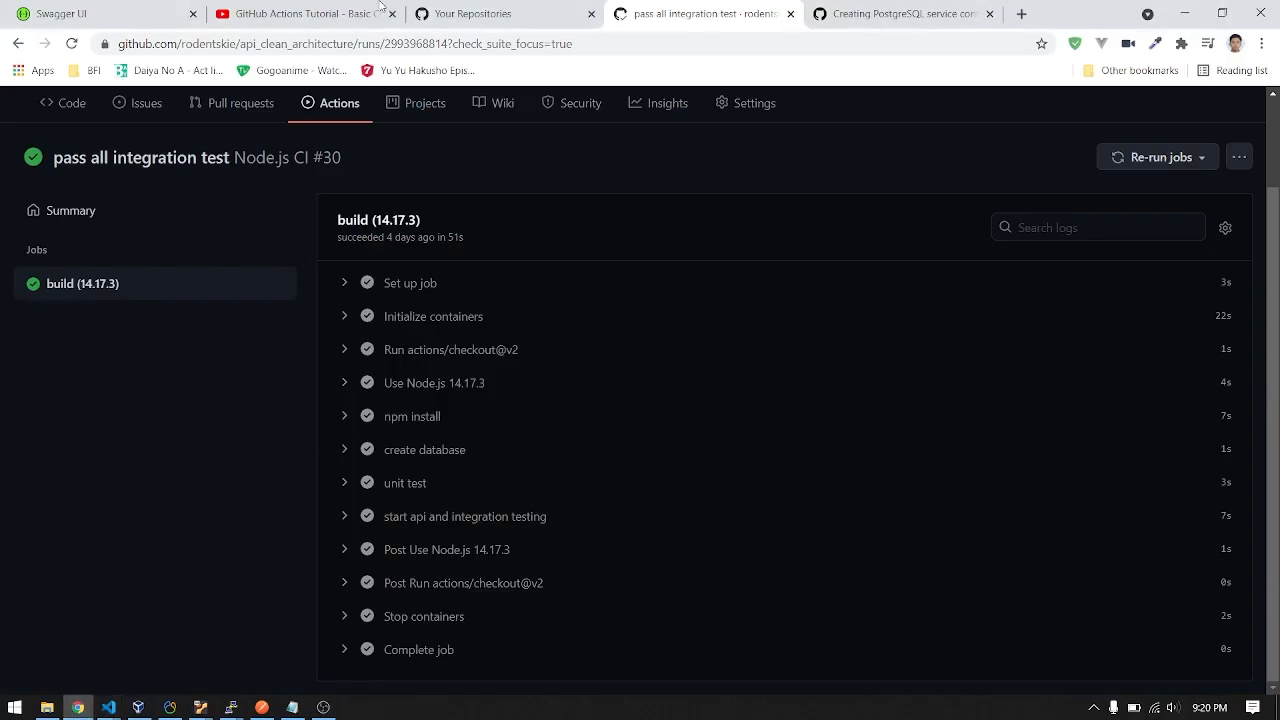
Switch to the YouTube GitHub Actions tutorial, paused on the Docker build-and-push step
left_click(305, 13)
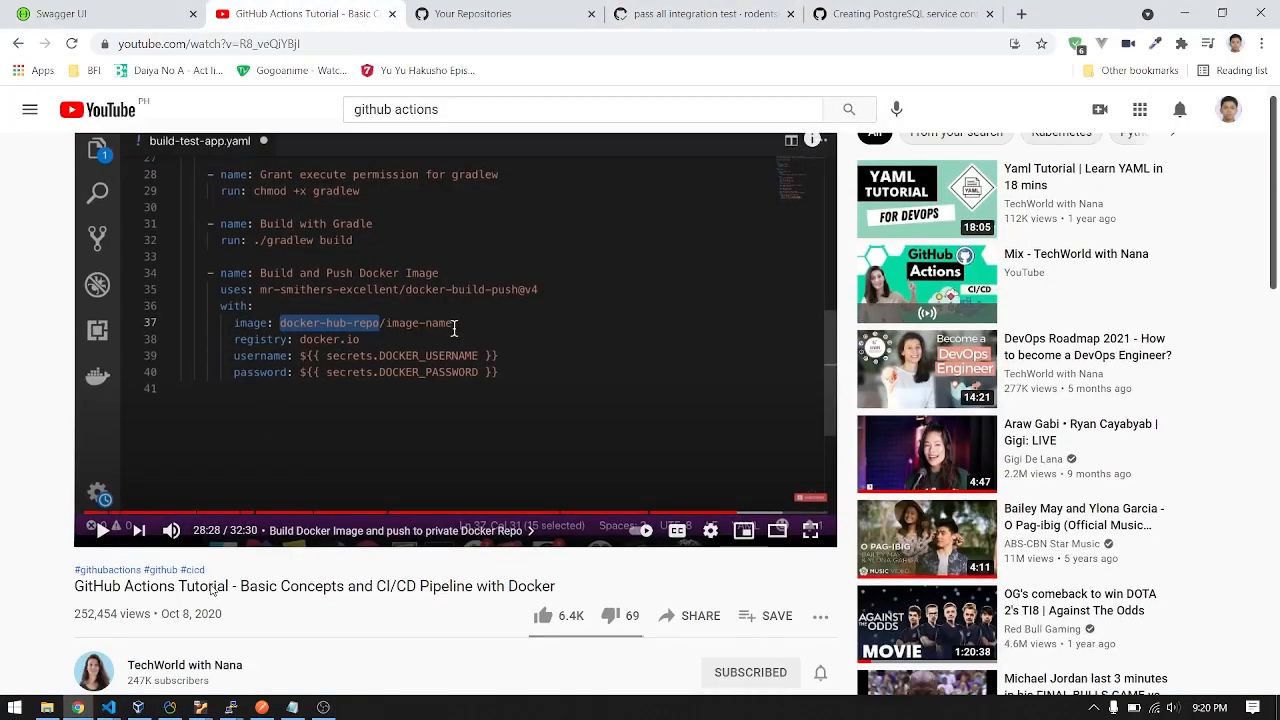
scroll("down", 3)
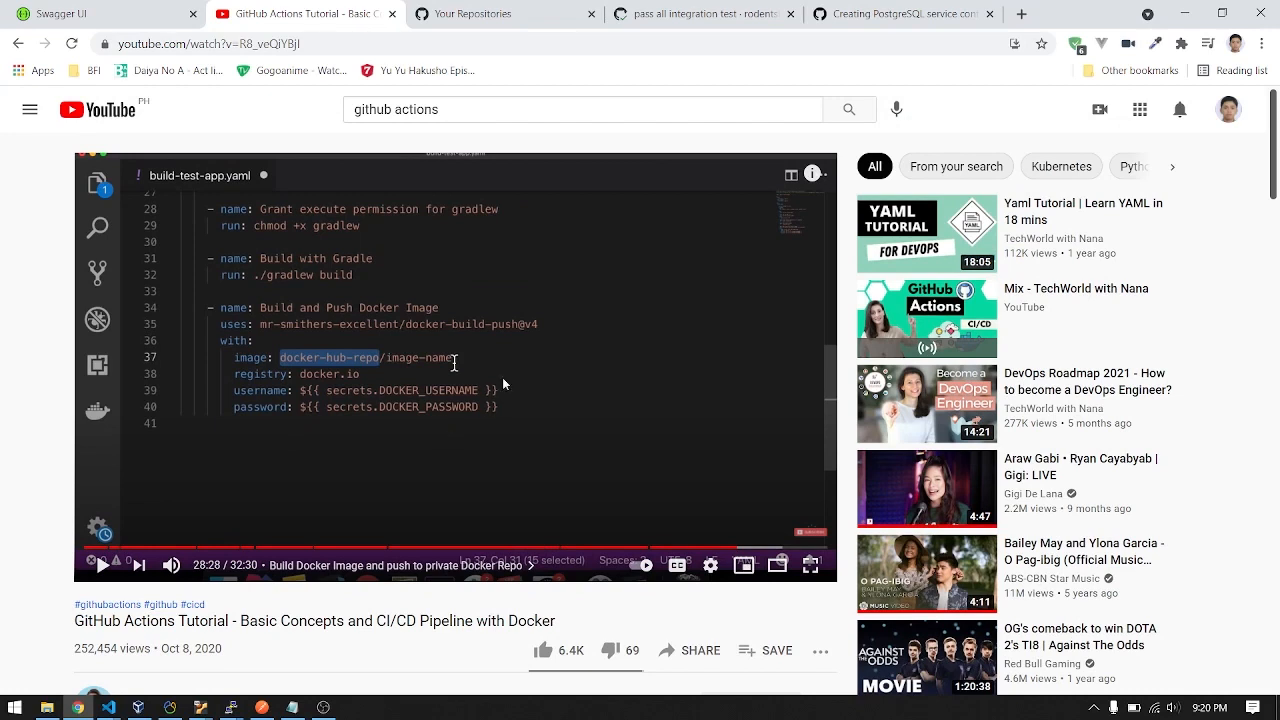
mouse_move(696, 269)
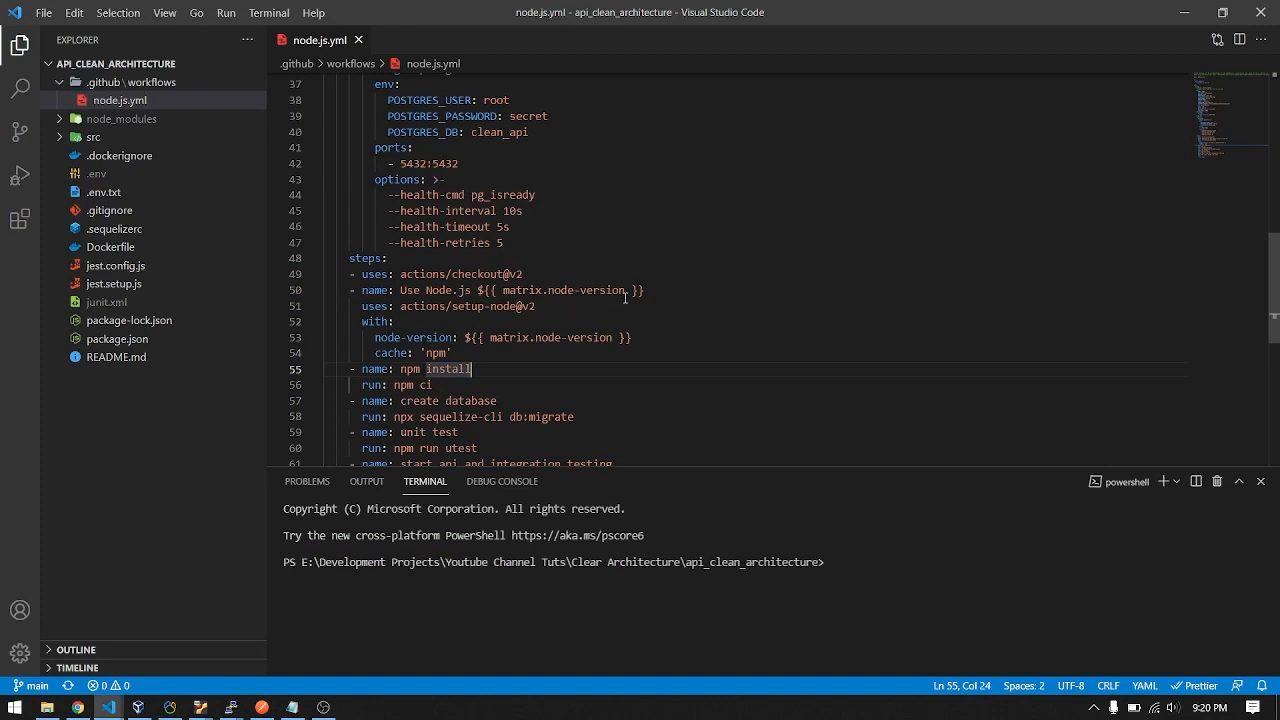
double_click(587, 290)
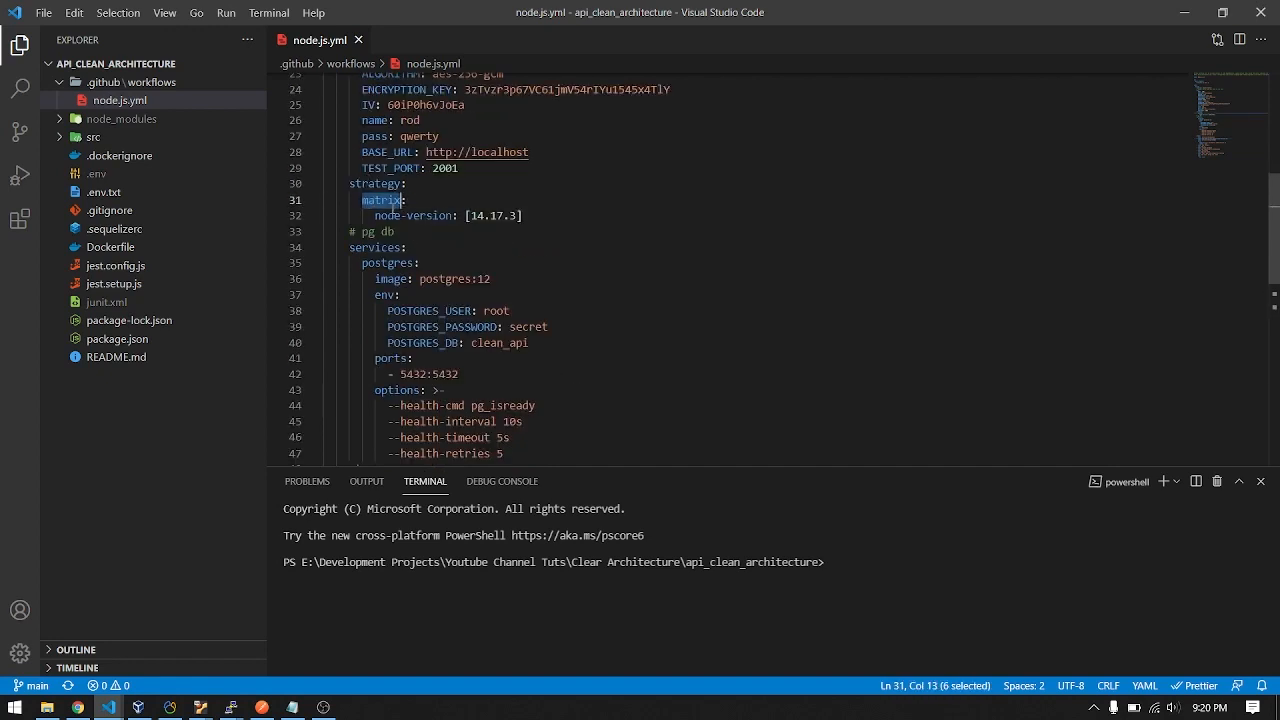
scroll("down", 3)
type("cache: 'npm'")
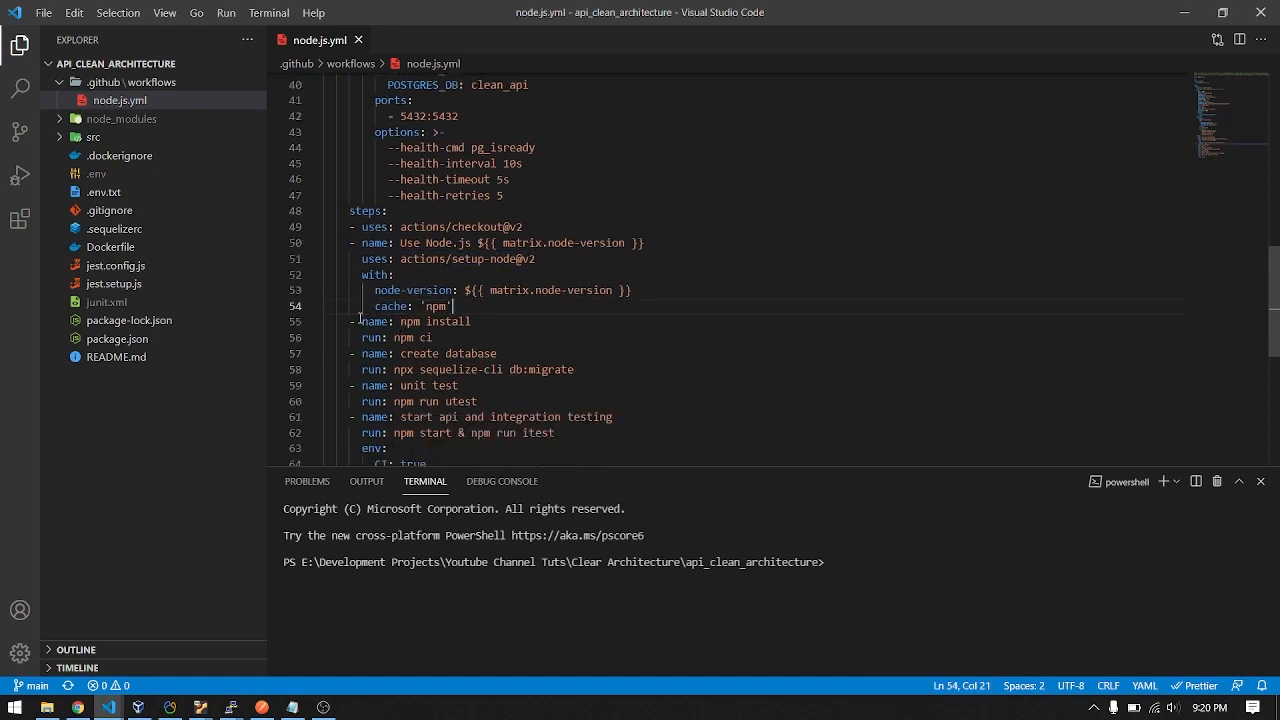
double_click(421, 321)
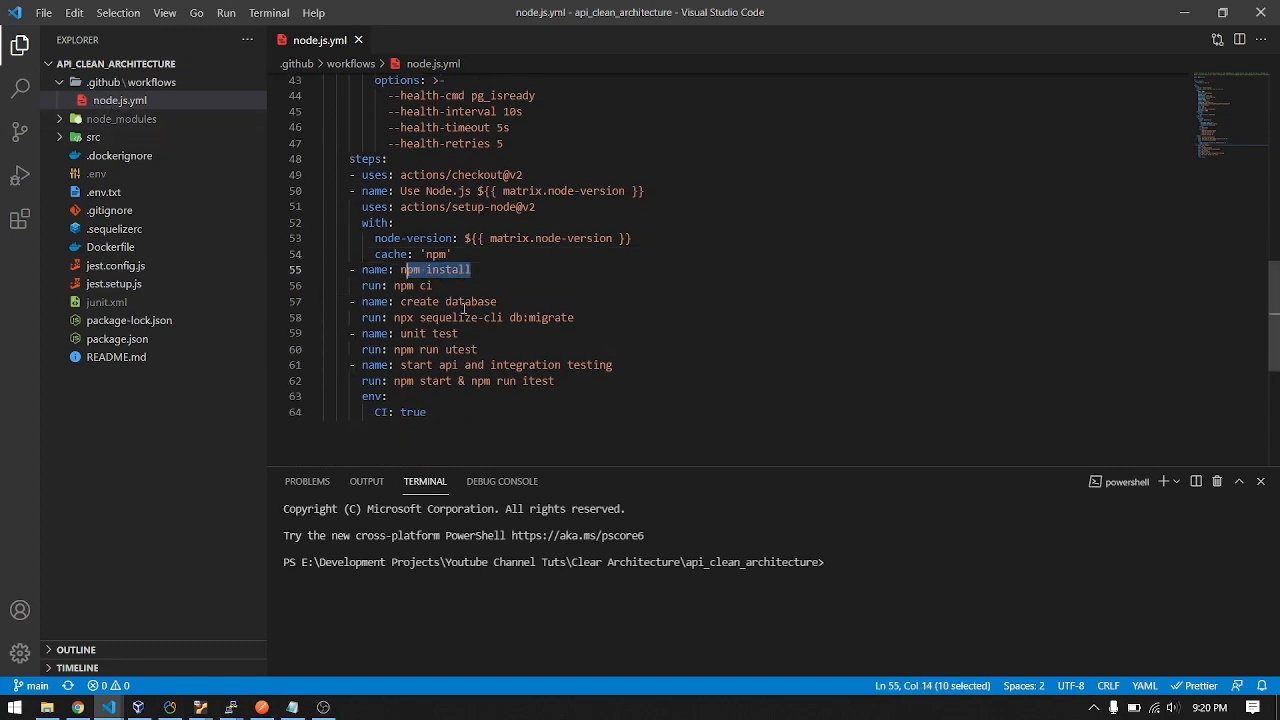
left_click(434, 285)
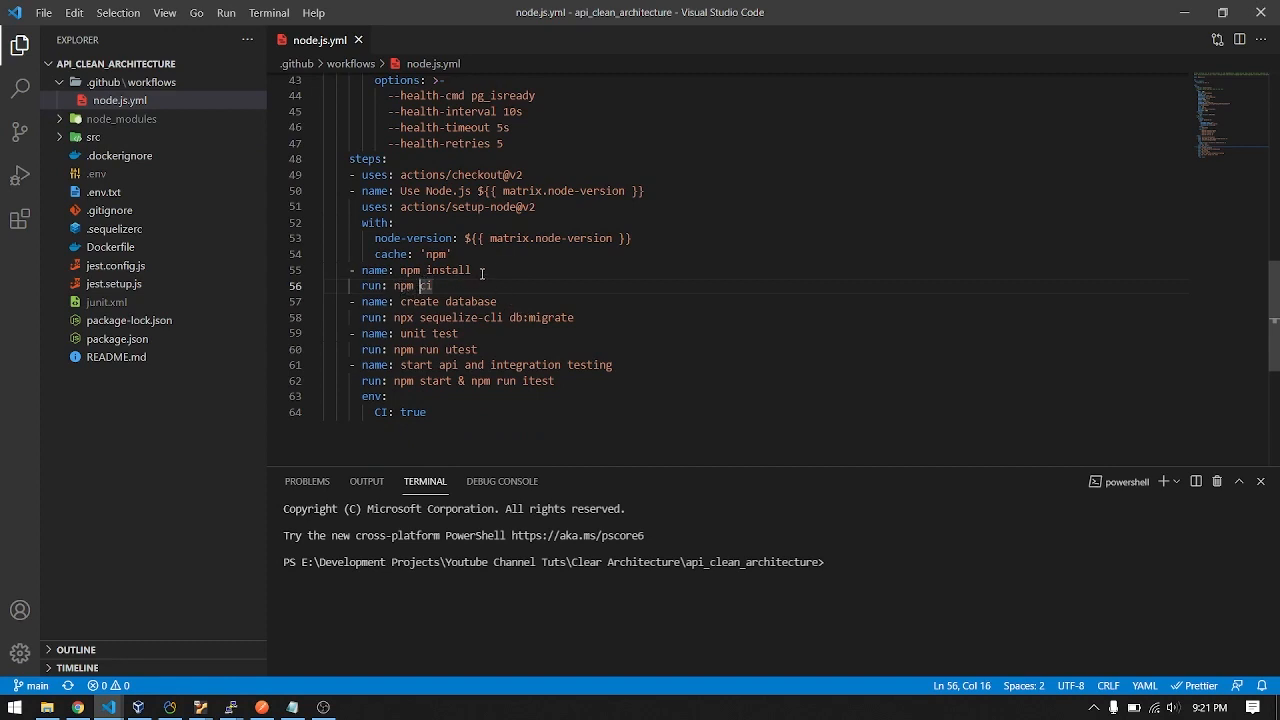
left_click(497, 301)
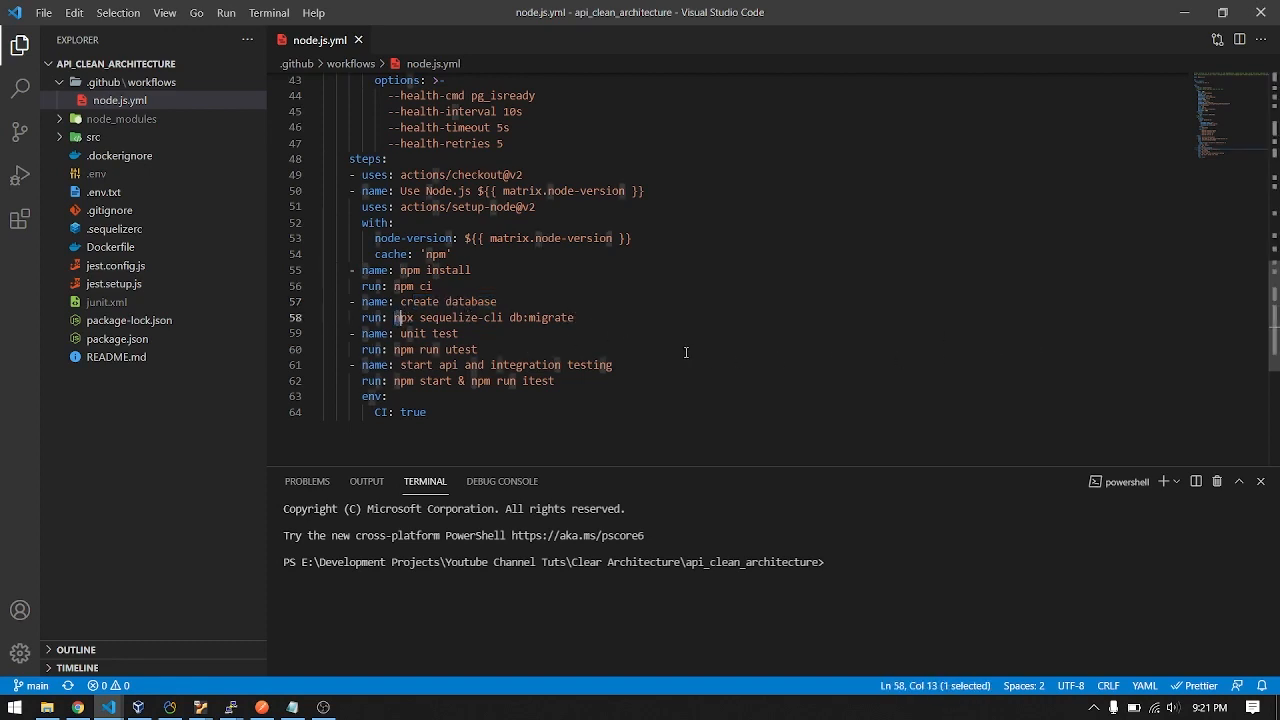
mouse_move(604, 332)
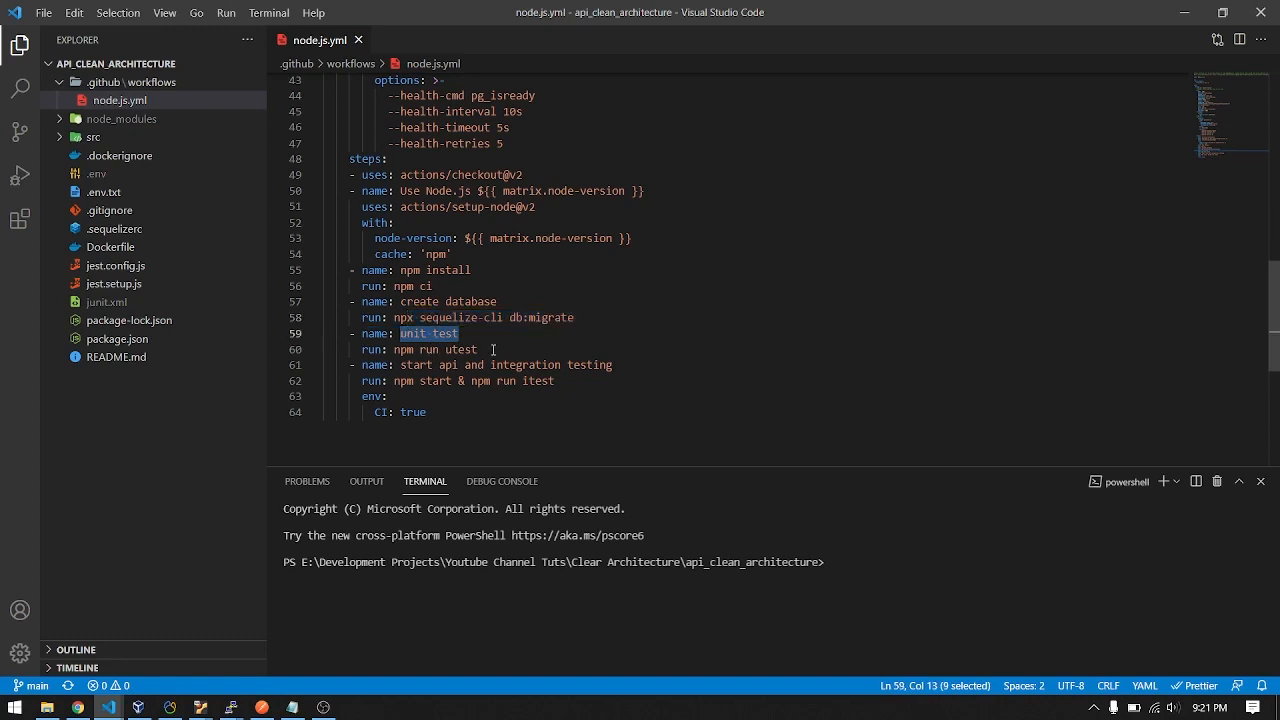
left_click(117, 338)
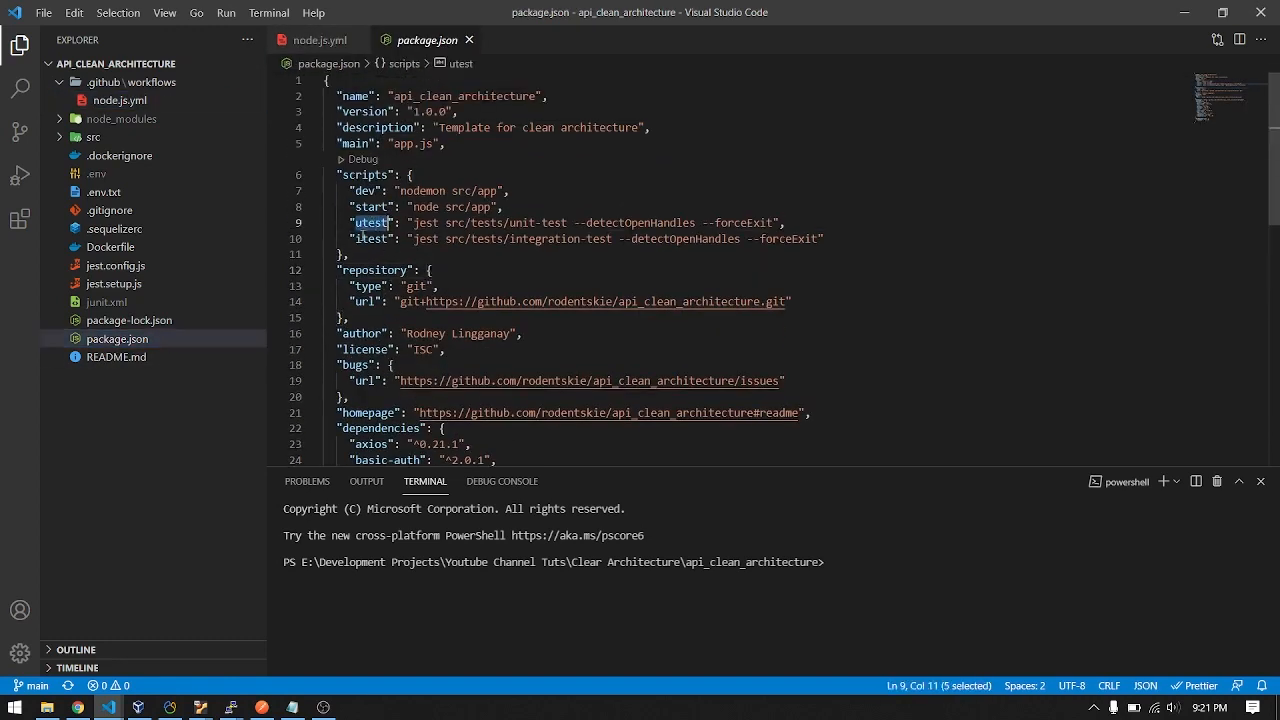
Highlight the utest script, then scroll back to the workflow's pull_request trigger
left_click(320, 40)
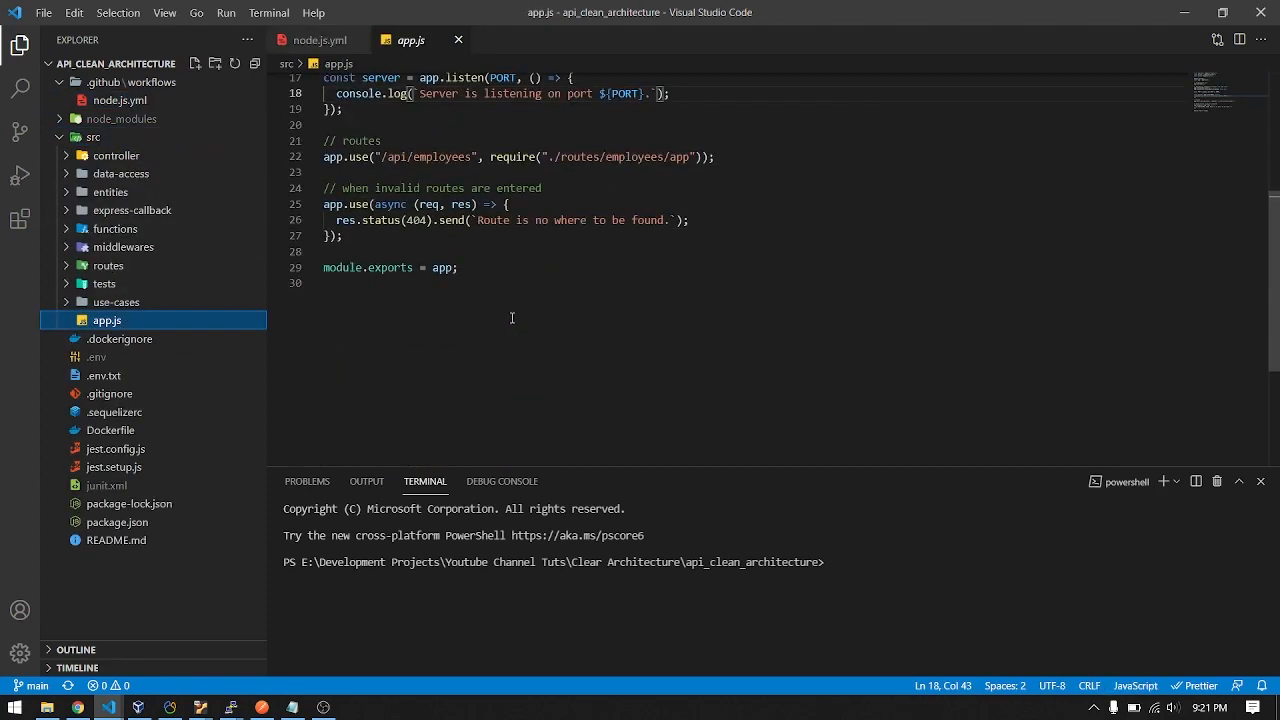
scroll("up", 3)
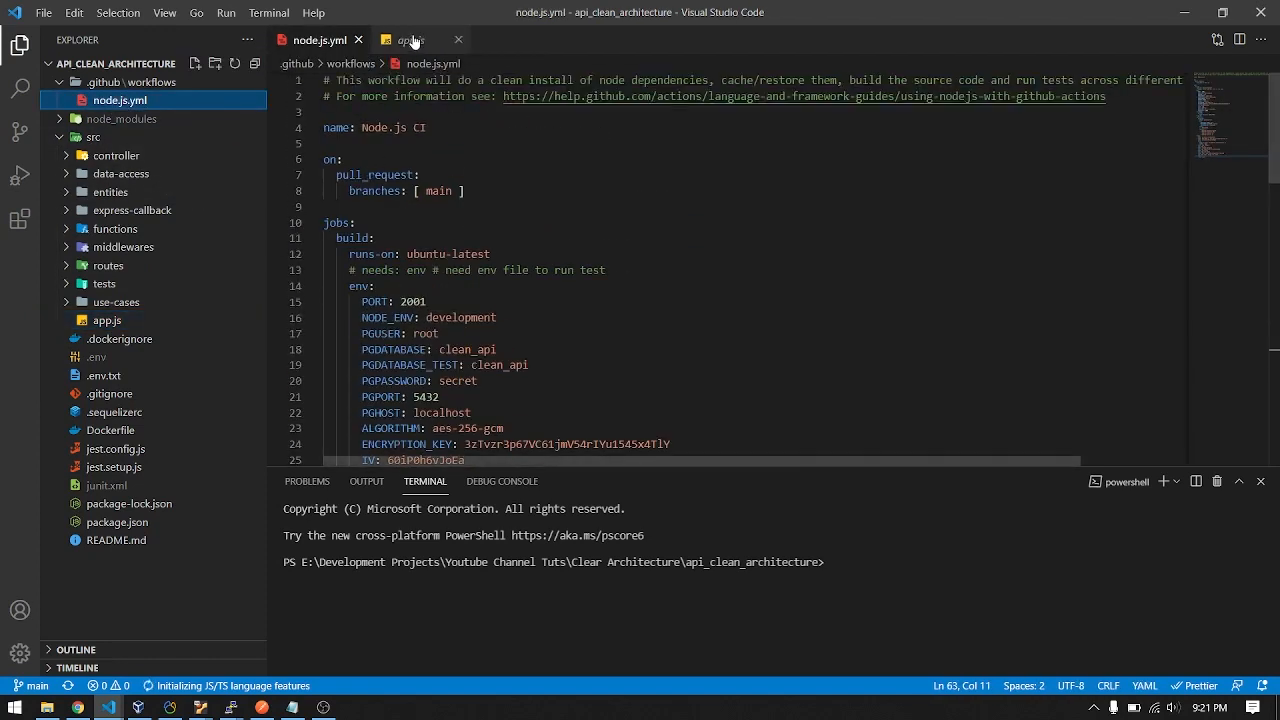
Close the open editors and create the dev branch with 'git checkout -b dev'
left_click(458, 39)
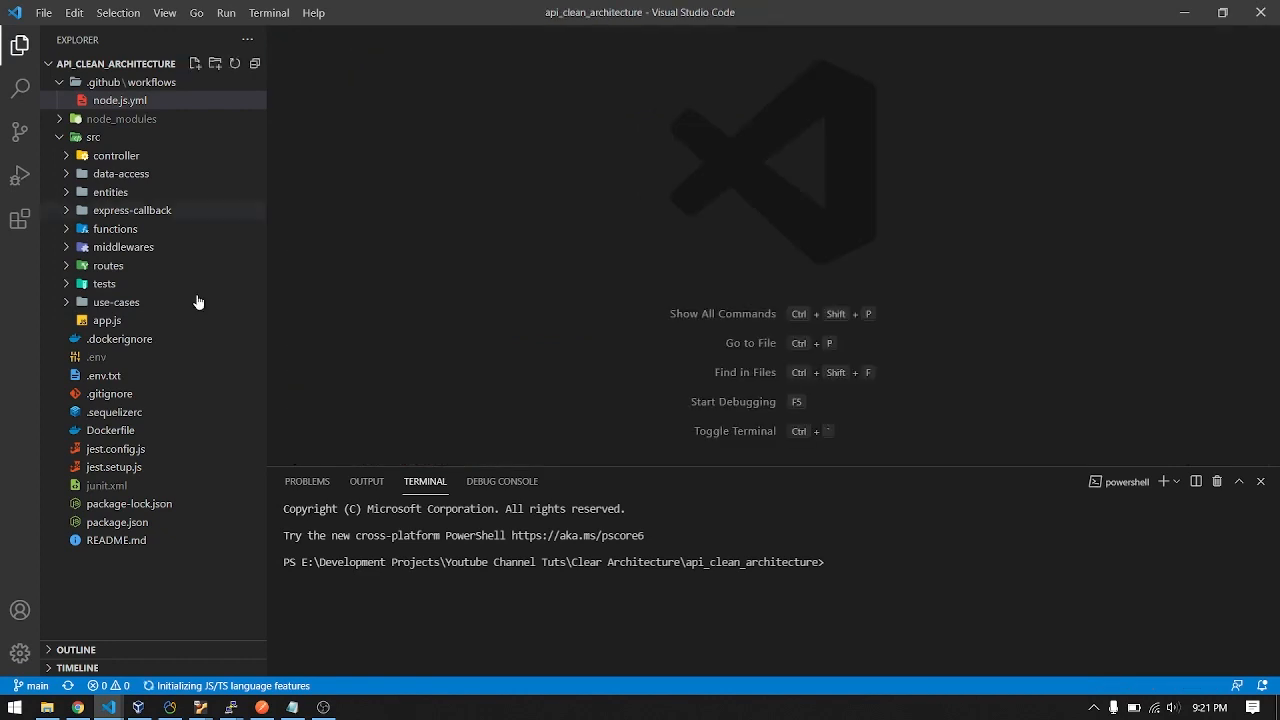
type("git")
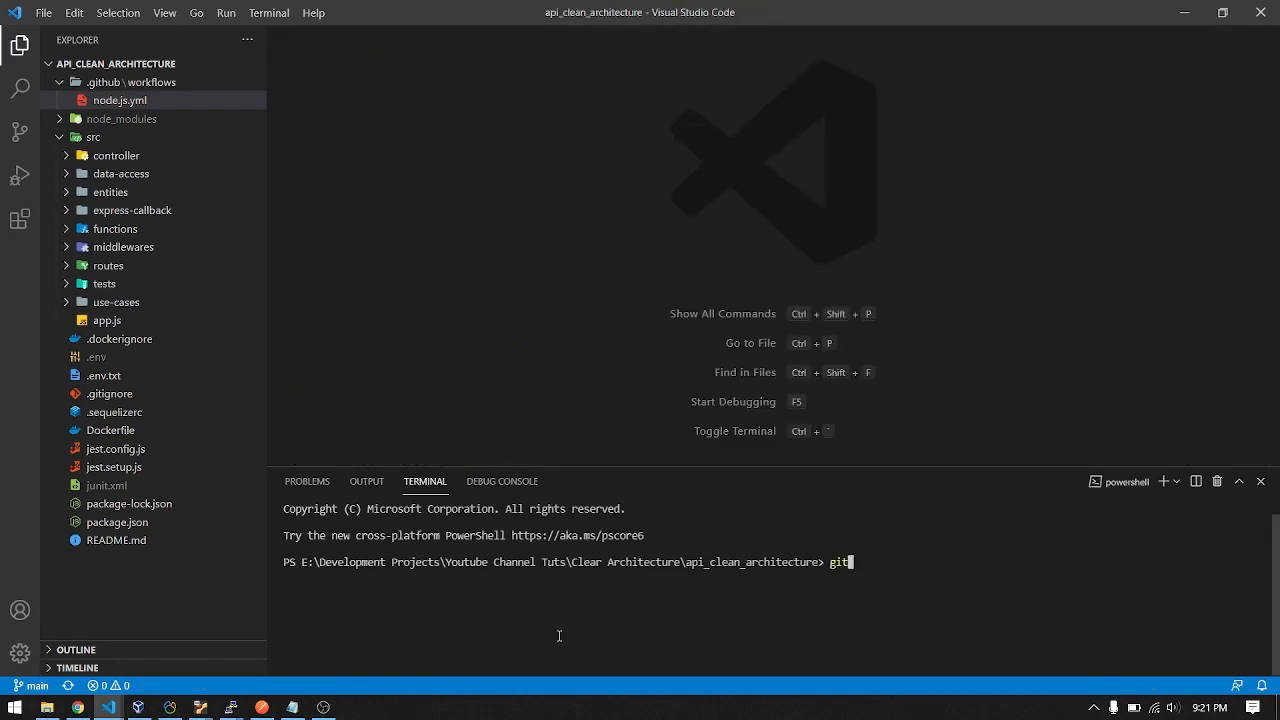
type("checkout -b dev")
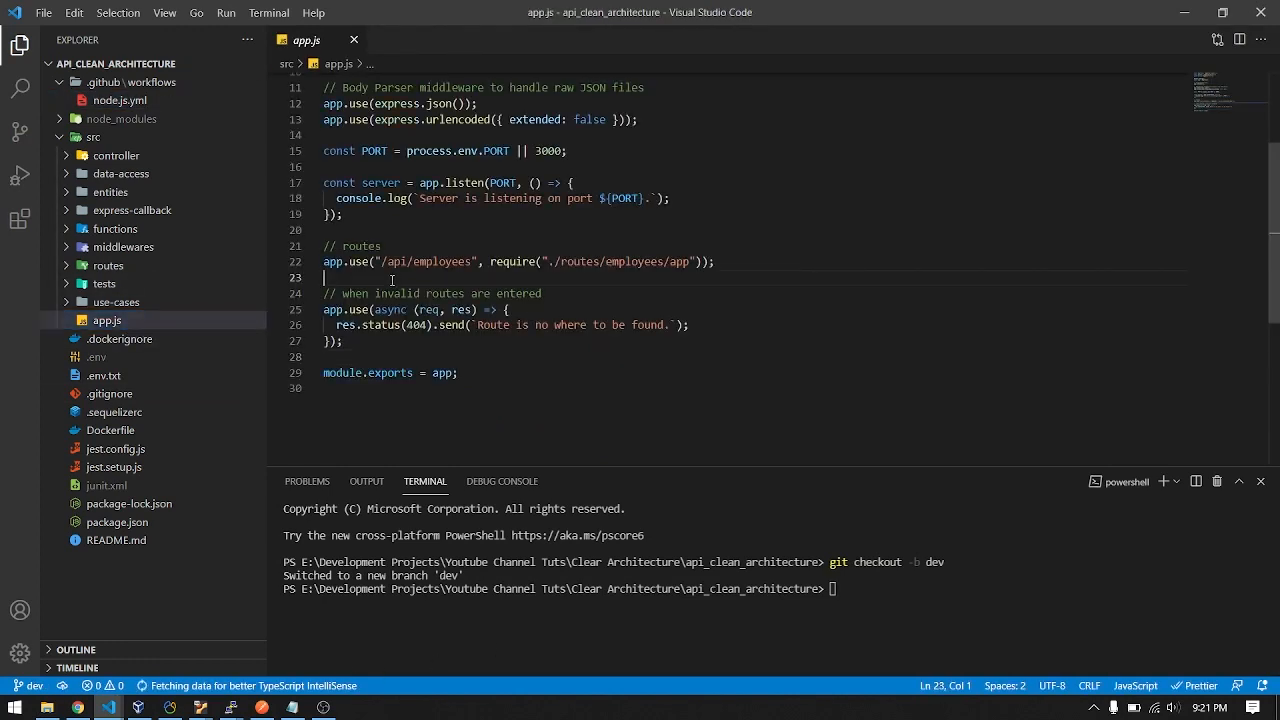
Add console.log('test'); below the routes in app.js and close the file
type("console.log('object');")
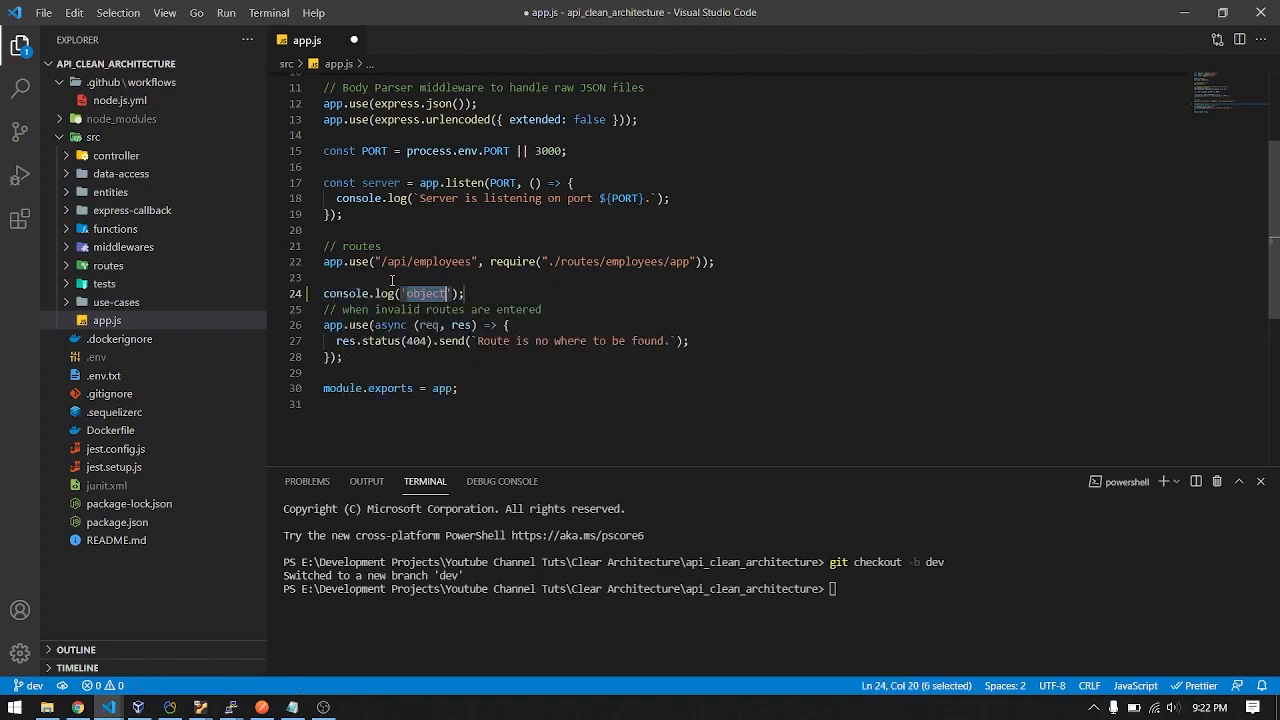
type("test")
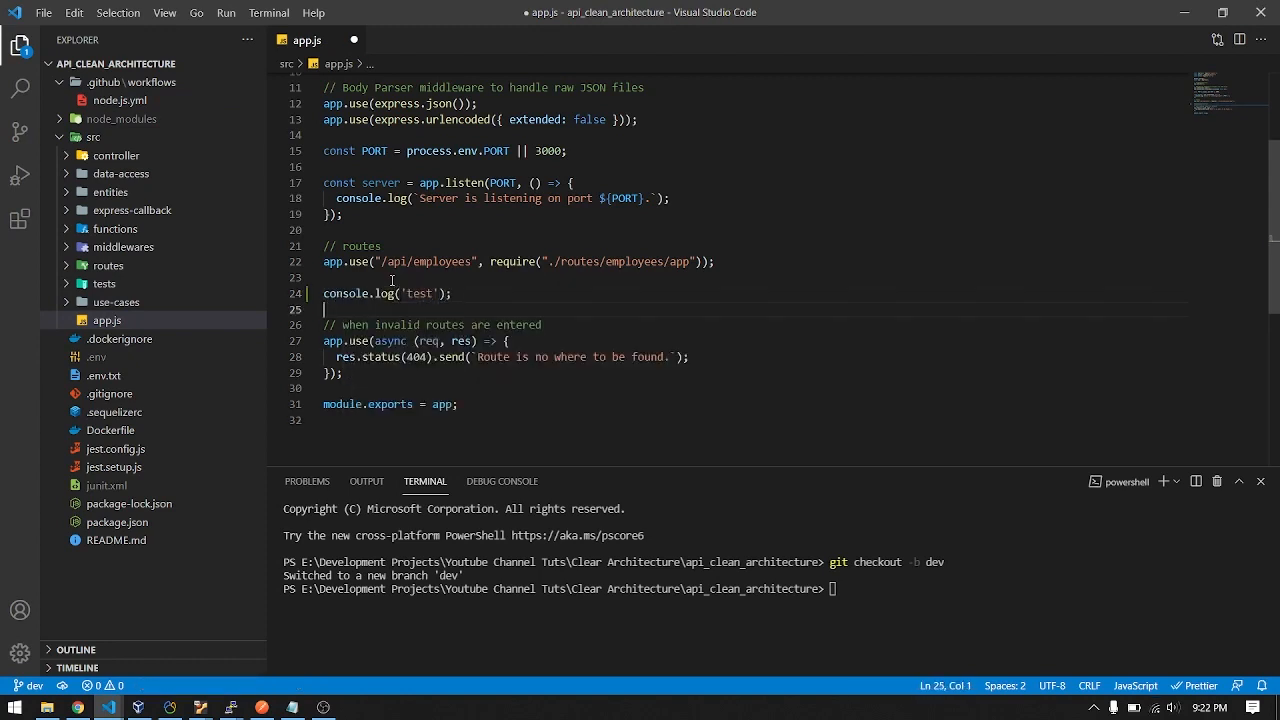
left_click(353, 40)
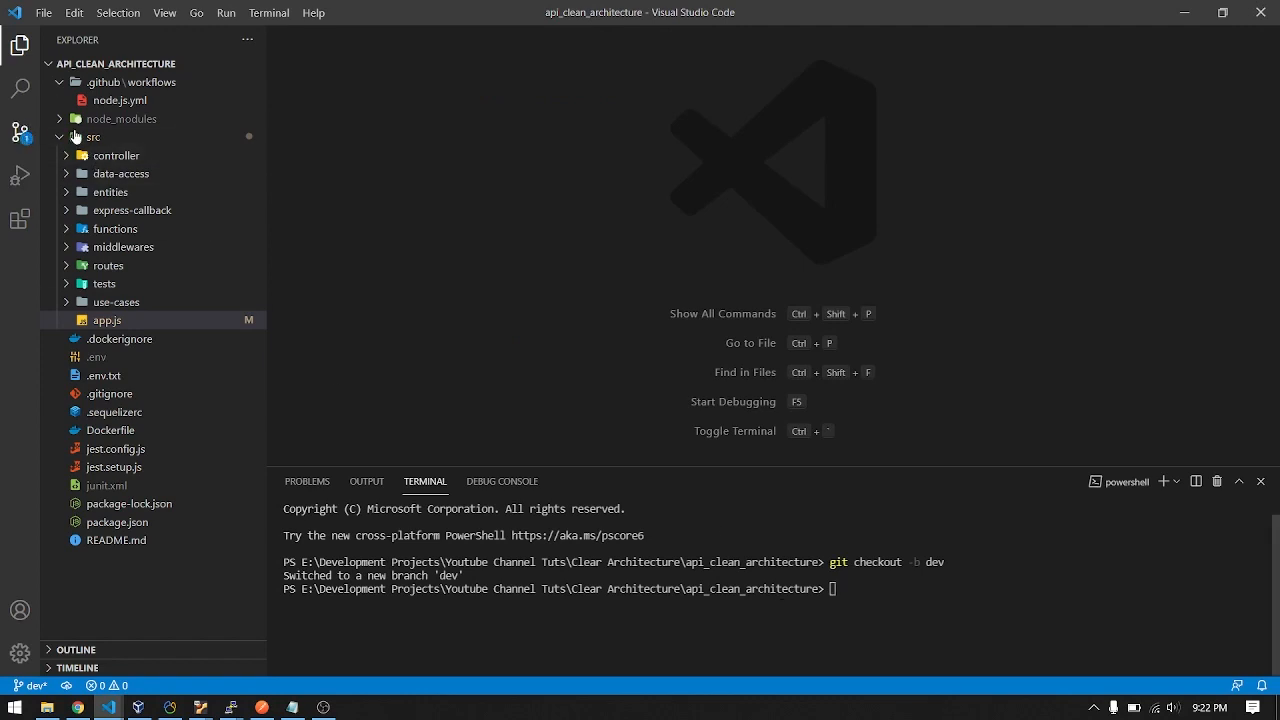
Commit the app.js change with message 'dev' and push it with git push
left_click(20, 131)
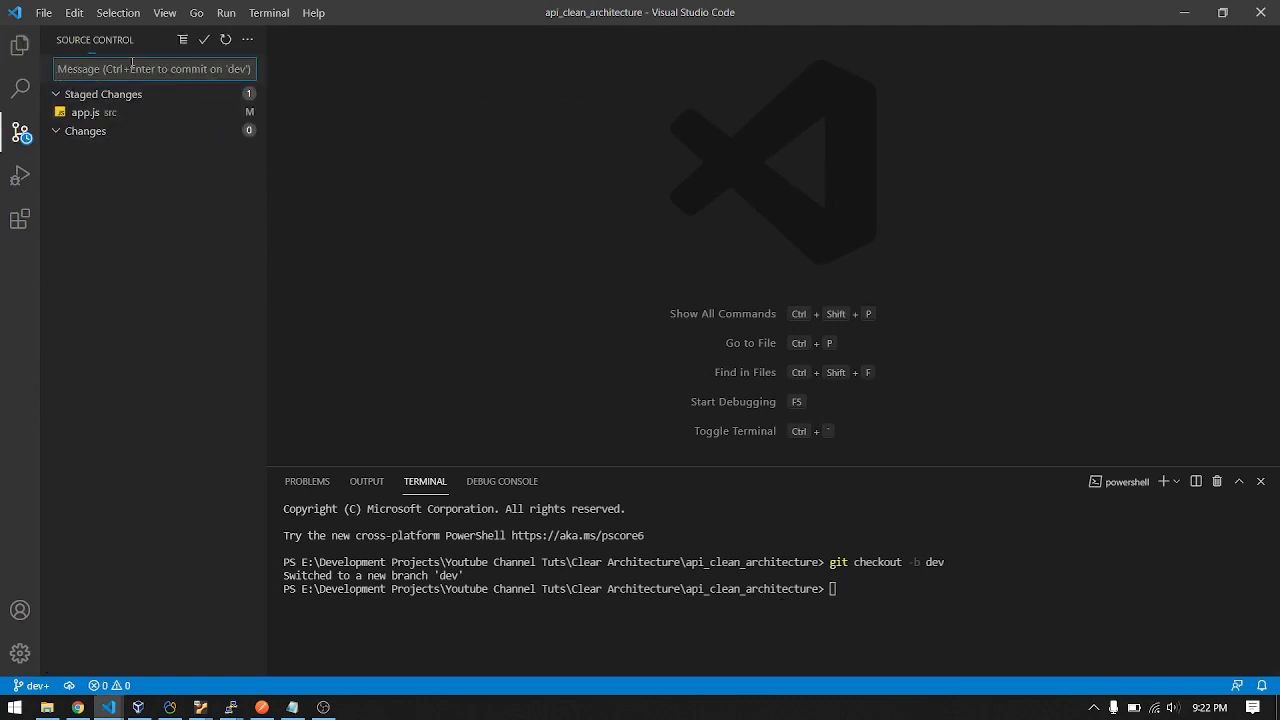
type("dev")
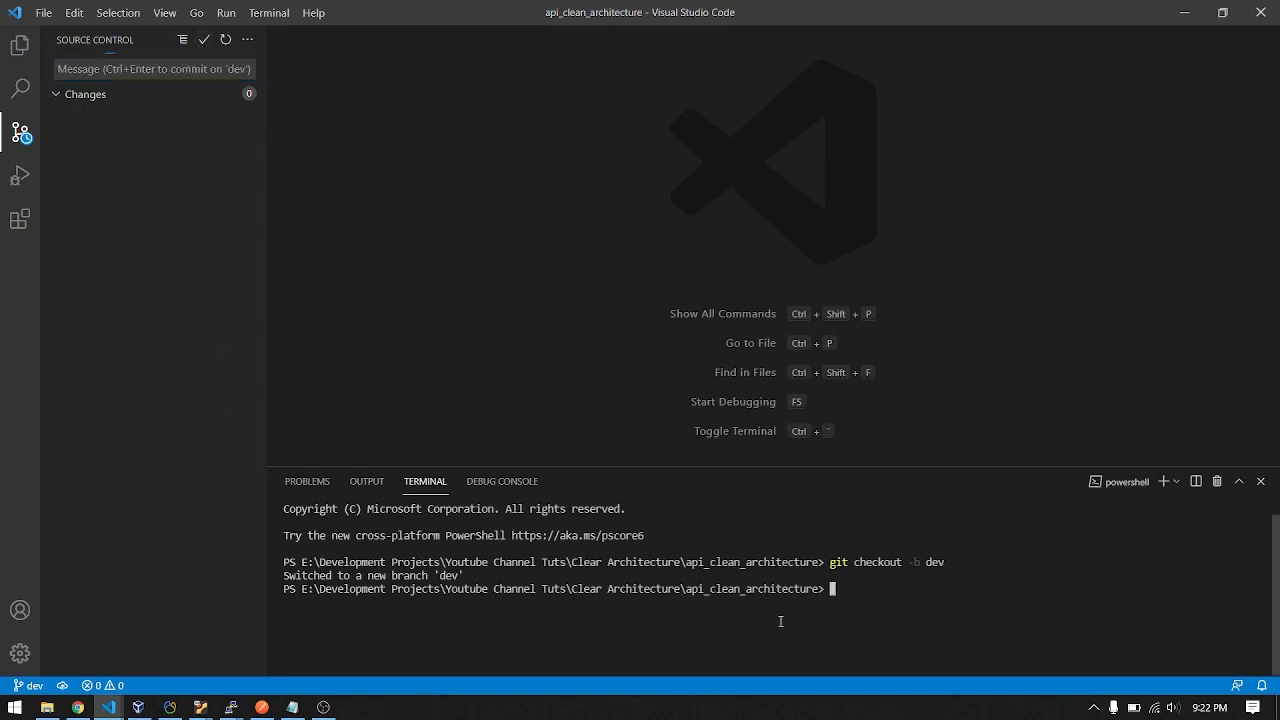
type("git push")
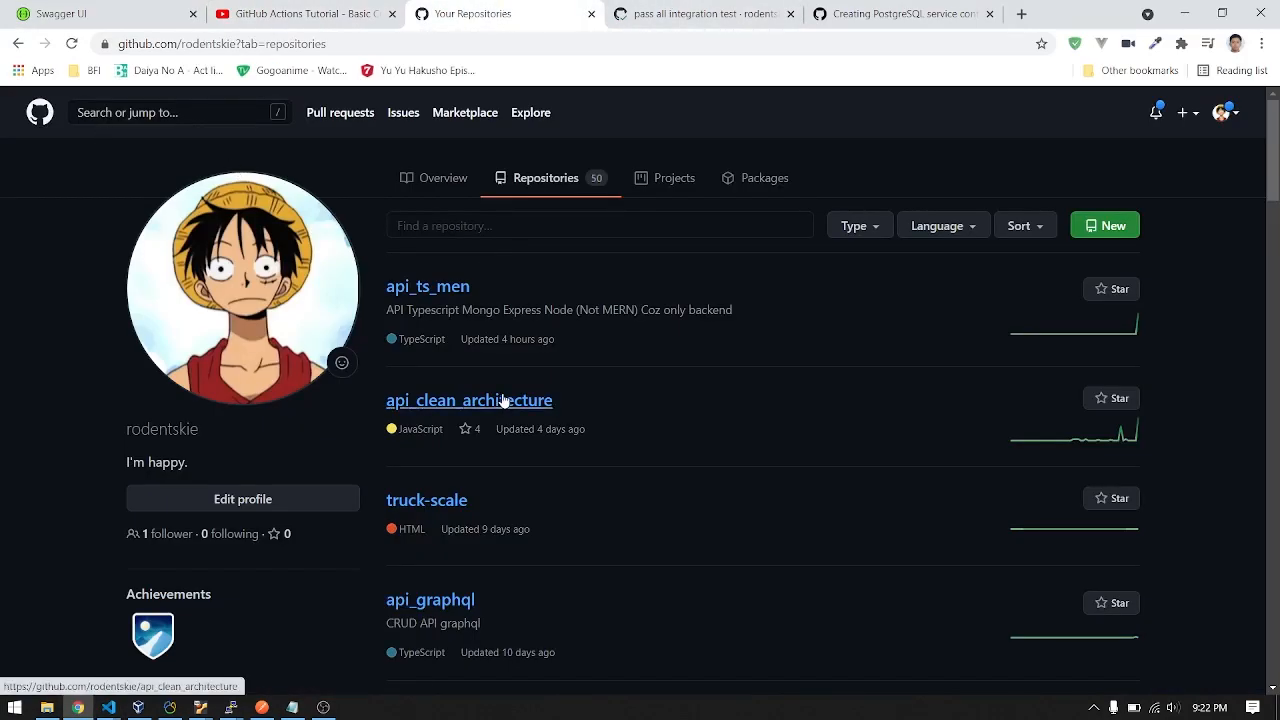
In api_clean_architecture, create pull request #3 from dev with the comment 'test'
left_click(469, 400)
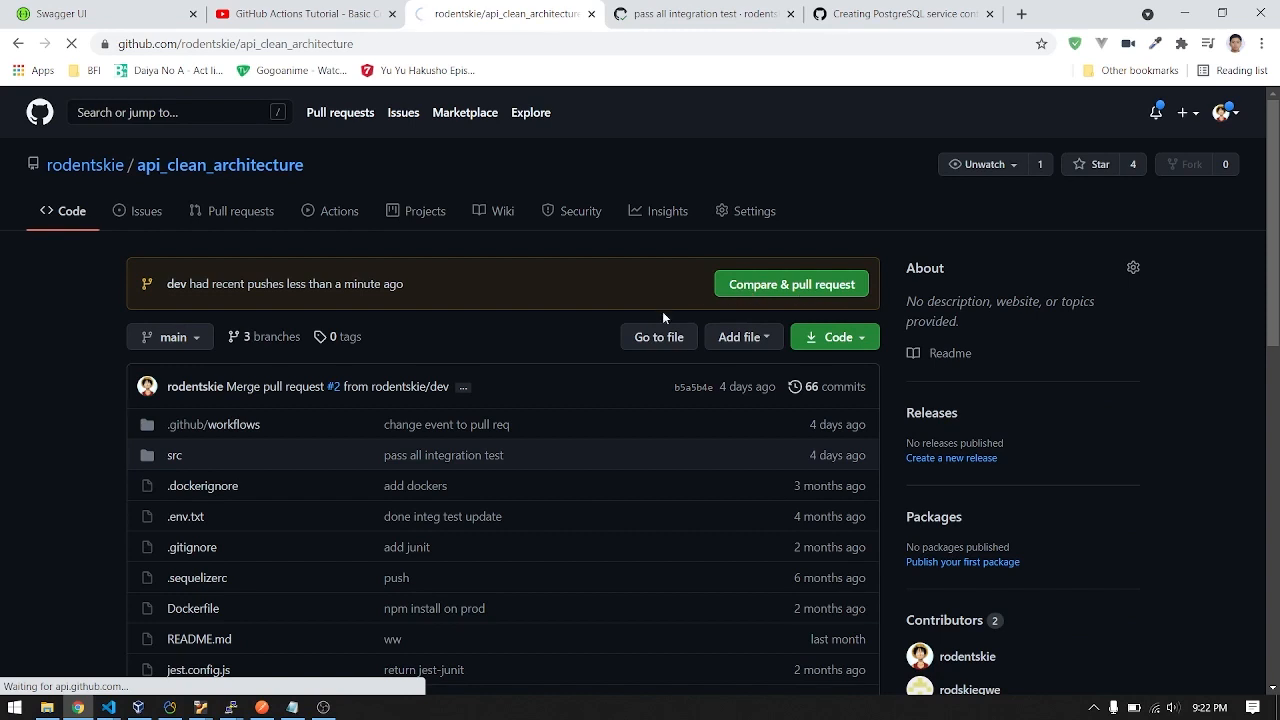
left_click(791, 283)
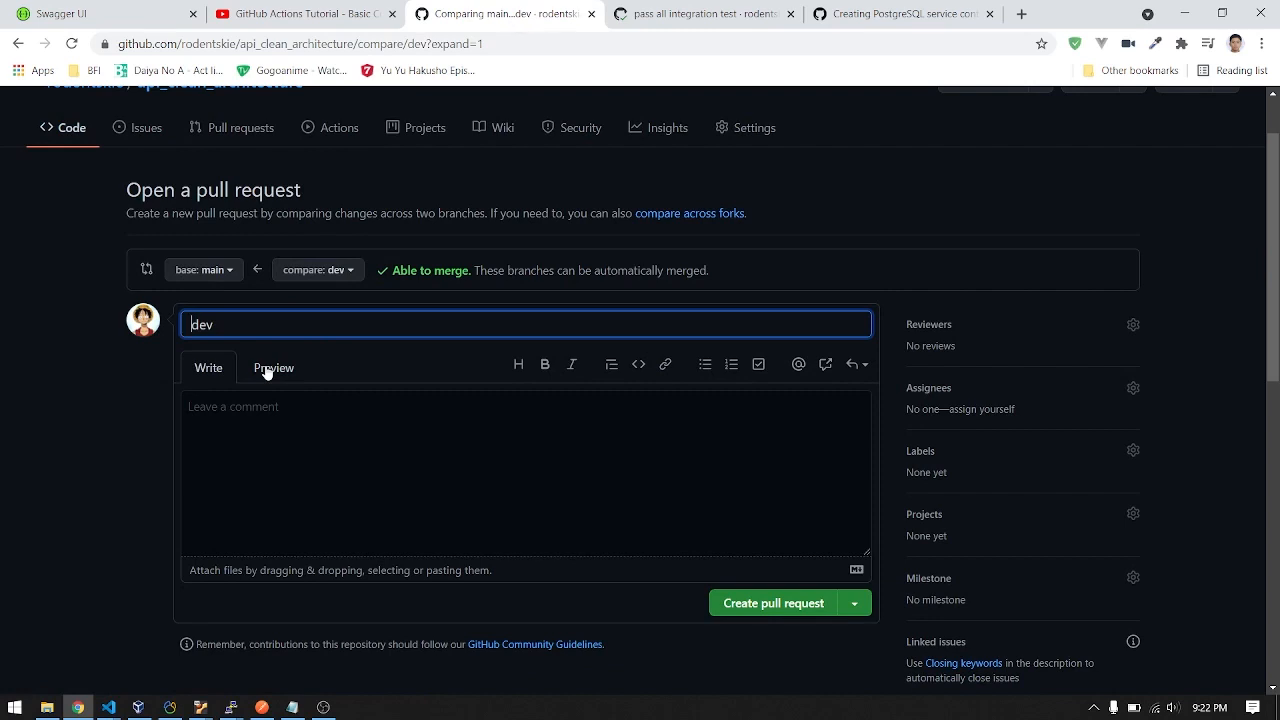
left_click(365, 470)
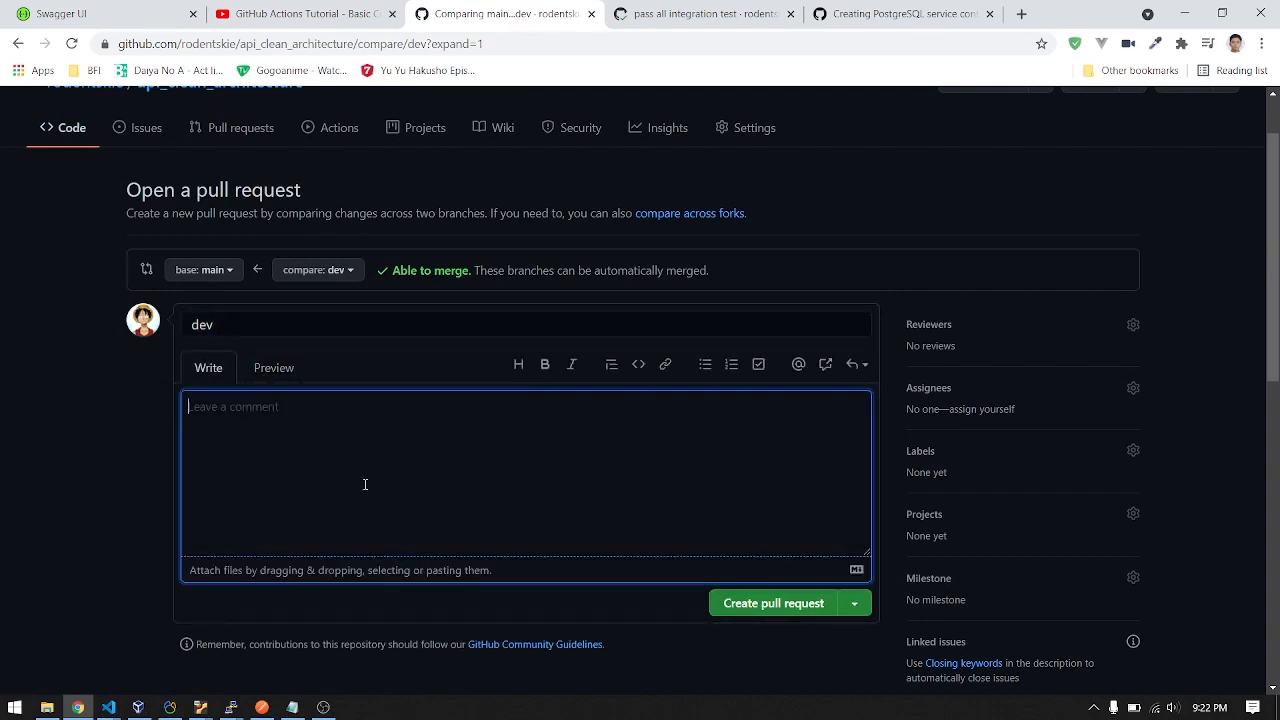
type("test")
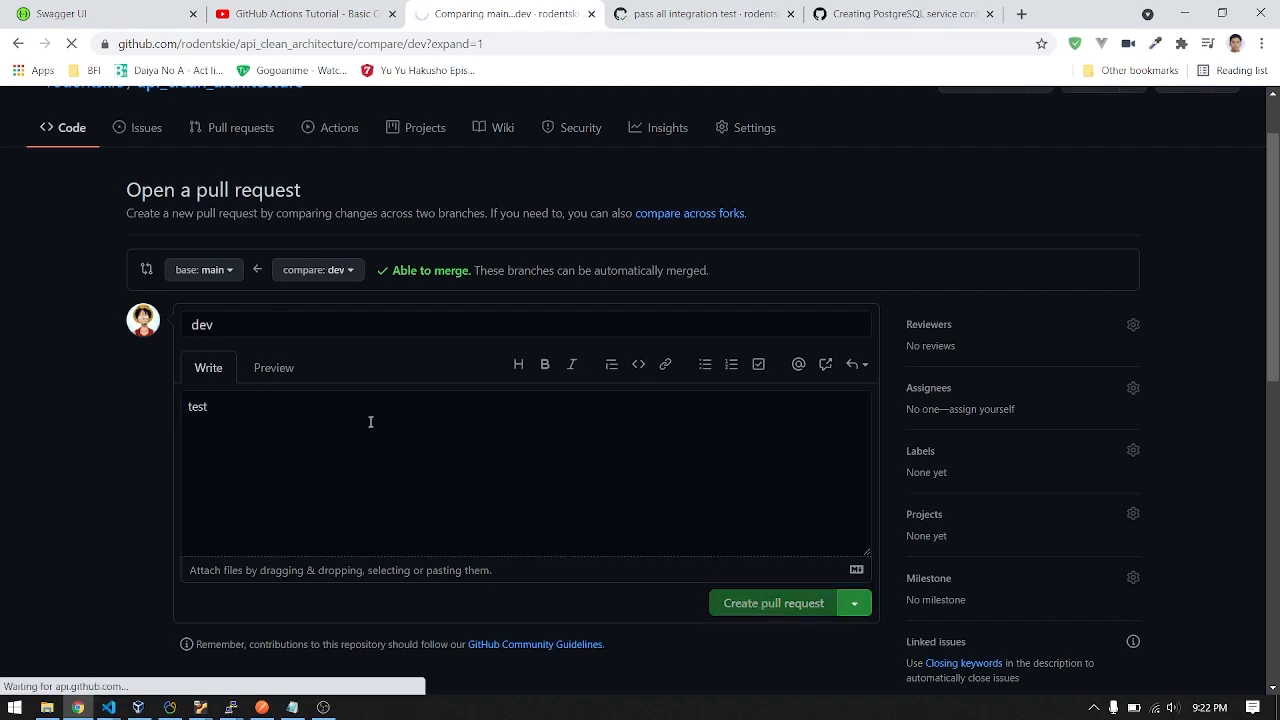
left_click(772, 602)
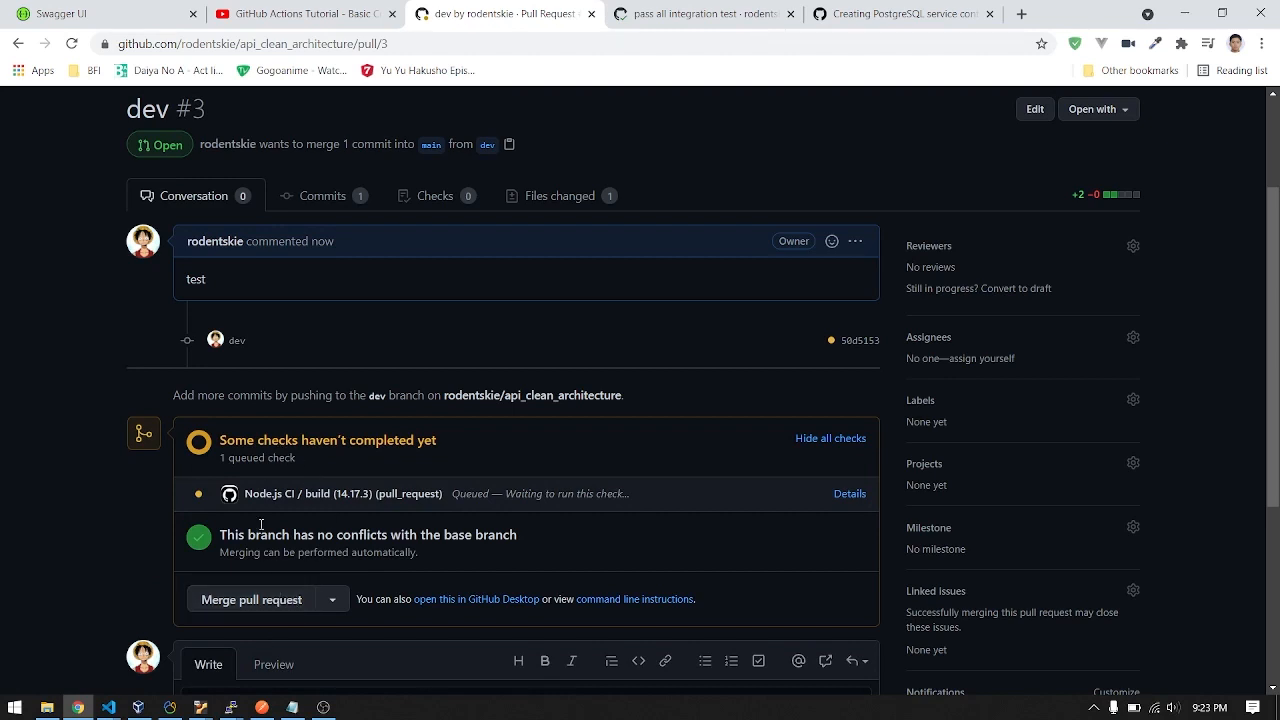
mouse_move(831, 580)
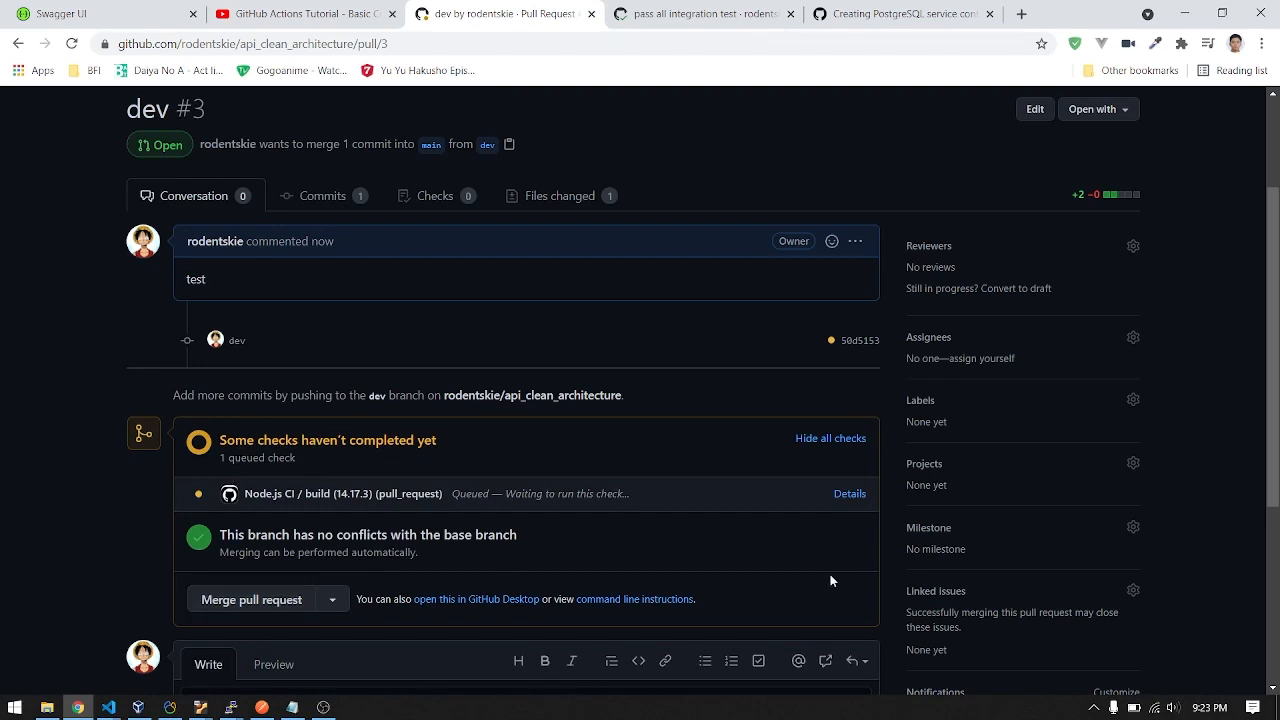
mouse_move(349, 480)
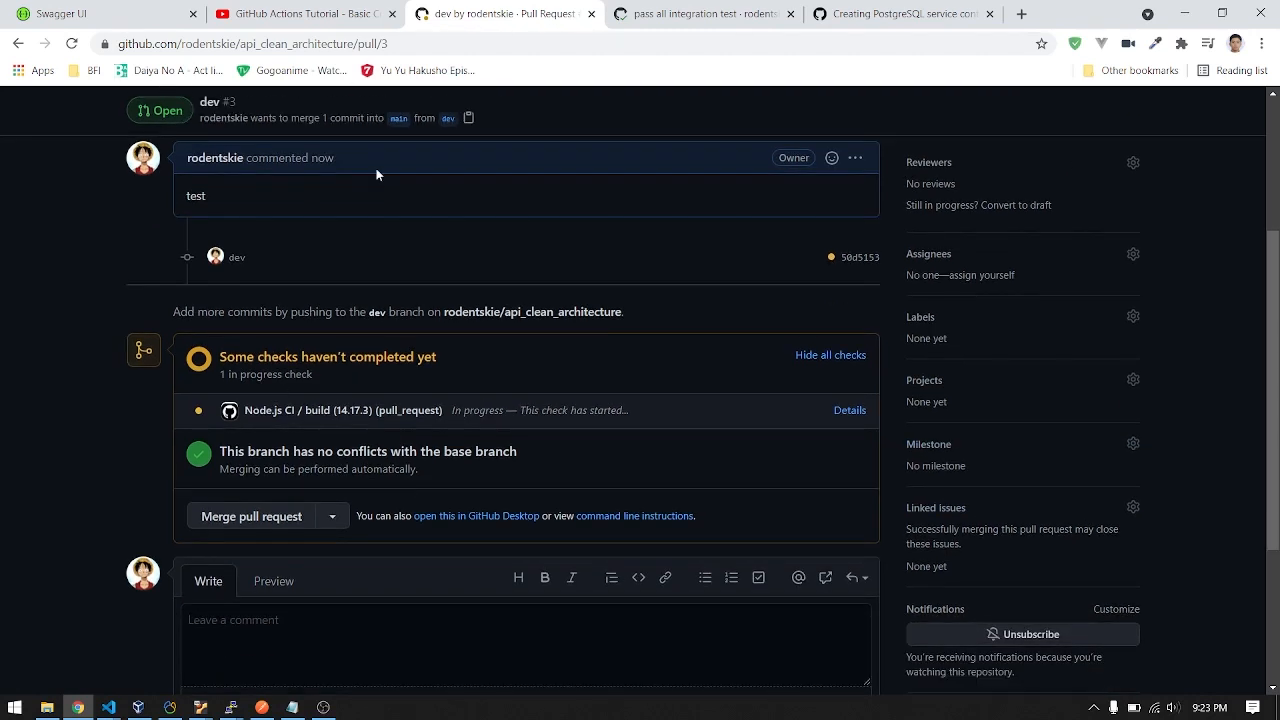
Open the Actions workflow runs and select the in-progress dev run for PR #3
left_click(700, 13)
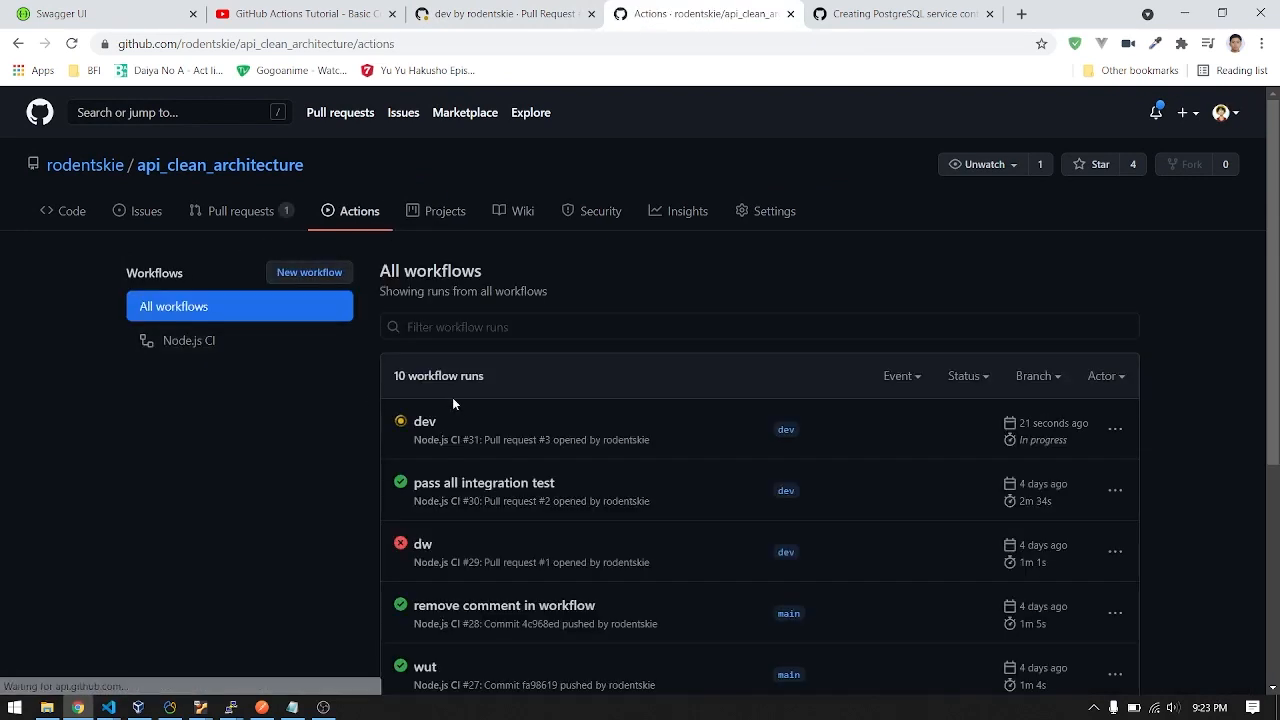
left_click(424, 421)
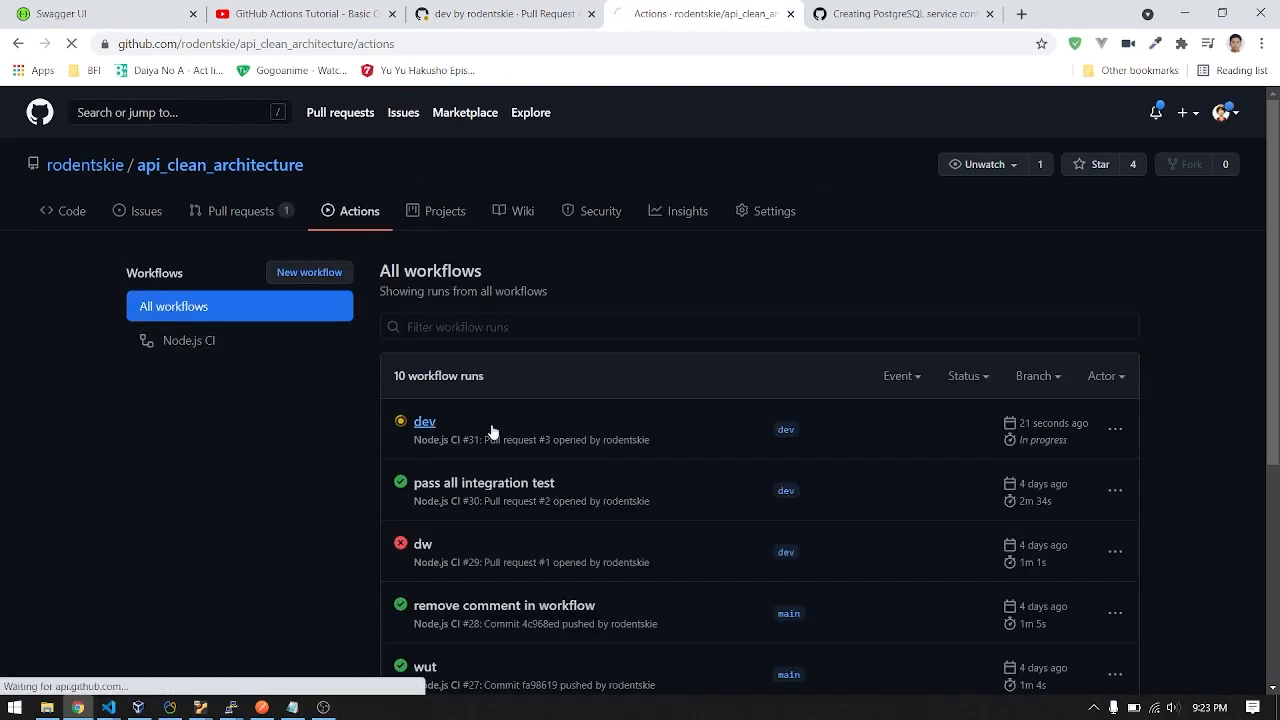
Open the build (14.17.3) job logs and expand the Initialize containers step
left_click(424, 421)
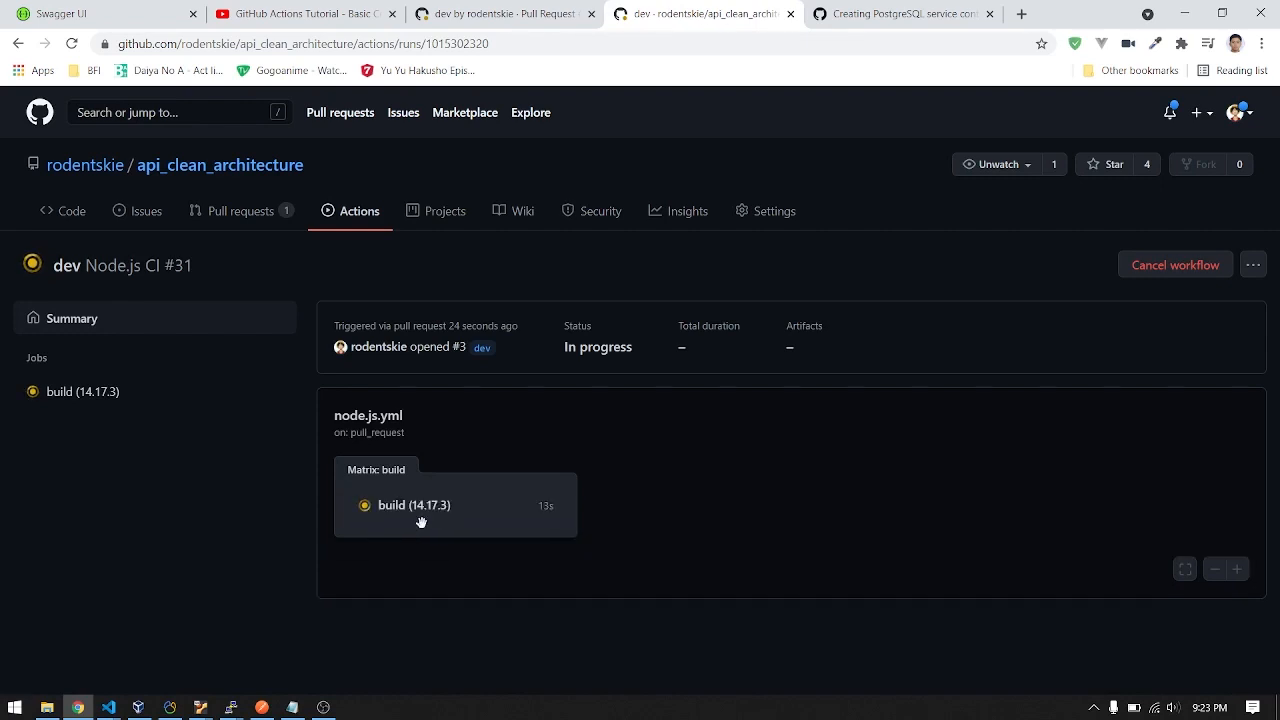
left_click(413, 505)
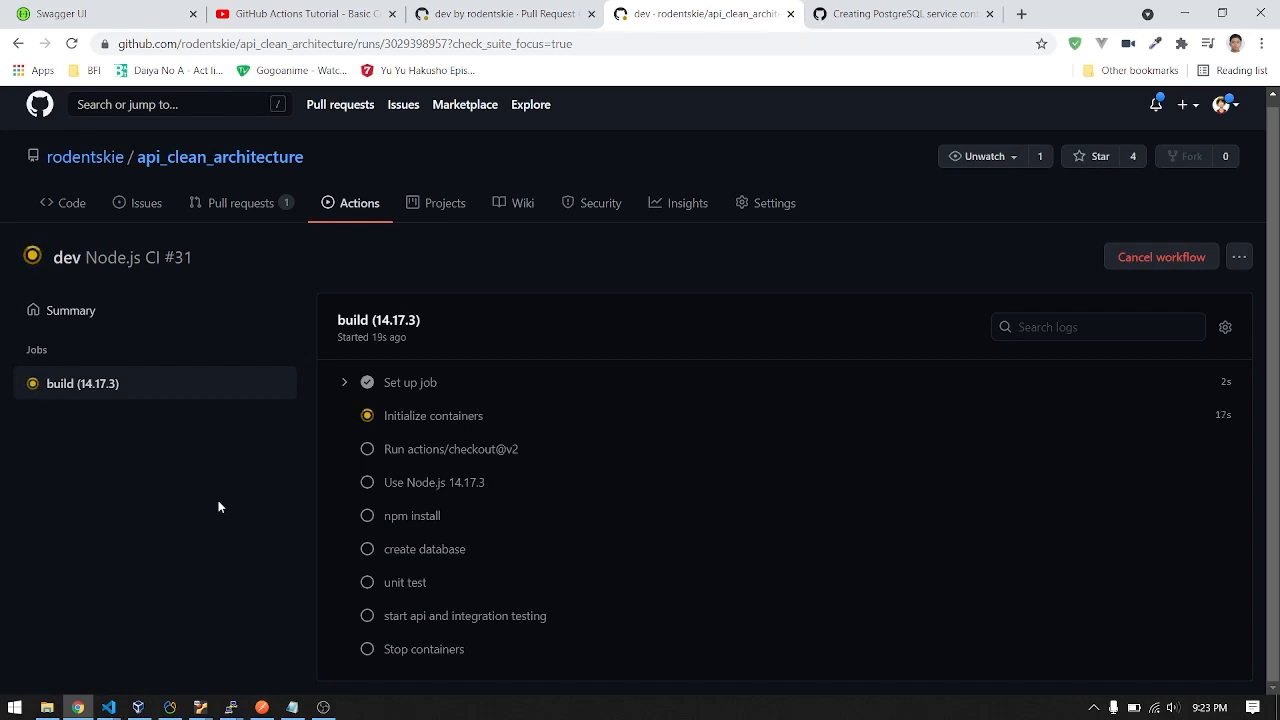
left_click(433, 415)
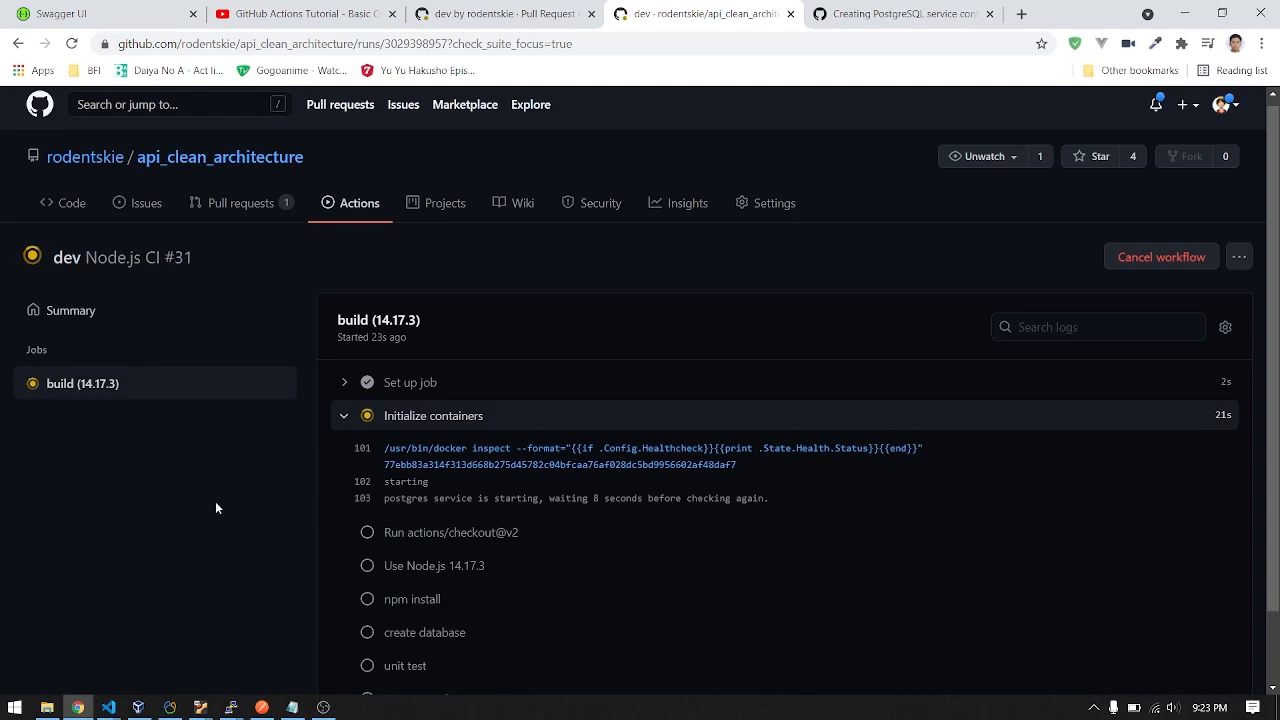
scroll("down", 3)
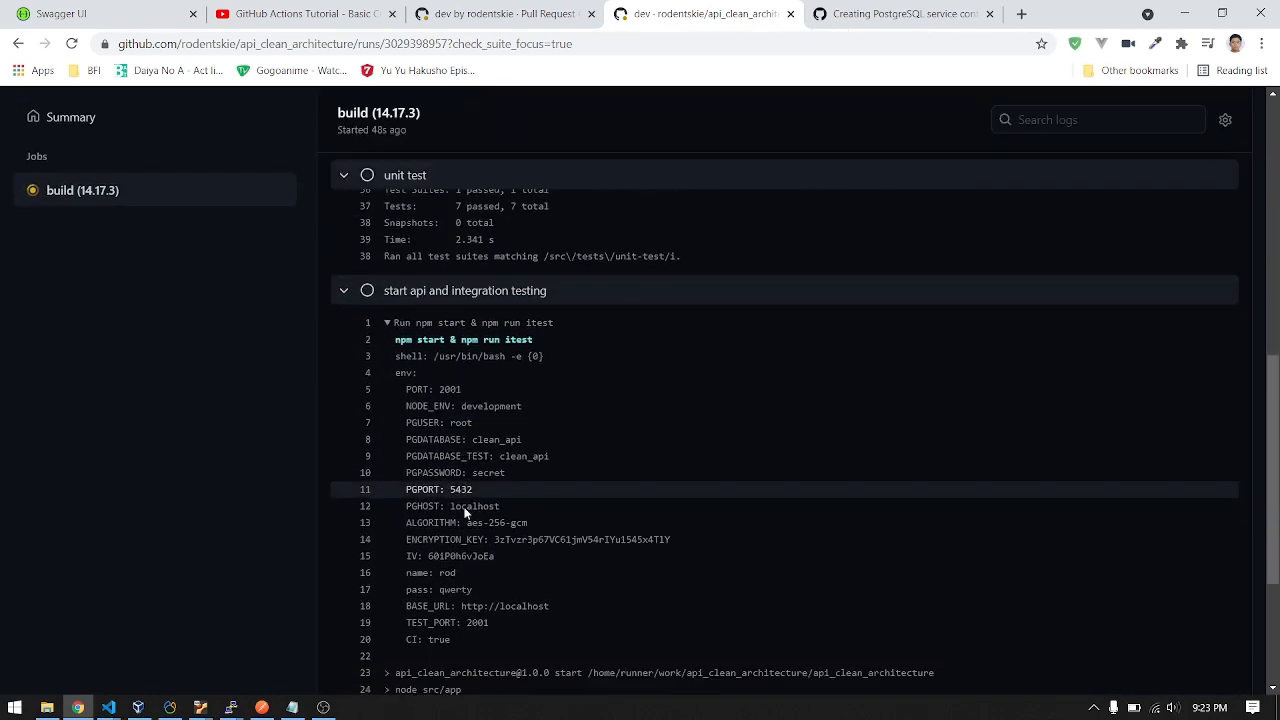
Scroll the logs to the passing tests and return to PR #3 with all checks passed
scroll("down", 3)
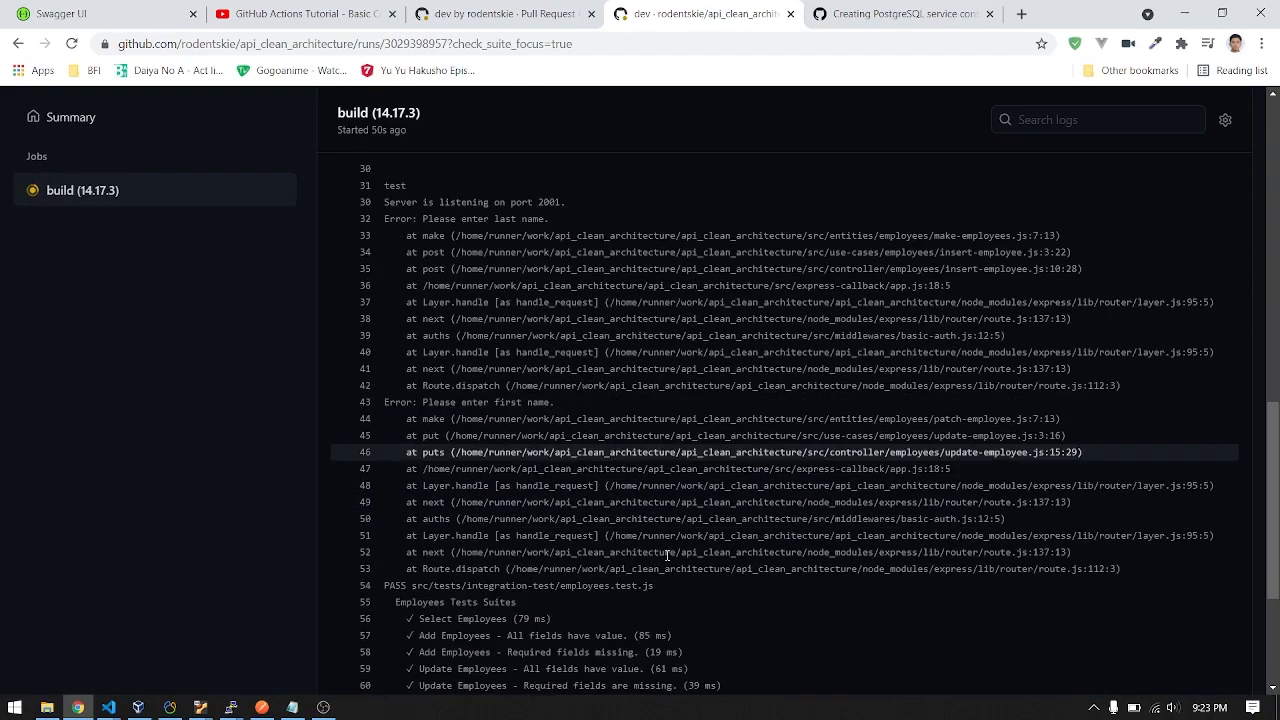
scroll("down", 3)
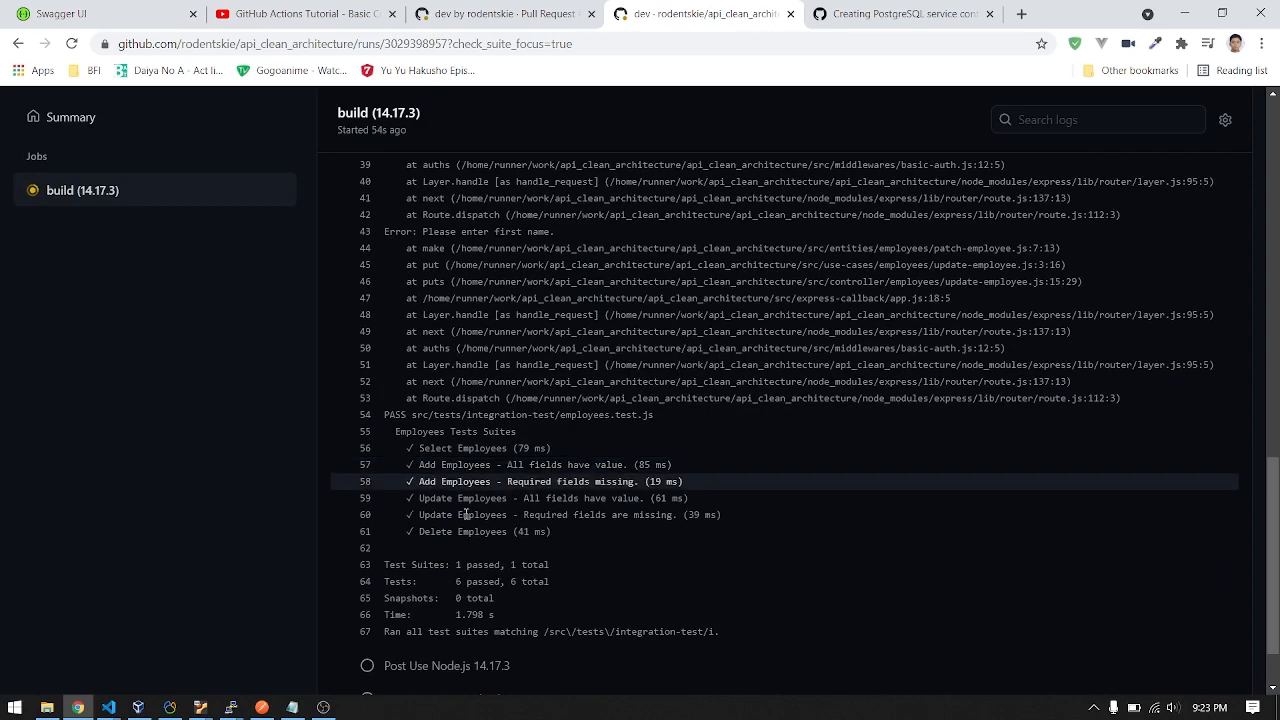
scroll("down", 3)
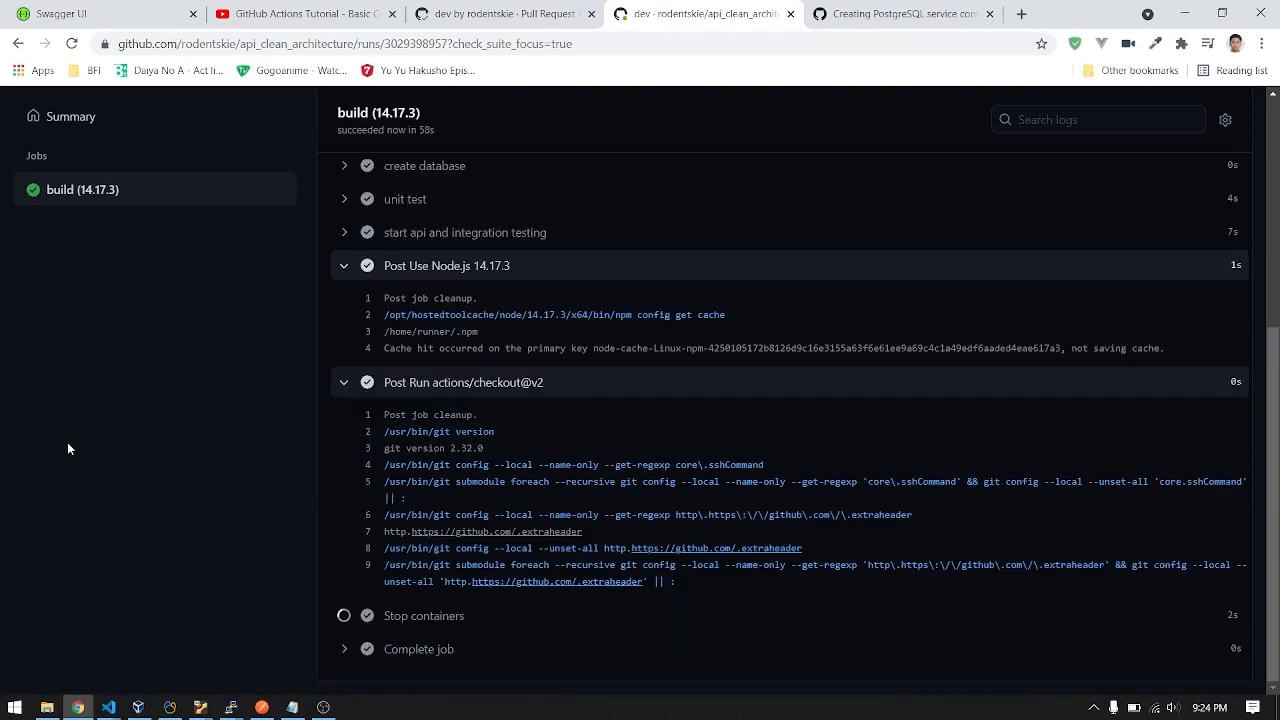
left_click(500, 13)
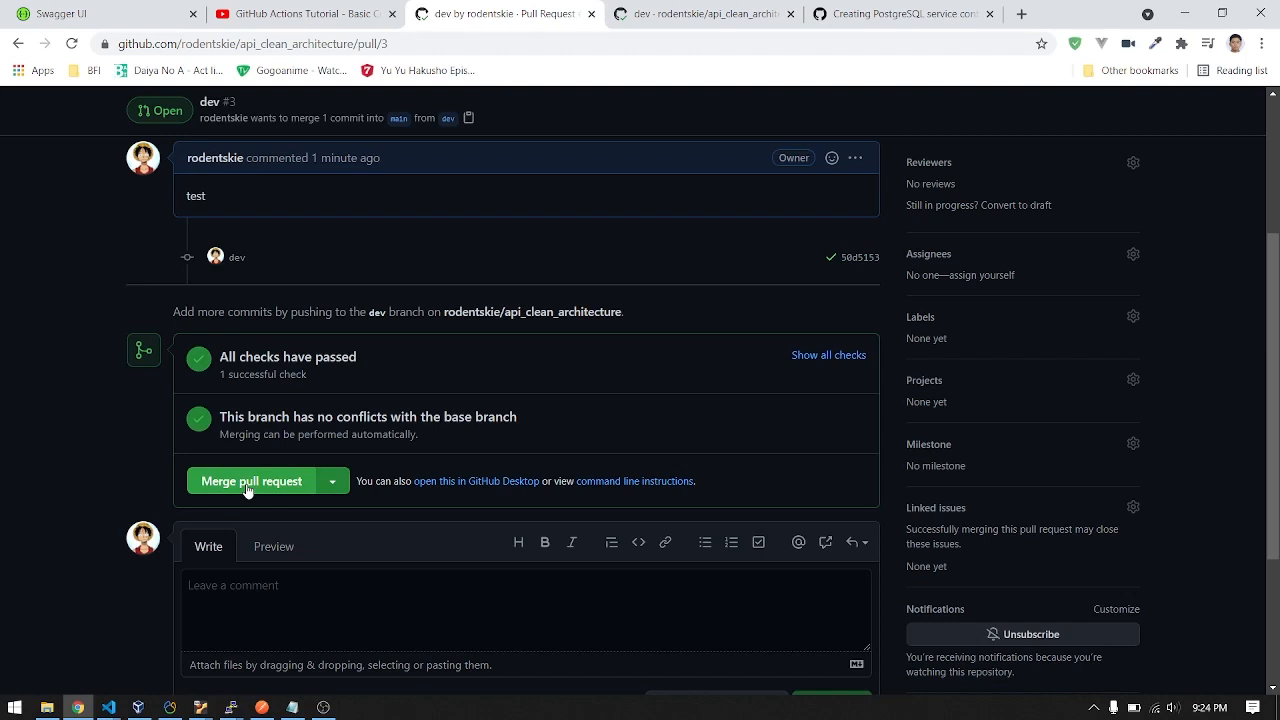
Merge and confirm pull request #3, then open app.js in main's src folder
left_click(251, 481)
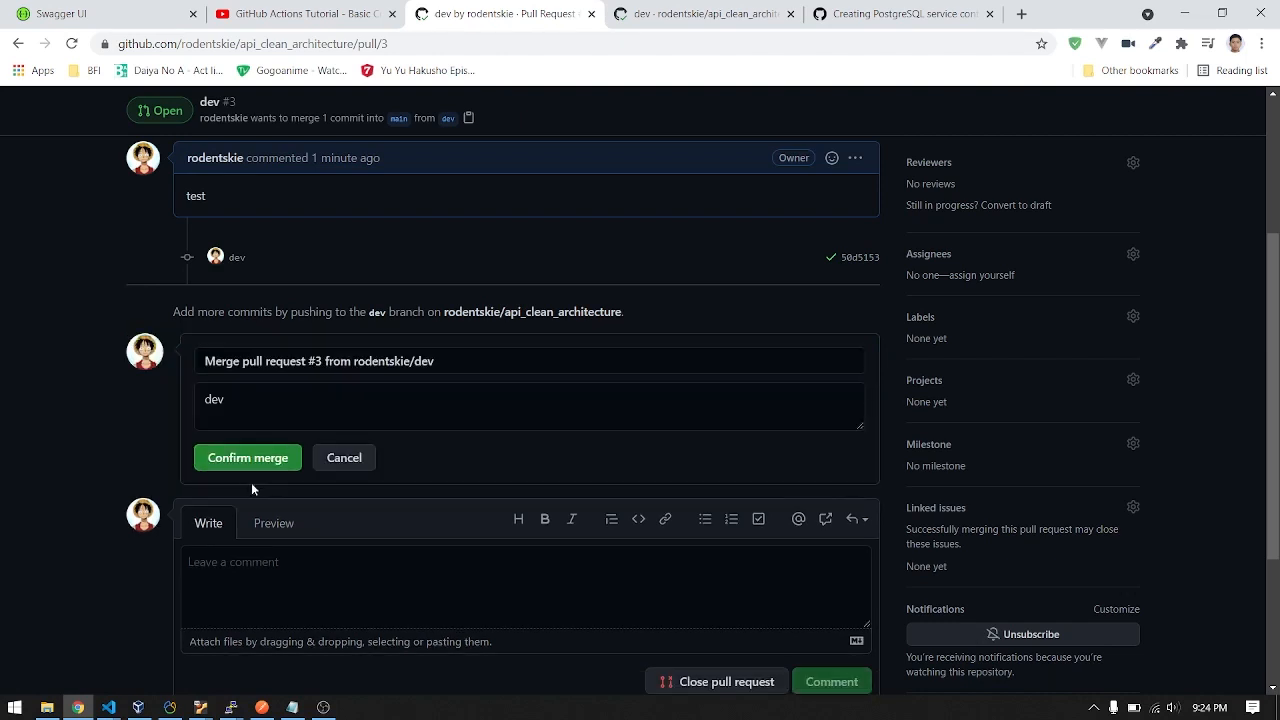
left_click(247, 457)
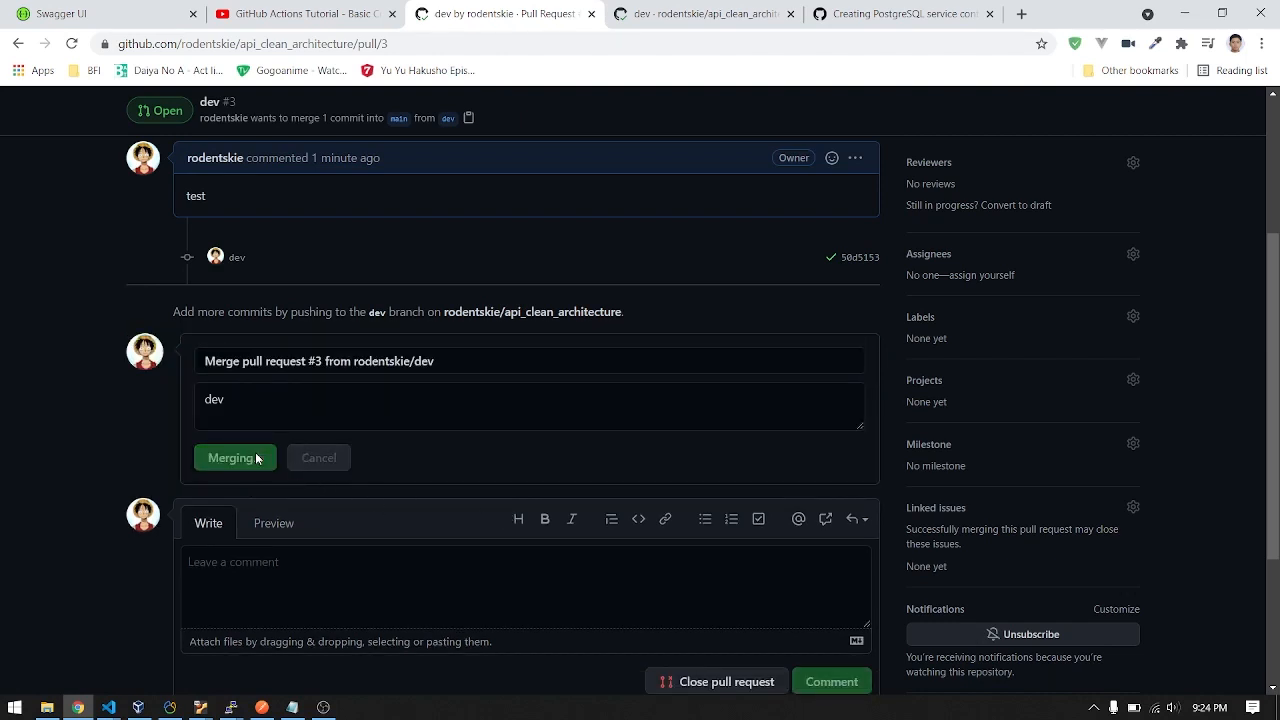
left_click(233, 457)
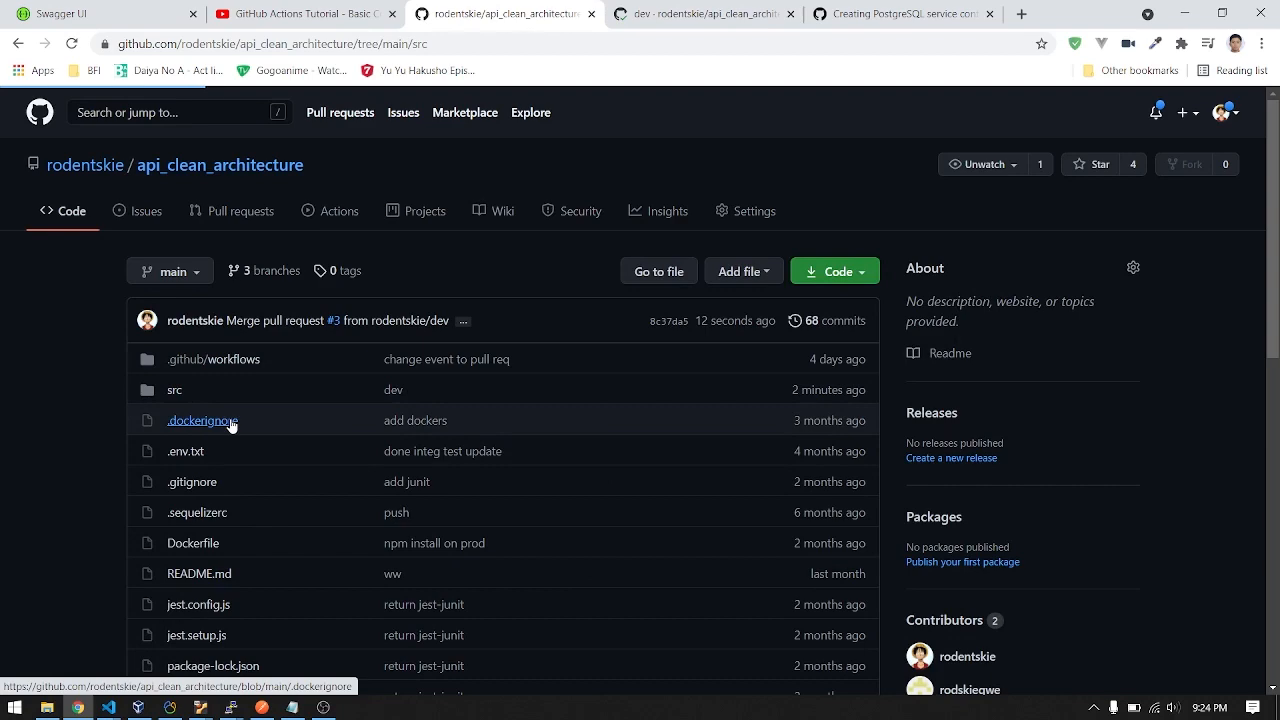
left_click(175, 389)
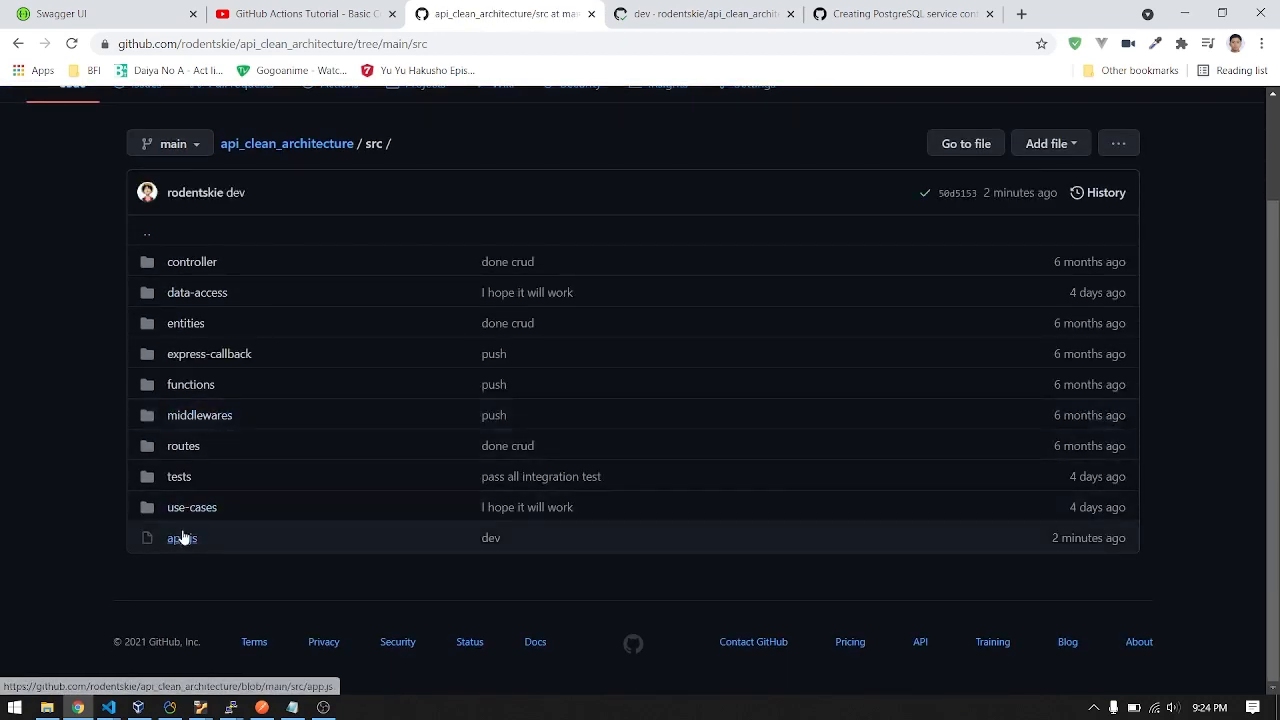
left_click(181, 537)
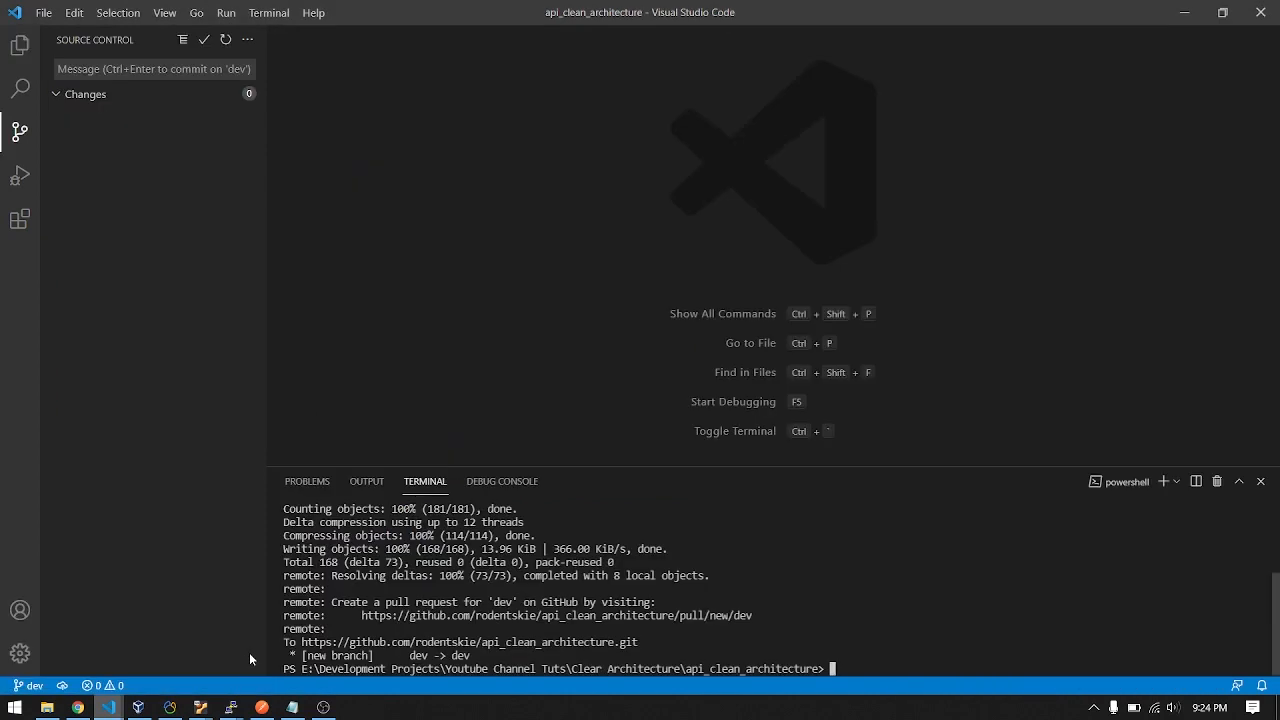
Show the Explorer and expand the controller and employees controller folders
left_click(20, 45)
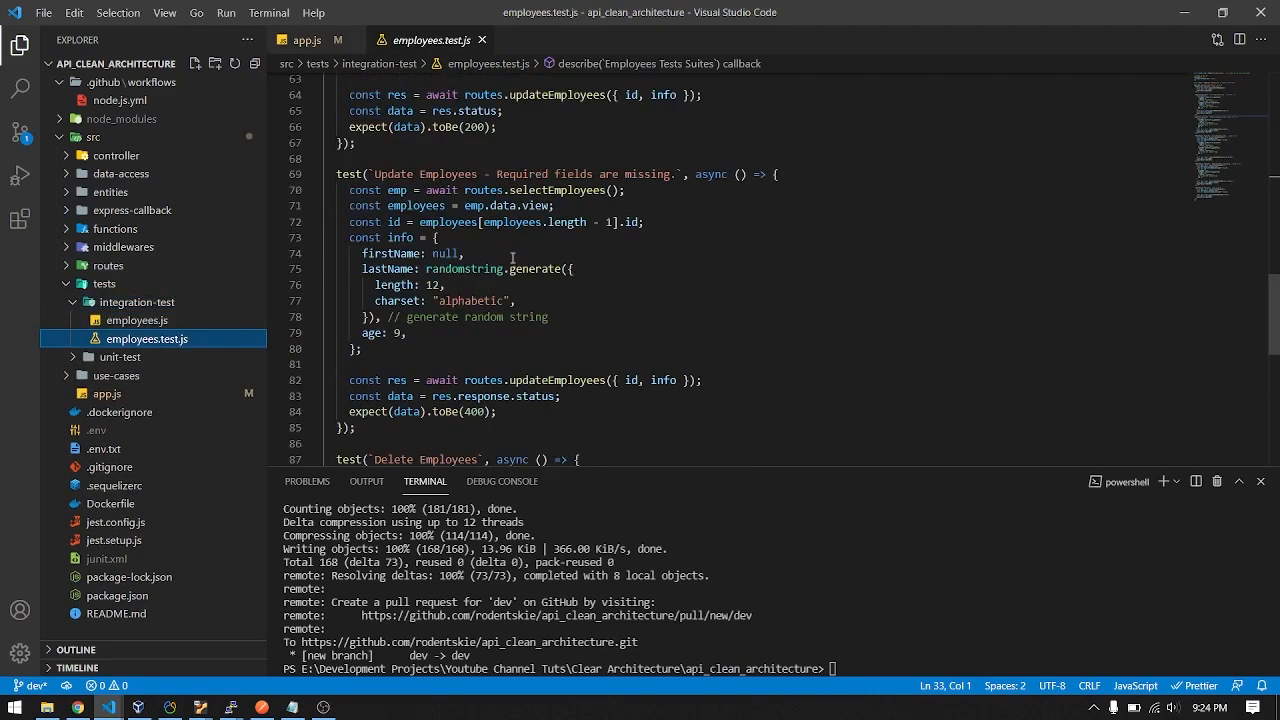
scroll("down", 3)
type("expect(data).toBe(204);")
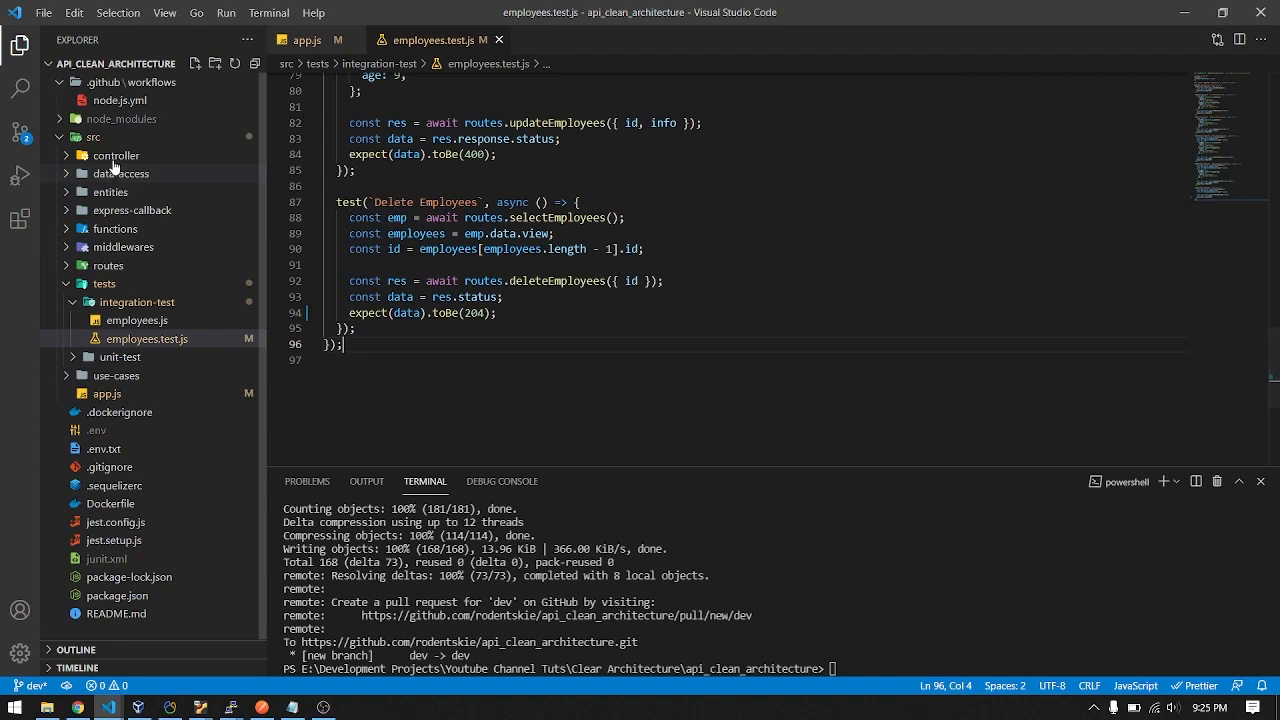
left_click(115, 155)
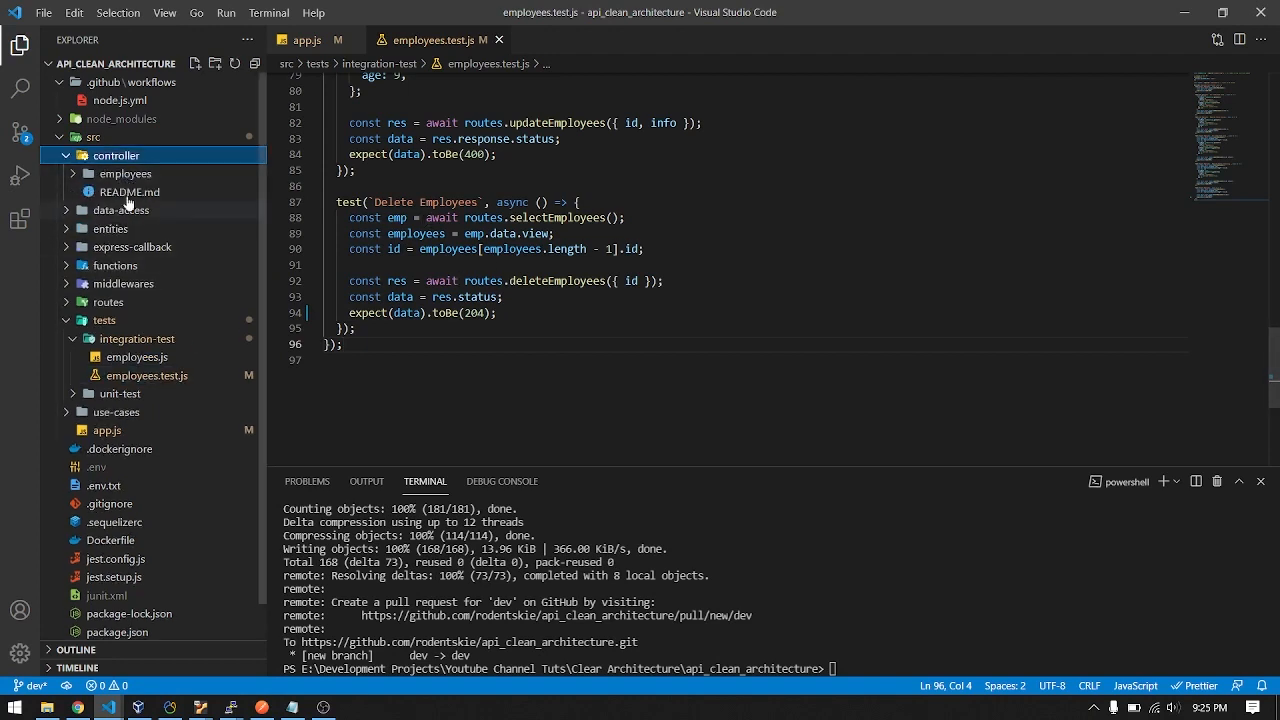
left_click(126, 173)
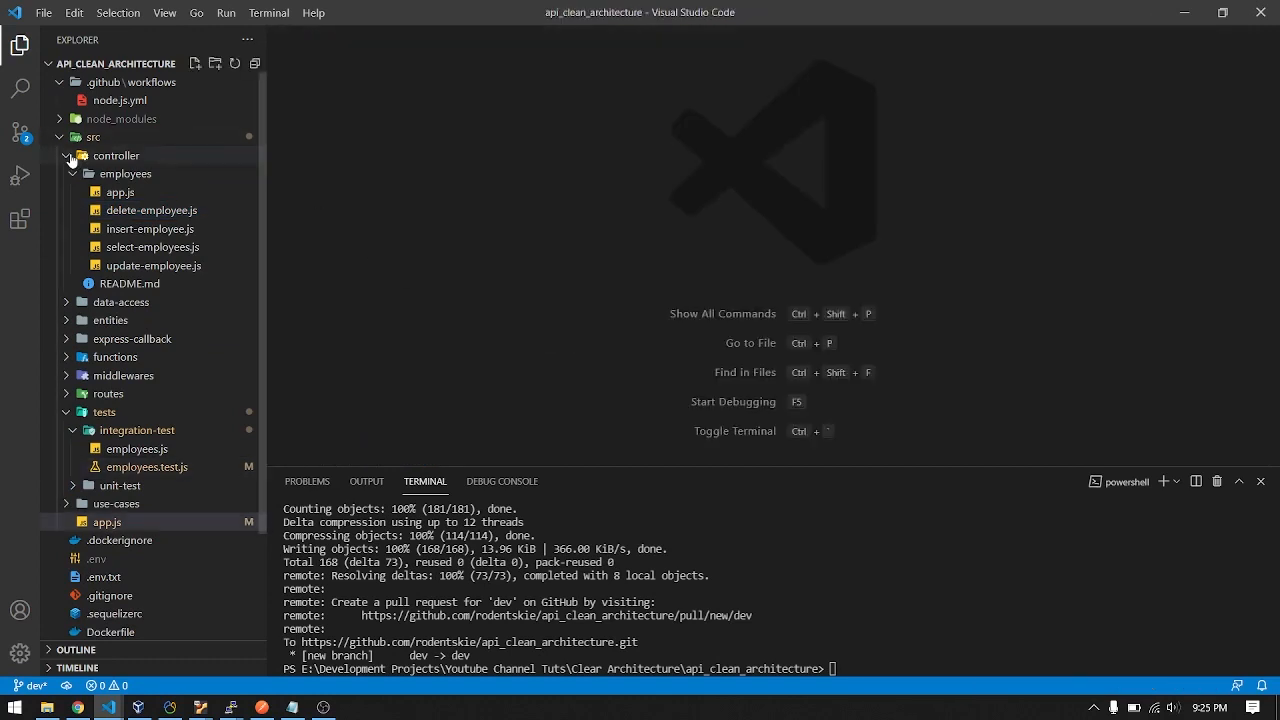
Commit the app.js and employees.test.js changes with message 'remove'
left_click(20, 131)
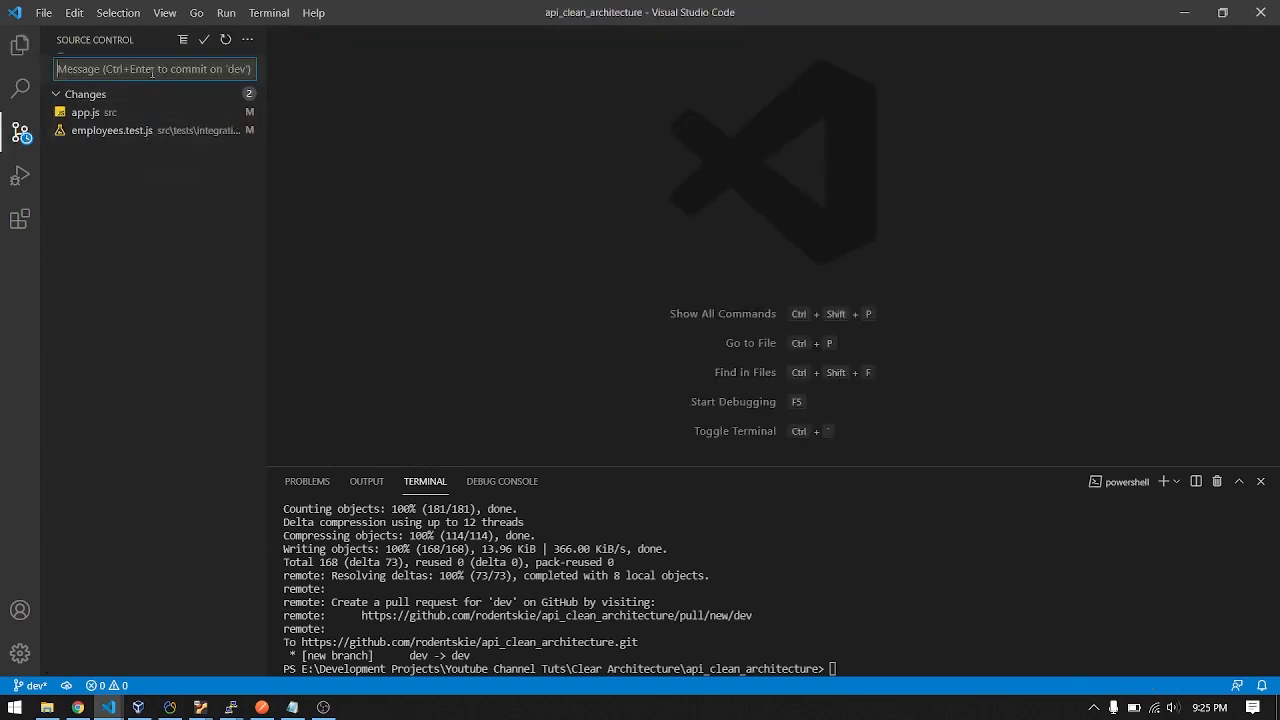
type("remove")
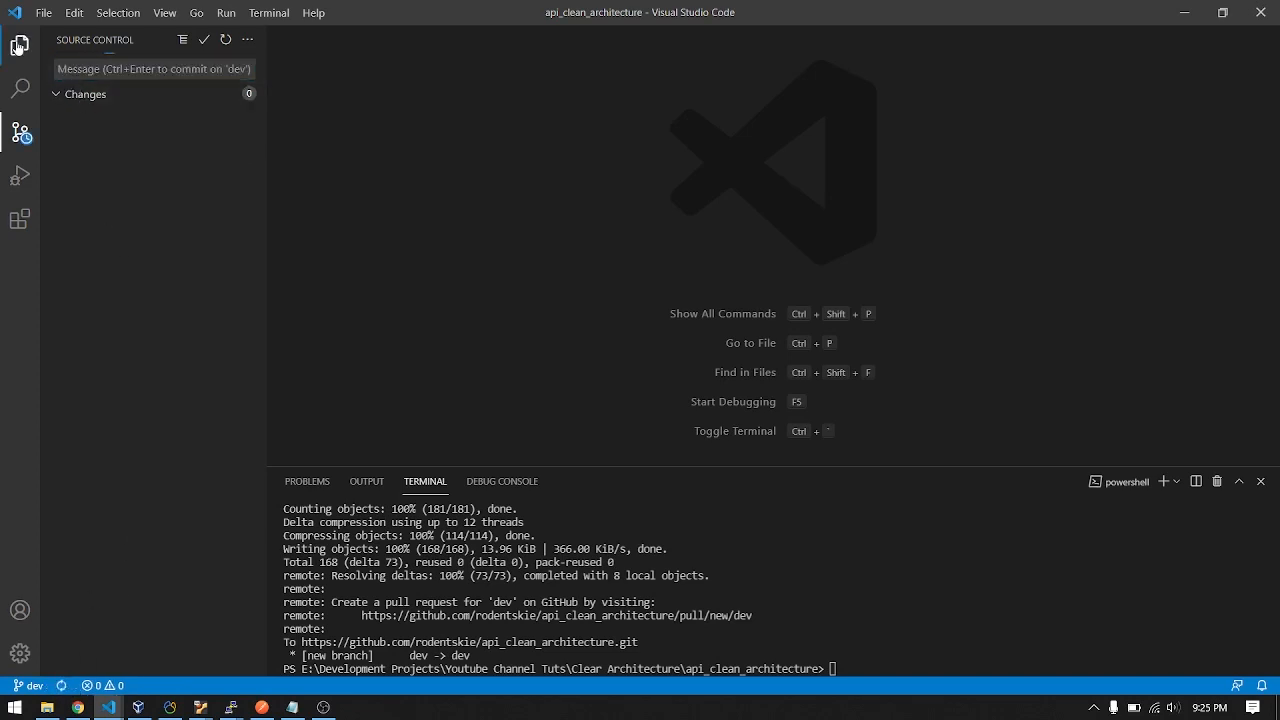
left_click(20, 46)
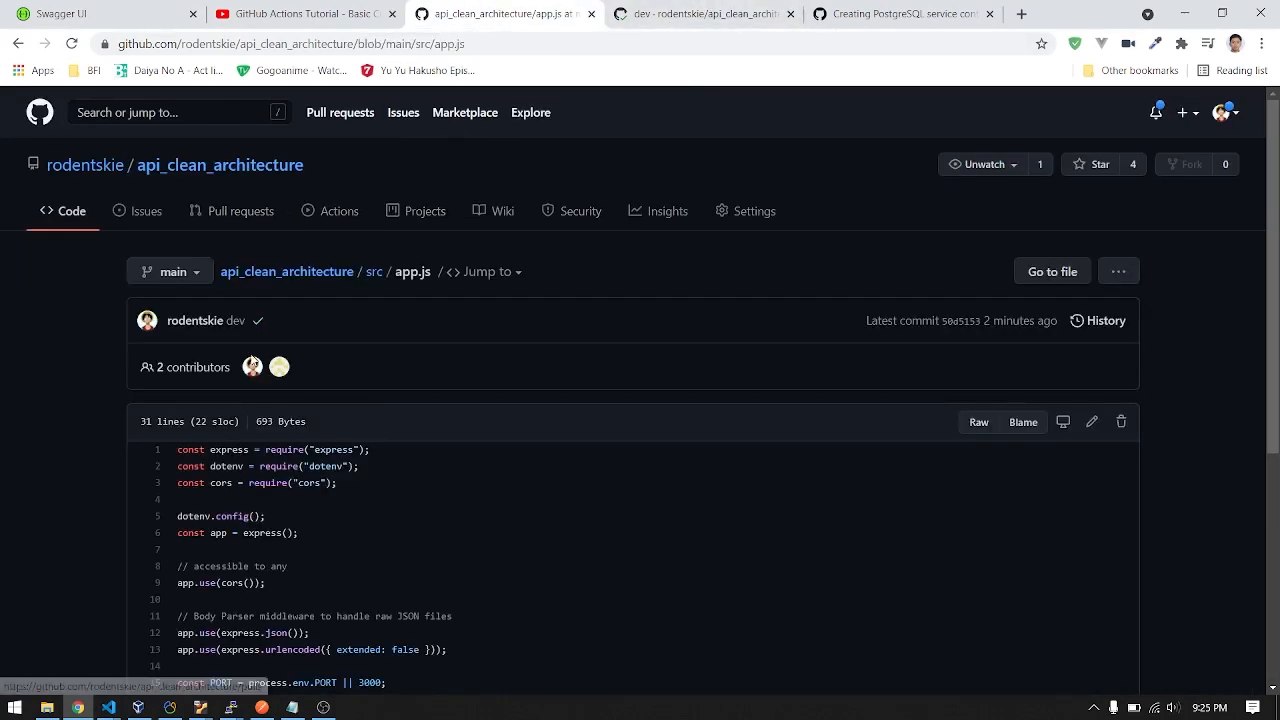
scroll("down", 3)
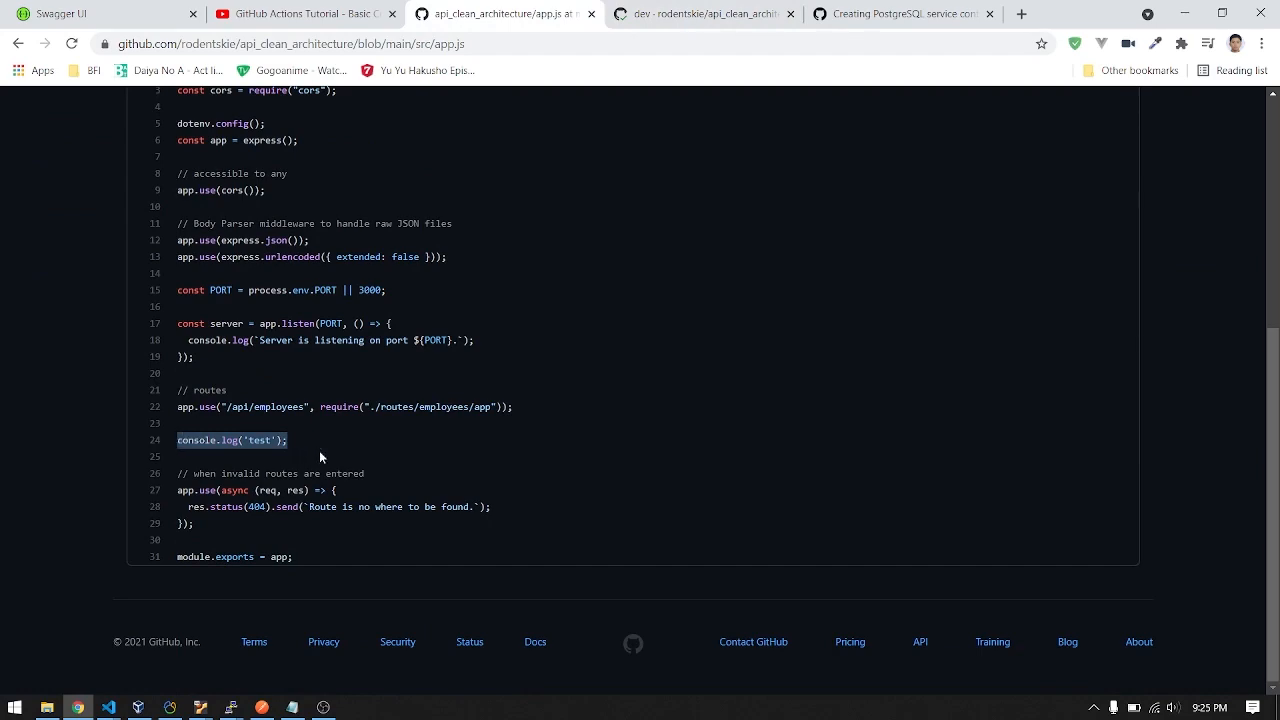
left_click(223, 457)
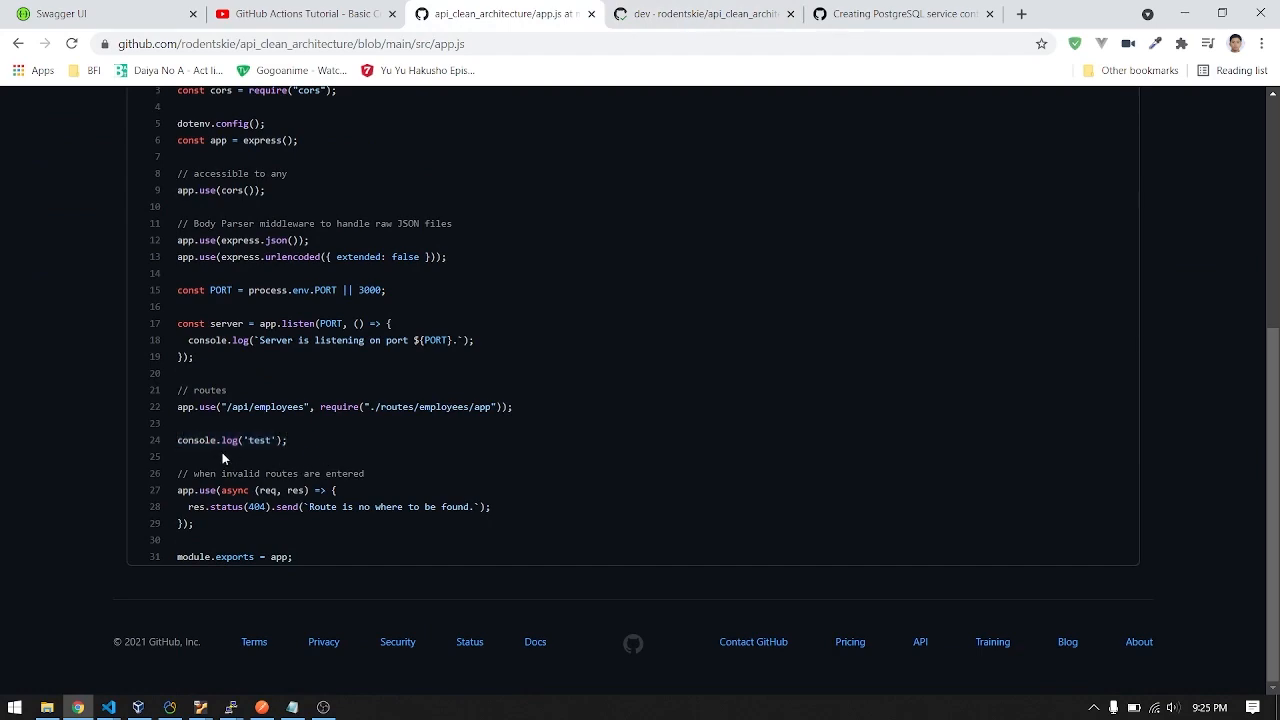
scroll("up", 3)
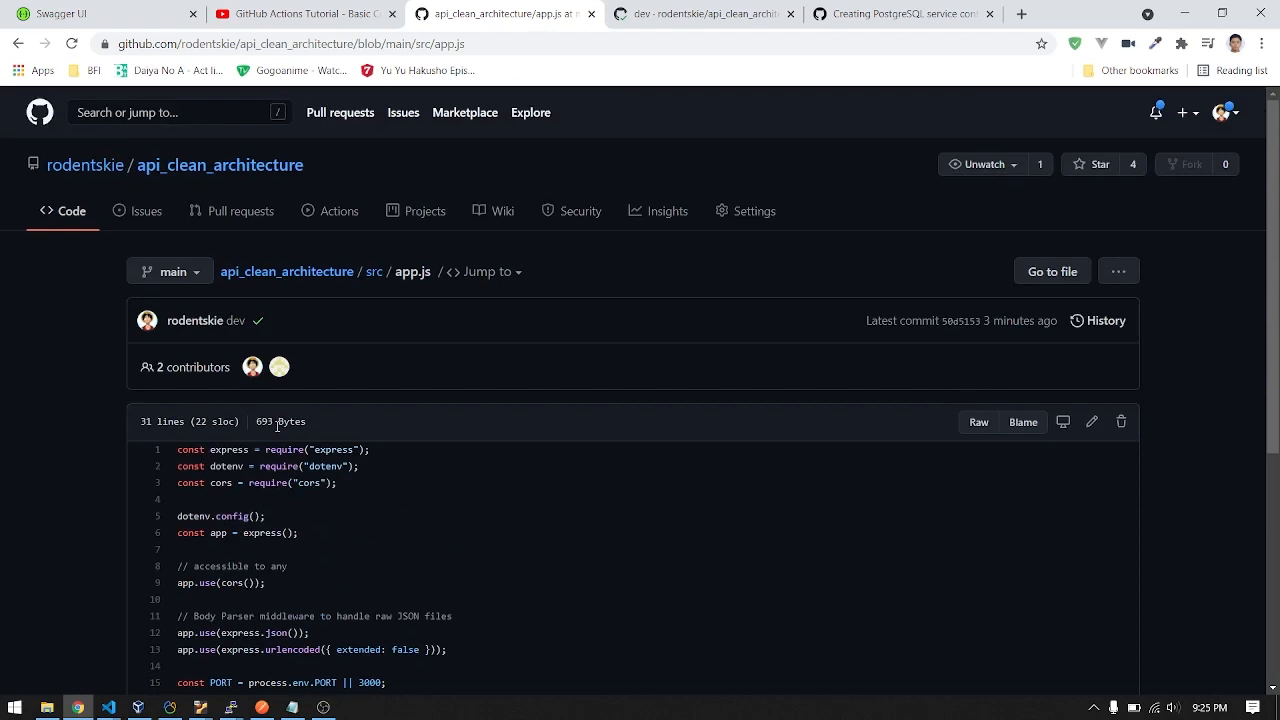
mouse_move(175, 175)
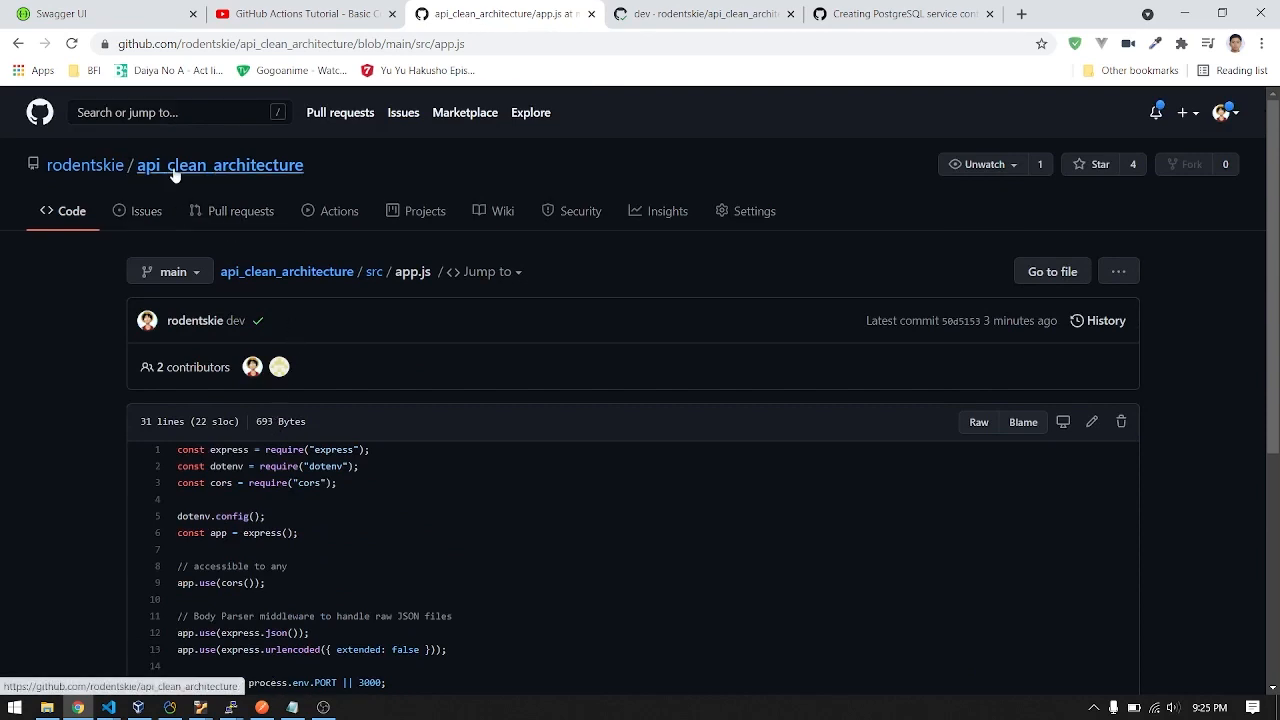
From the repository home, open Pull requests and start a new pull request
left_click(219, 165)
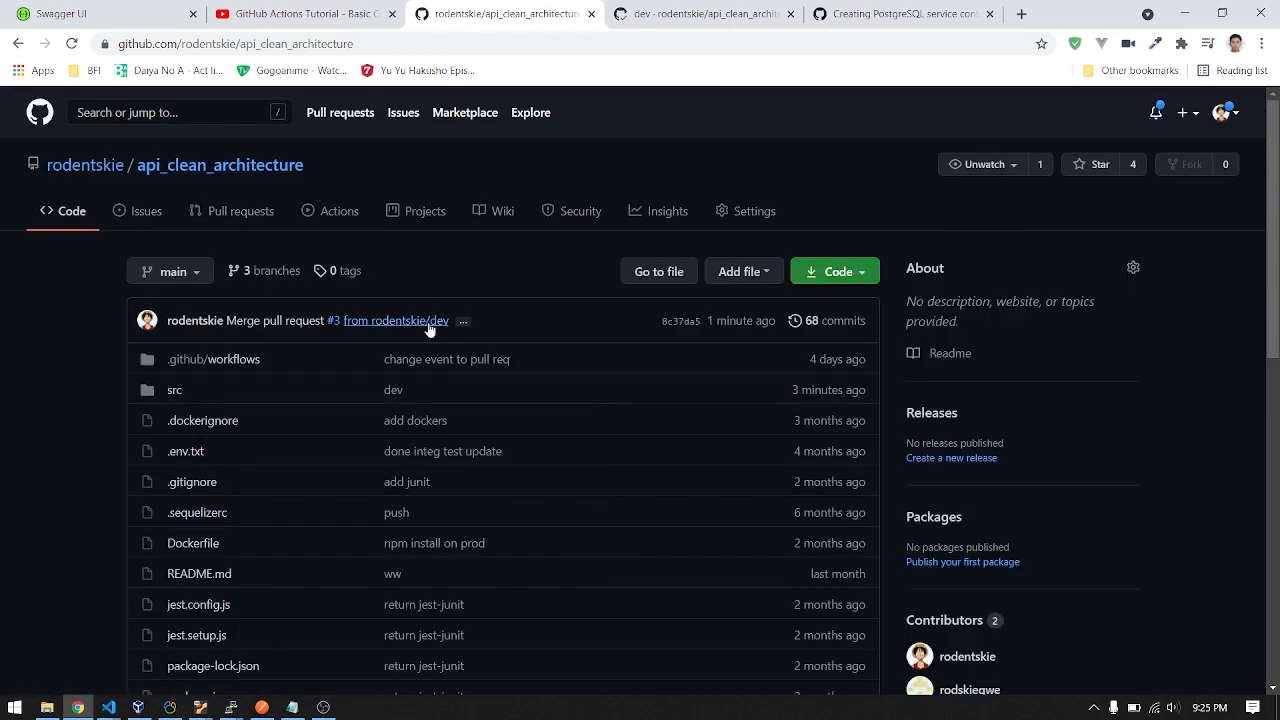
left_click(242, 211)
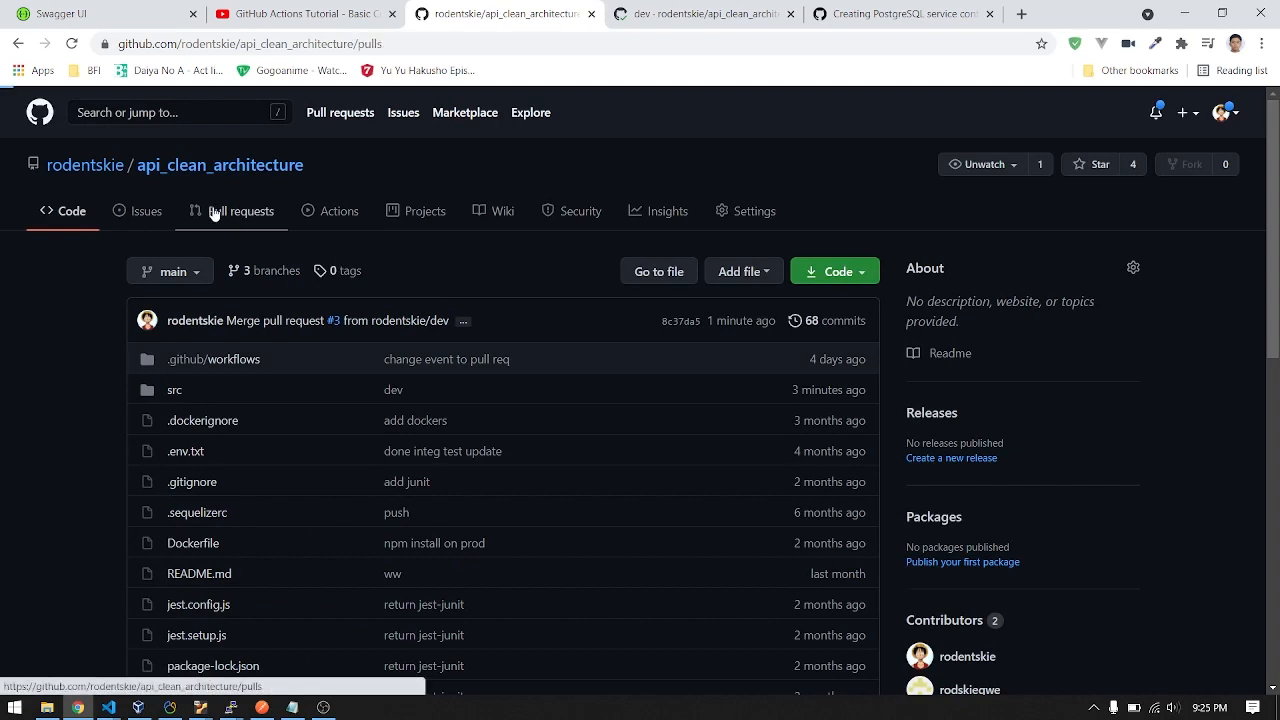
left_click(242, 211)
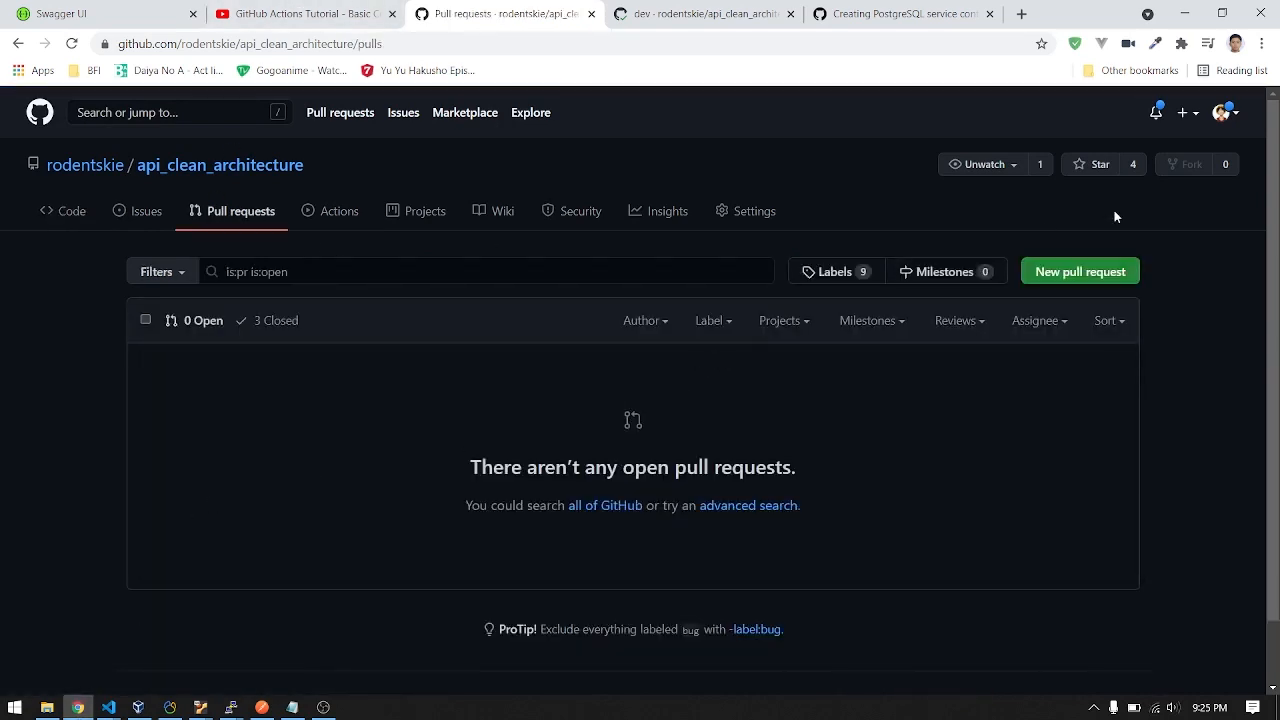
left_click(1079, 271)
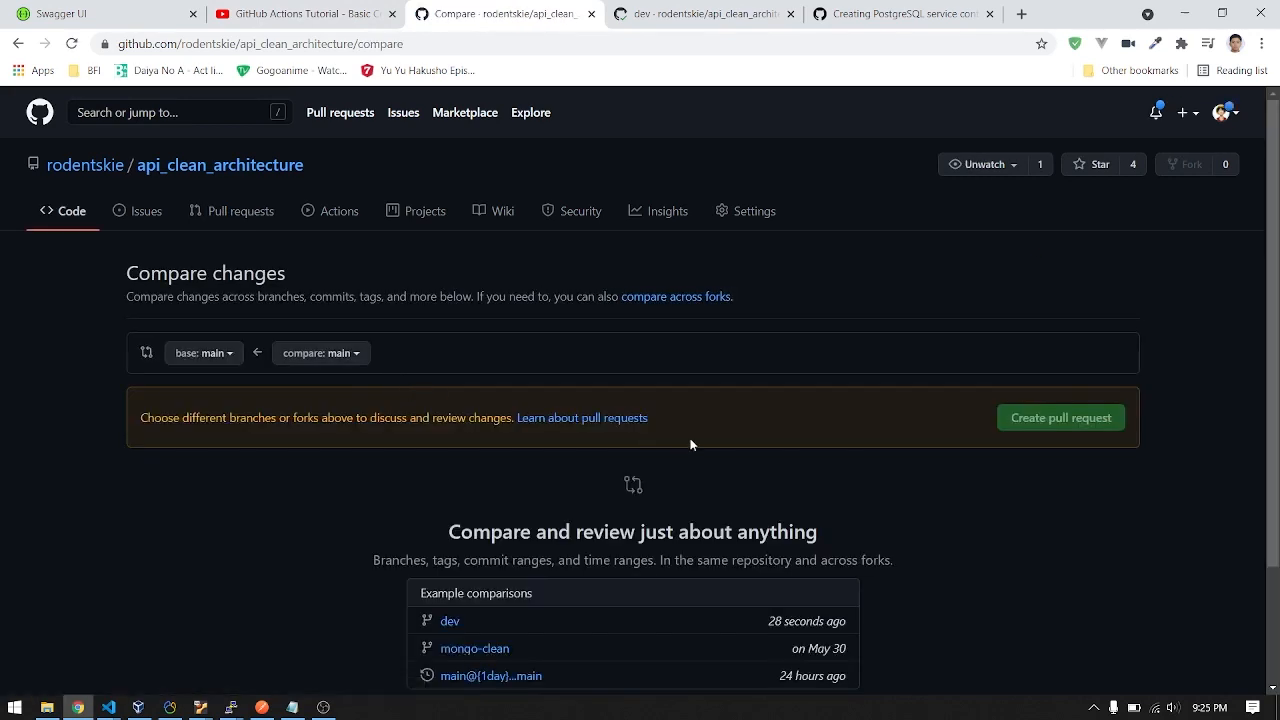
mouse_move(320, 352)
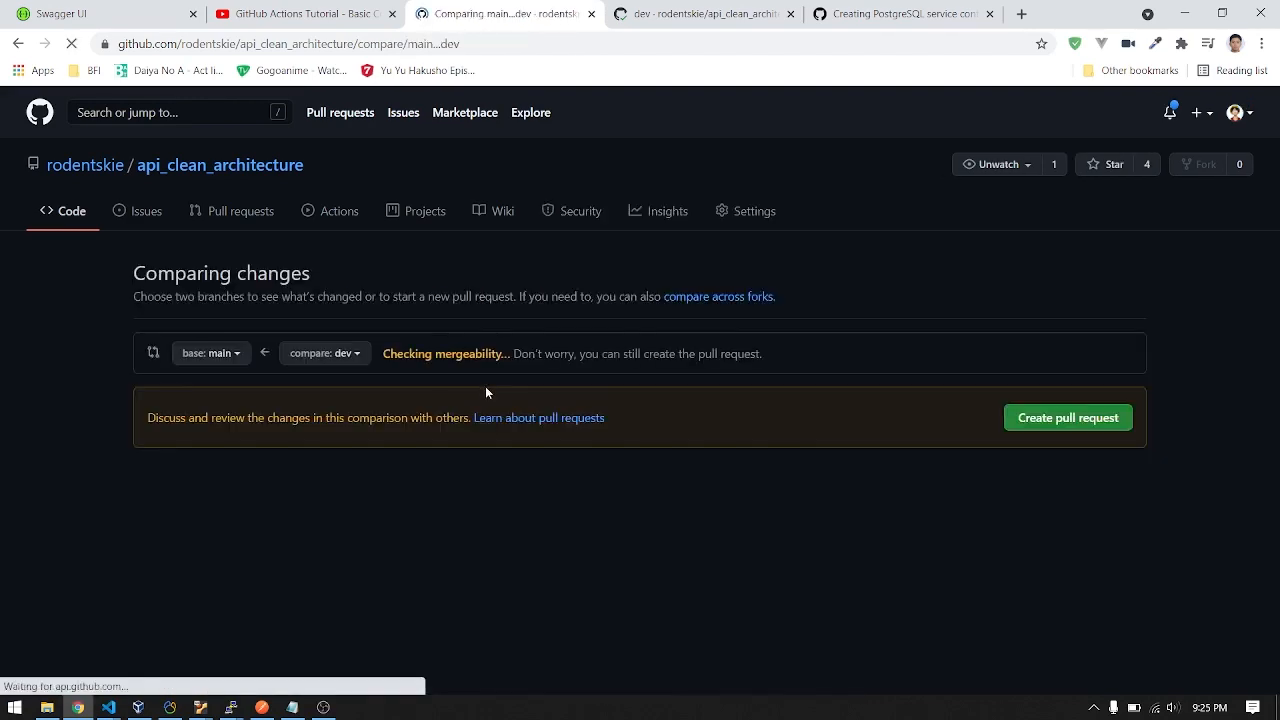
Compare dev to main and create pull request #4, 'remove log and fail test'
scroll("down", 3)
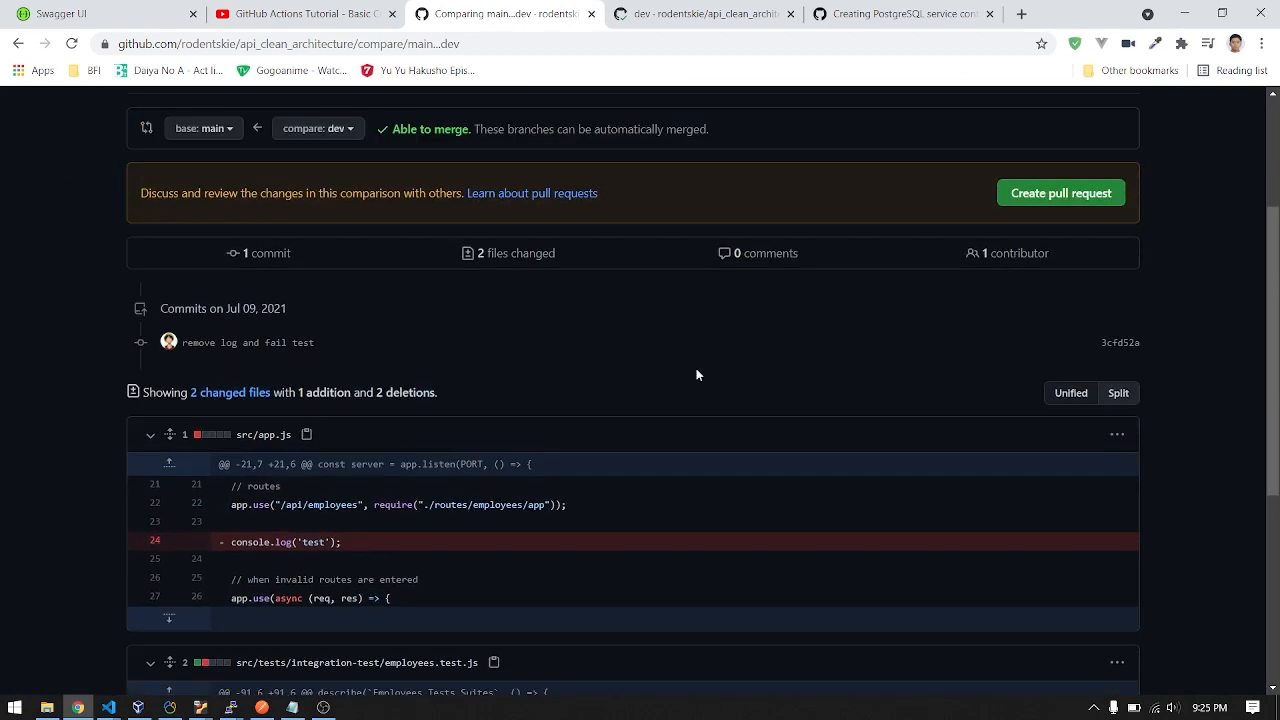
left_click(1060, 192)
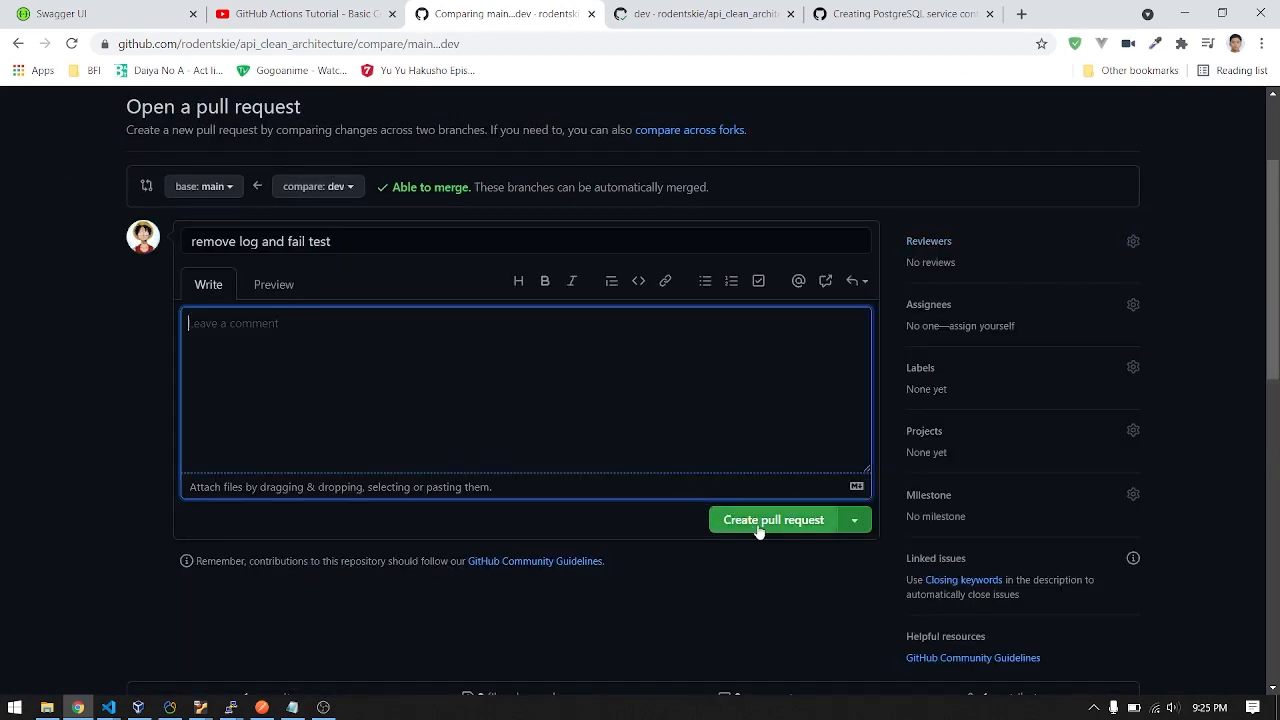
left_click(773, 519)
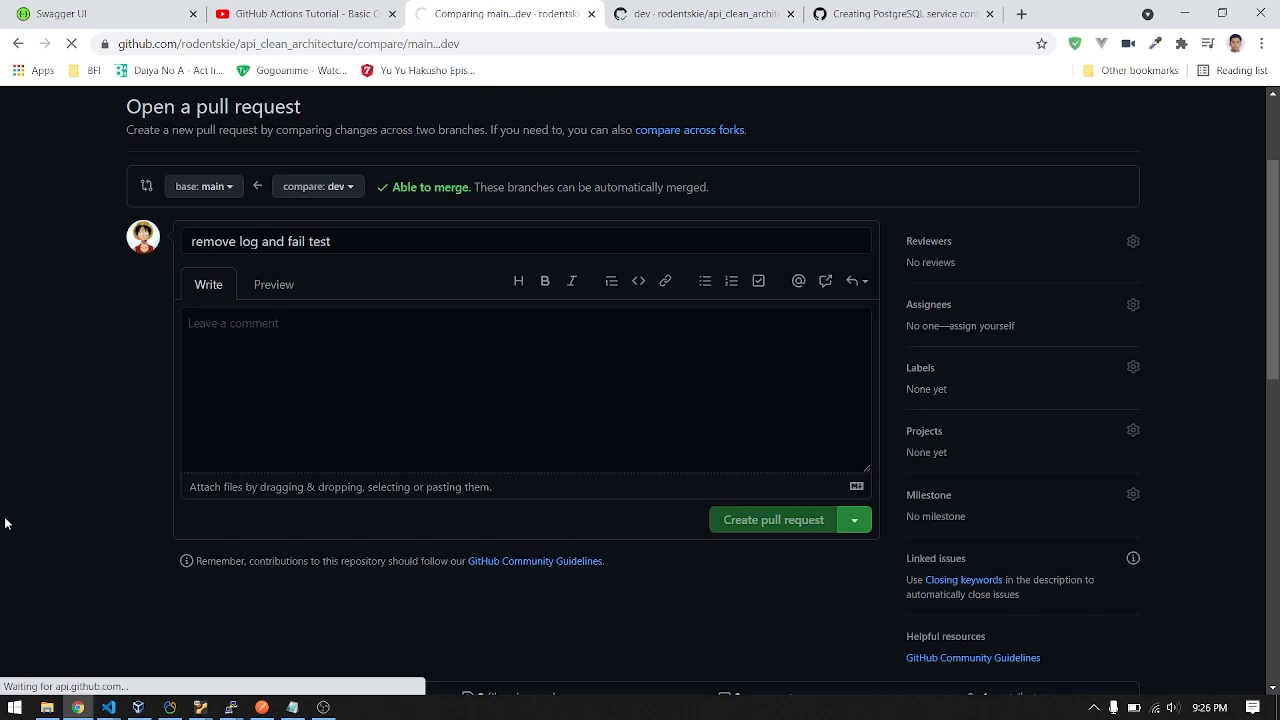
left_click(772, 519)
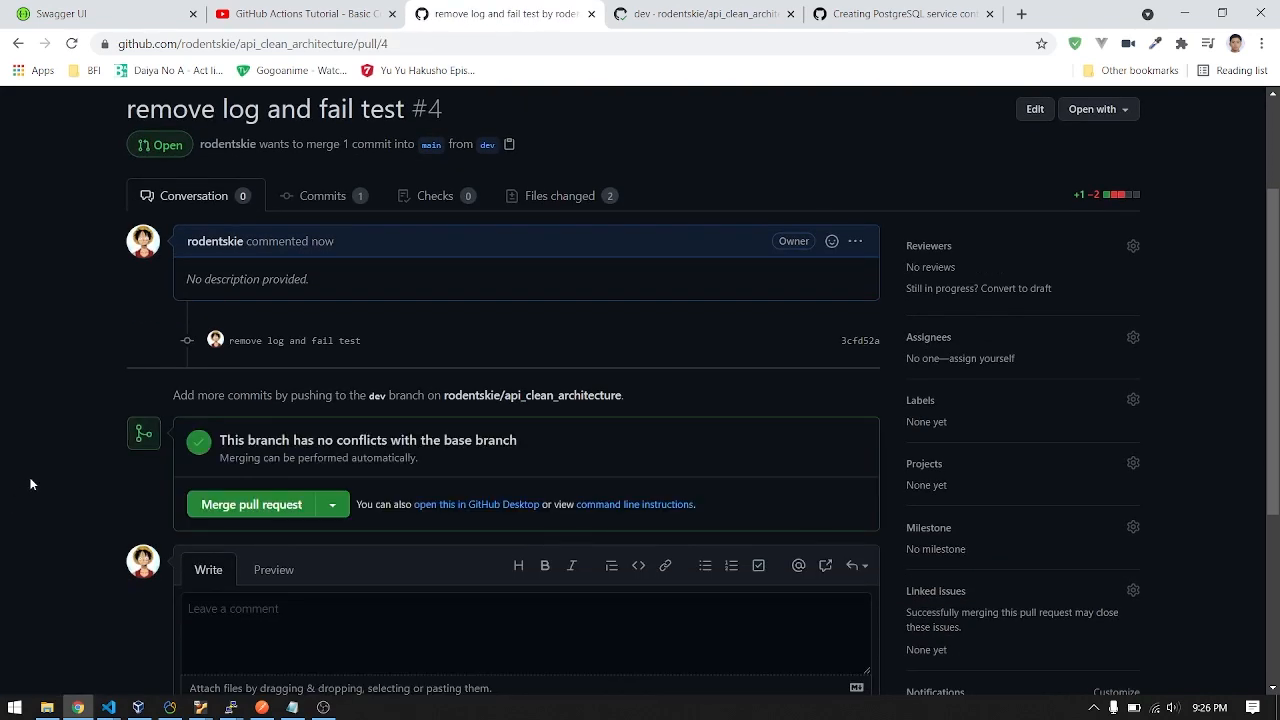
mouse_move(242, 512)
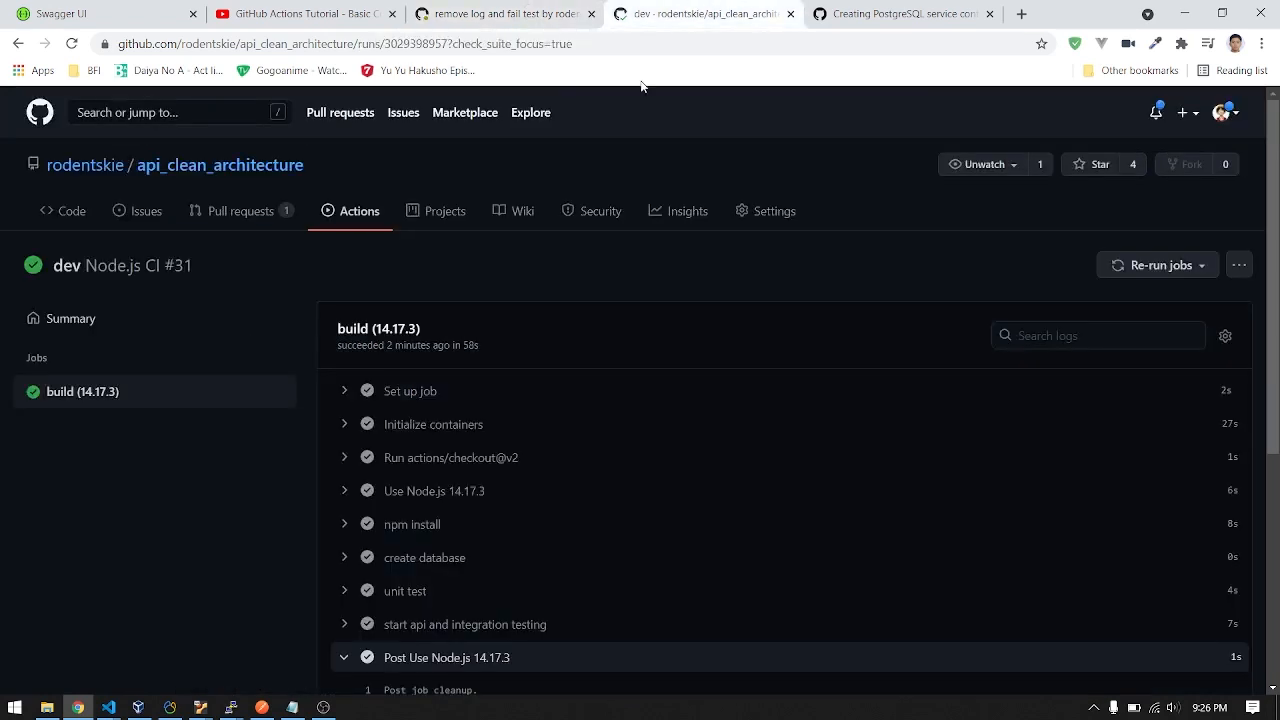
Watch the 'remove log and fail test' run's build (14.17.3) job fail at integration testing
left_click(358, 210)
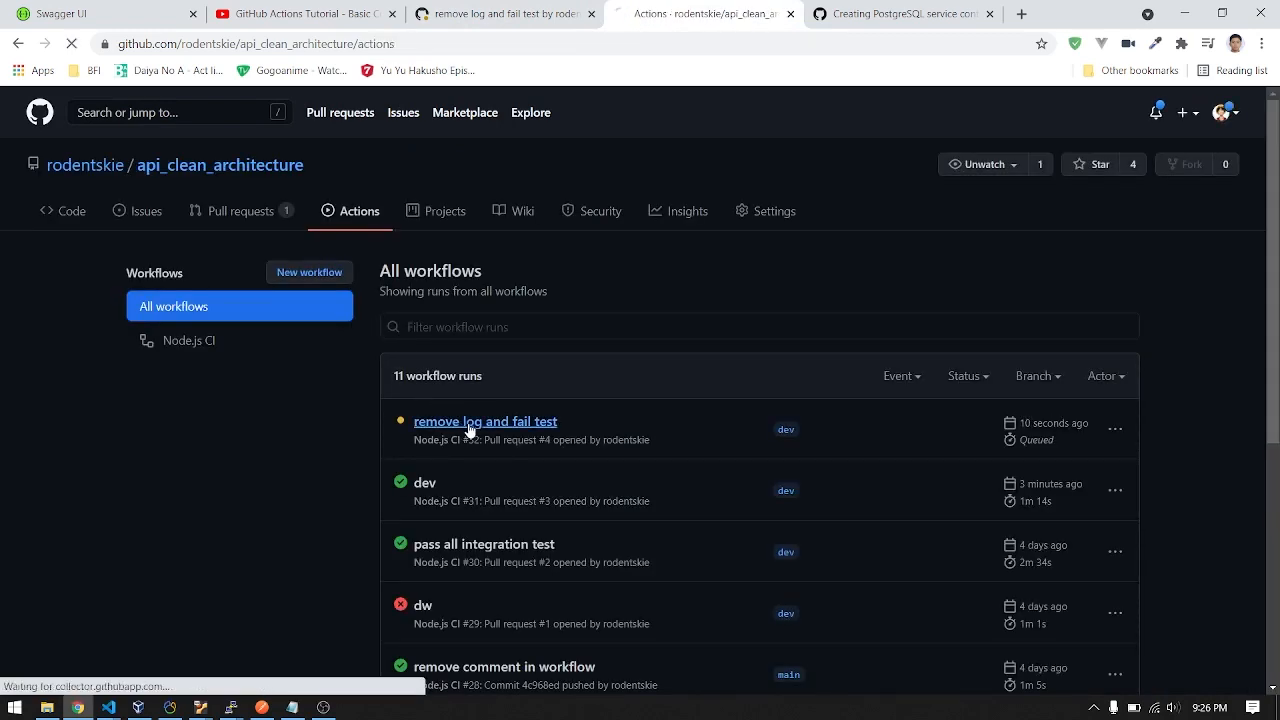
left_click(485, 421)
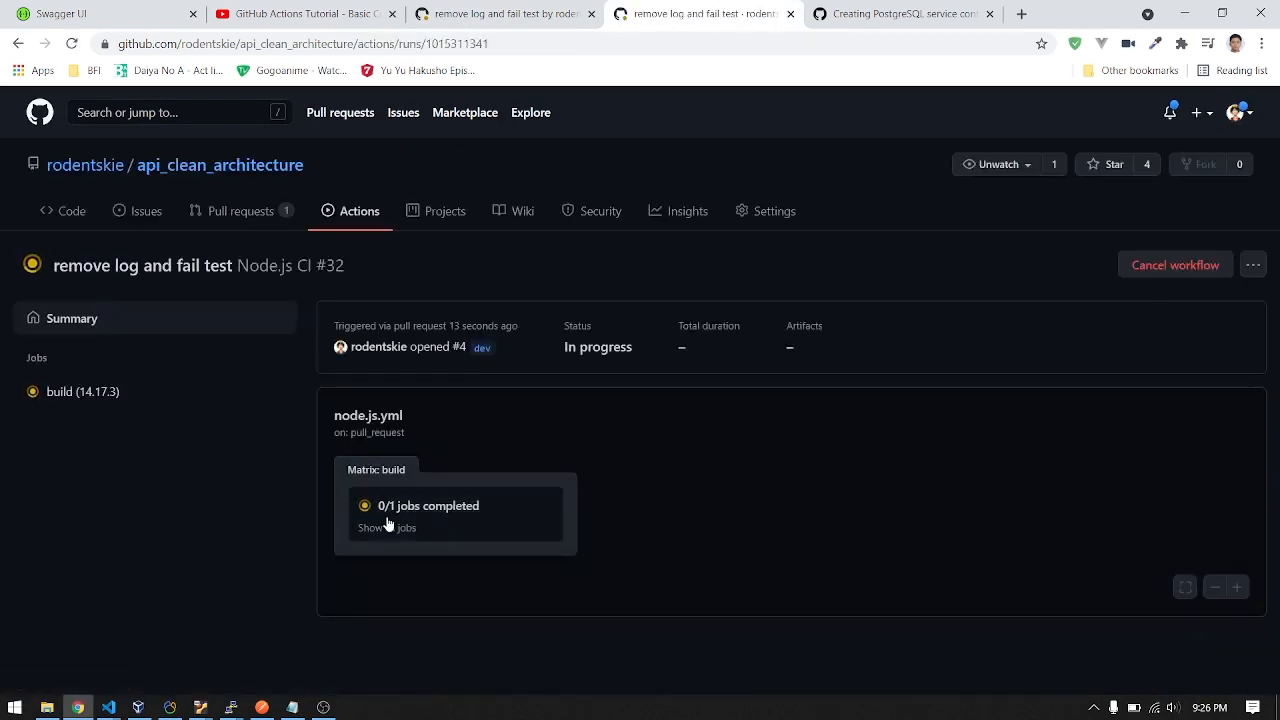
left_click(388, 527)
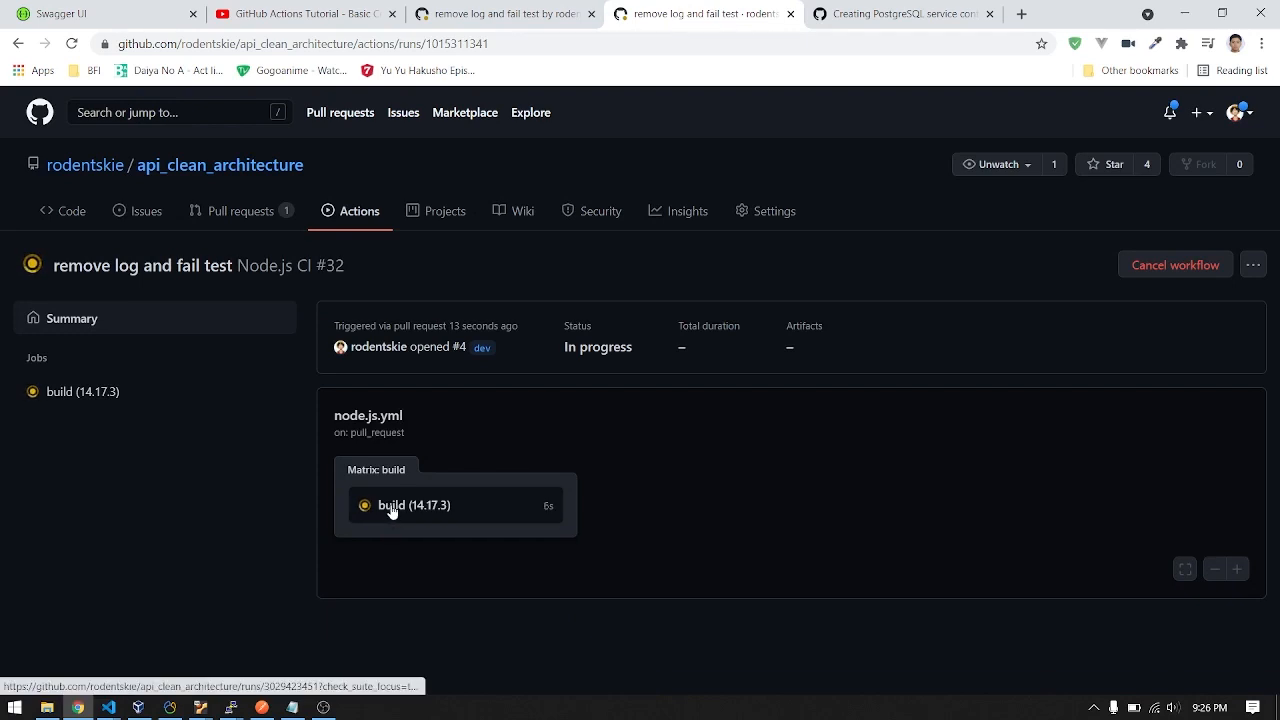
left_click(415, 505)
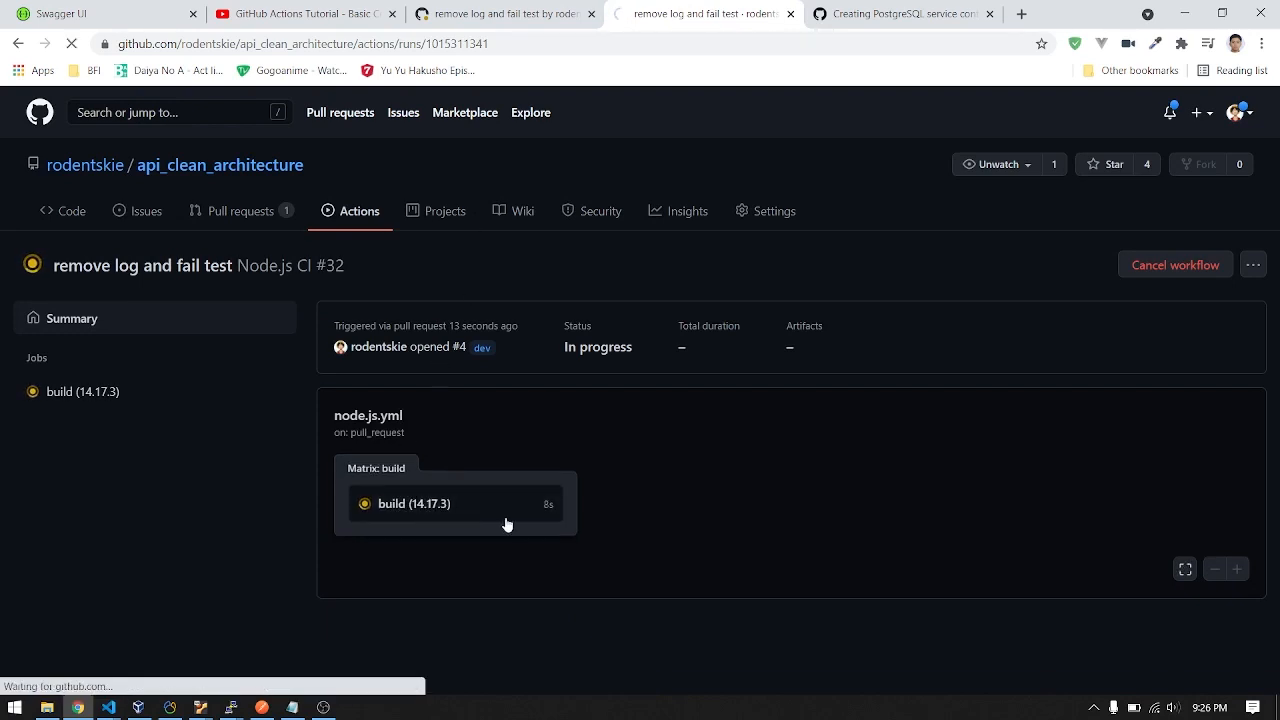
left_click(413, 503)
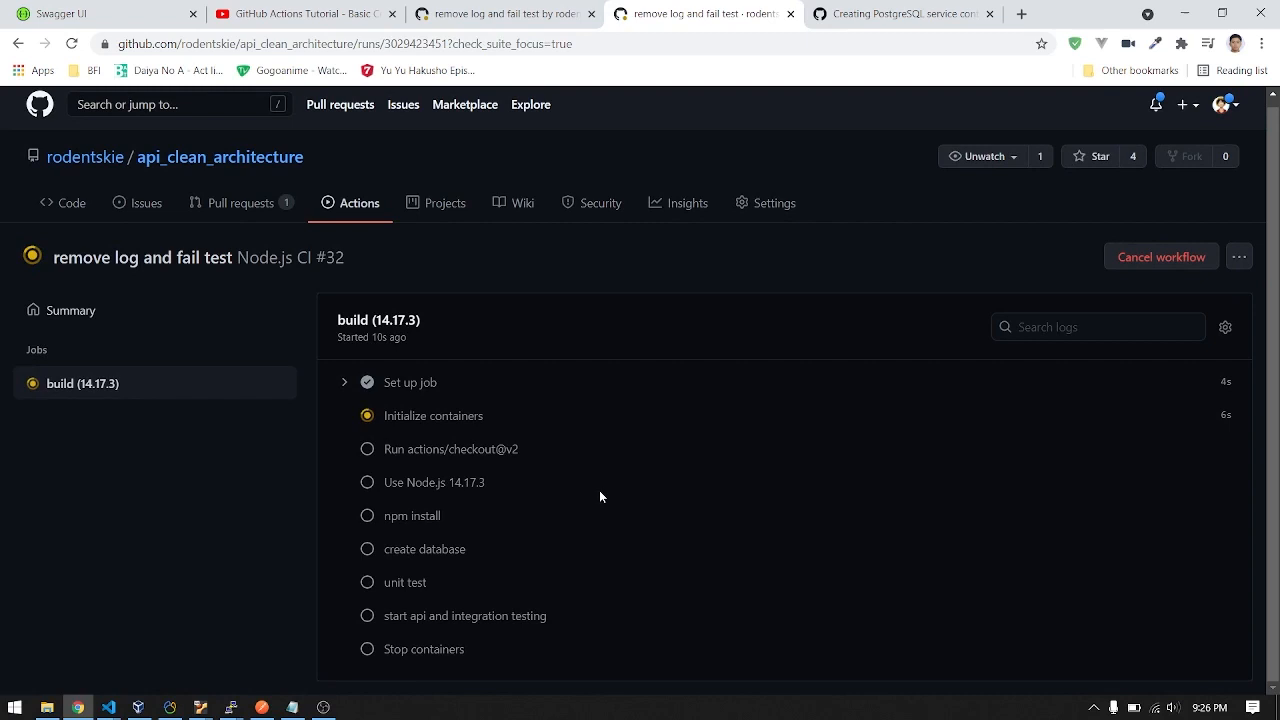
mouse_move(602, 447)
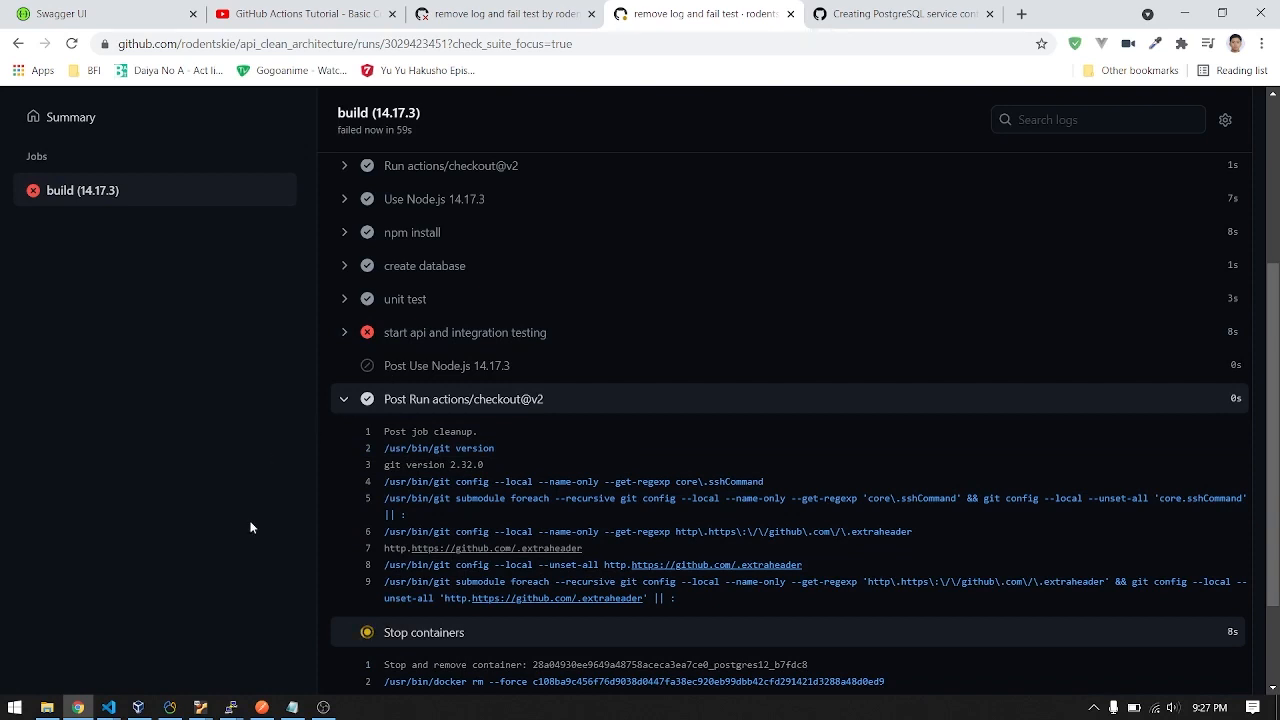
scroll("down", 3)
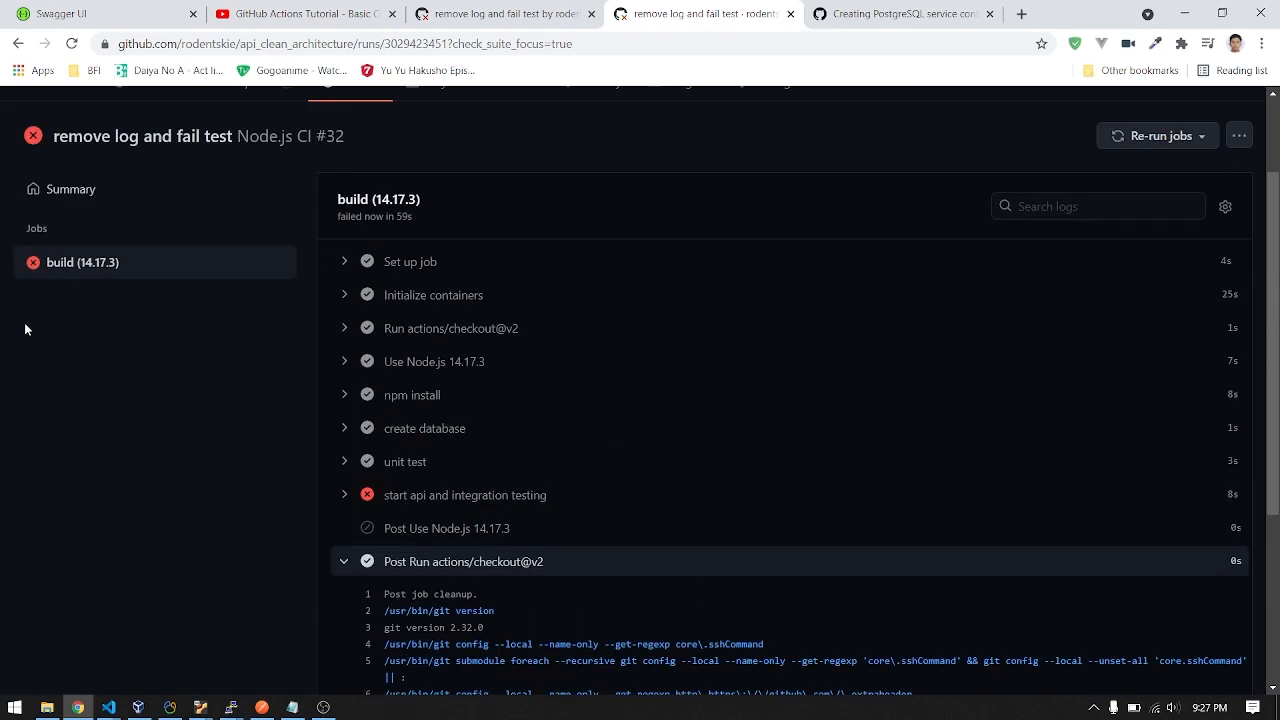
left_click(500, 13)
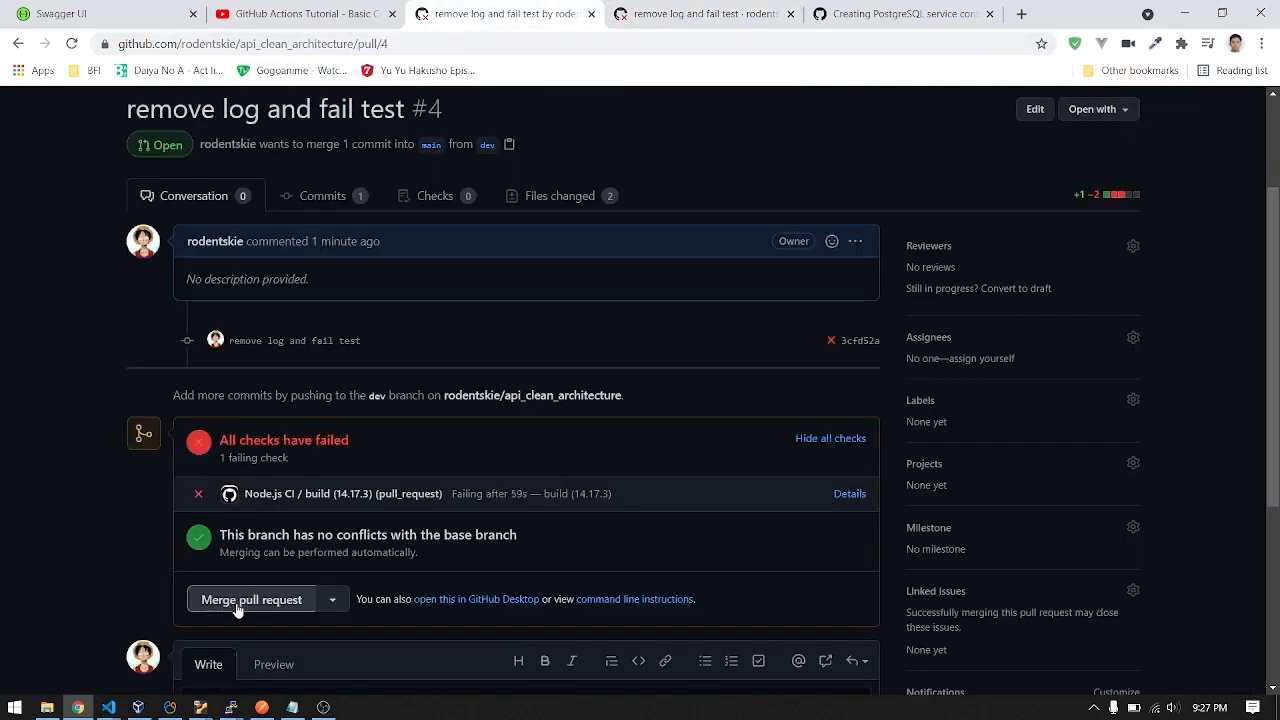
mouse_move(473, 562)
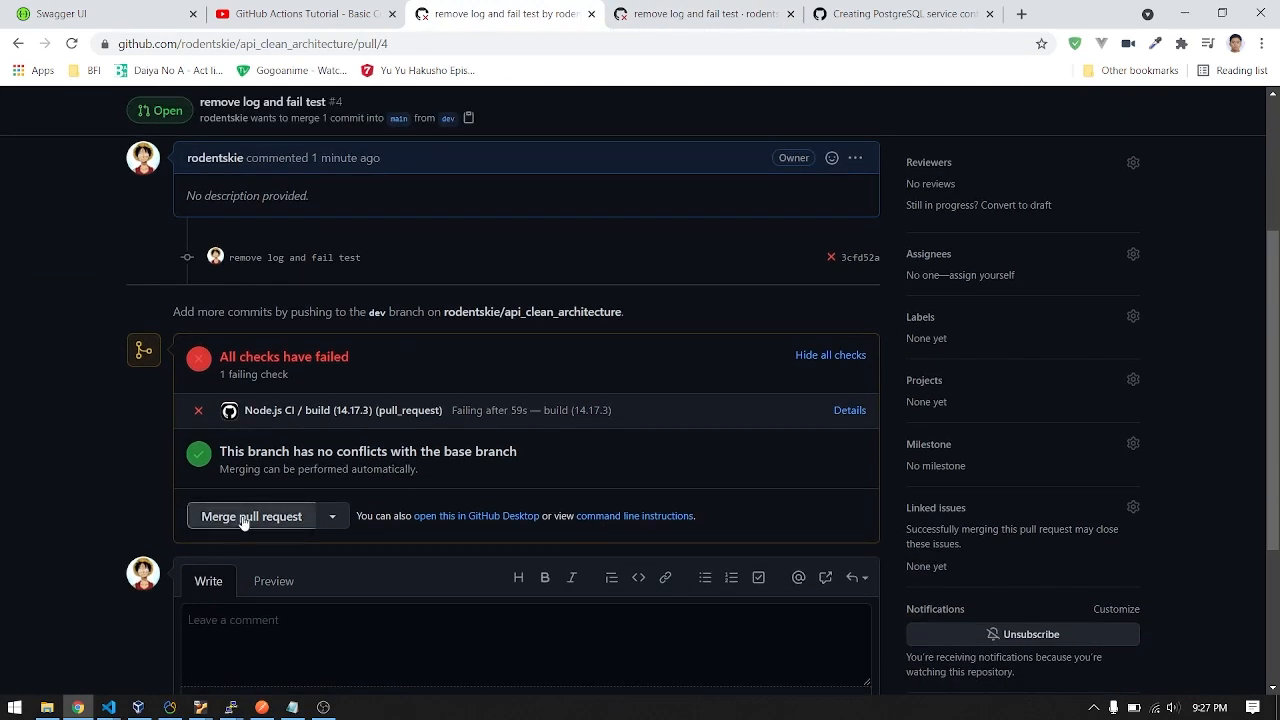
Begin merging pull request #4, then back out of the merge
scroll("down", 3)
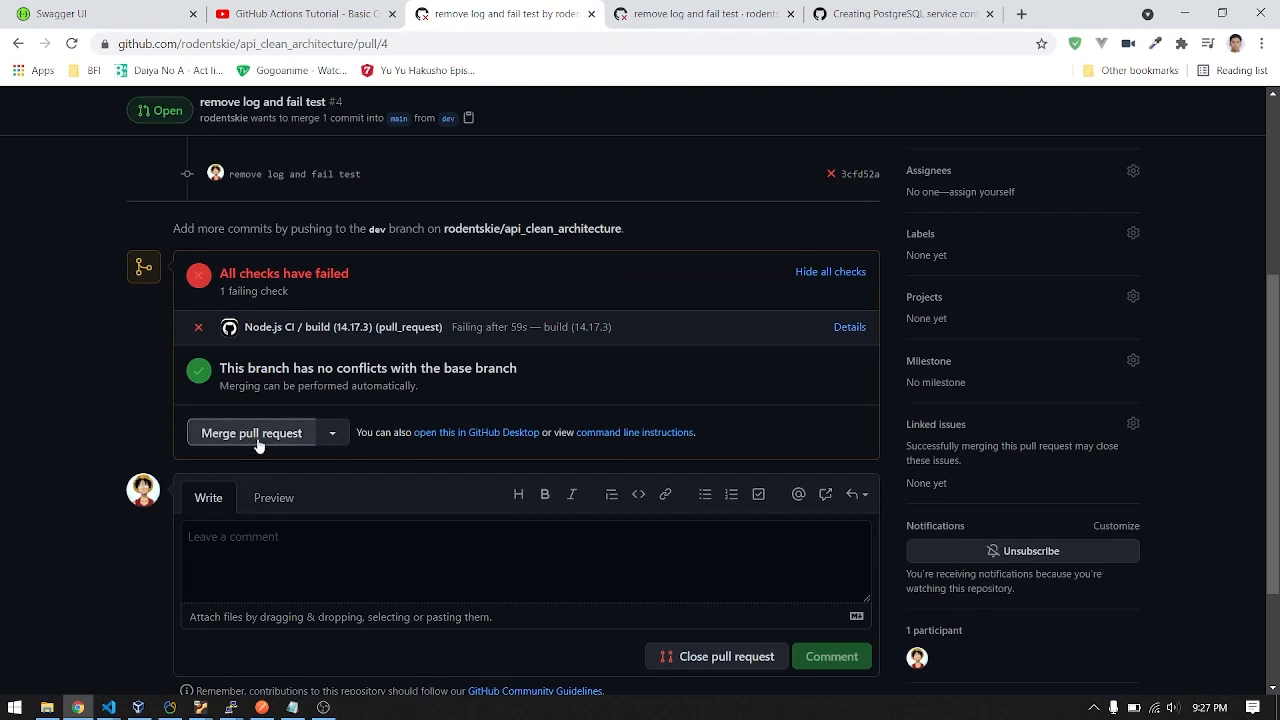
left_click(251, 432)
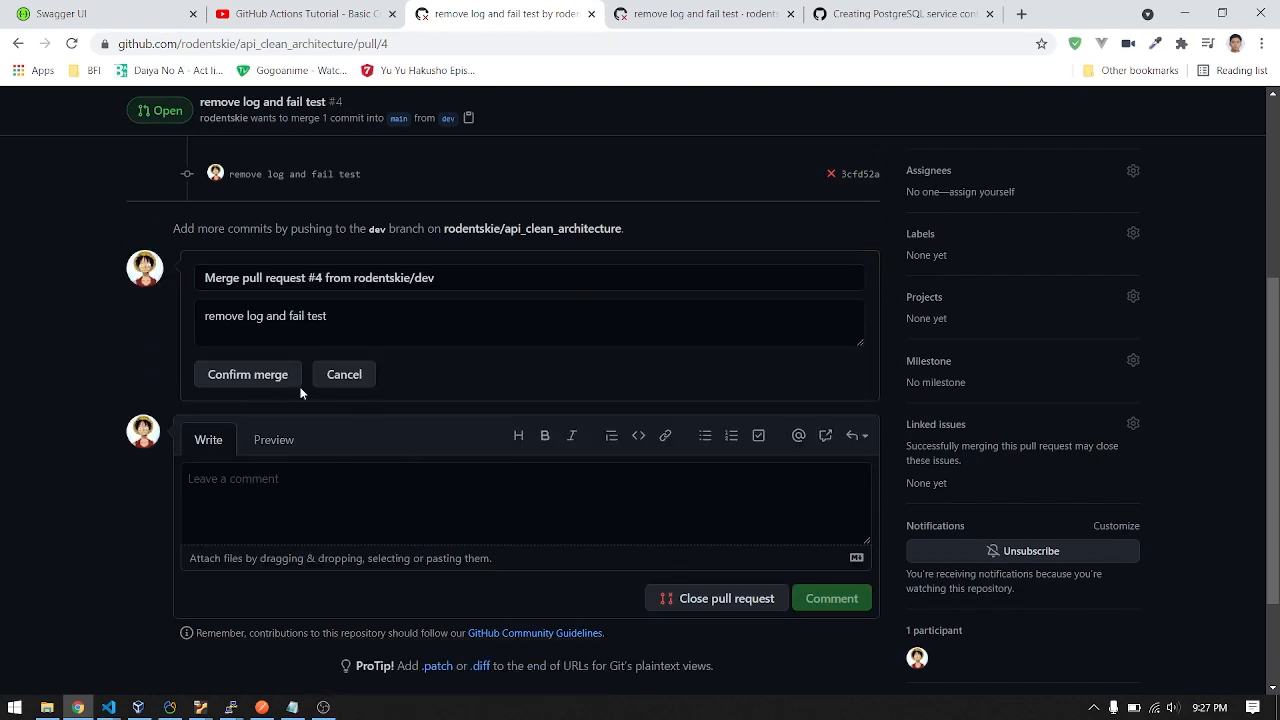
left_click(343, 374)
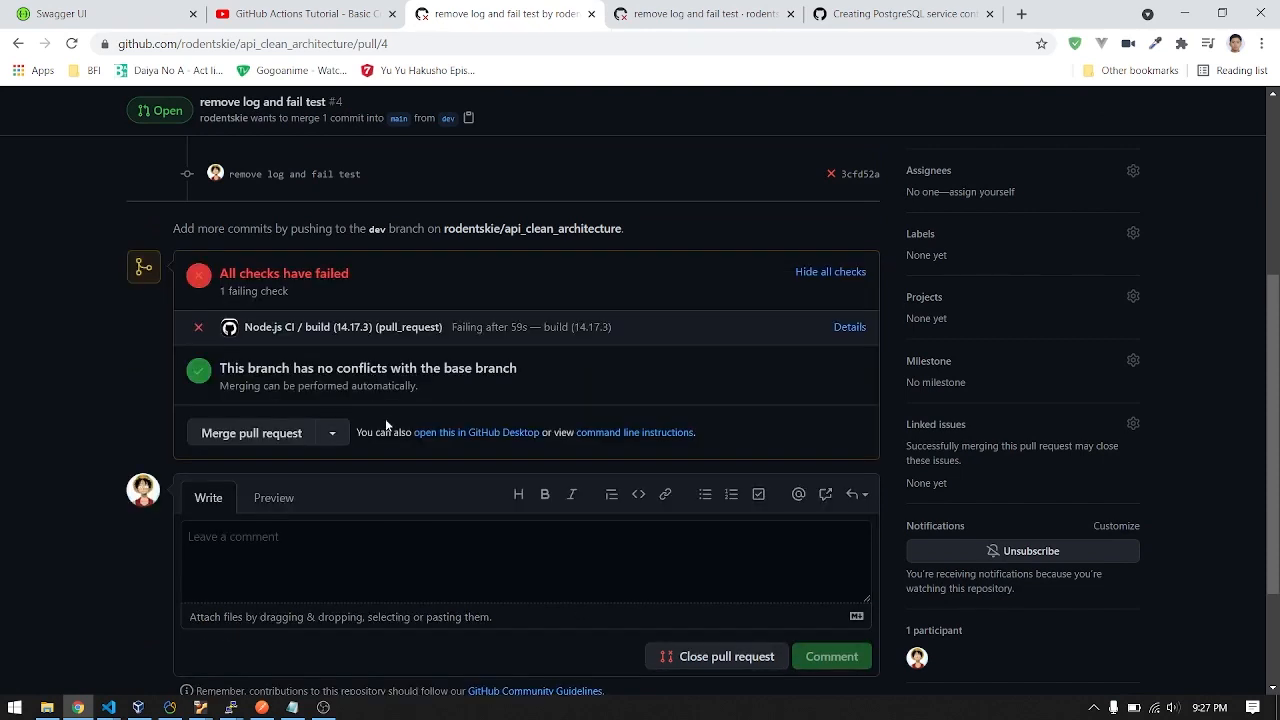
mouse_move(288, 387)
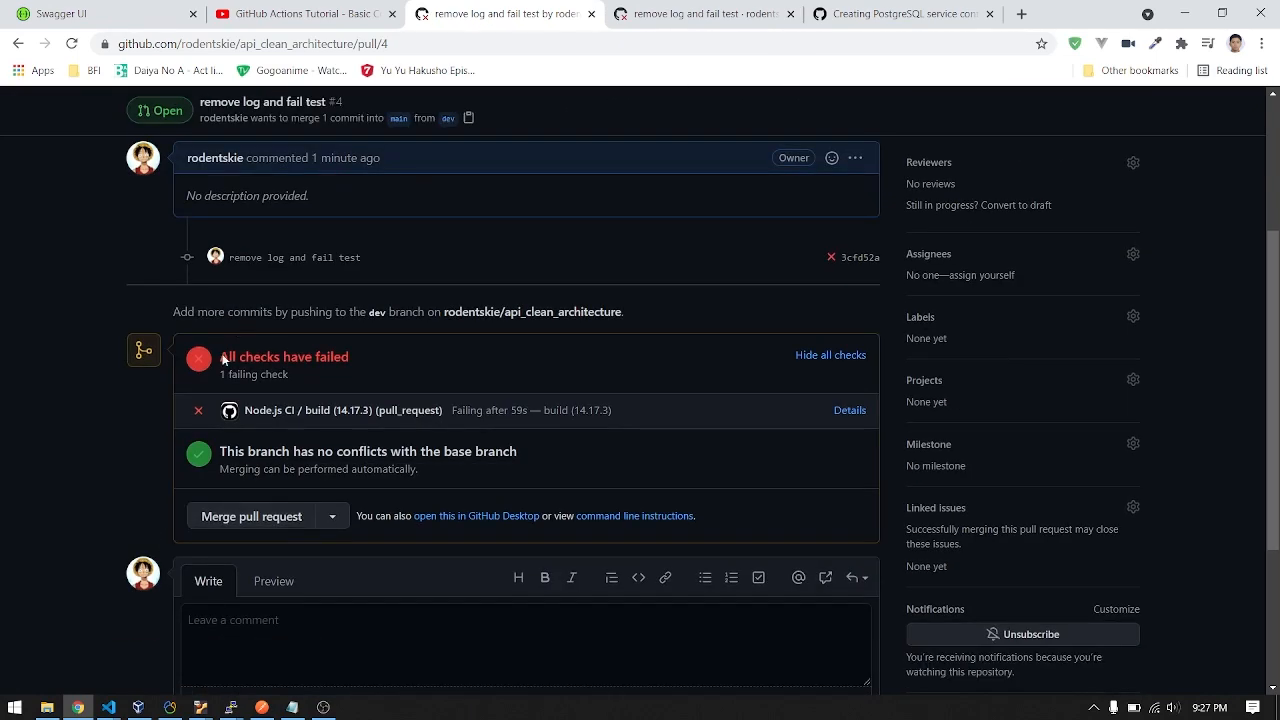
mouse_move(311, 398)
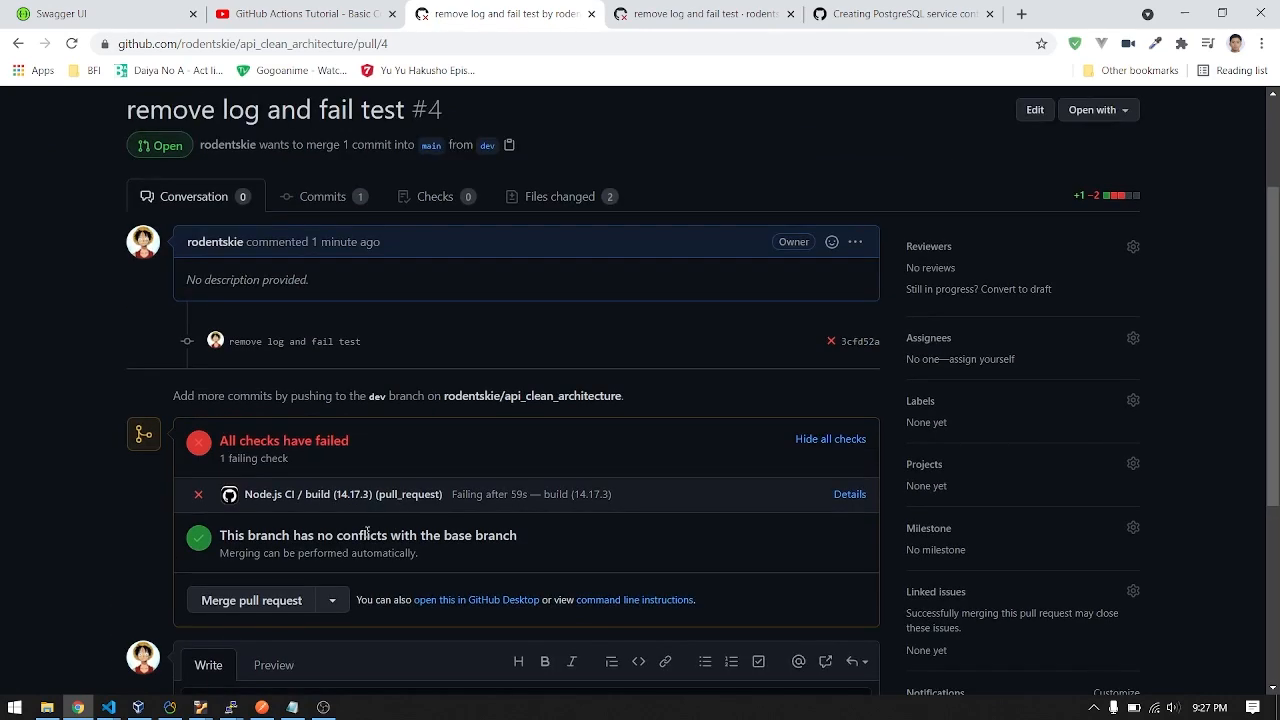
Close pull request #4 with the comment 'fail test, please check.'
scroll("down", 3)
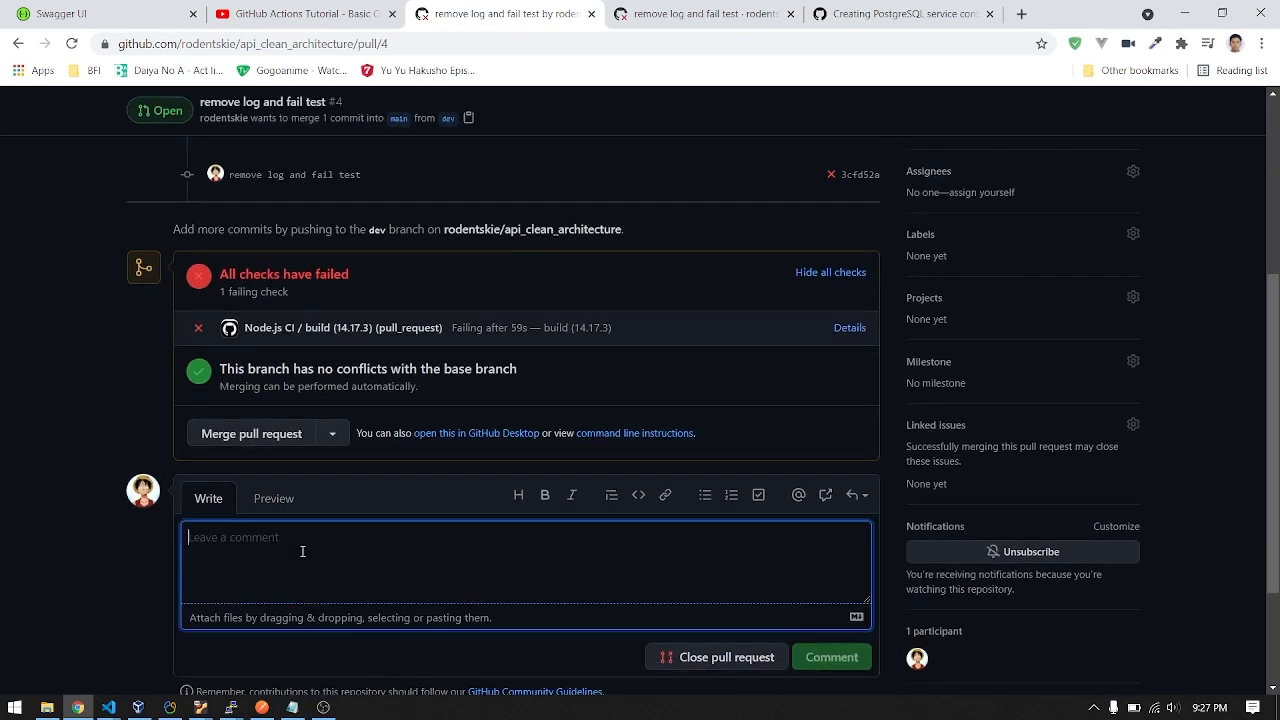
type("fail test.")
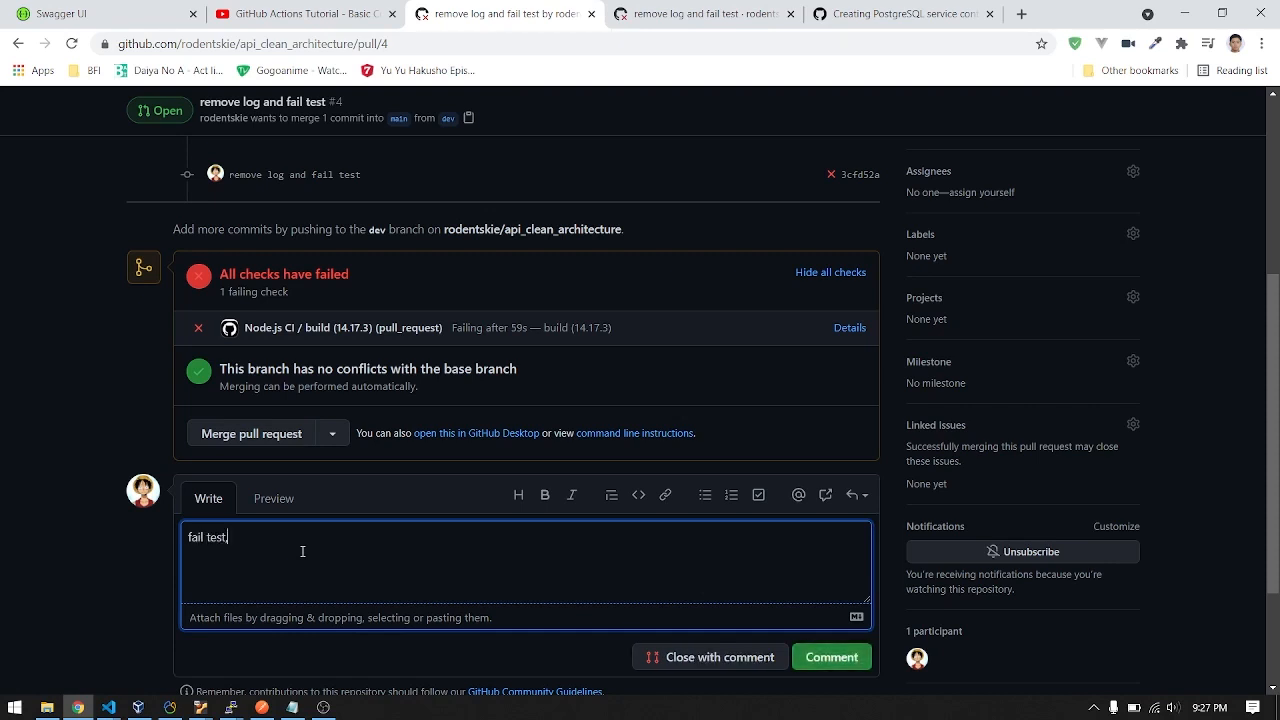
type(", please check.")
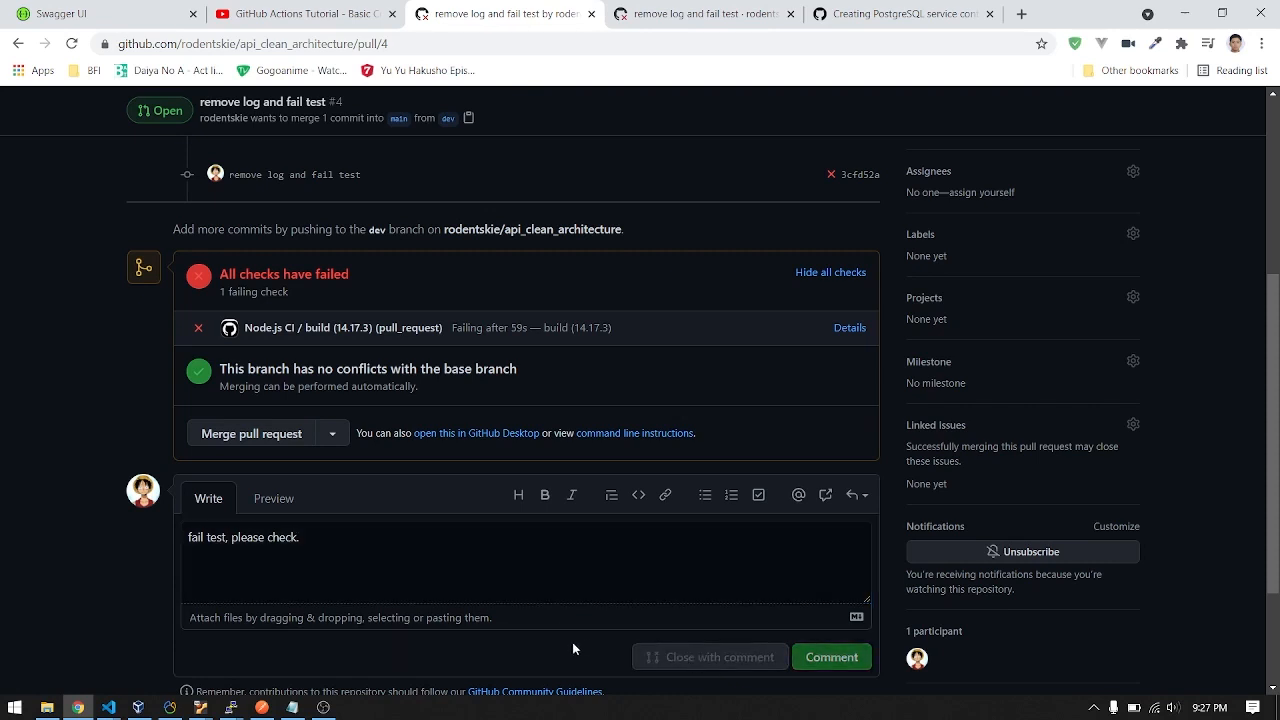
left_click(710, 657)
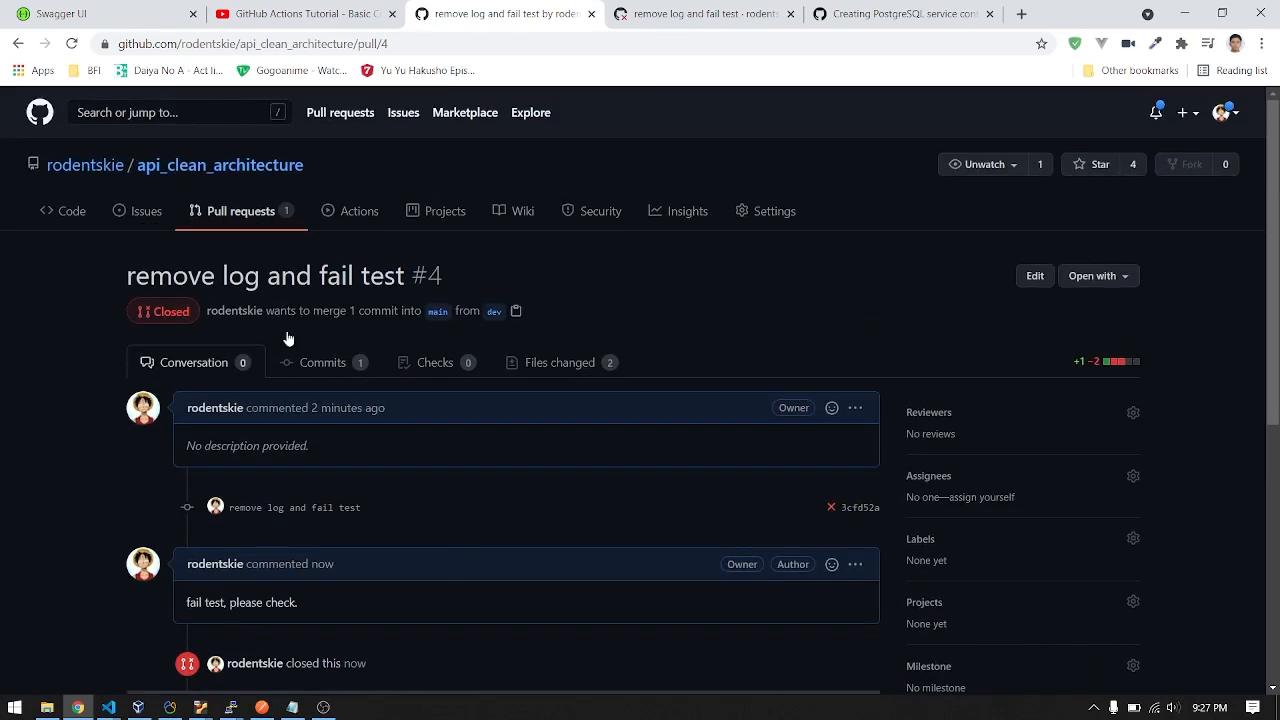
mouse_move(180, 164)
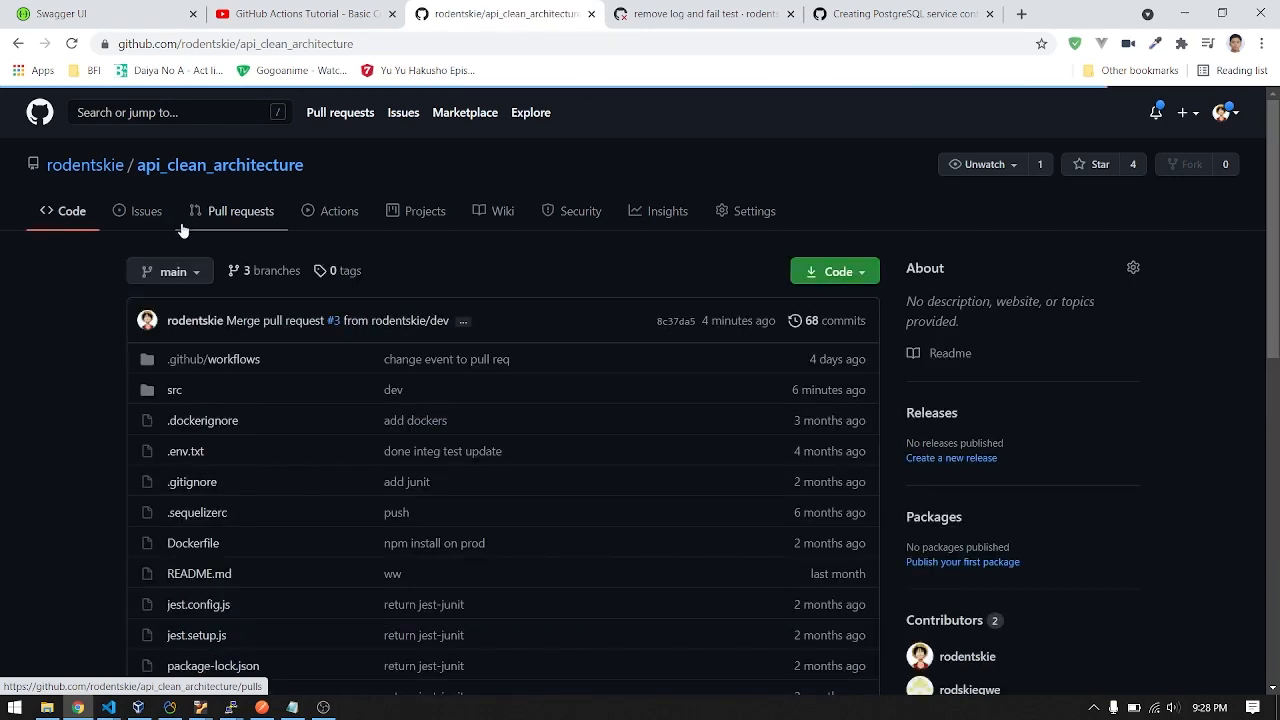
Open main's src/app.js and select the leftover console.log('test') line
left_click(175, 390)
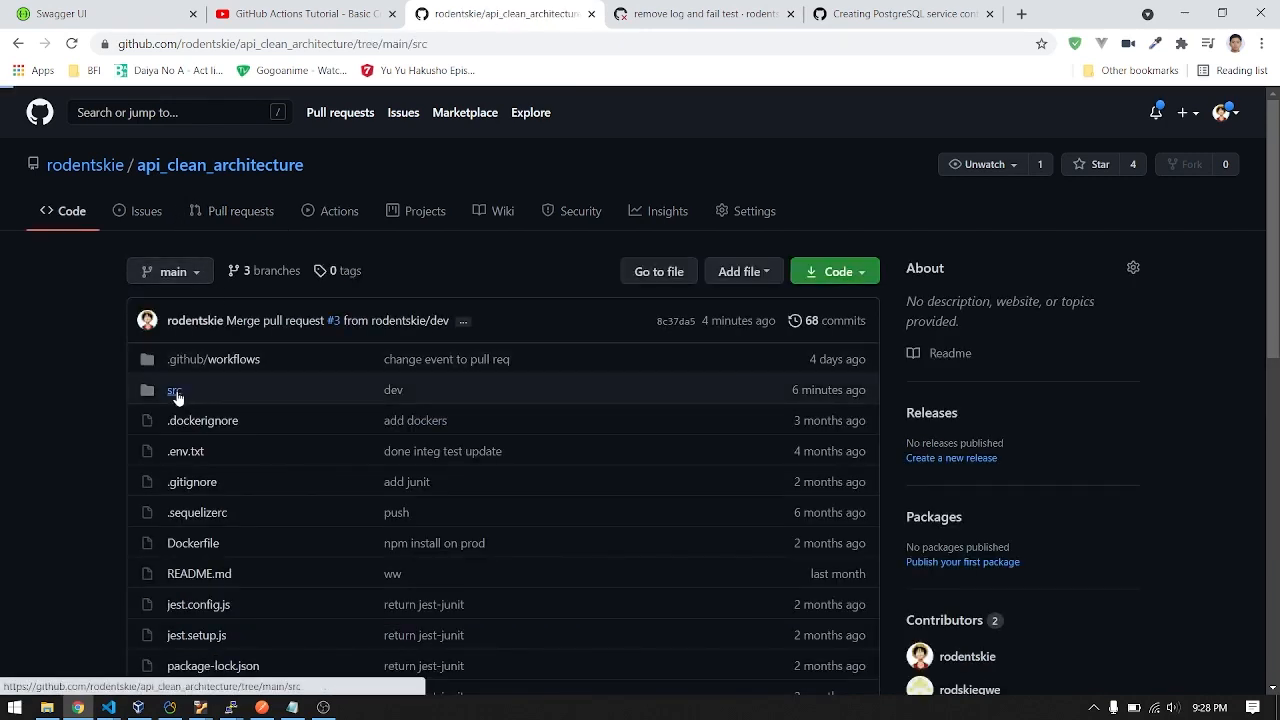
left_click(175, 390)
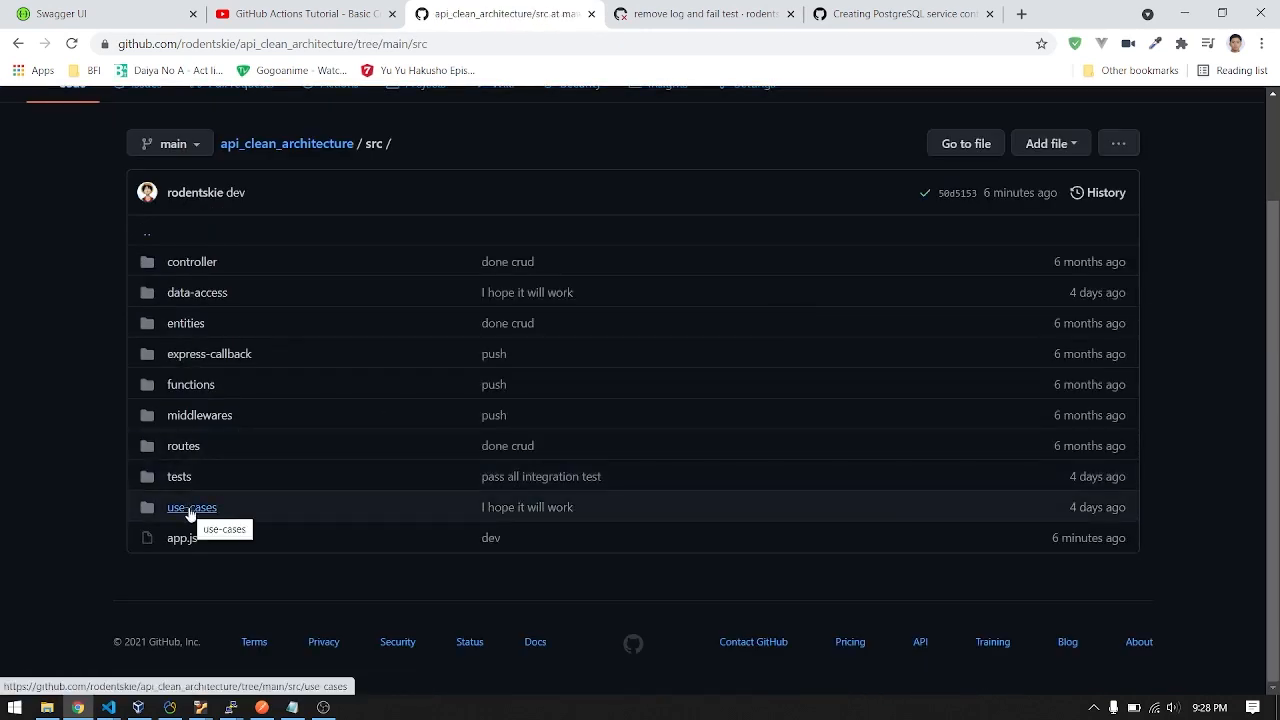
left_click(181, 537)
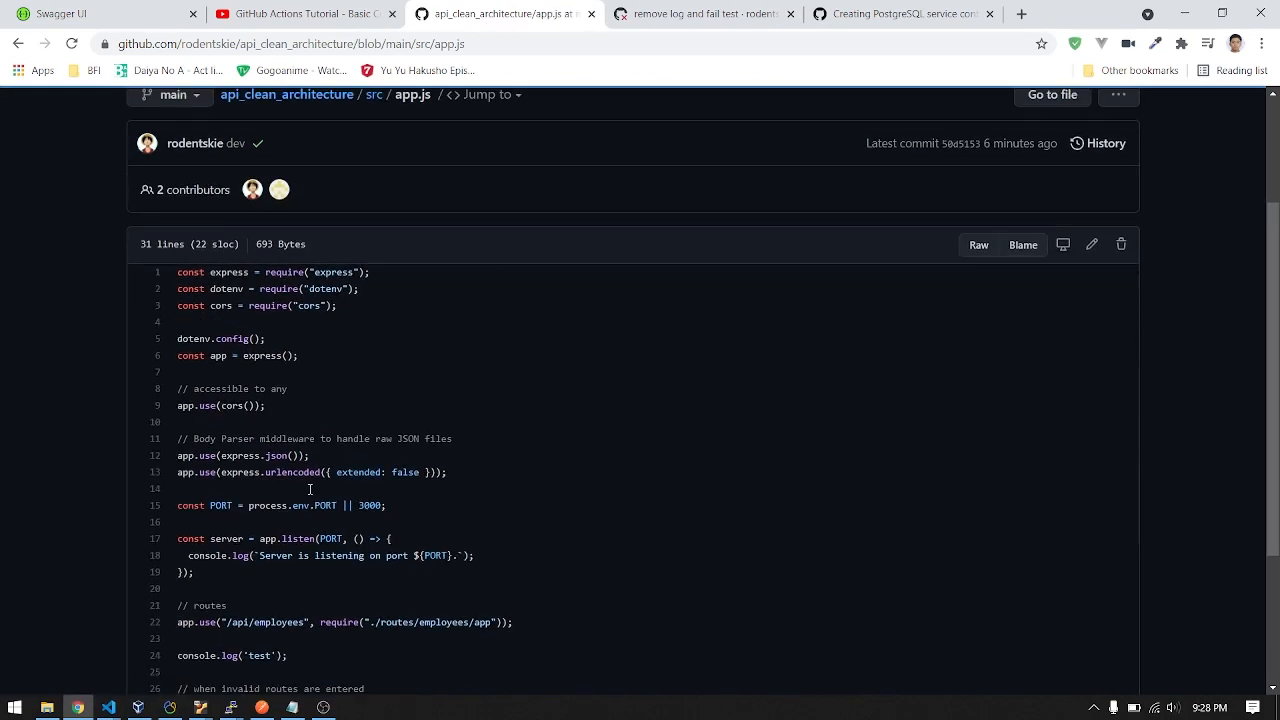
scroll("down", 3)
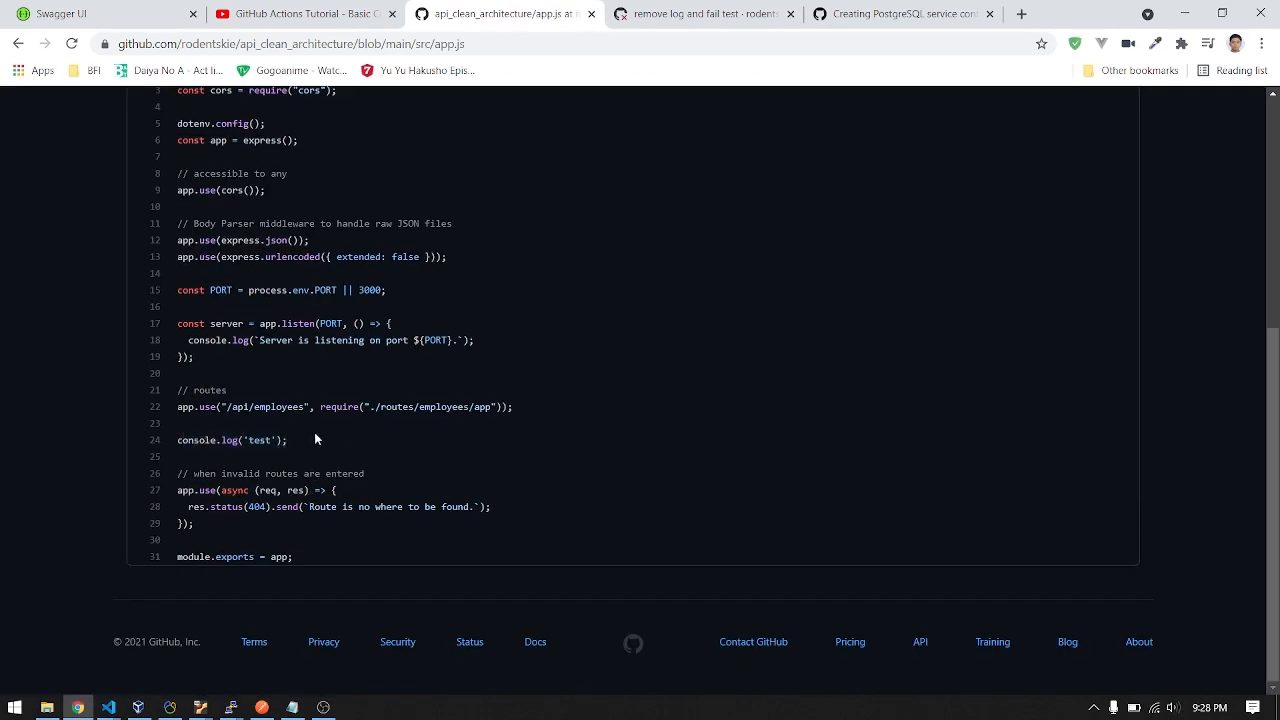
mouse_move(307, 460)
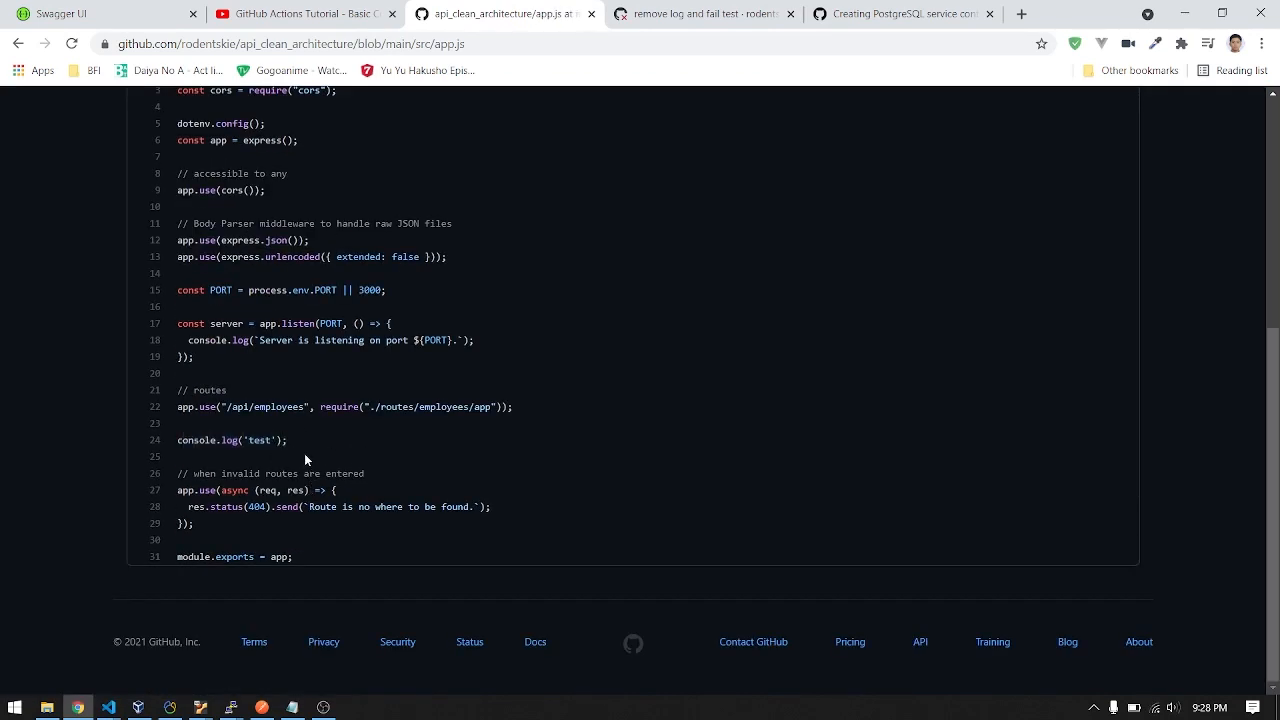
mouse_move(382, 123)
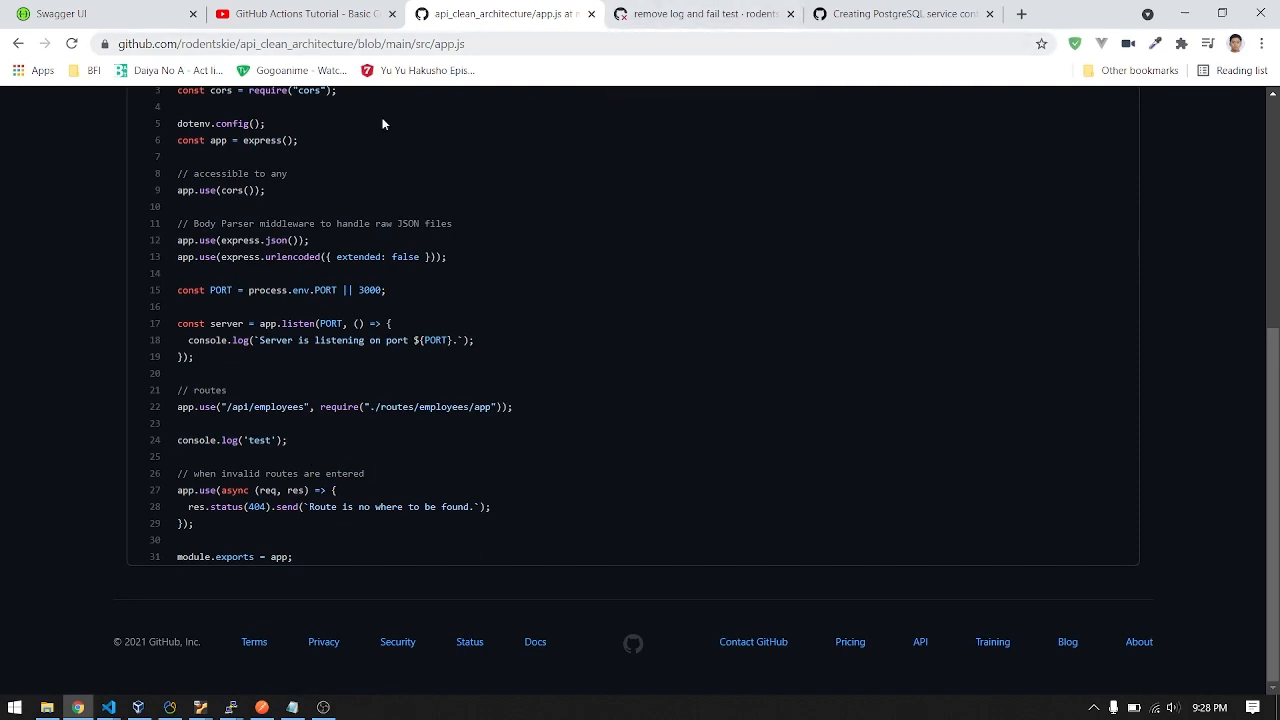
triple_click(232, 440)
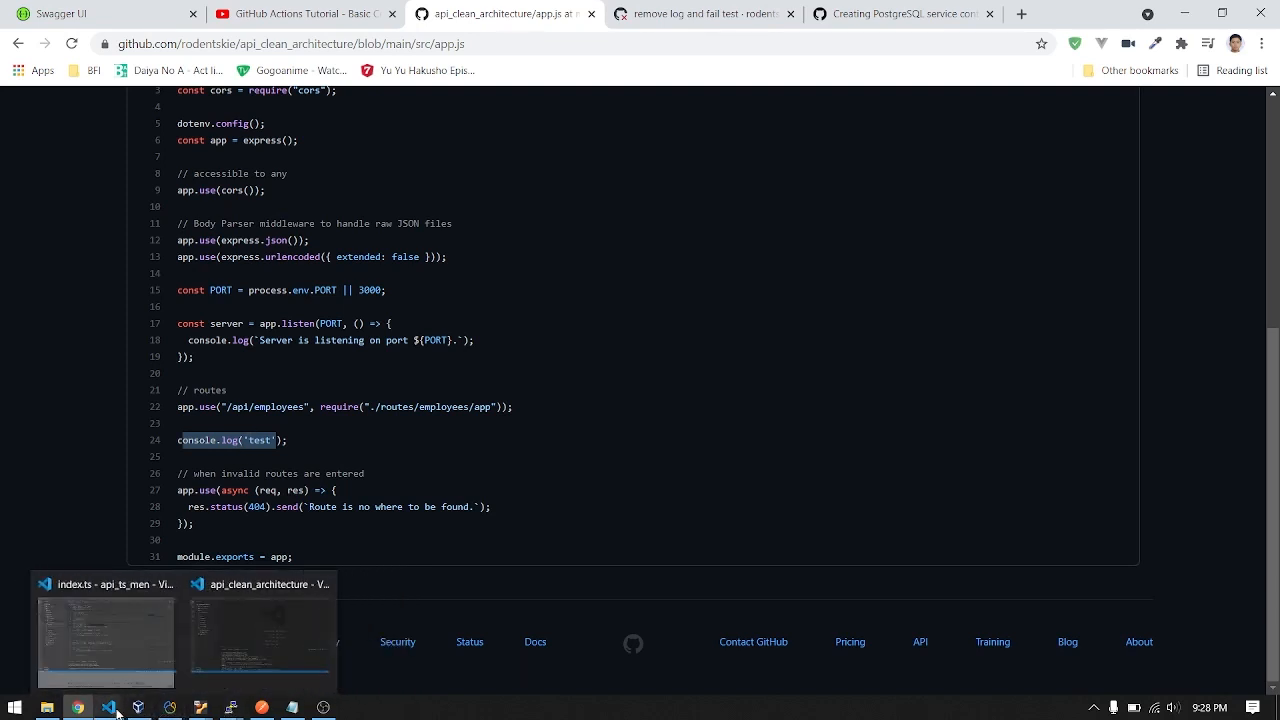
mouse_move(265, 640)
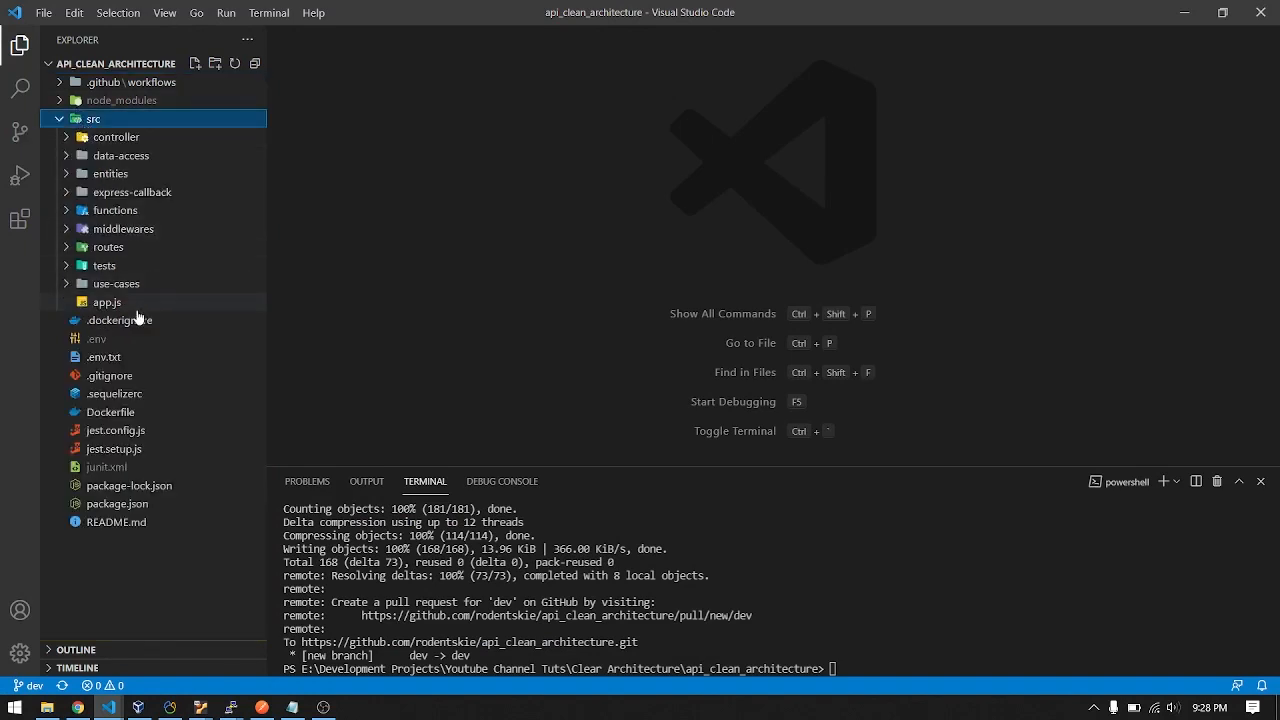
Open the integration employees.test.js and commit the expected-status fix on dev as 'pass test'
left_click(104, 265)
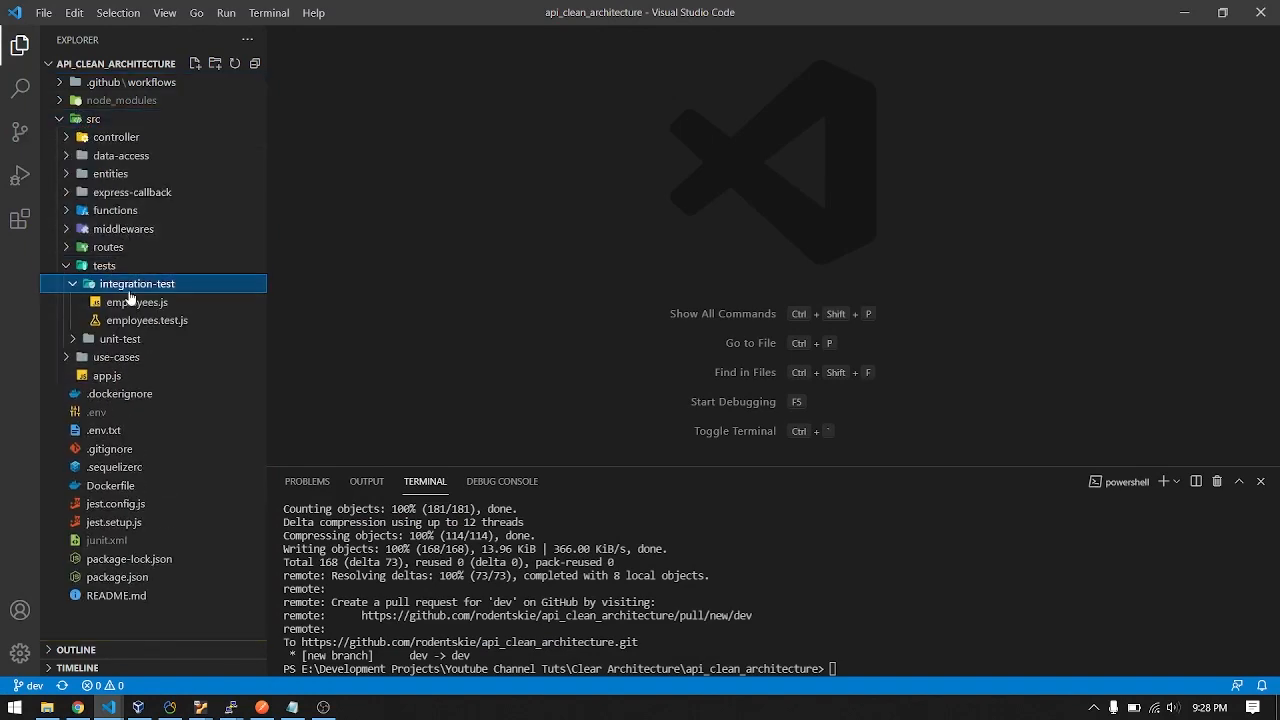
double_click(147, 320)
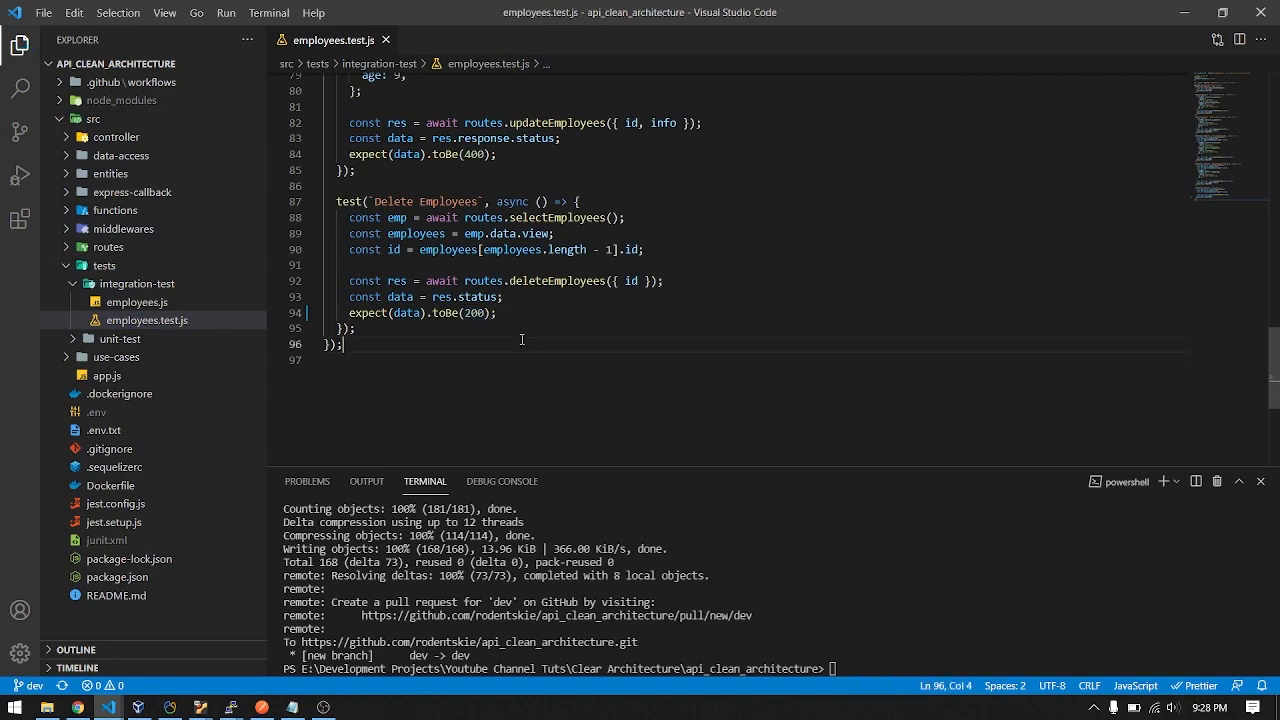
left_click(20, 133)
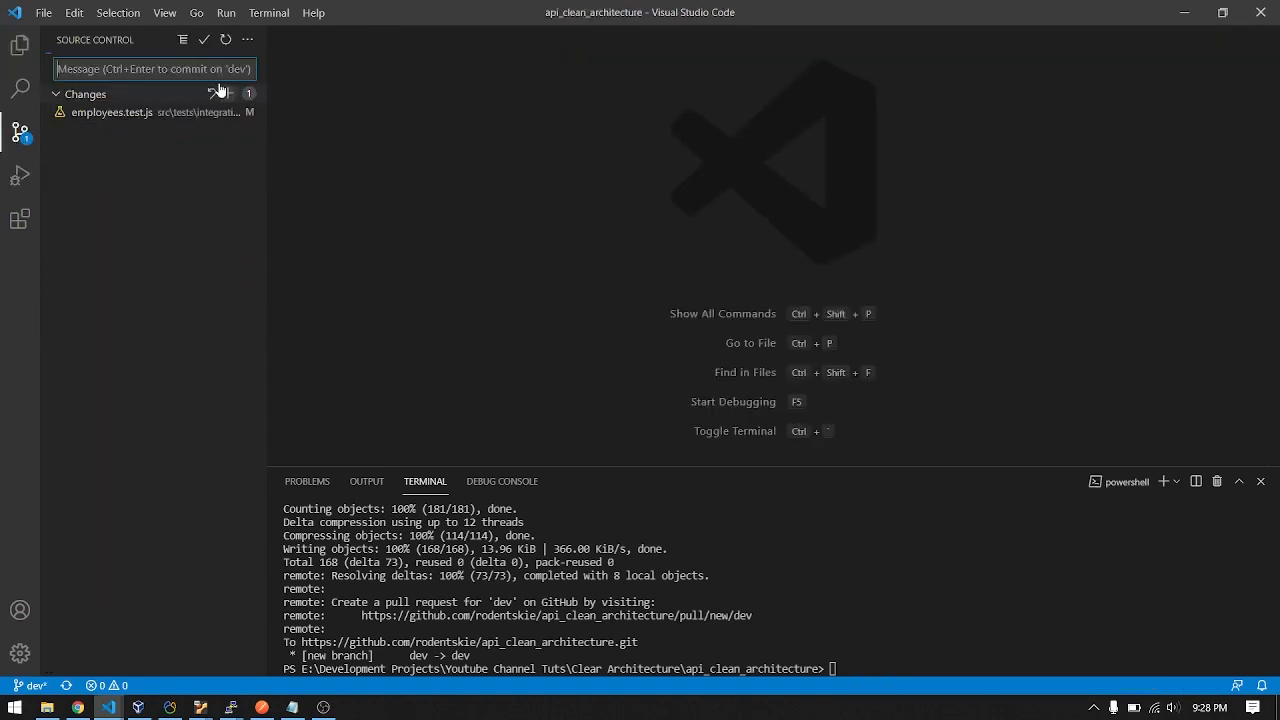
type("pass")
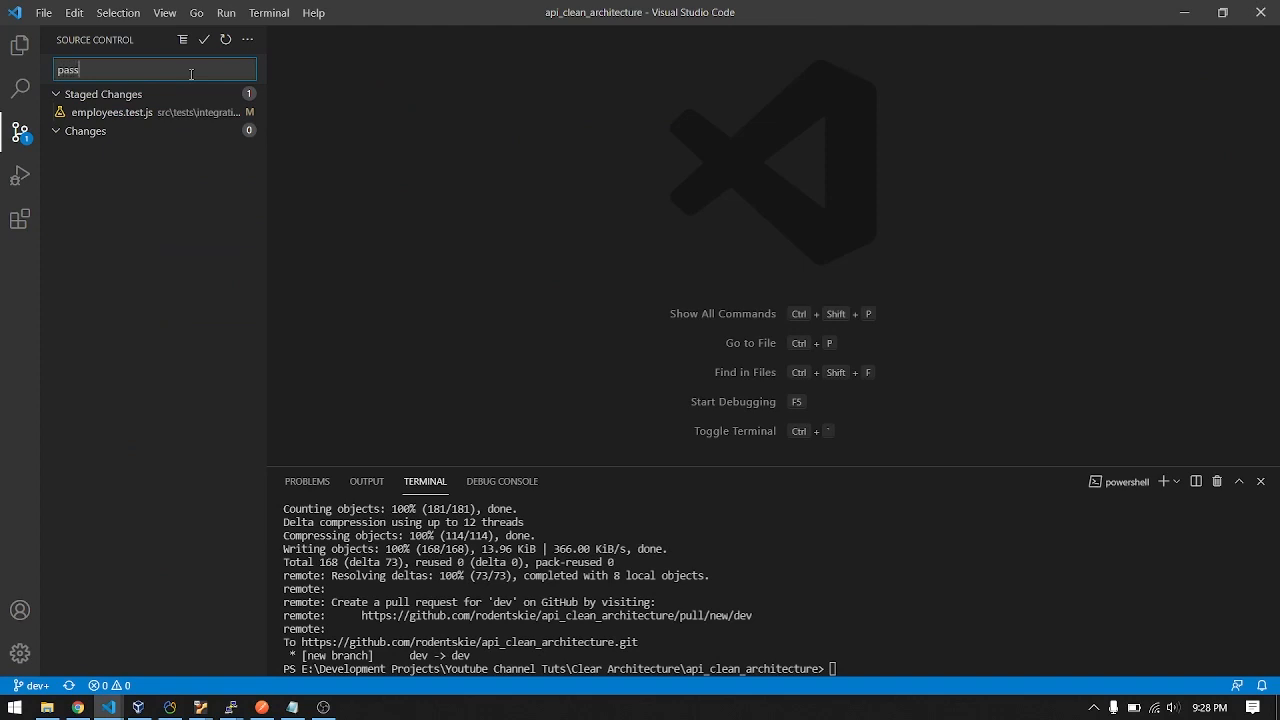
type("test")
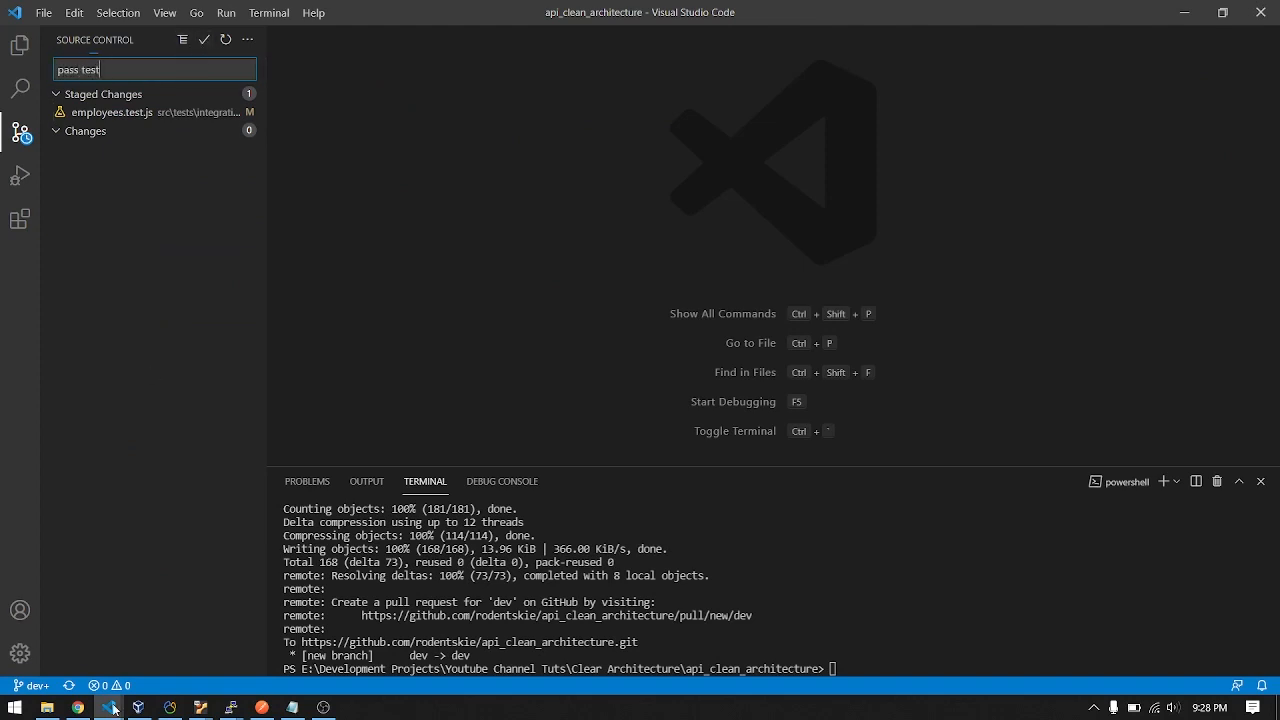
left_click(20, 45)
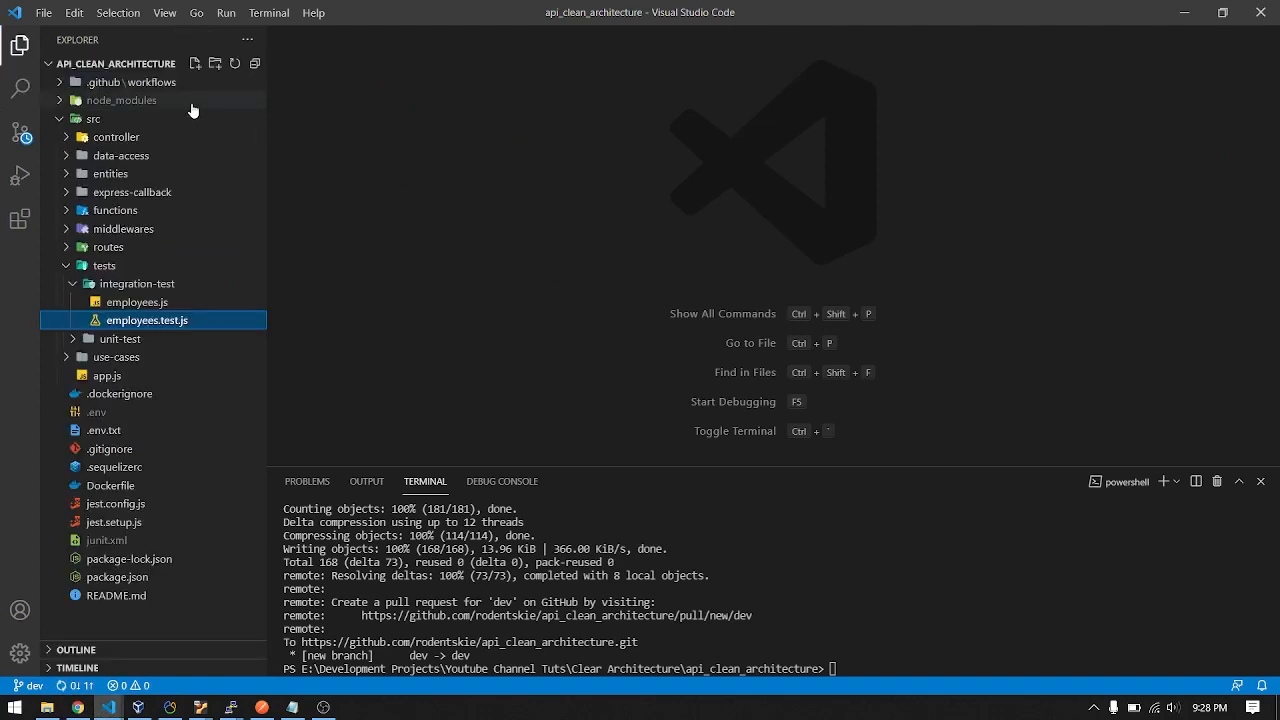
left_click(93, 118)
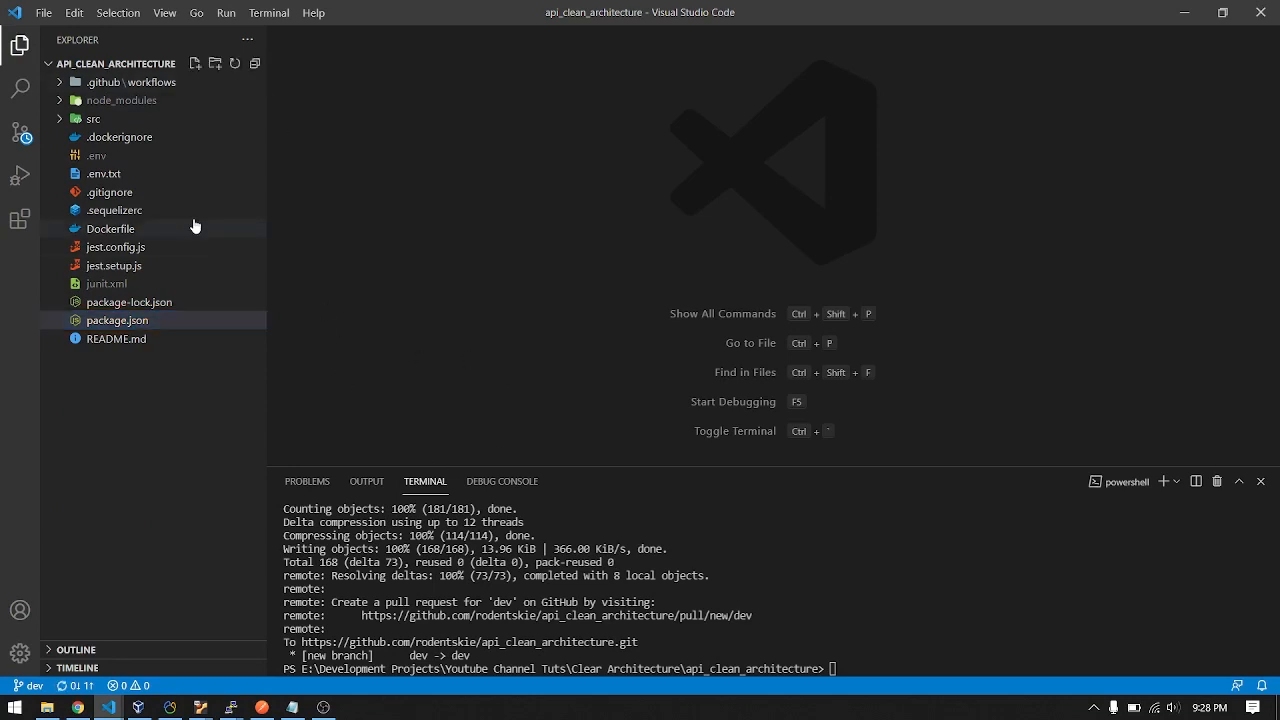
mouse_move(925, 161)
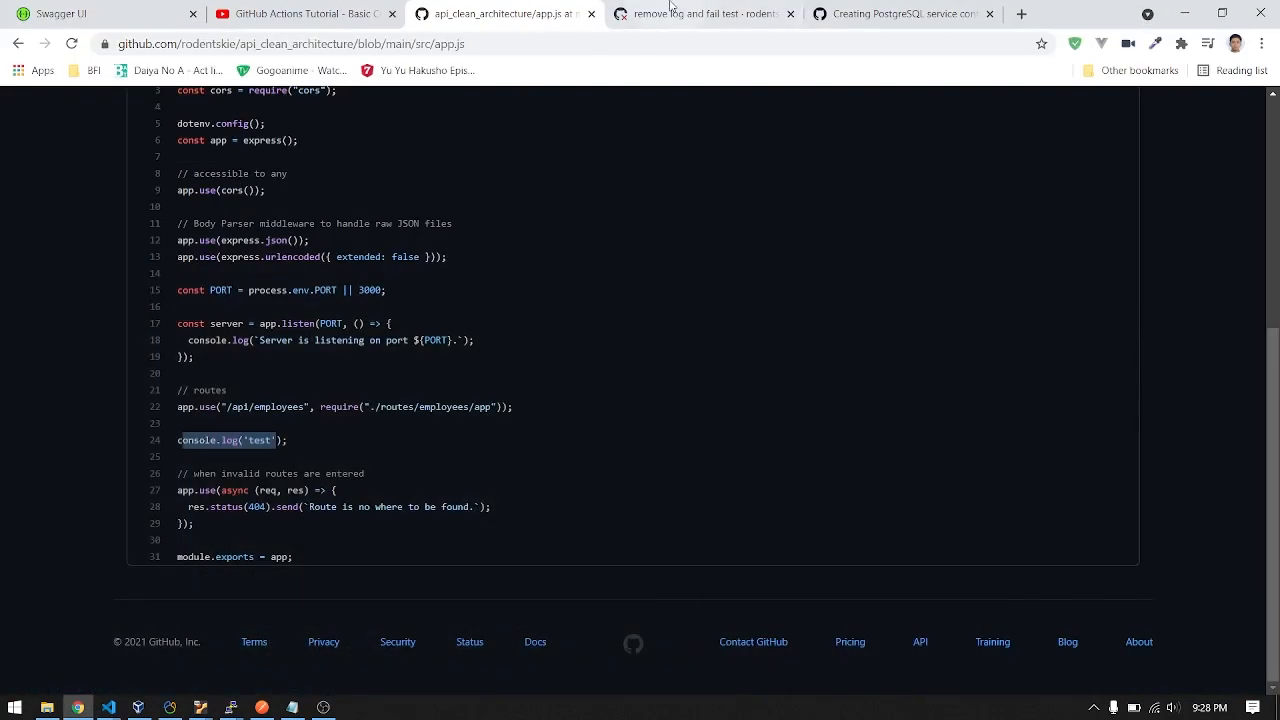
Start a new pull request comparing the dev branch against main
left_click(700, 13)
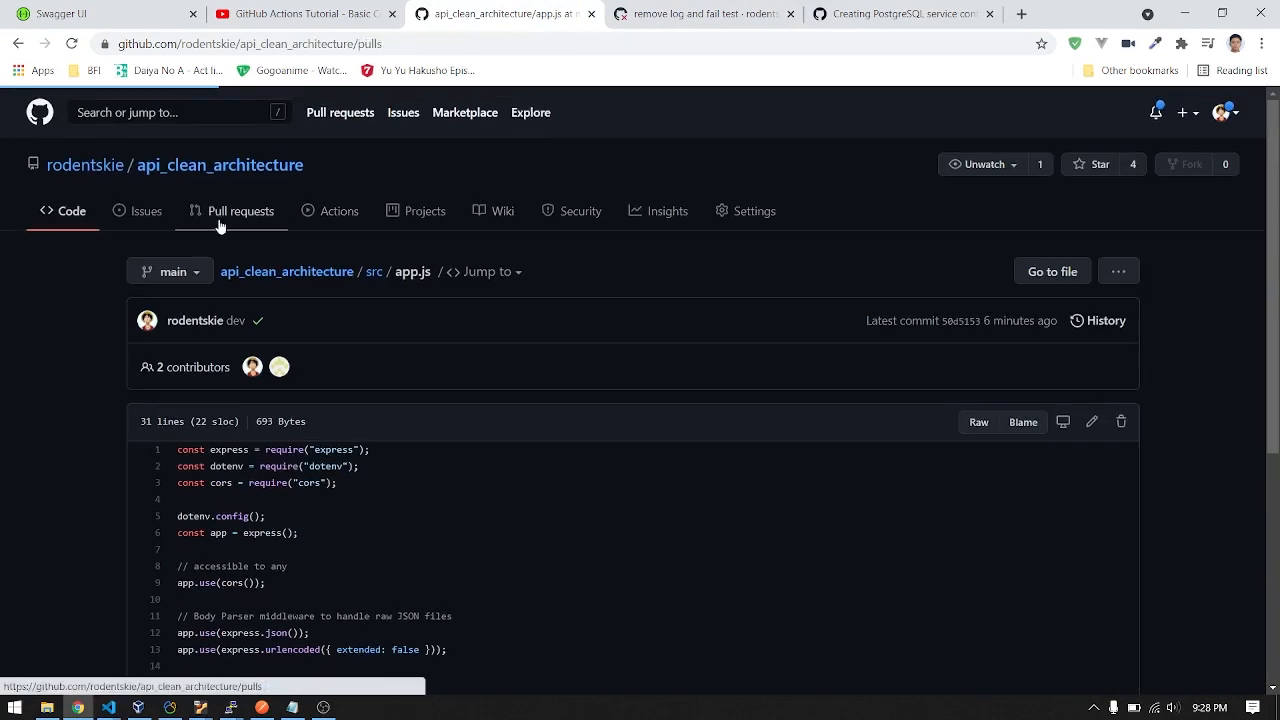
left_click(240, 211)
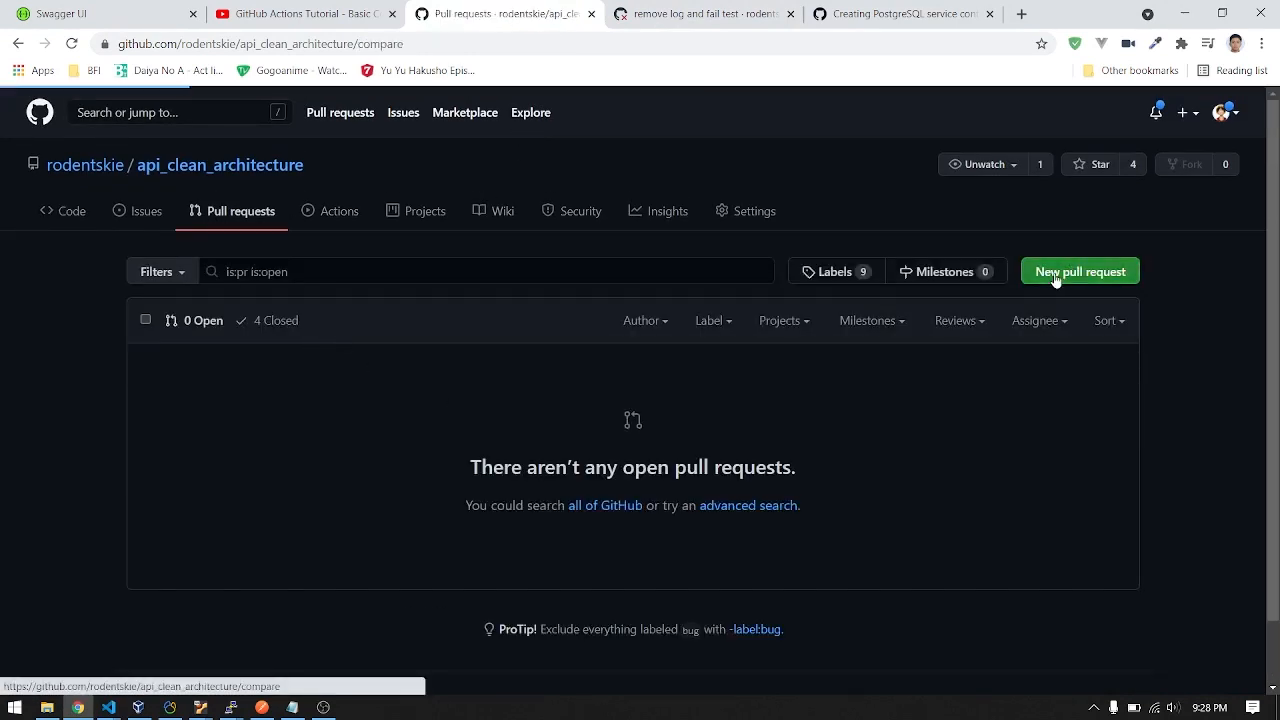
left_click(1080, 271)
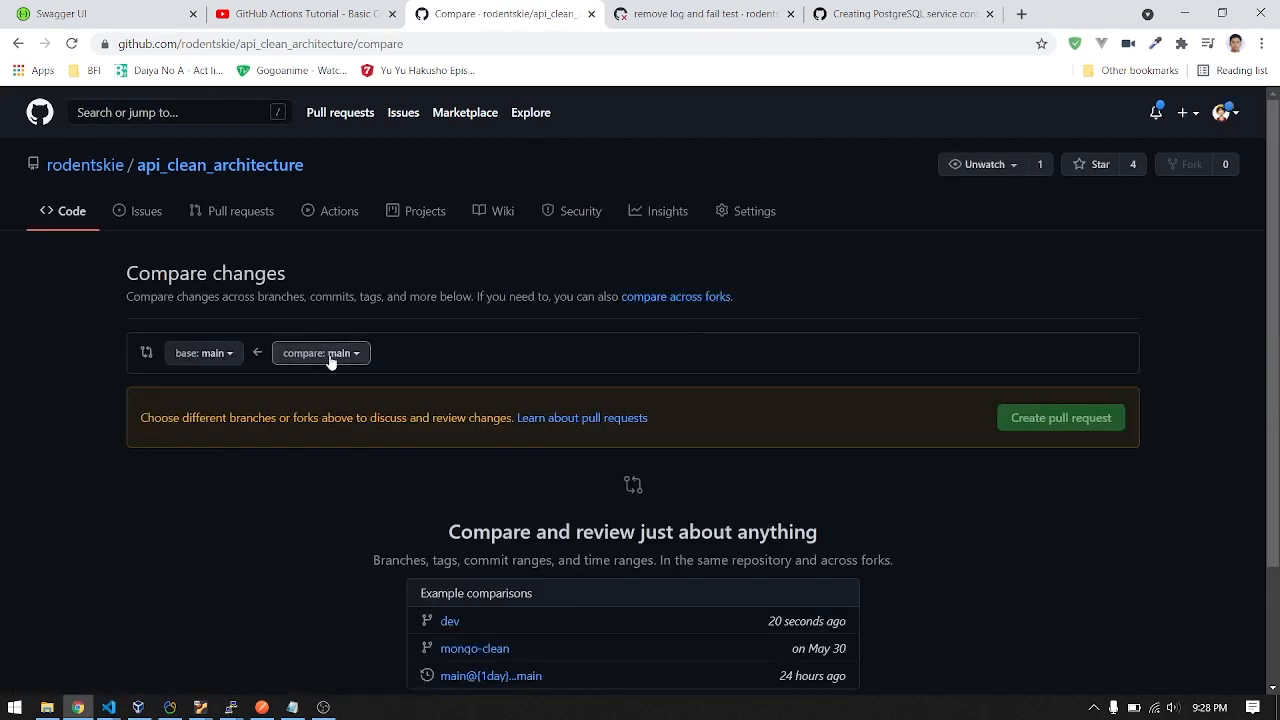
left_click(317, 352)
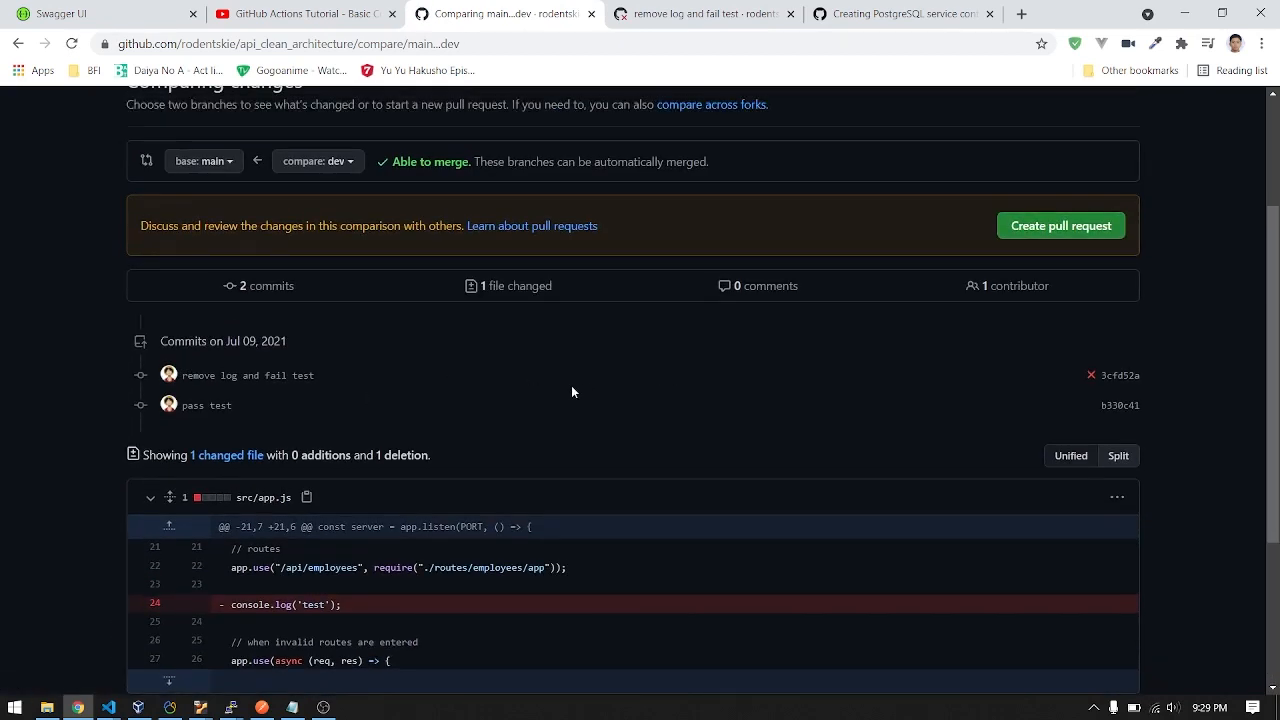
mouse_move(206, 405)
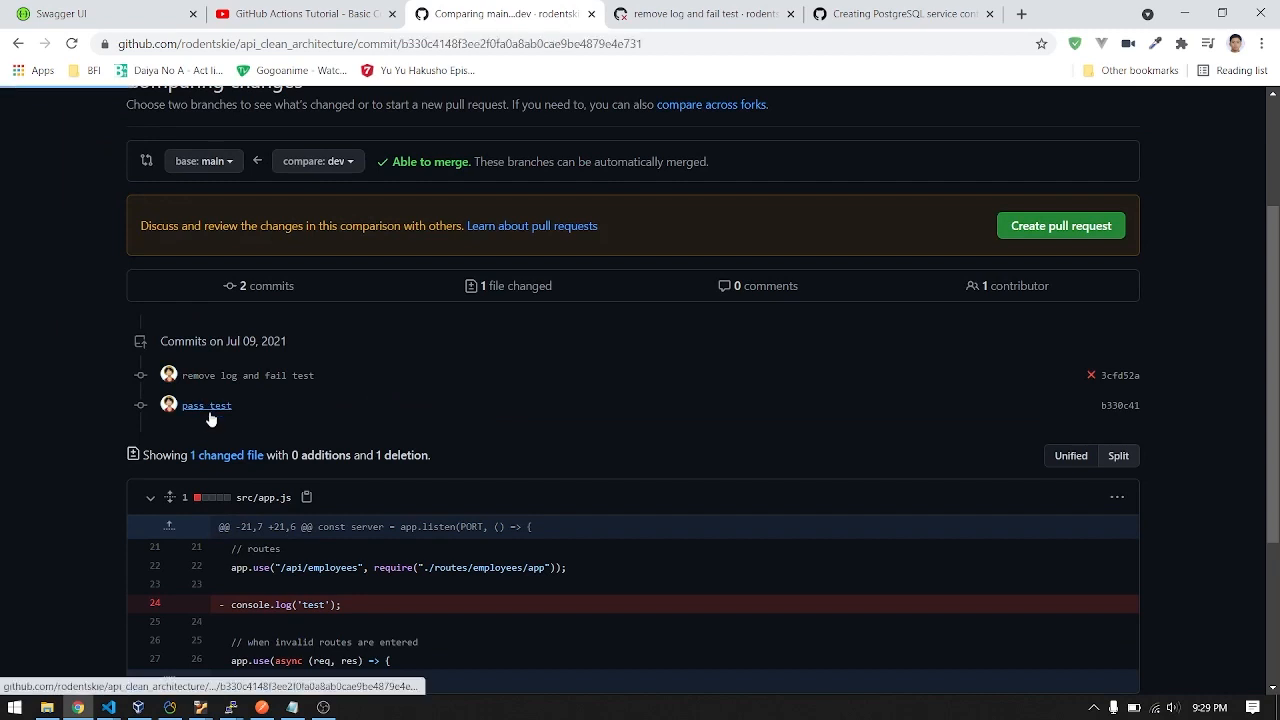
Post the comment 'good' on the 'pass test' commit's changes
left_click(206, 405)
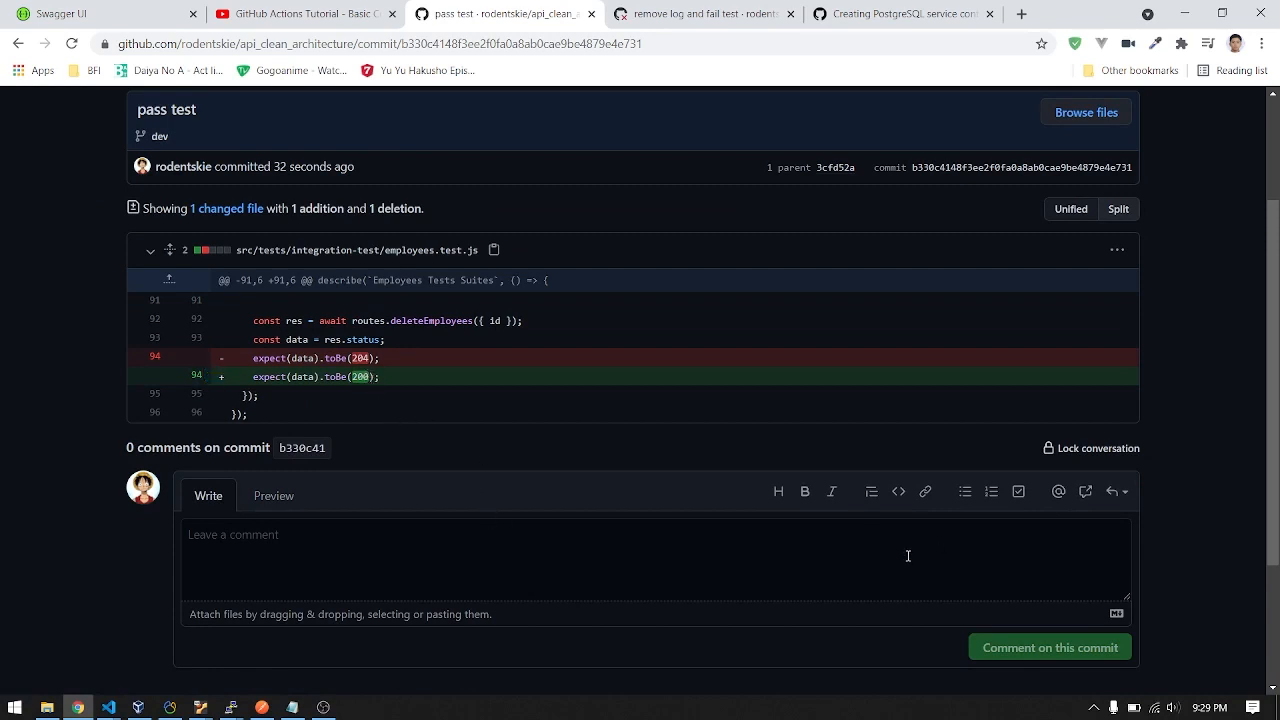
scroll("down", 3)
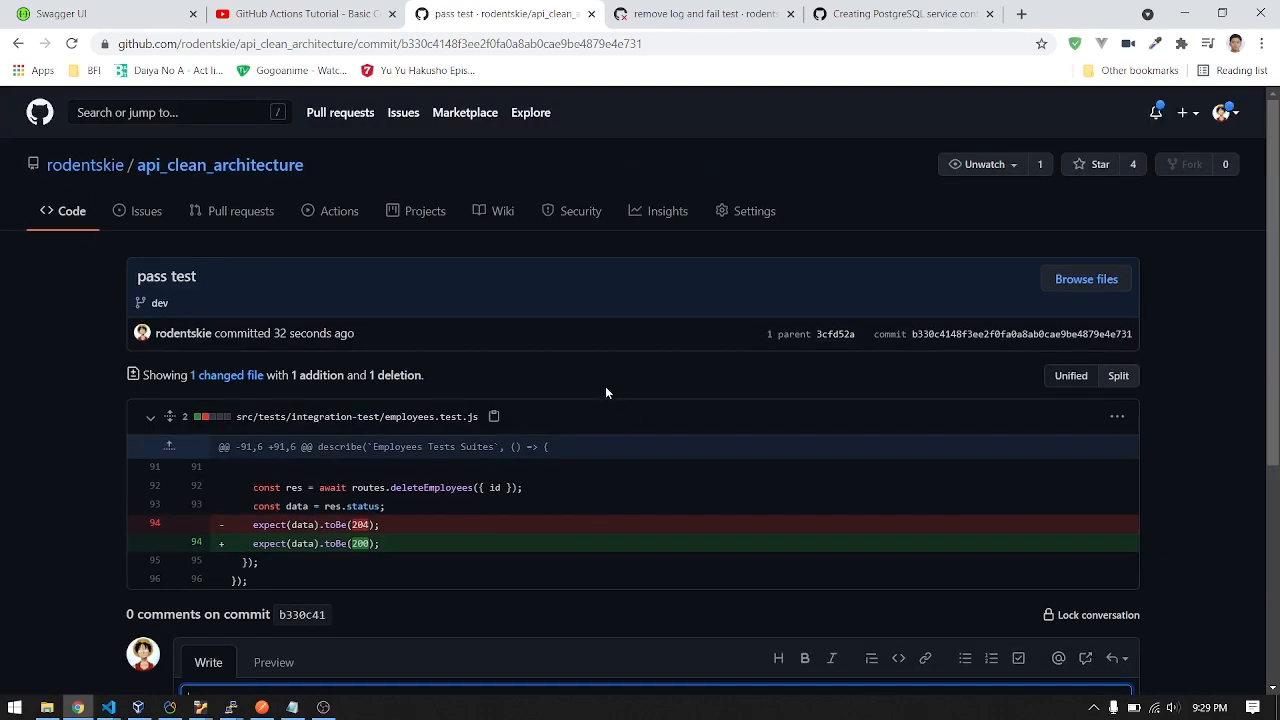
mouse_move(159, 303)
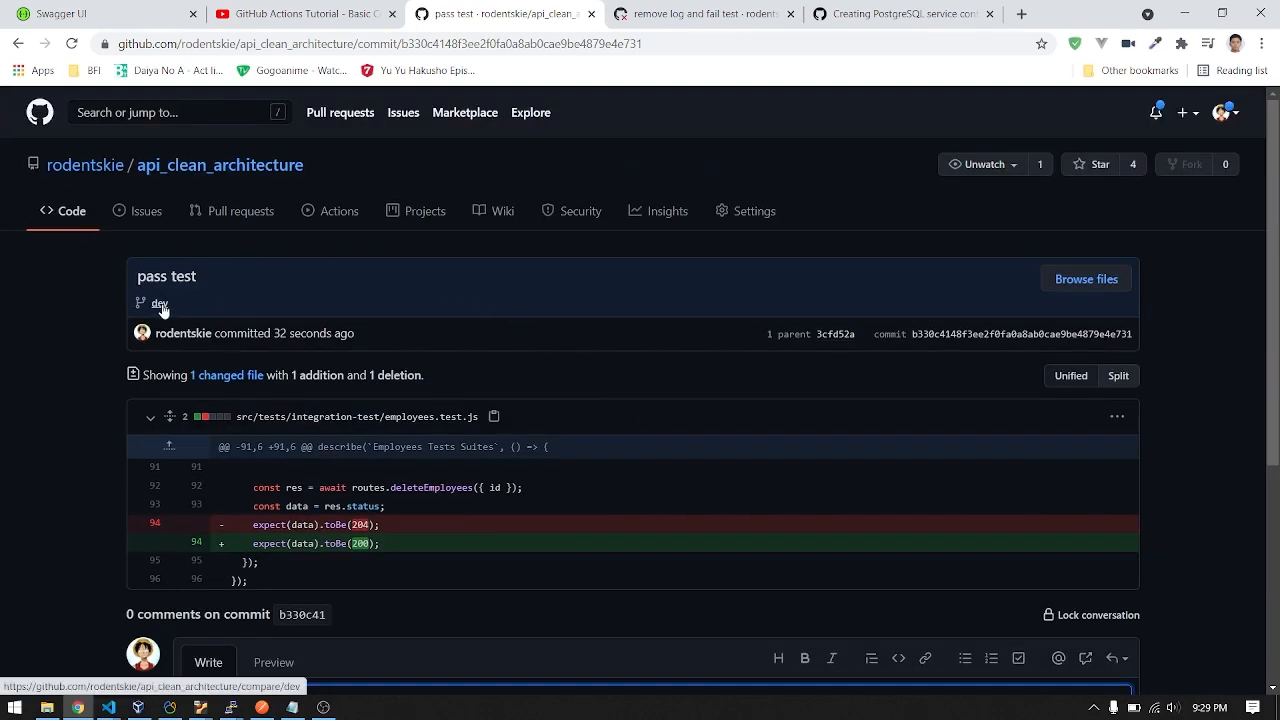
scroll("down", 3)
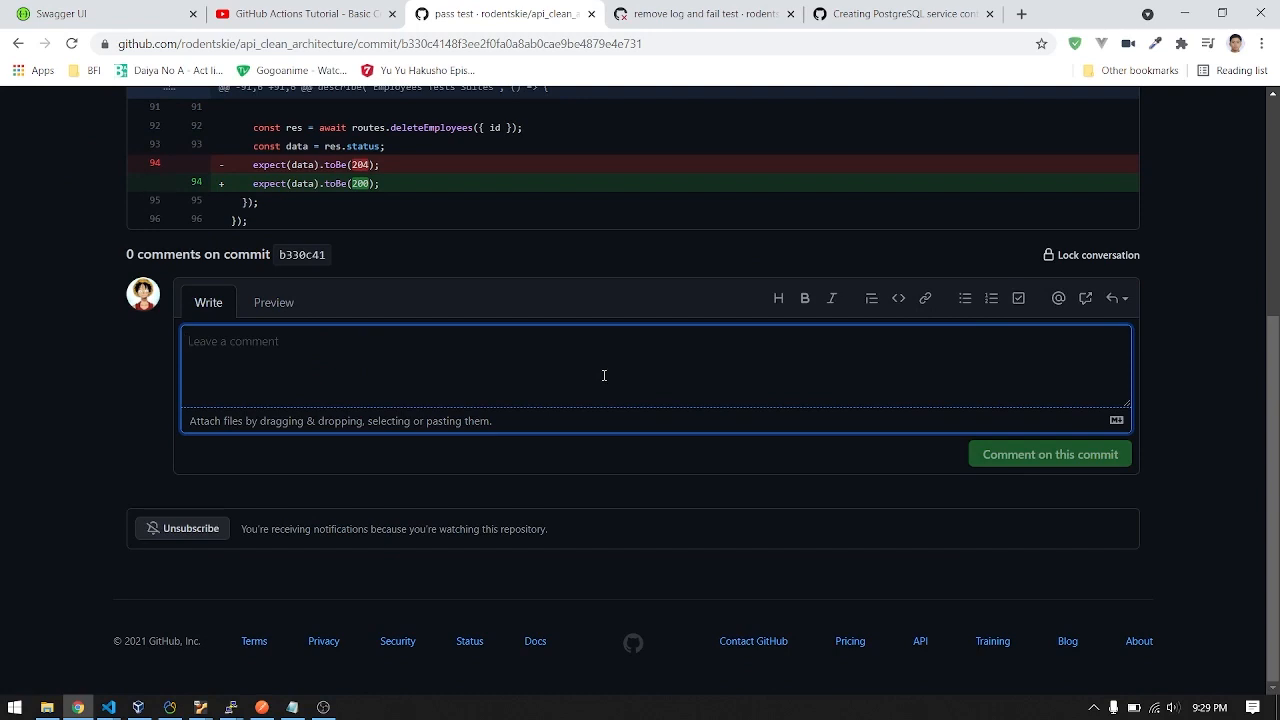
type("wdq")
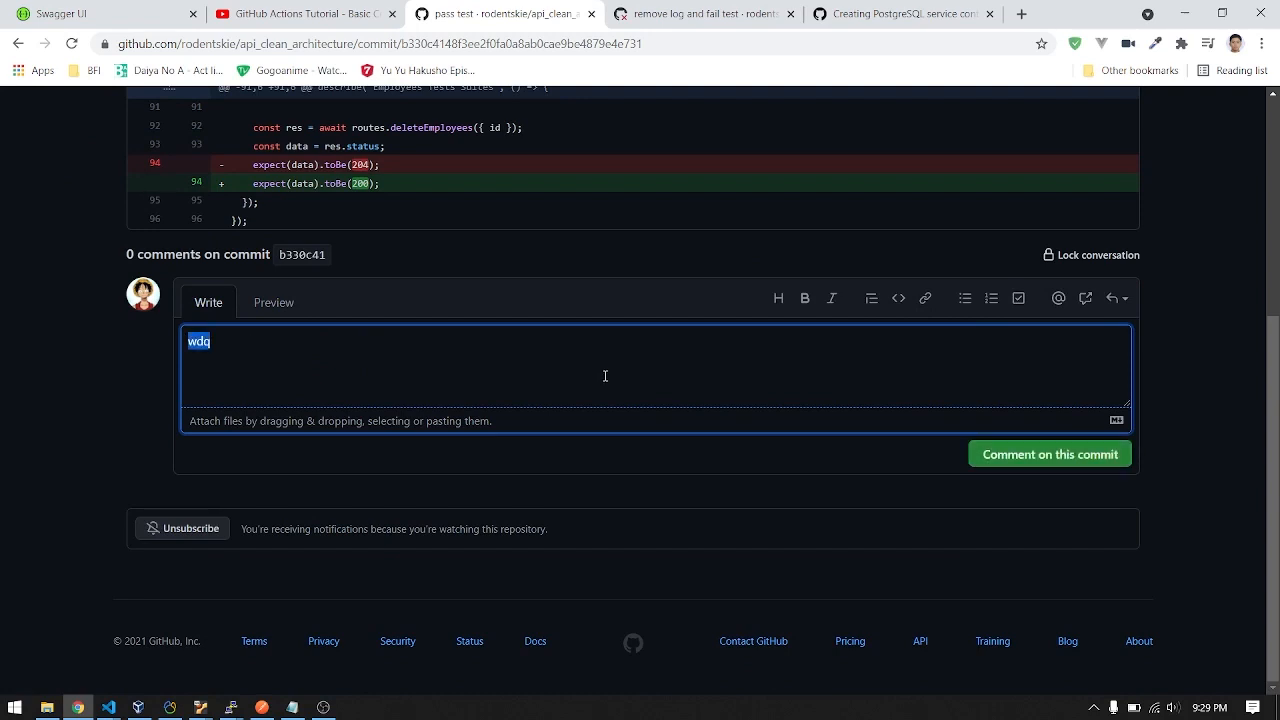
type("good")
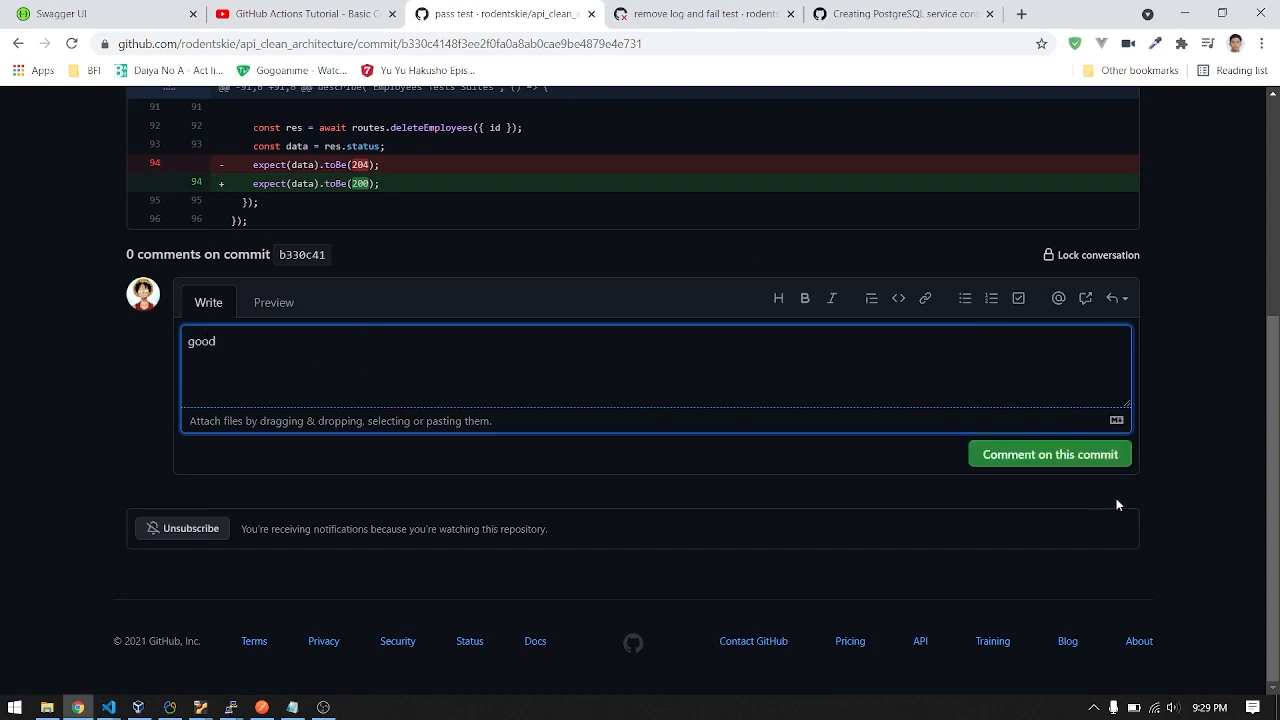
left_click(1048, 454)
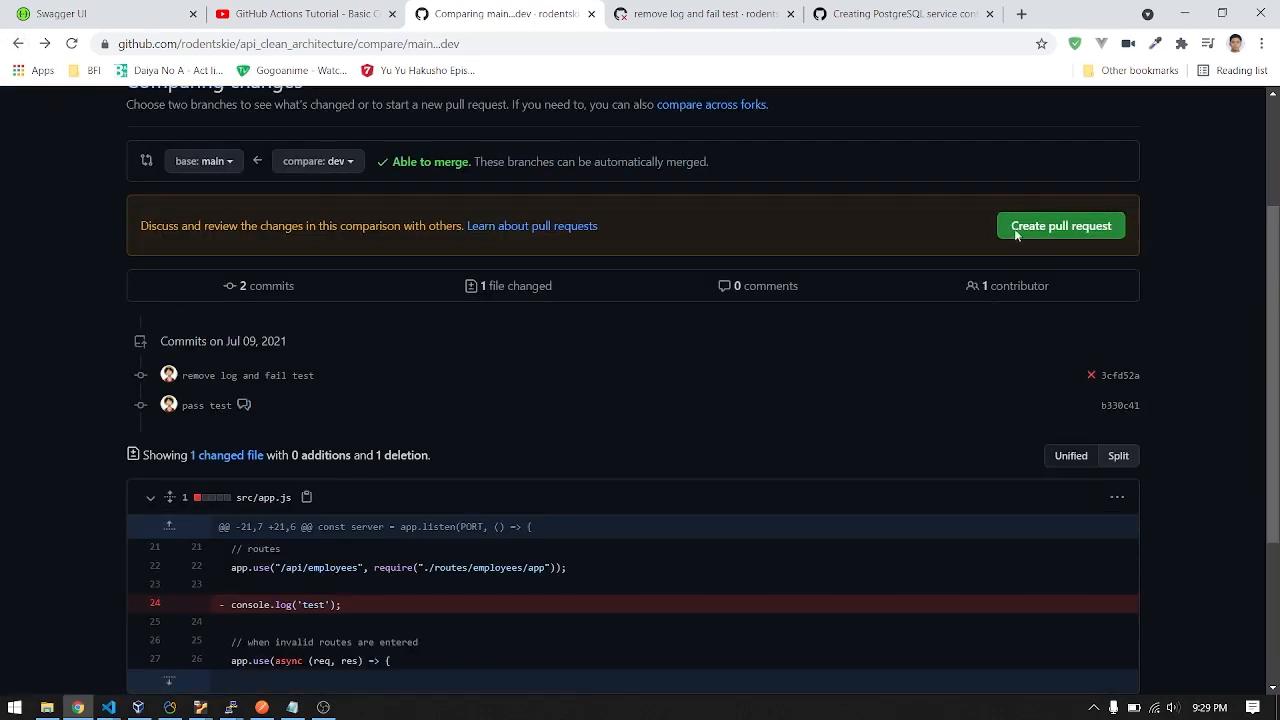
Create pull request #5 merging dev into main
left_click(1059, 225)
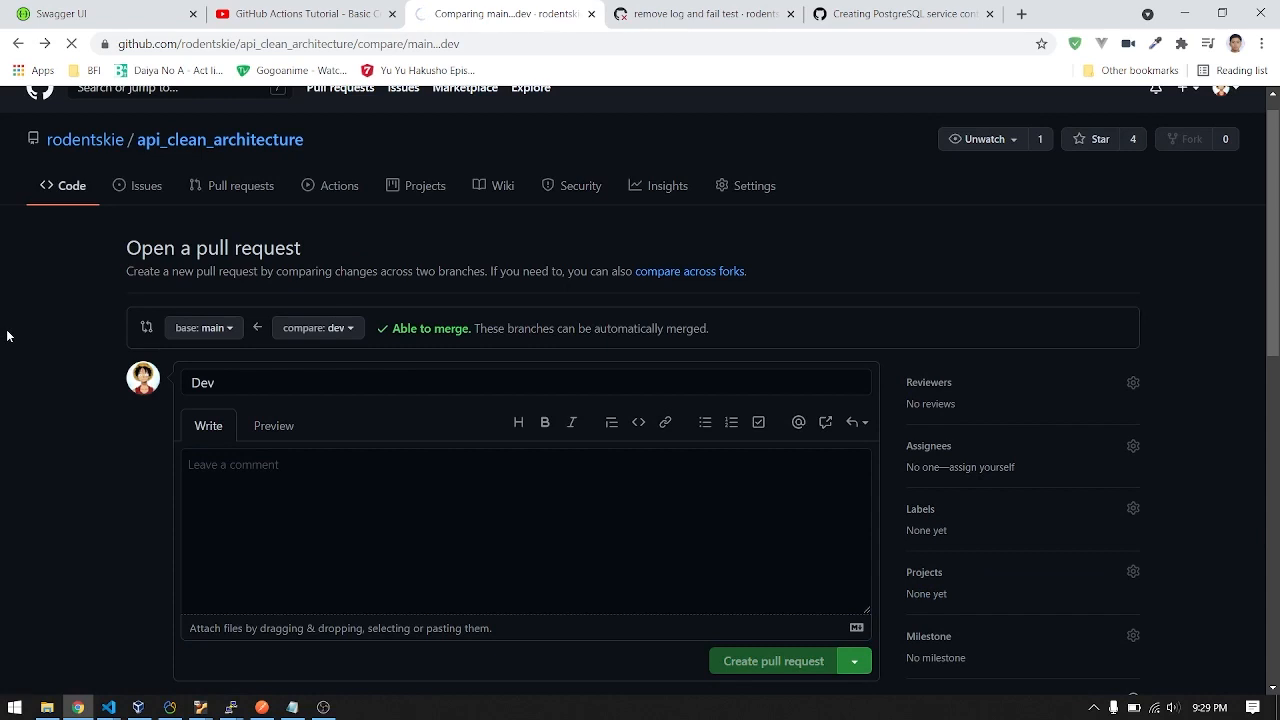
left_click(773, 661)
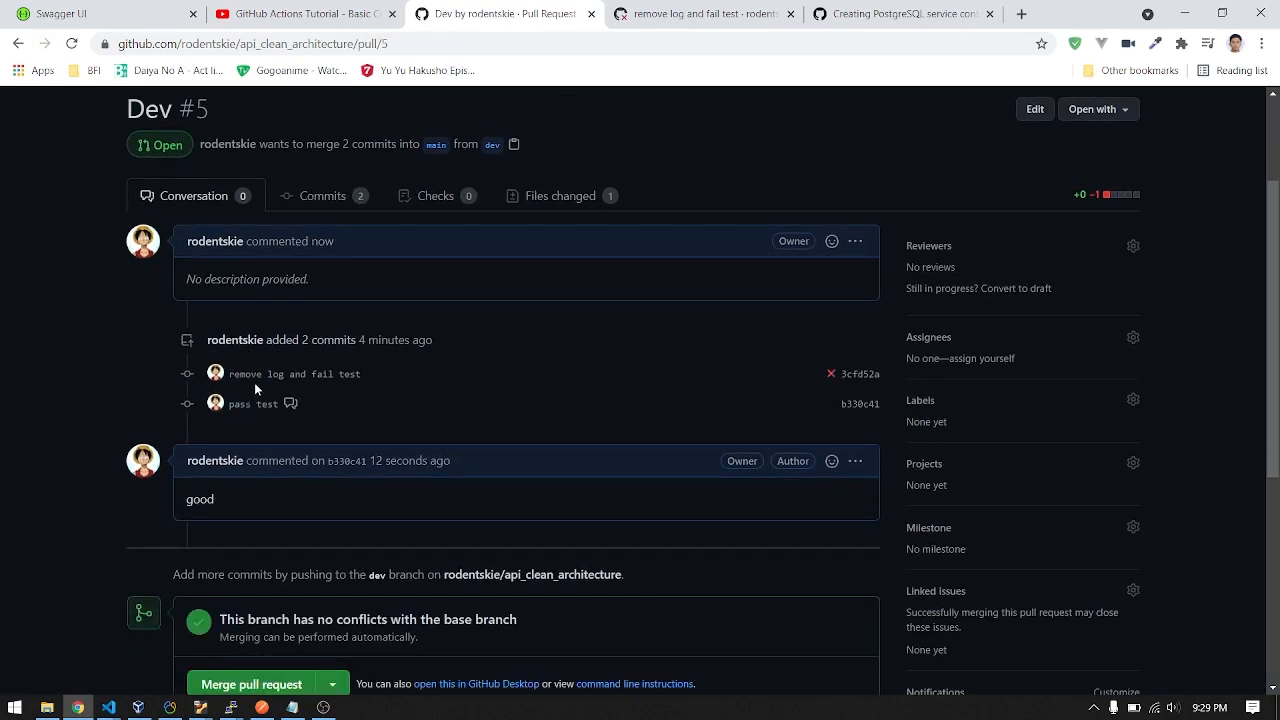
scroll("down", 3)
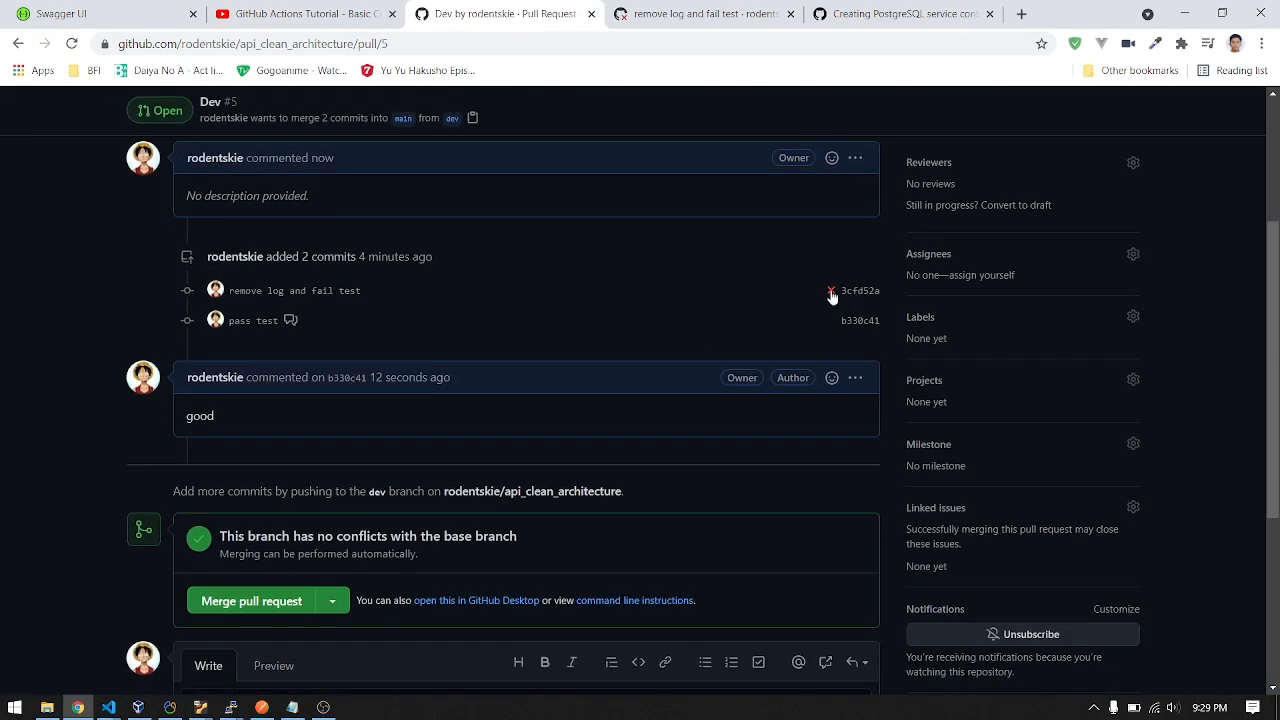
scroll("down", 3)
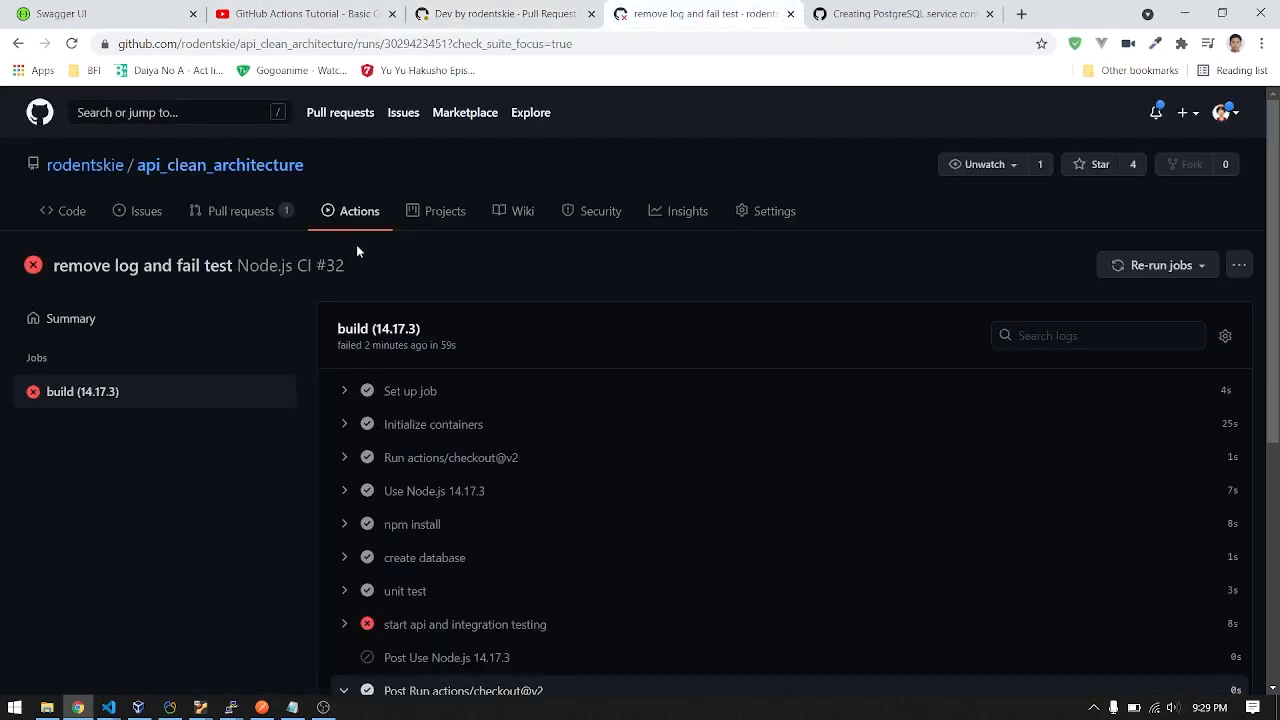
Follow pull request #5's Node.js CI build job log until it succeeds
left_click(358, 210)
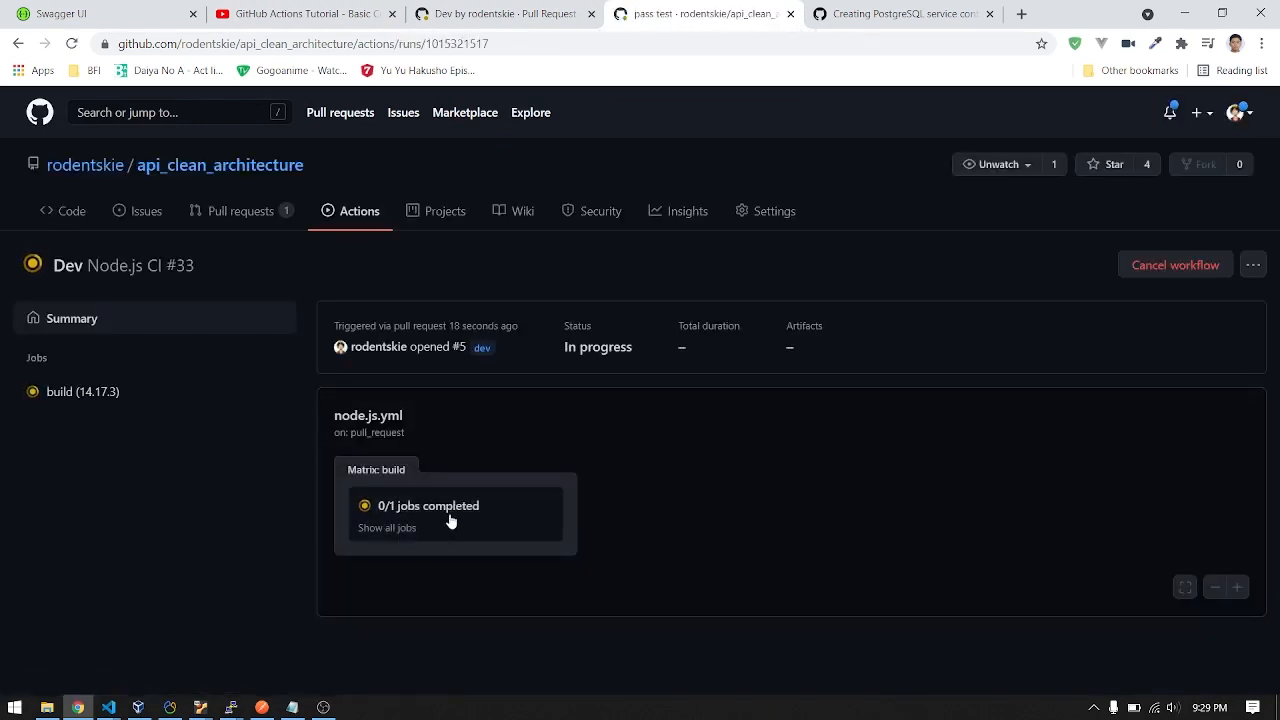
left_click(82, 391)
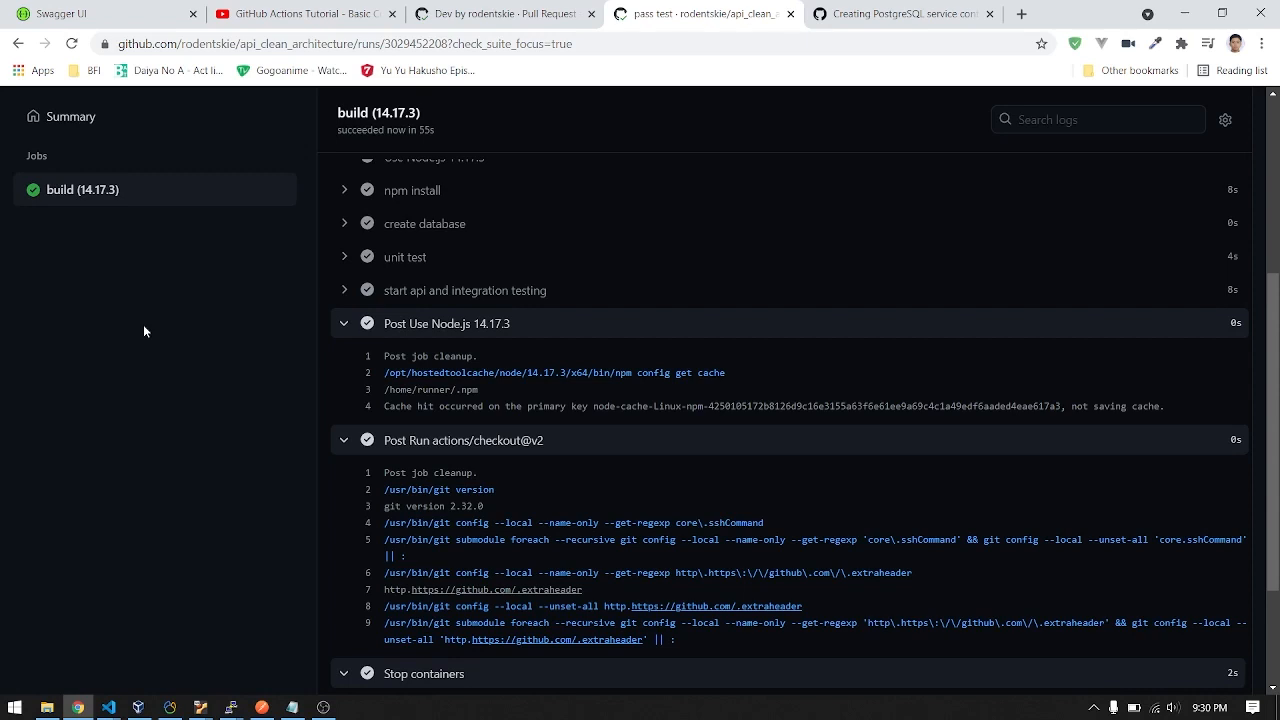
left_click(500, 13)
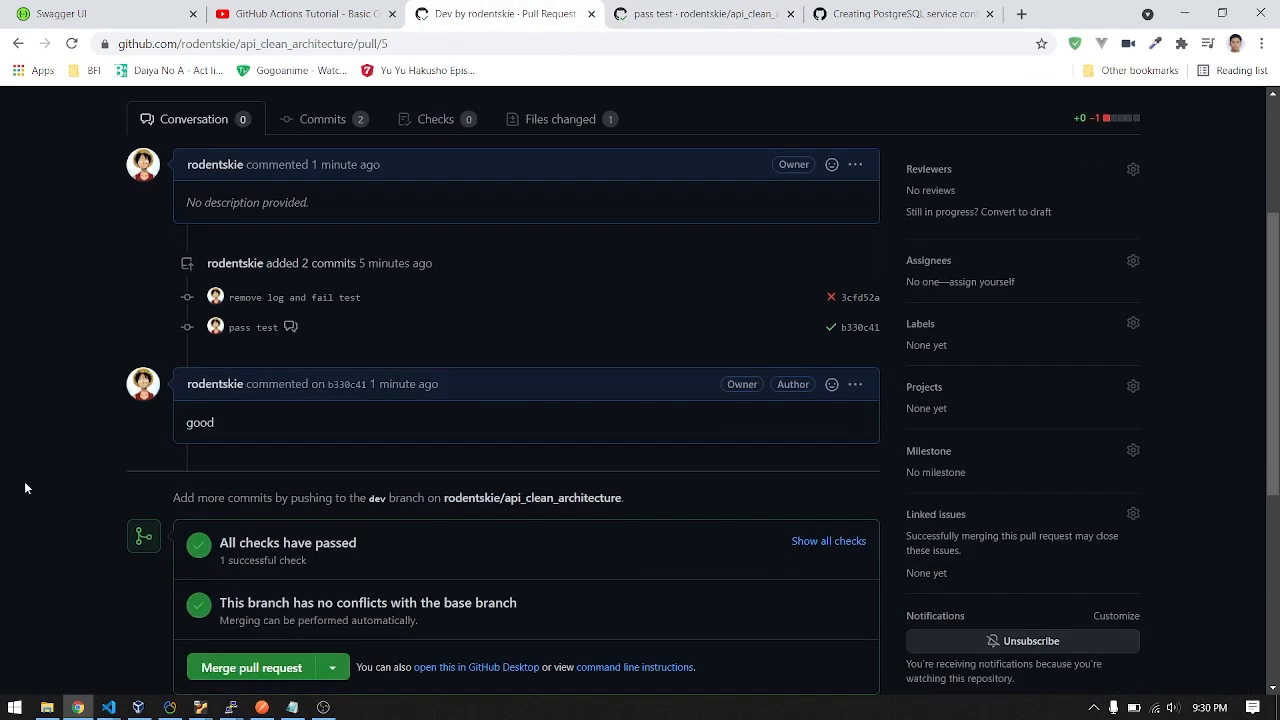
Merge pull request #5 into main and confirm the merge
left_click(251, 667)
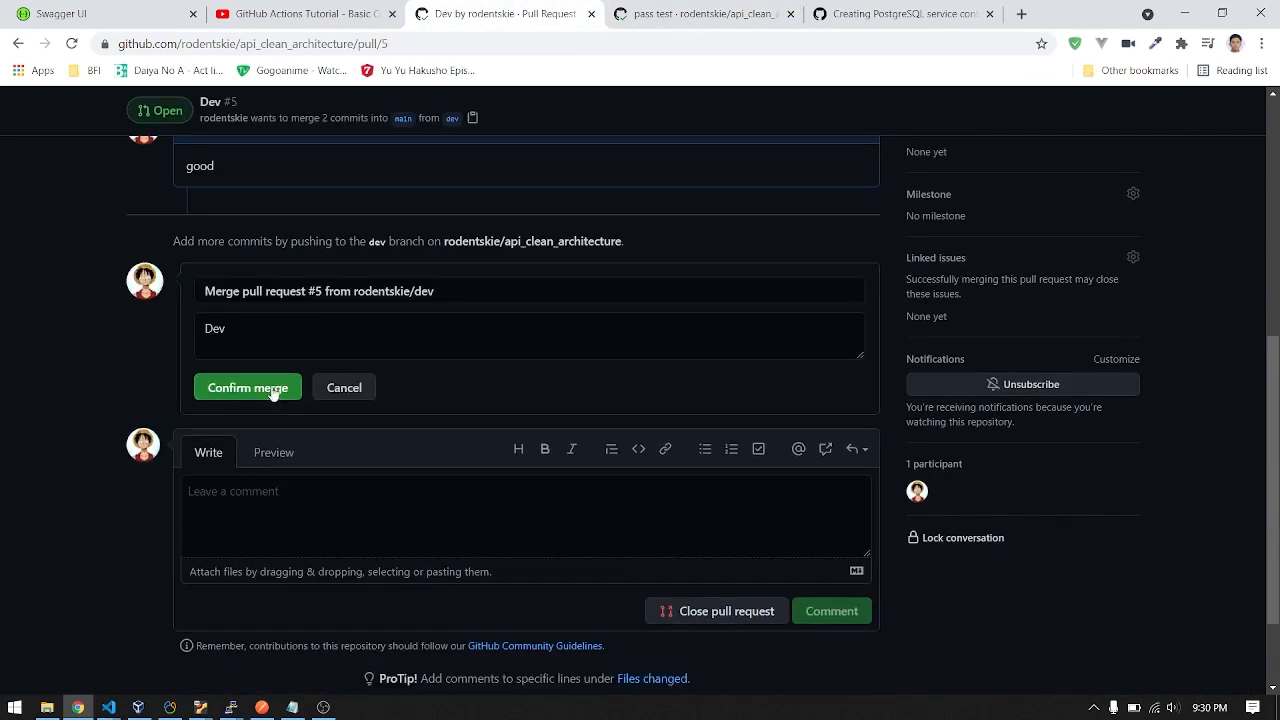
left_click(247, 387)
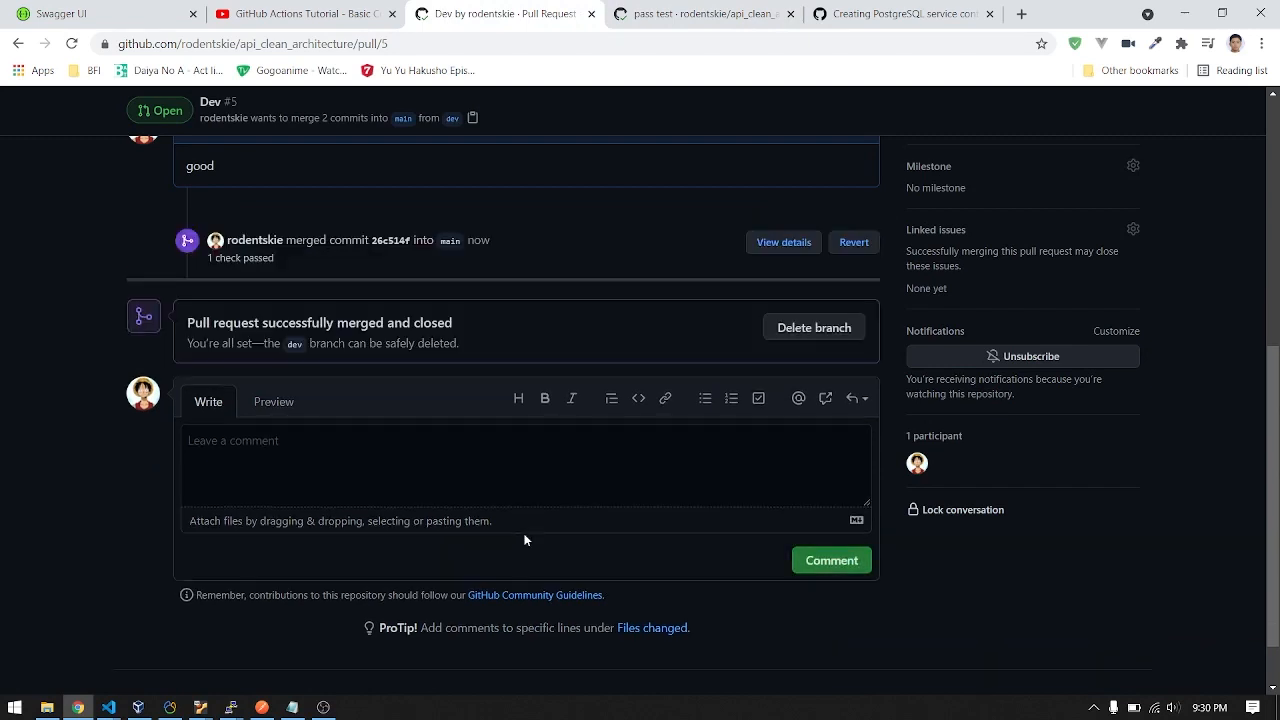
scroll("up", 3)
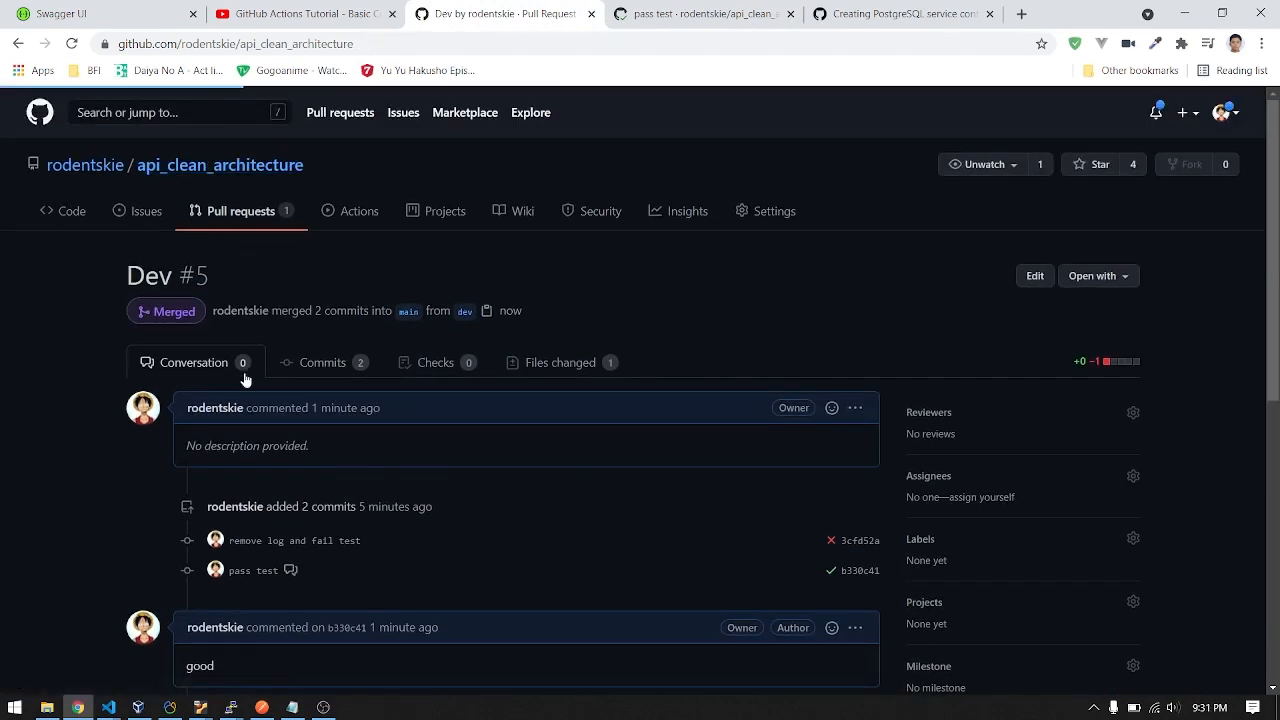
Check main's src/app.js without console.log('test'), then view the successful build log
left_click(62, 211)
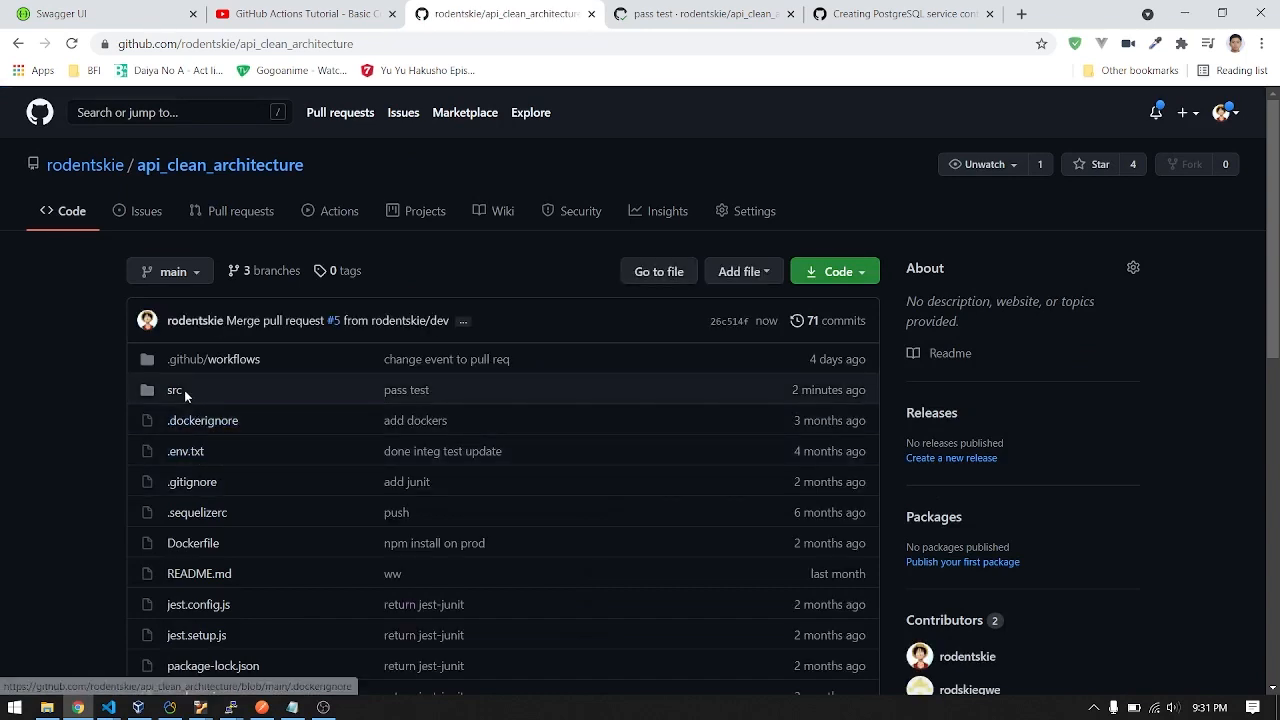
left_click(175, 389)
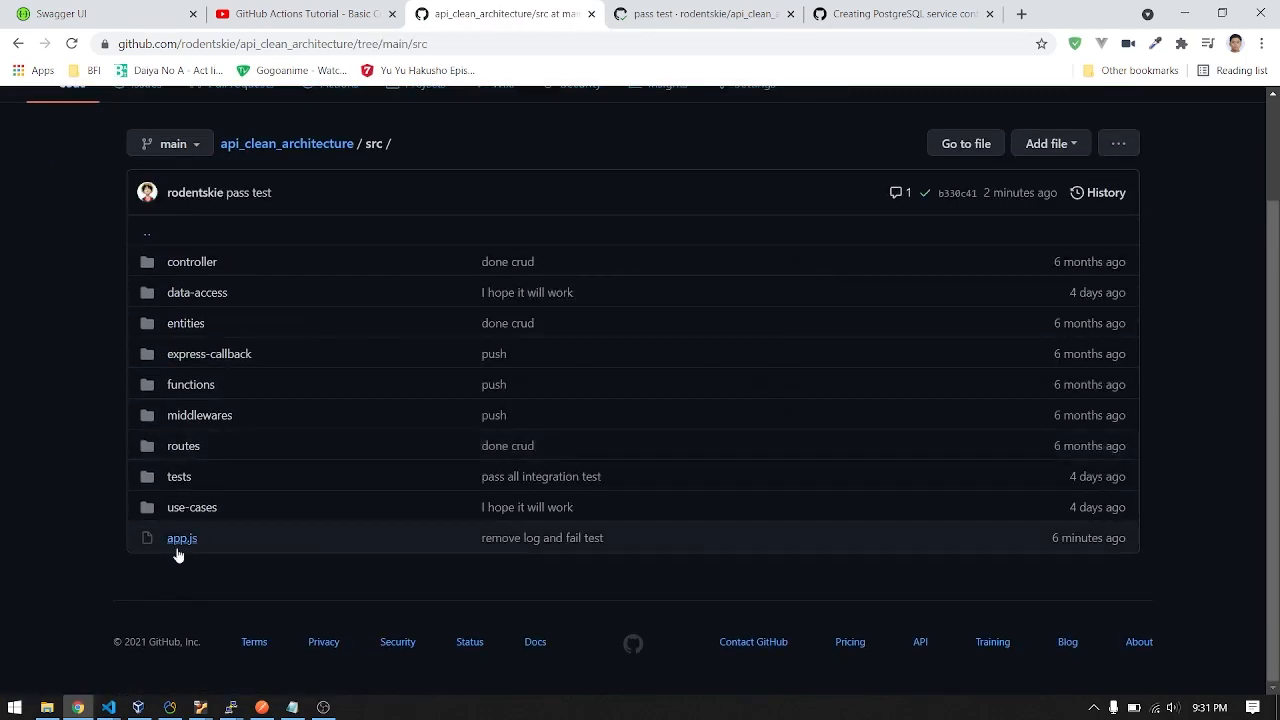
left_click(182, 538)
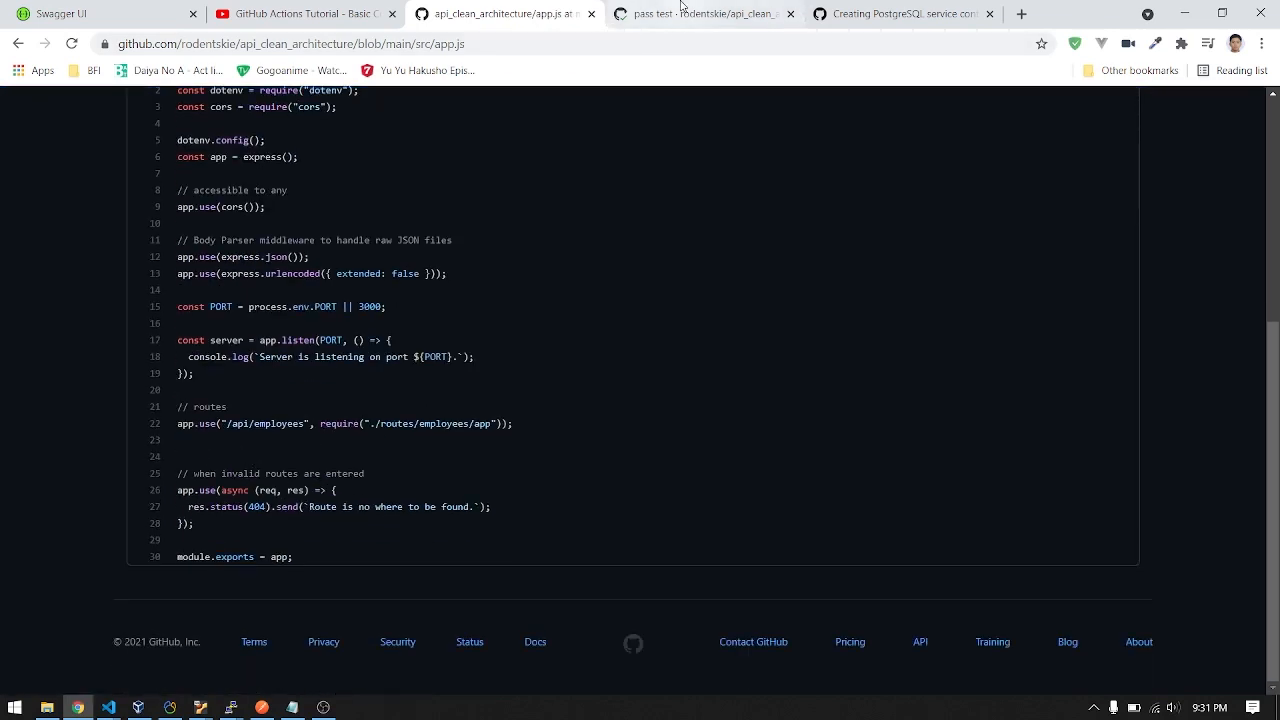
left_click(705, 14)
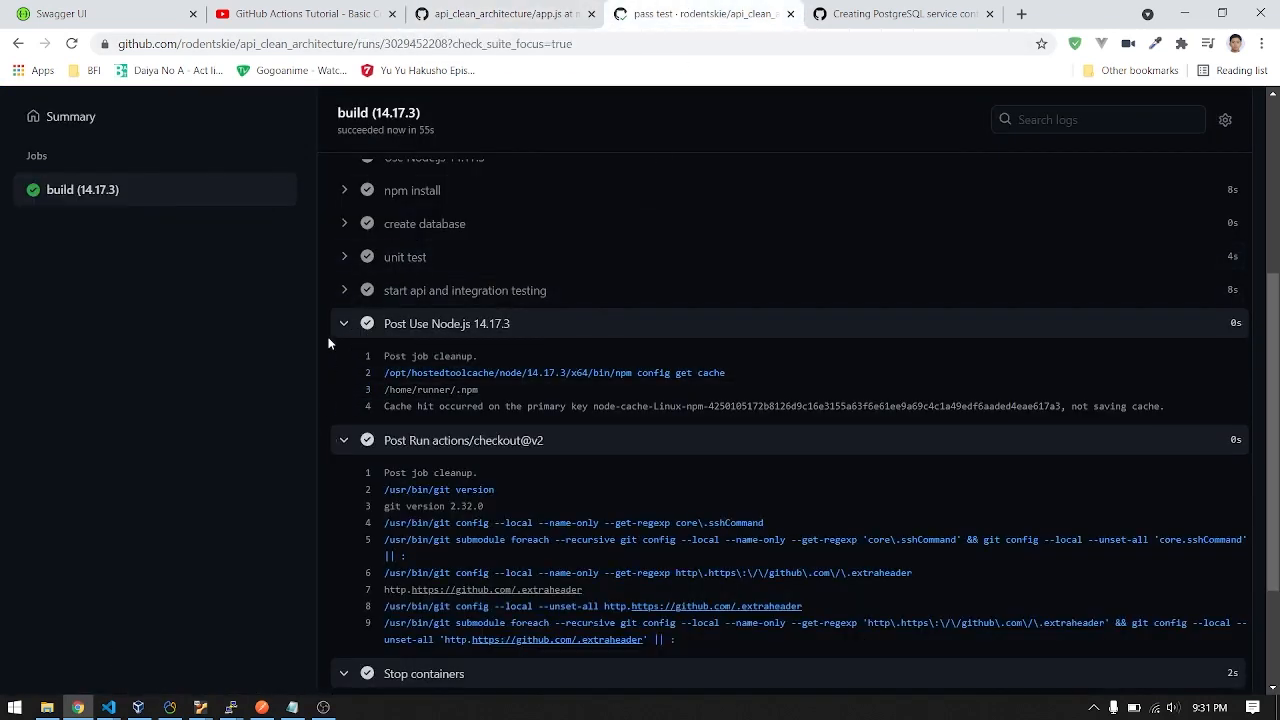
mouse_move(492, 332)
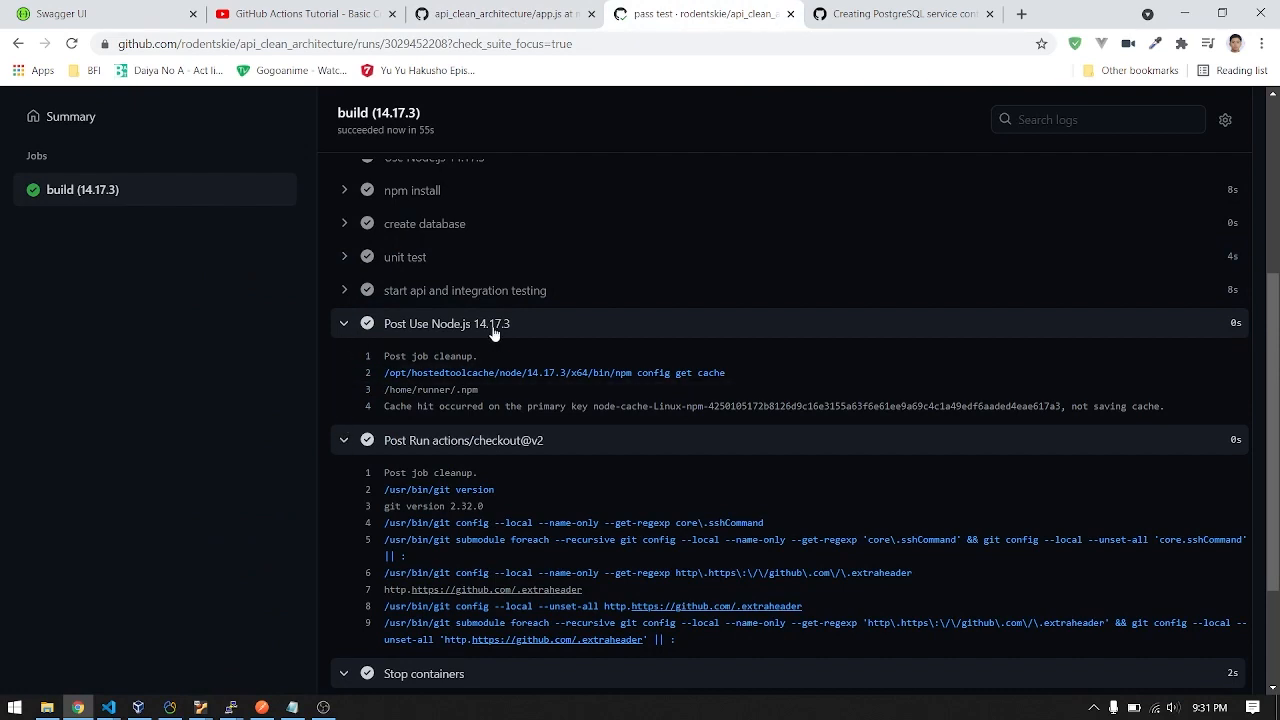
mouse_move(449, 358)
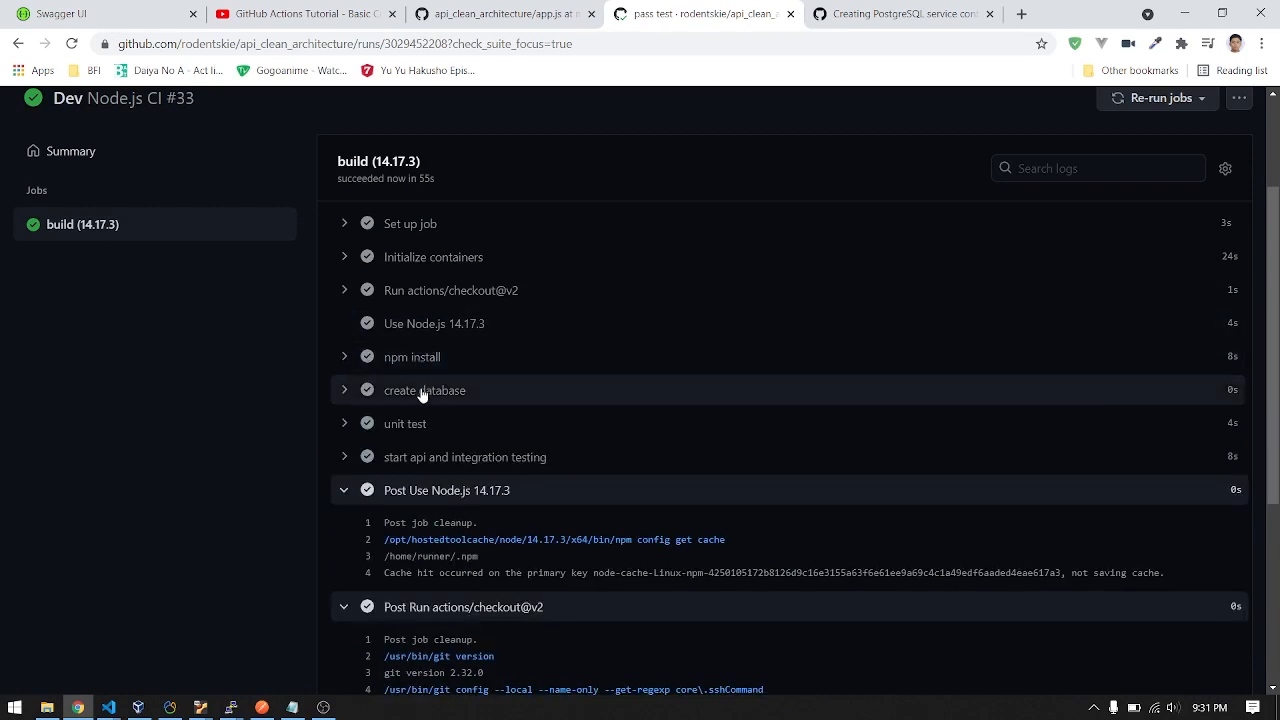
Expand the create database step and scroll through unit (7/7) and integration (6/6) passing output
left_click(424, 390)
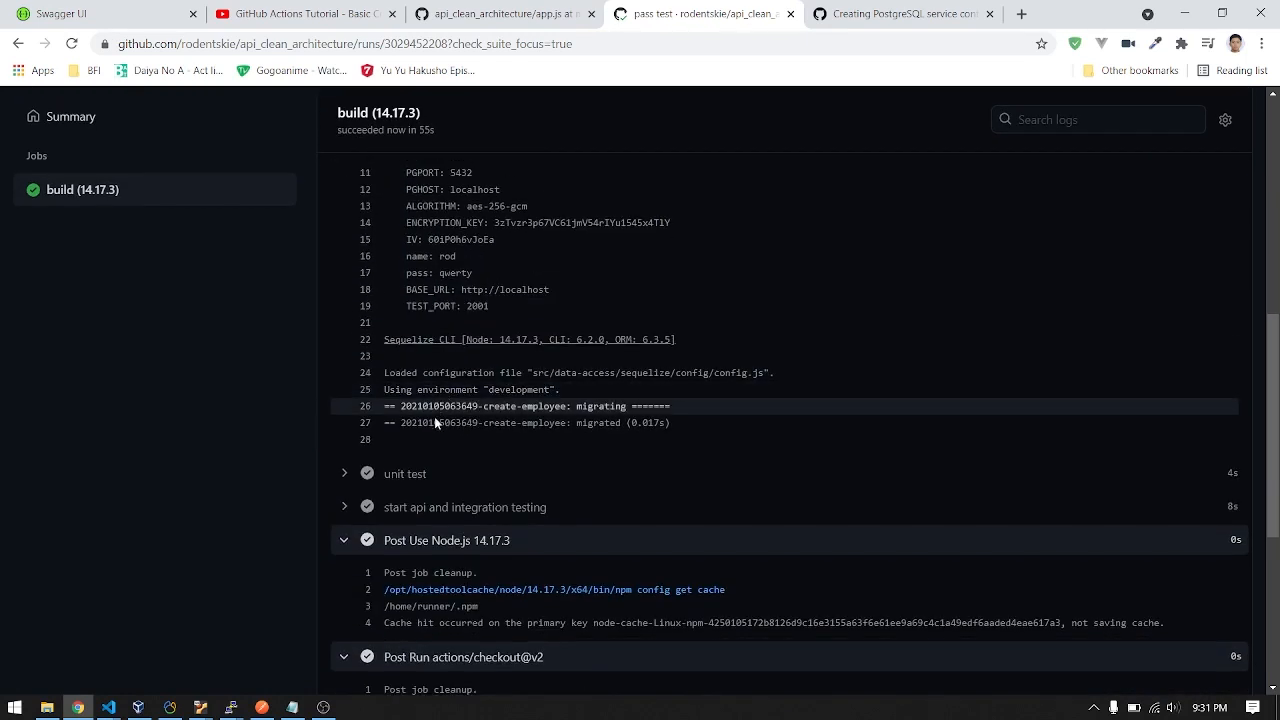
mouse_move(405, 473)
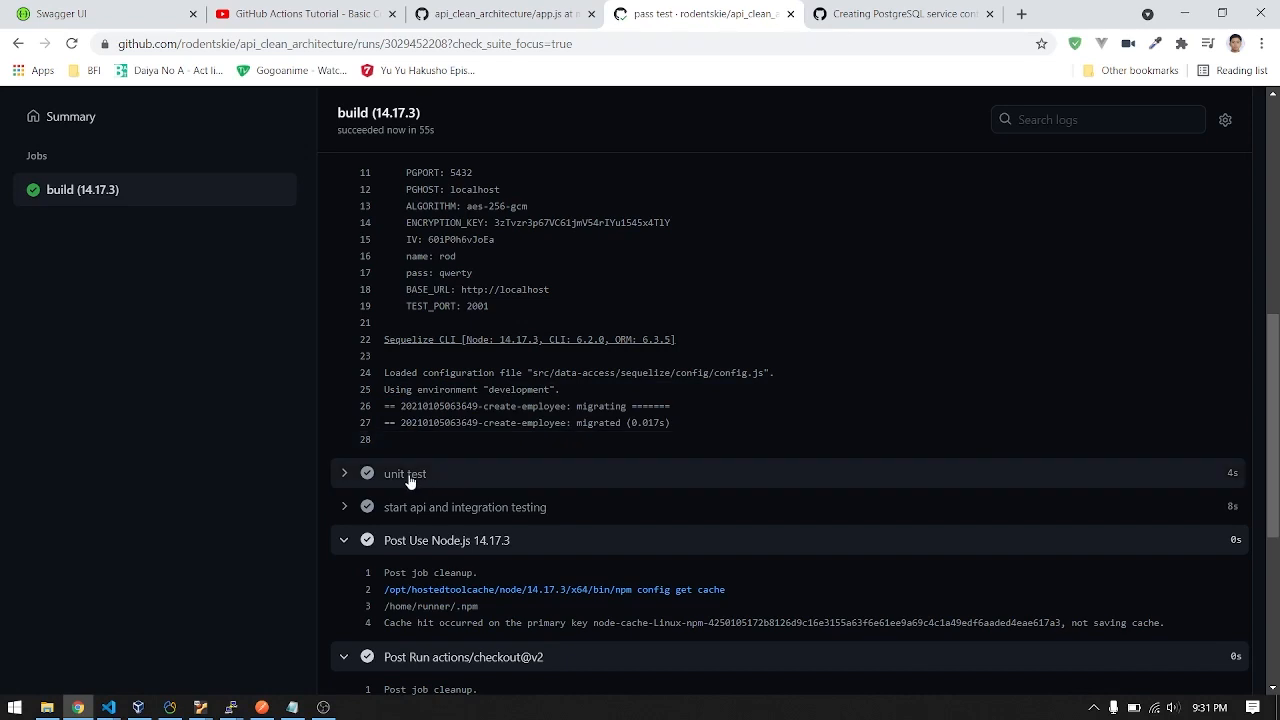
scroll("up", 3)
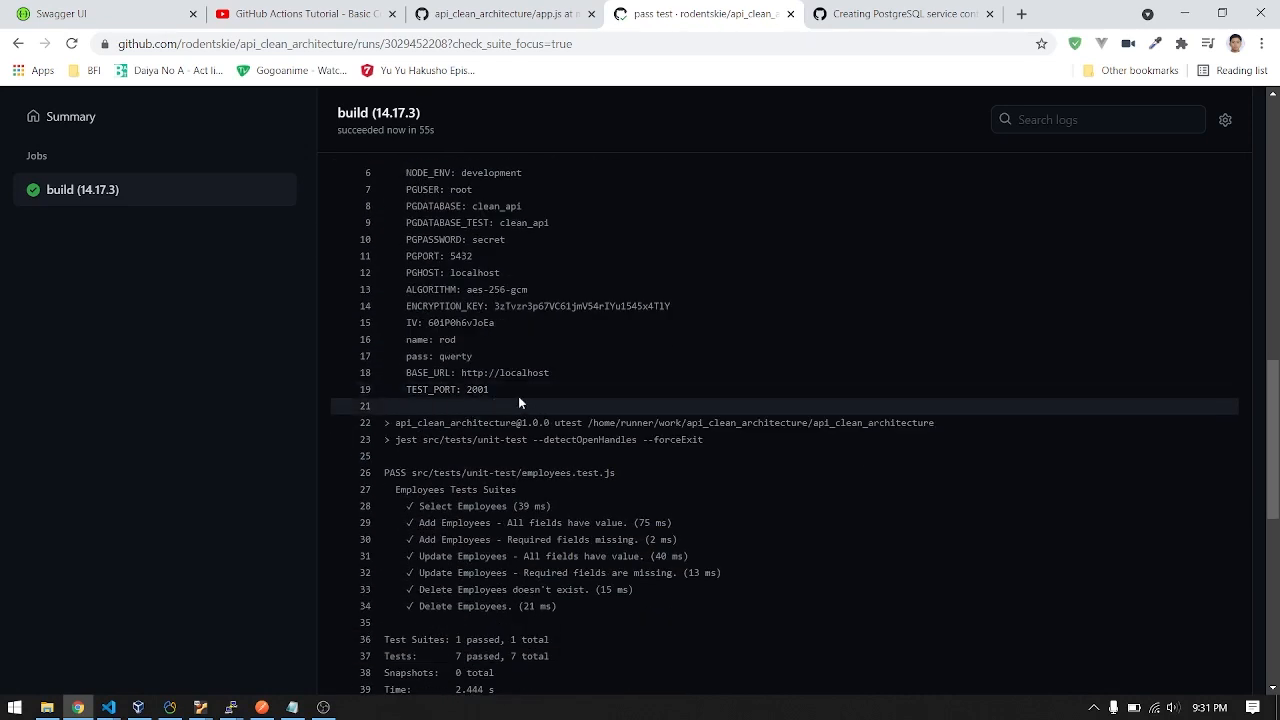
scroll("down", 3)
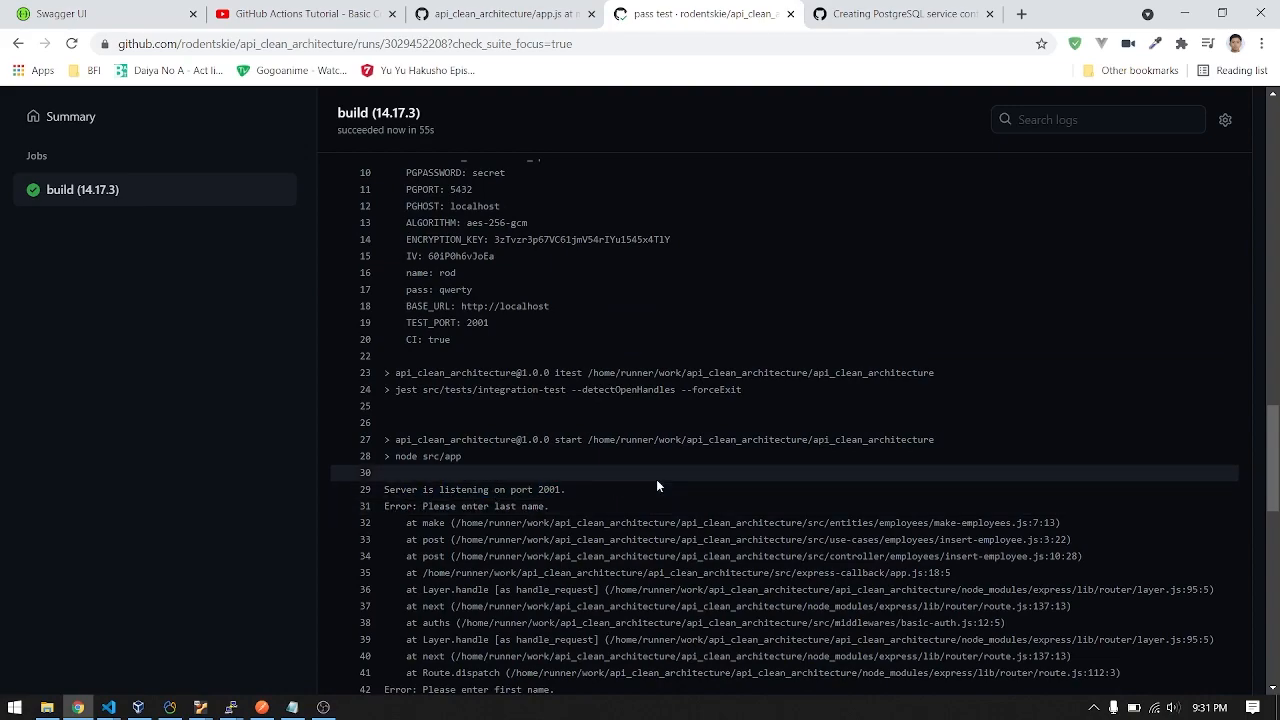
scroll("down", 3)
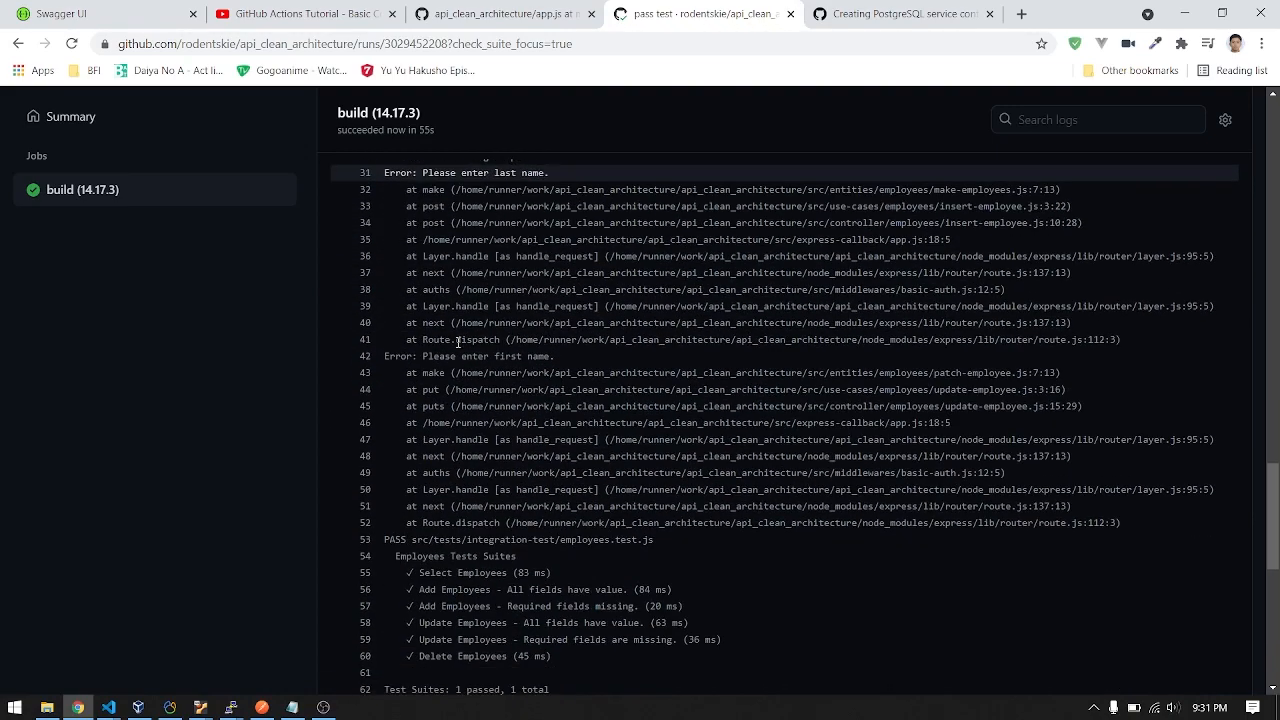
scroll("down", 3)
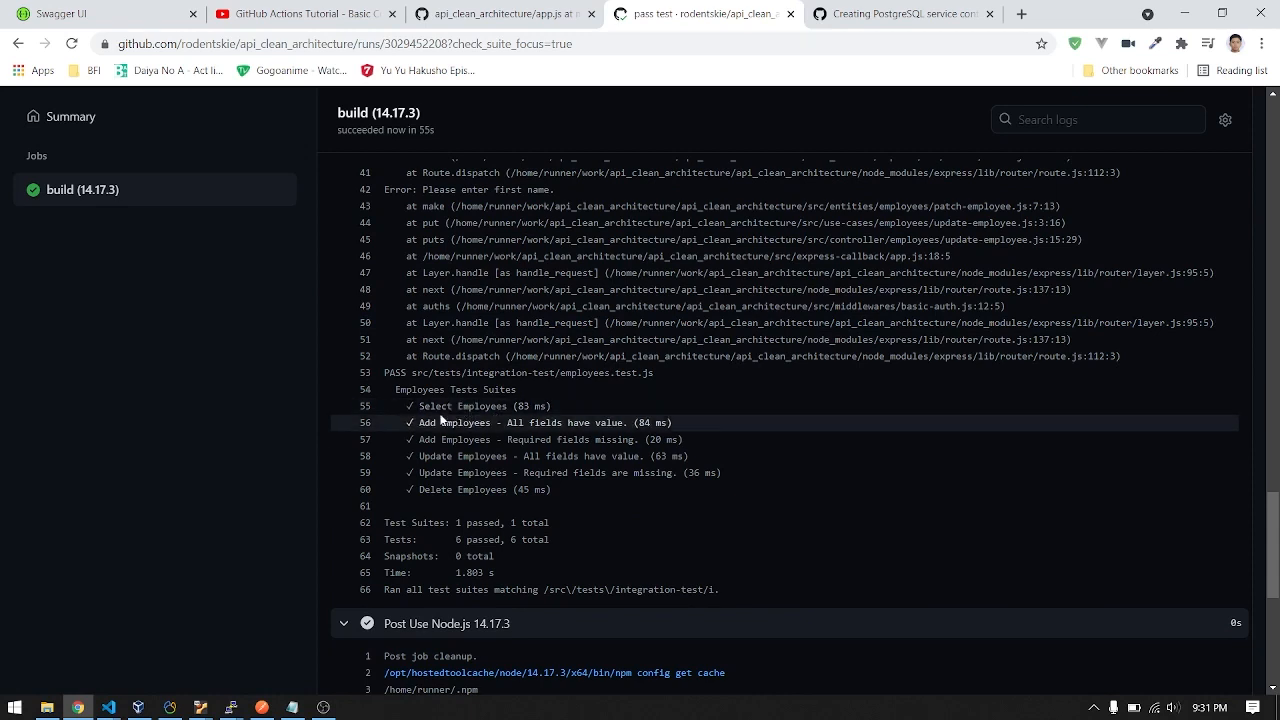
left_click_drag(433, 406, 535, 473)
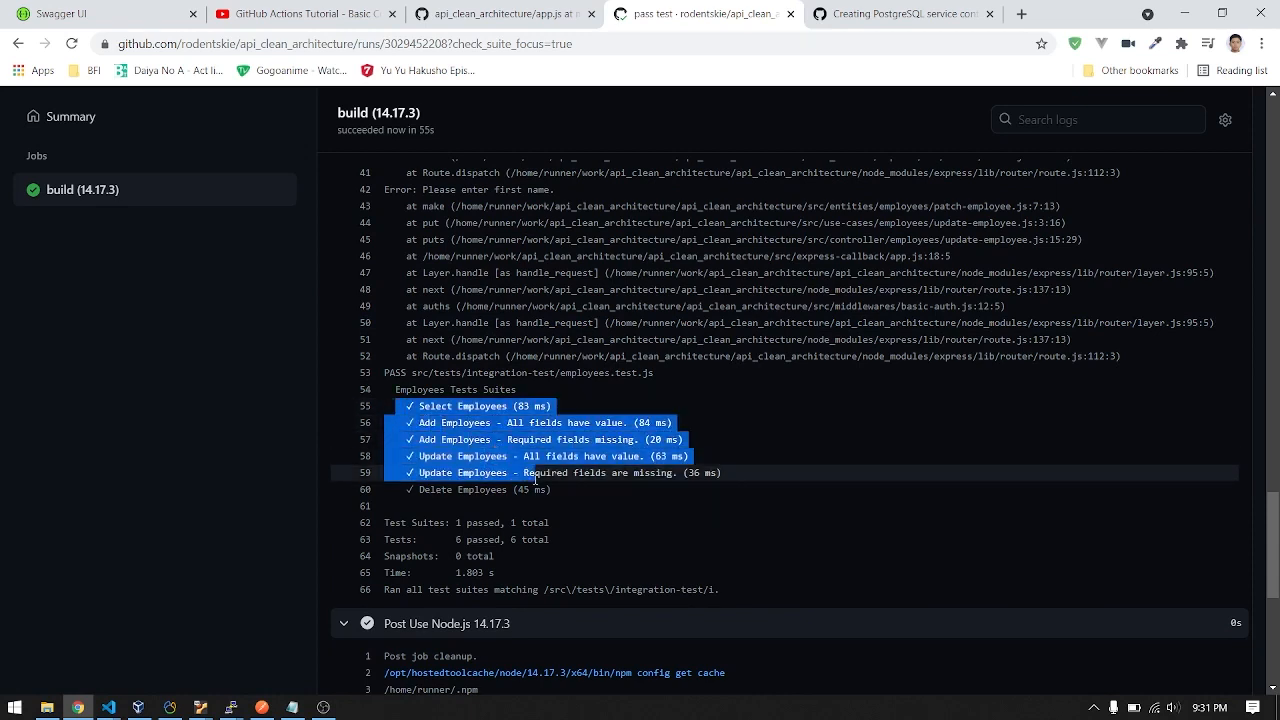
left_click(588, 506)
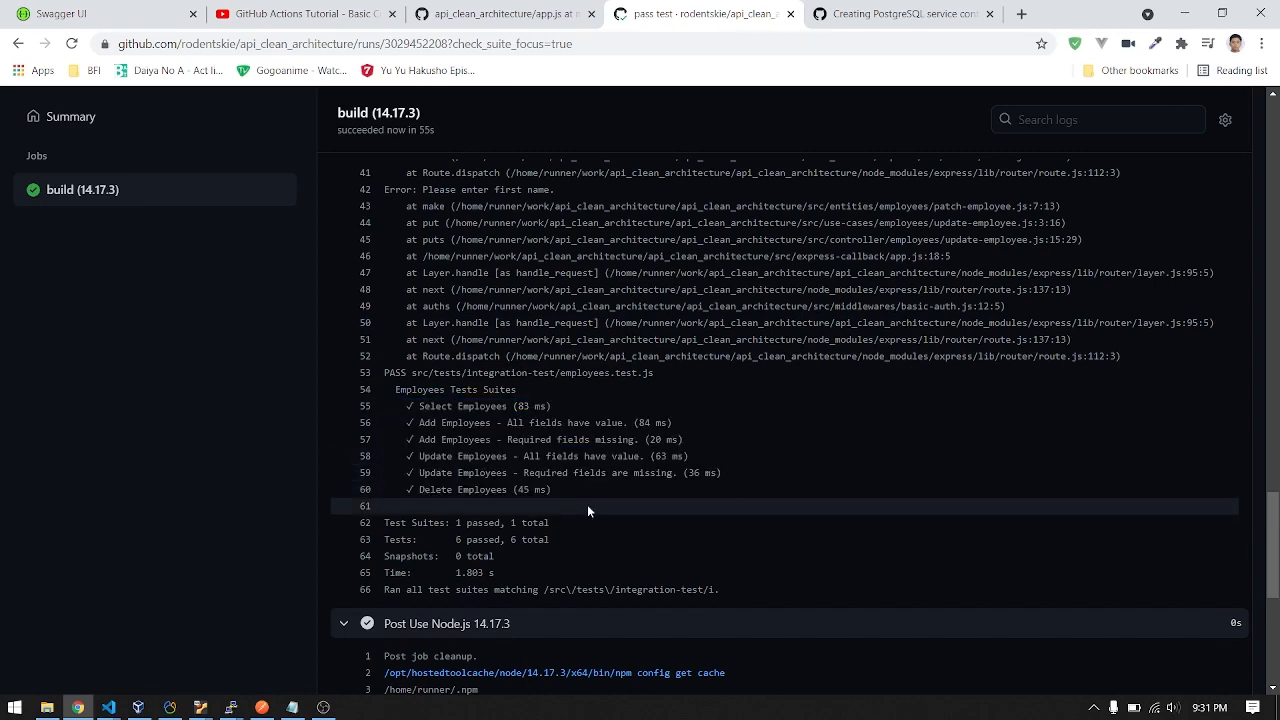
scroll("down", 3)
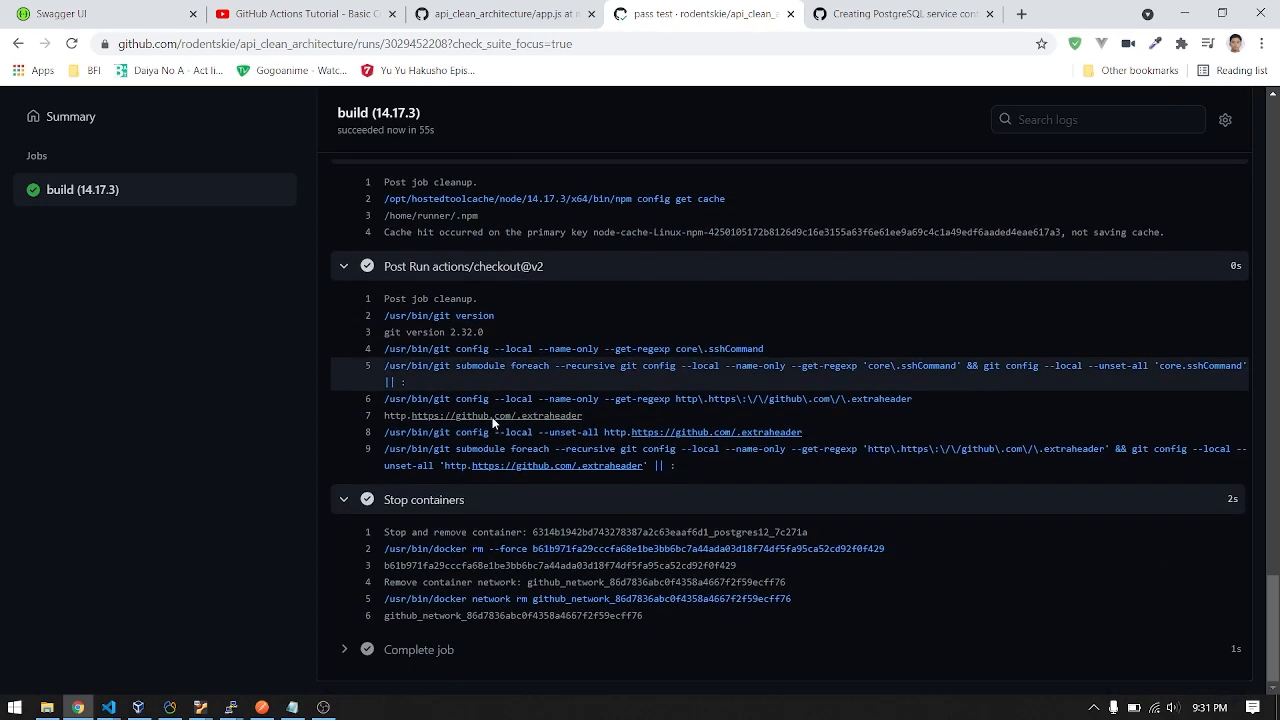
mouse_move(589, 196)
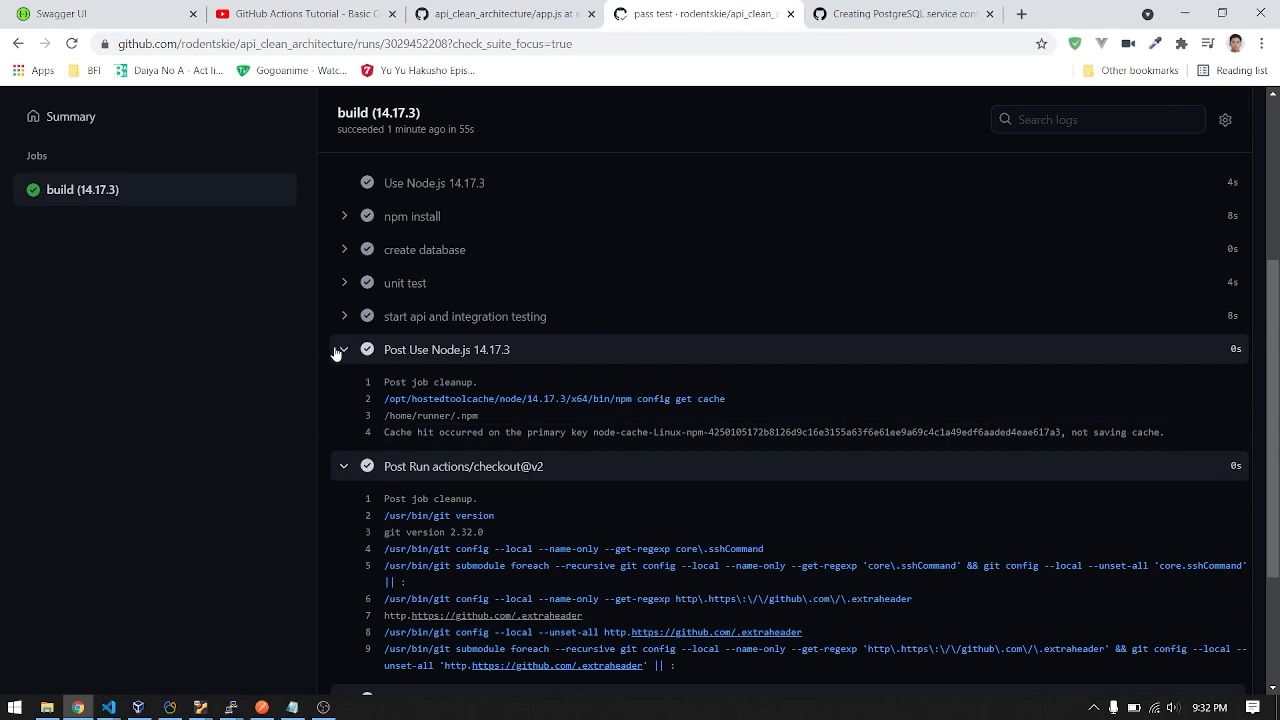
scroll("down", 3)
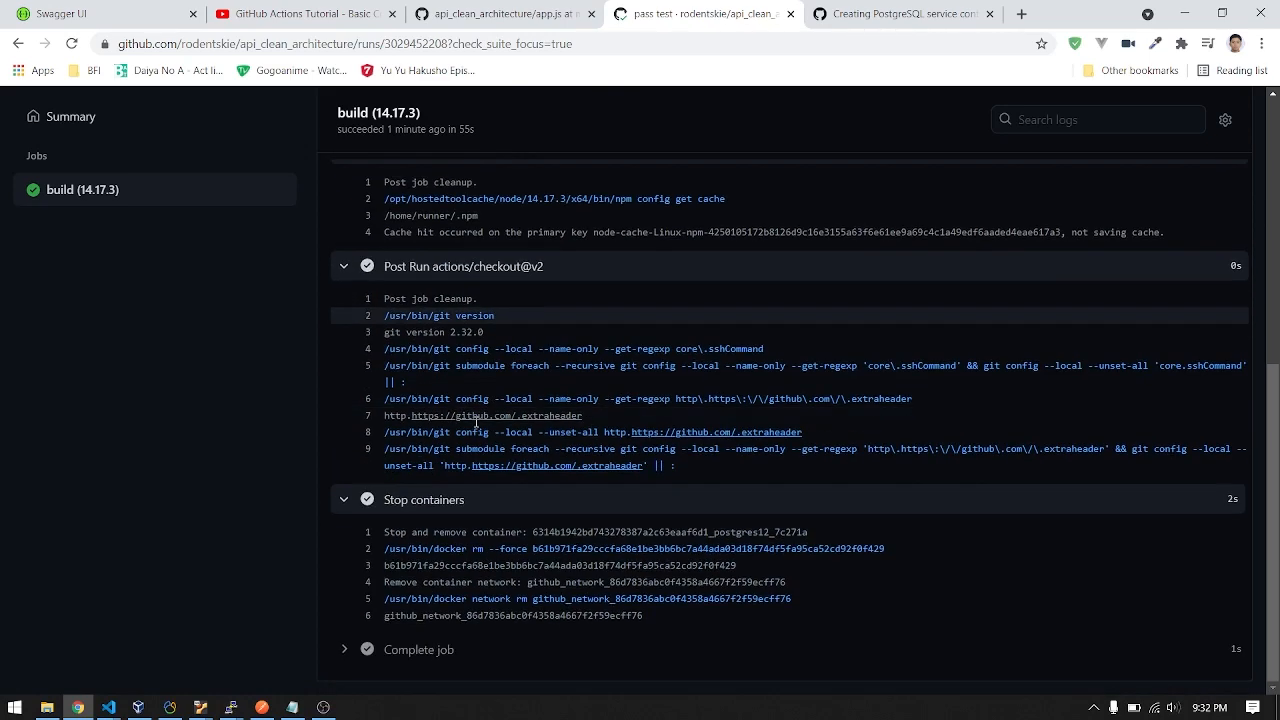